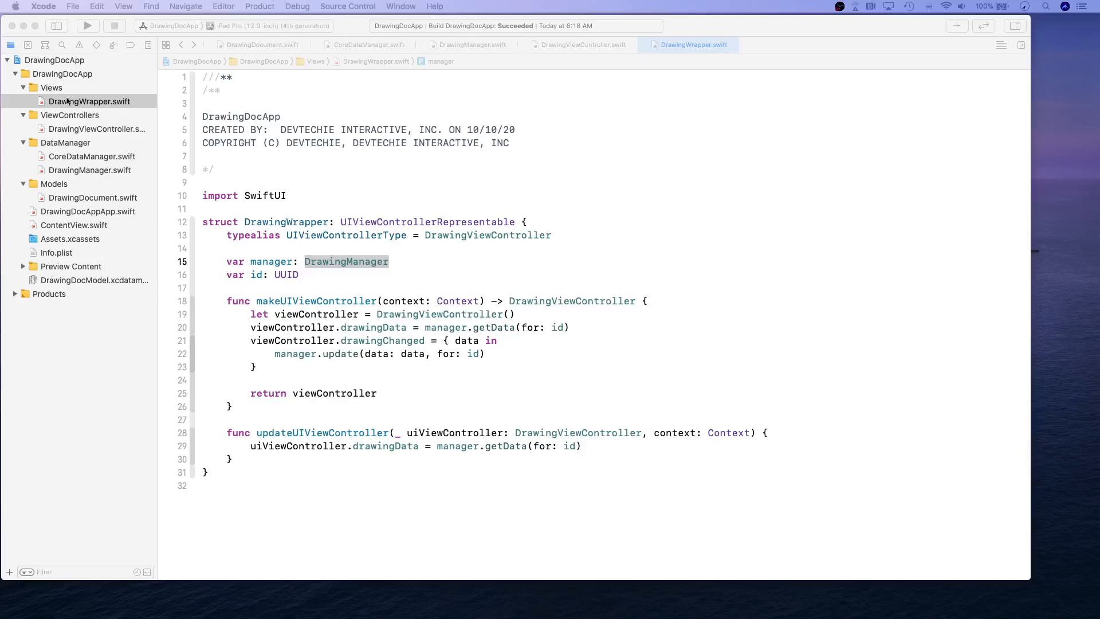
# Create a new Swift file AddNewDocument.swift in the Views group from the Swift File template
pyautogui.rightClick(51, 87)
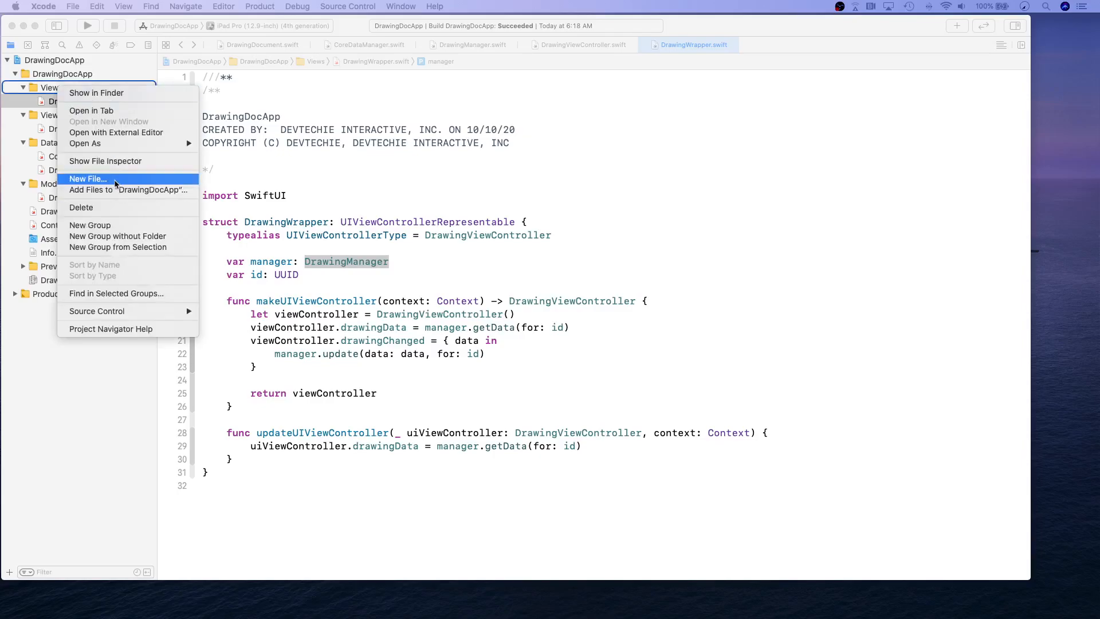
pyautogui.click(87, 179)
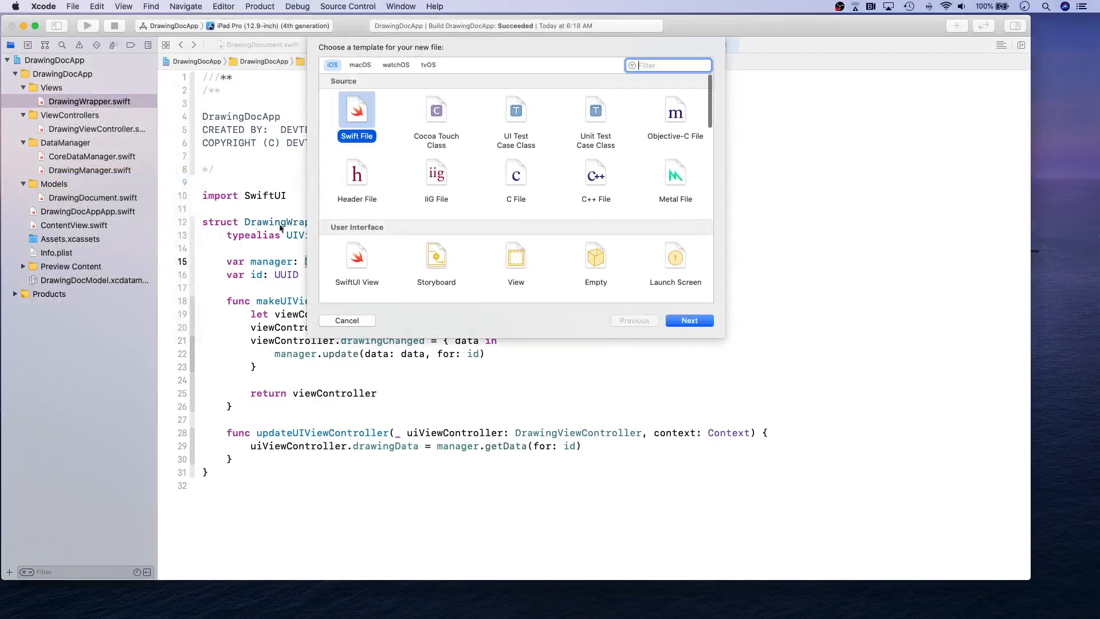
pyautogui.click(689, 320)
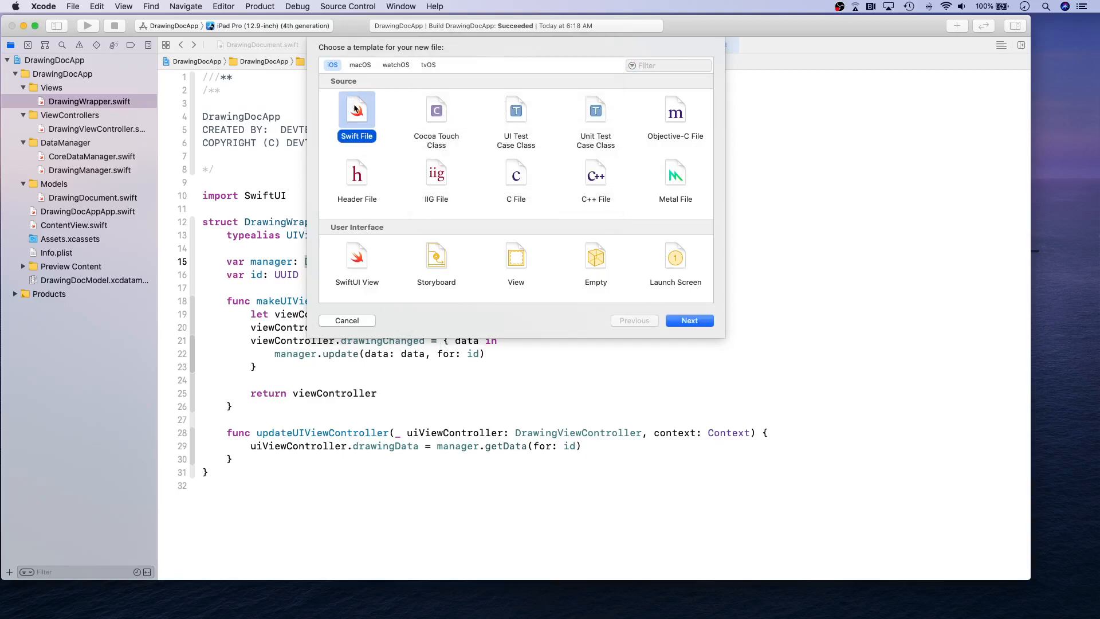
pyautogui.click(689, 320)
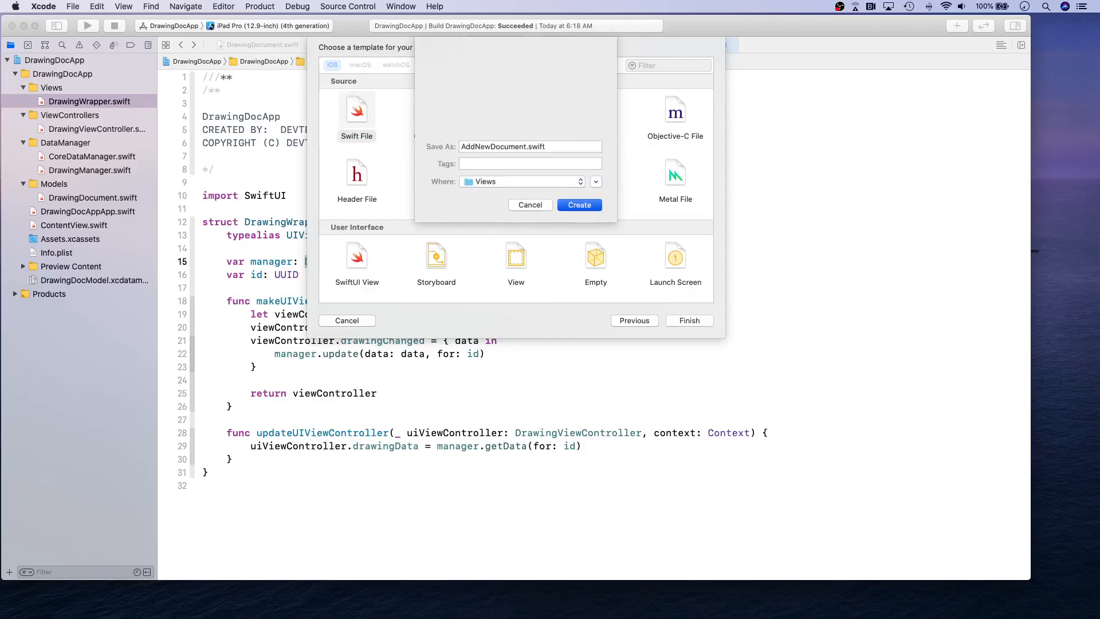
pyautogui.click(579, 205)
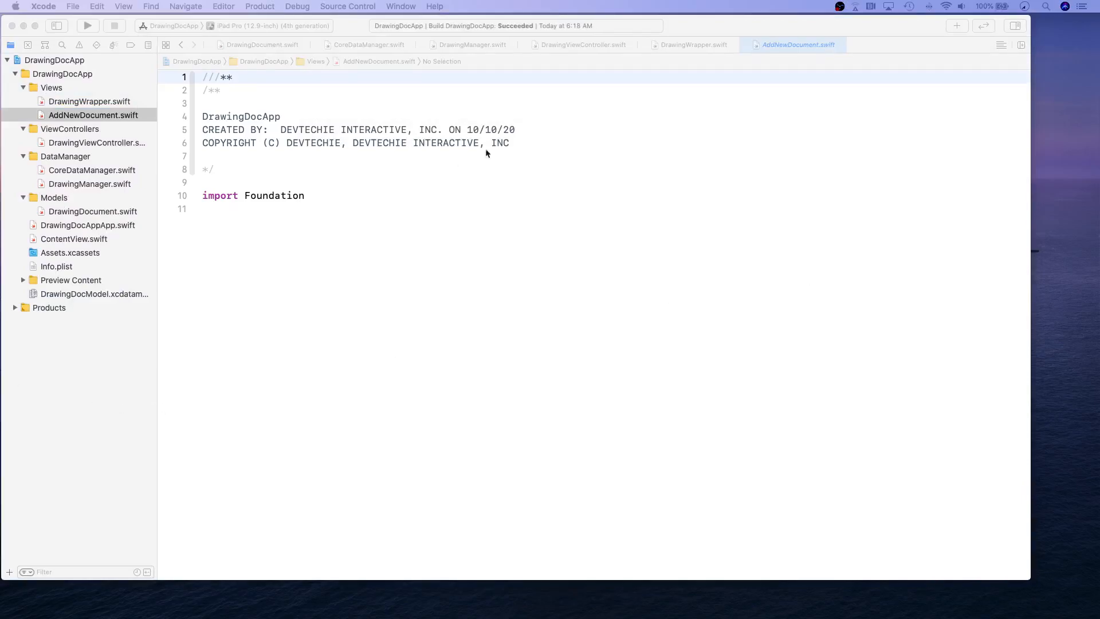
# Replace the Foundation import with SwiftUI and declare struct AddNewDocument: View { }
pyautogui.doubleClick(274, 195)
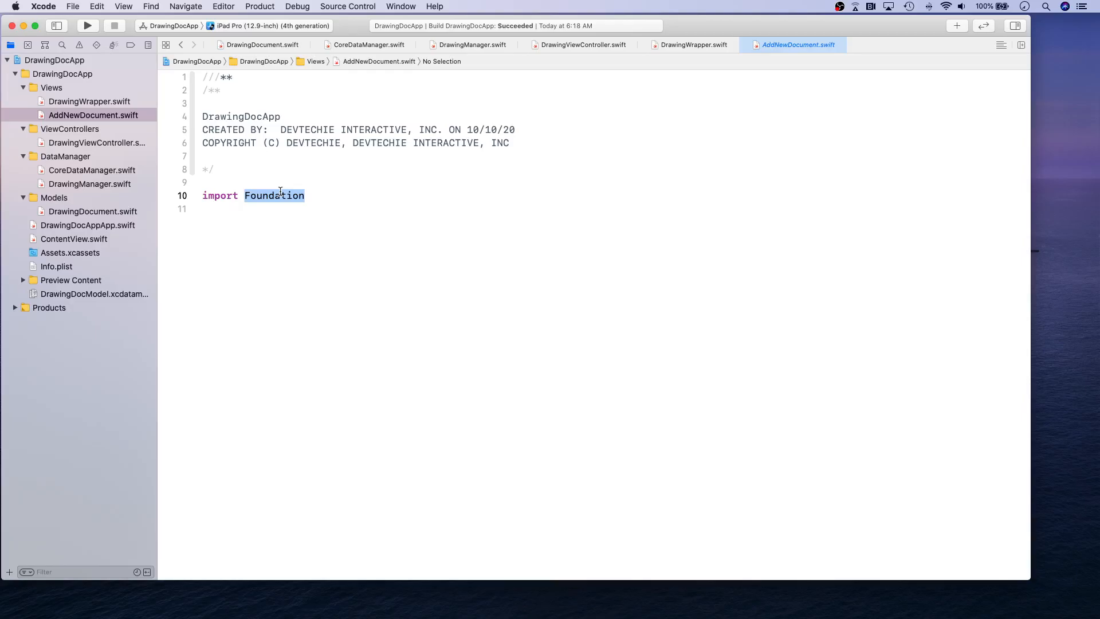
pyautogui.write('SwiftUI')
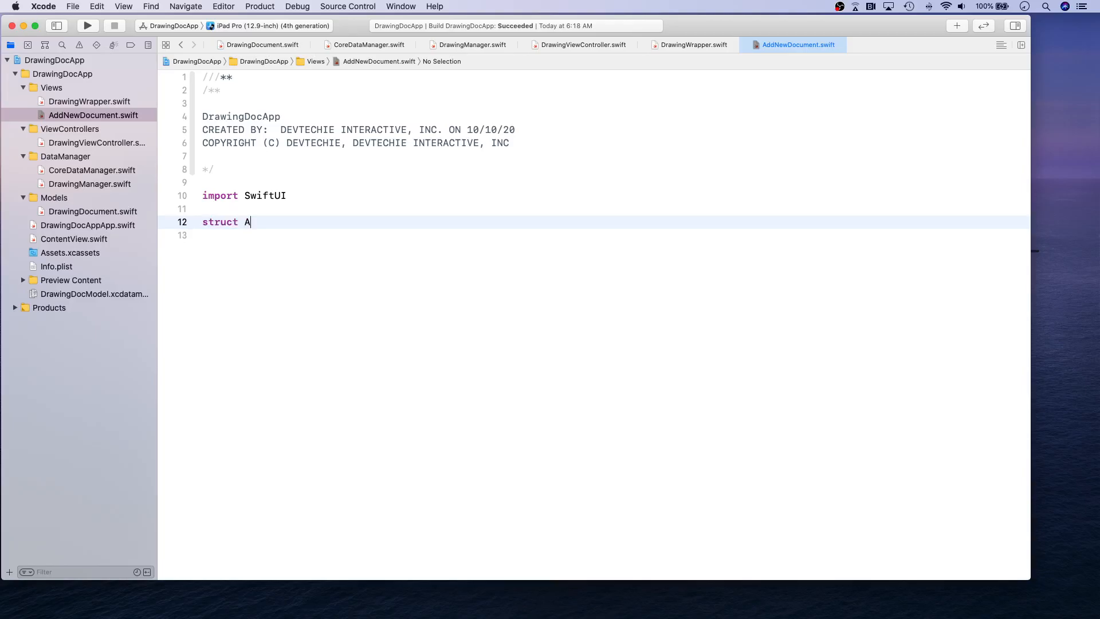
pyautogui.write('ddNewDocu')
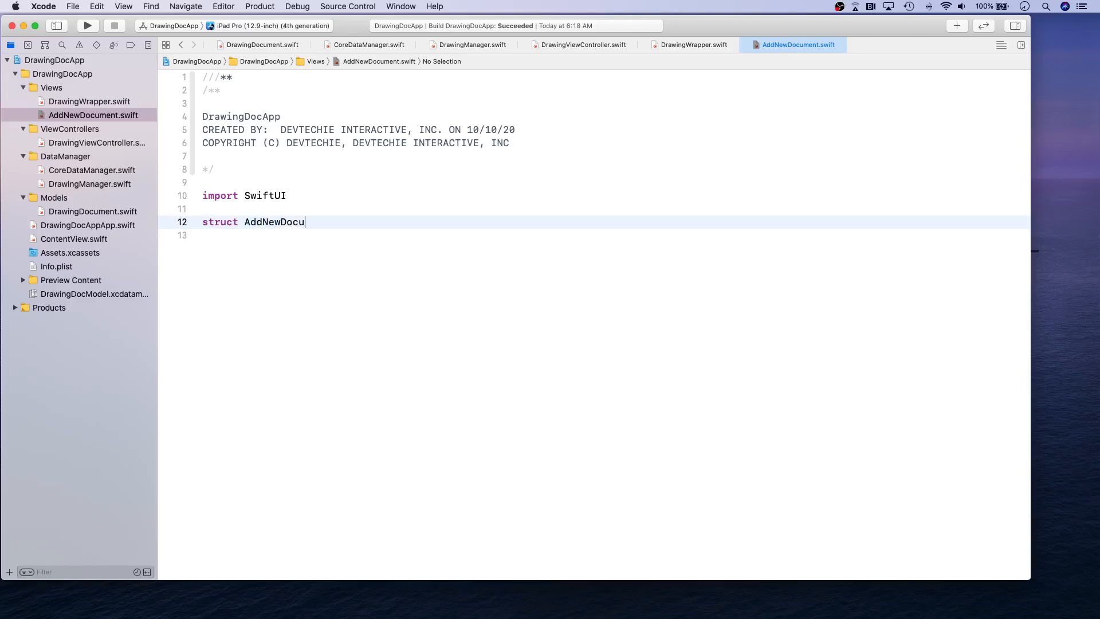
pyautogui.write('ment: View')
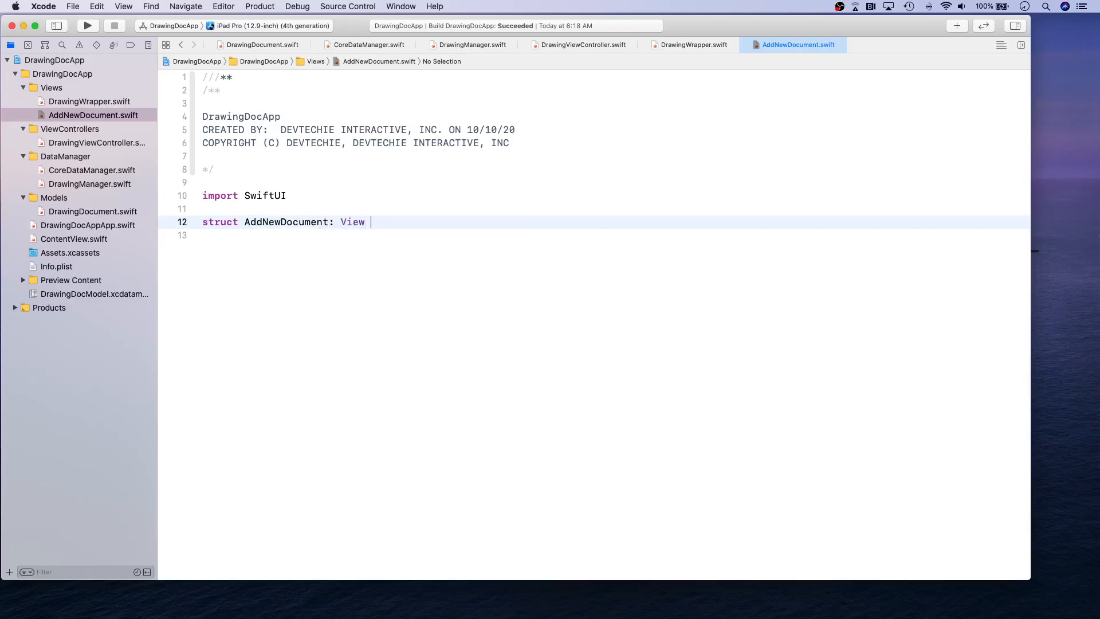
pyautogui.write('{')
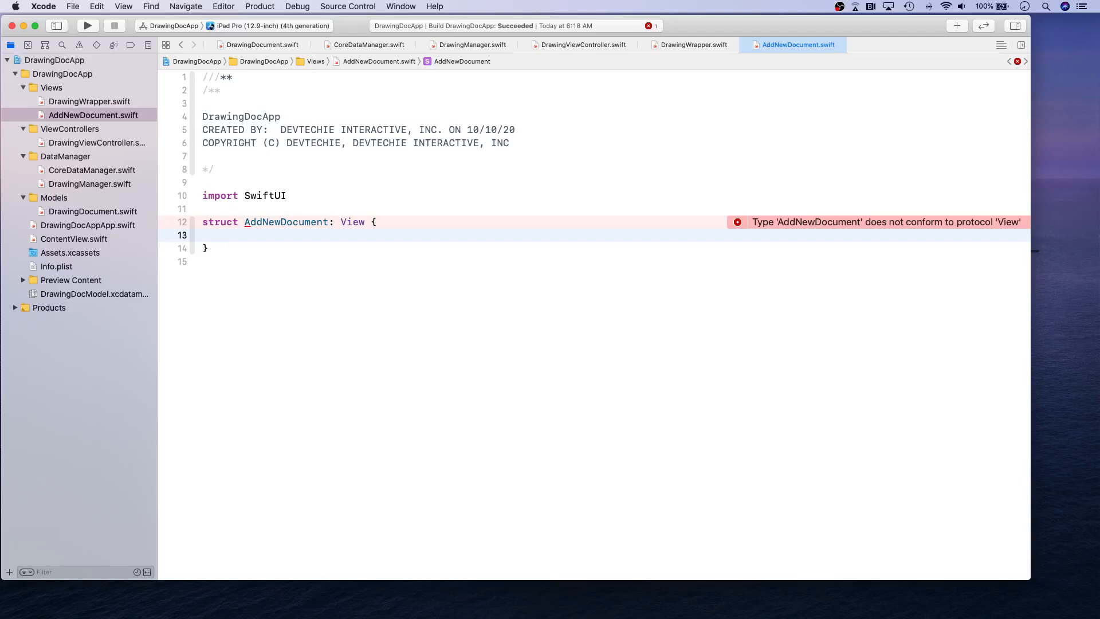
pyautogui.write('@observedObject var')
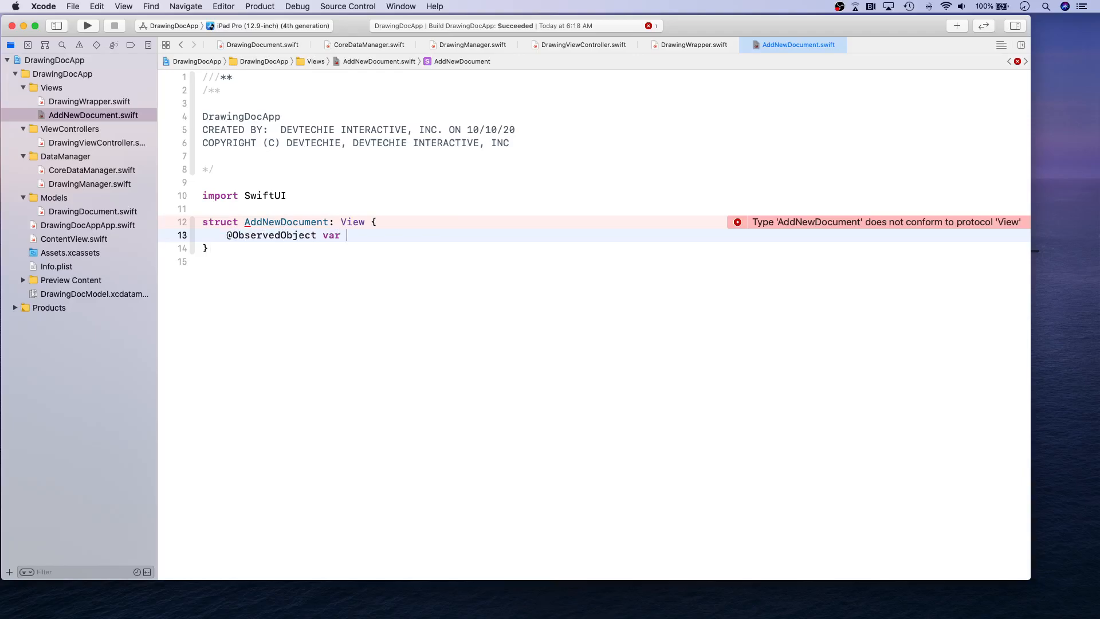
pyautogui.write('manager')
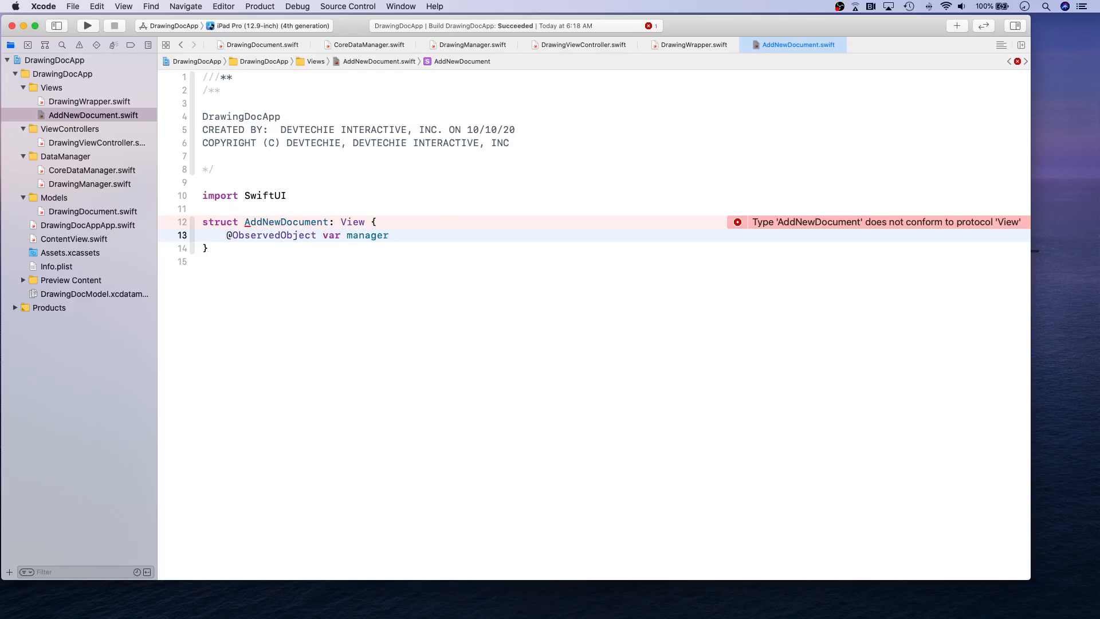
pyautogui.write(': DrawingManager')
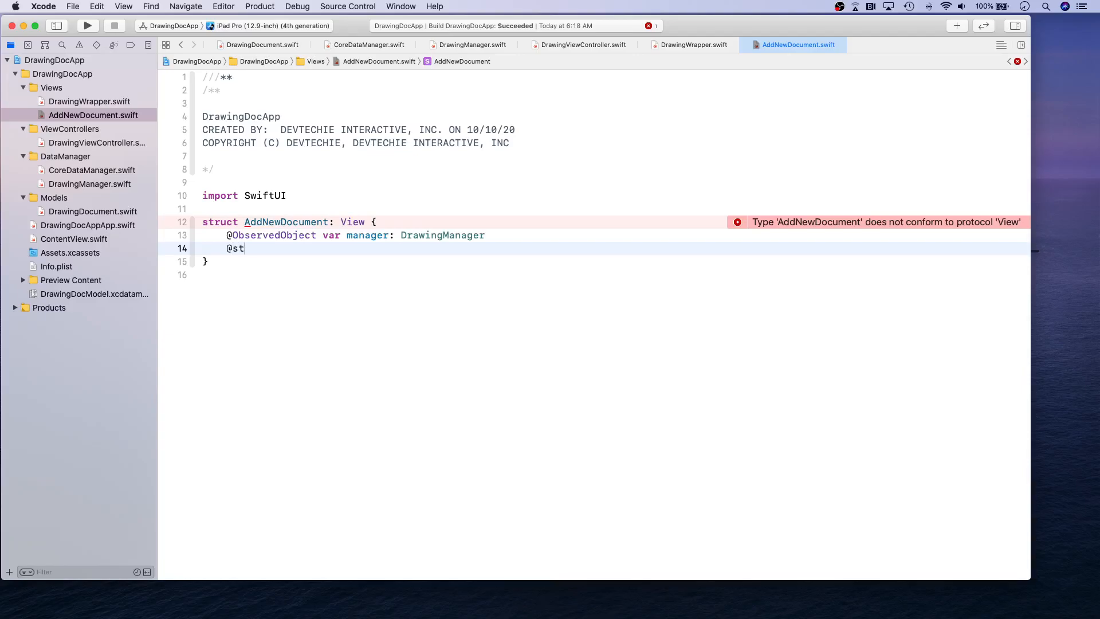
pyautogui.write('ate private')
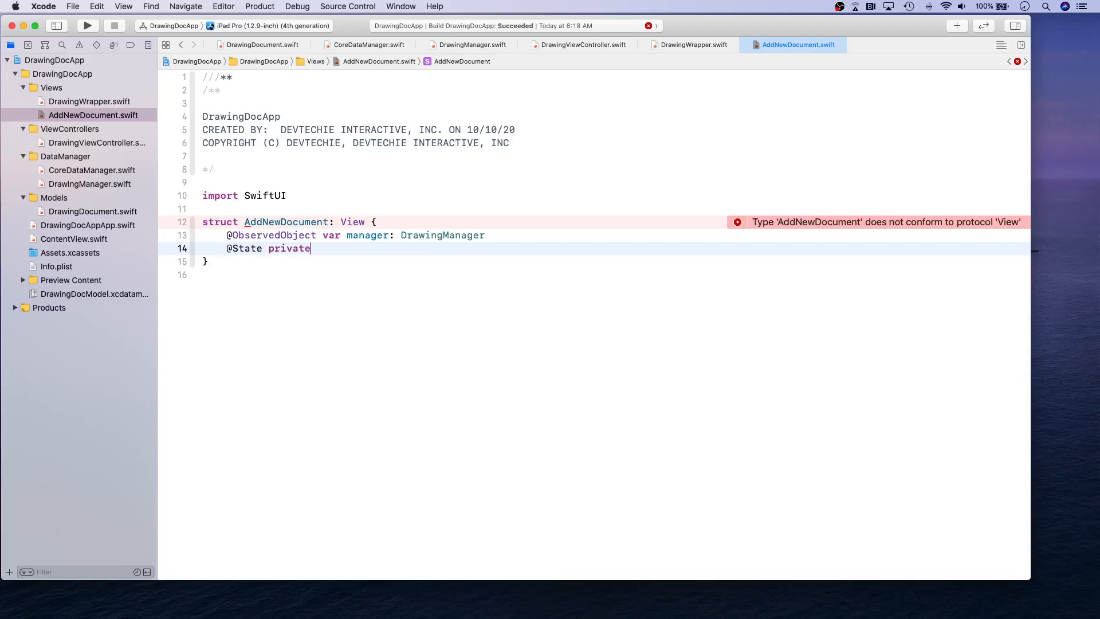
pyautogui.write('var doc')
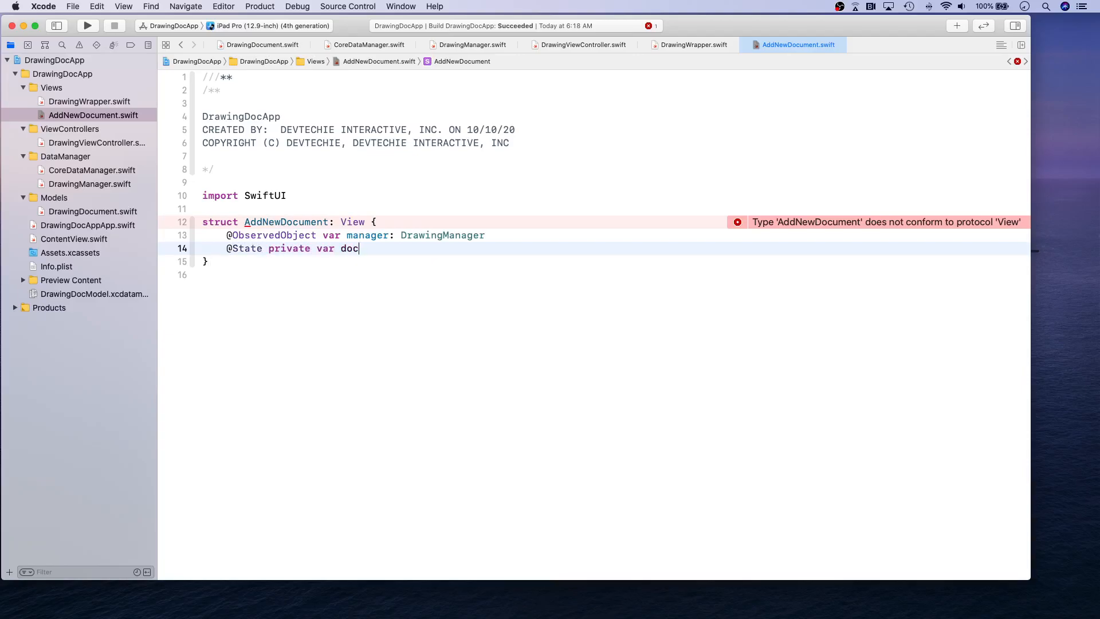
pyautogui.write('umentName: String = "')
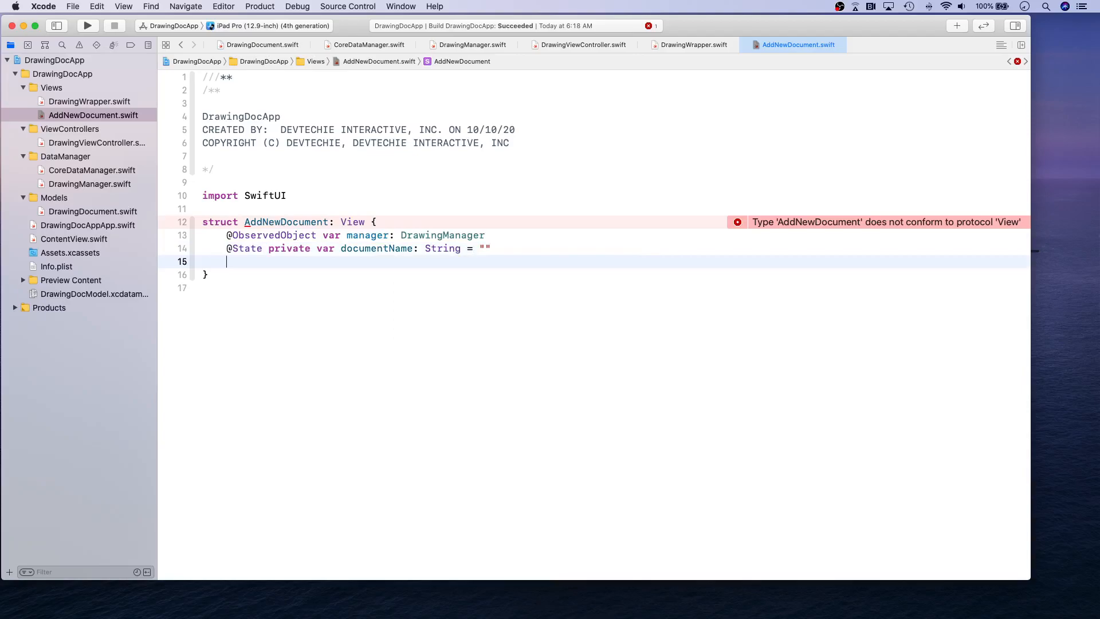
pyautogui.write('@binding var a')
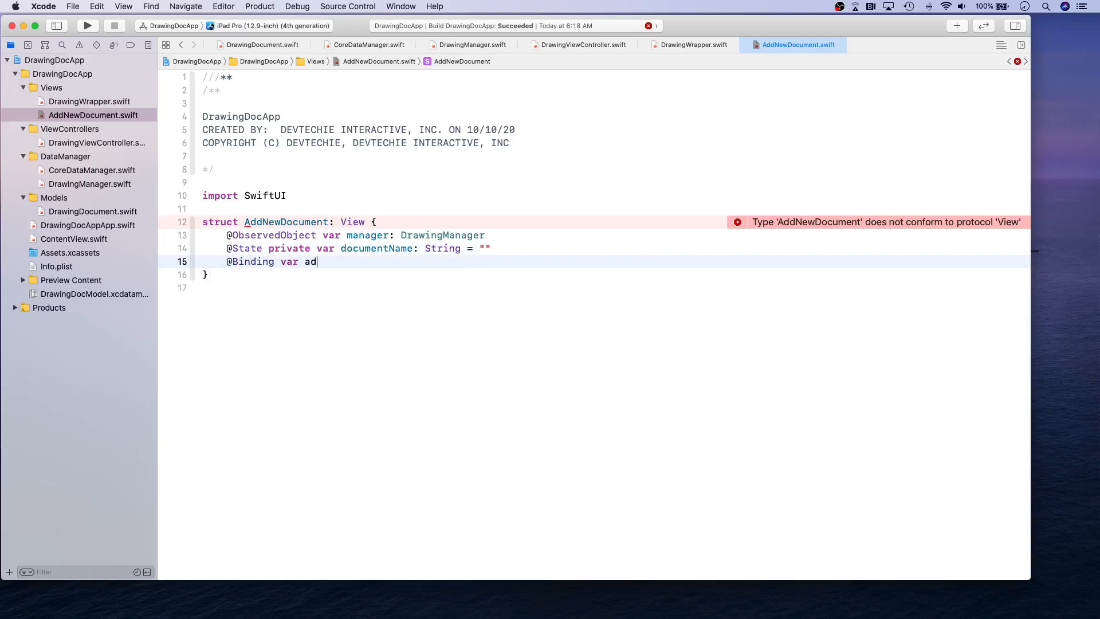
pyautogui.write('dSHh')
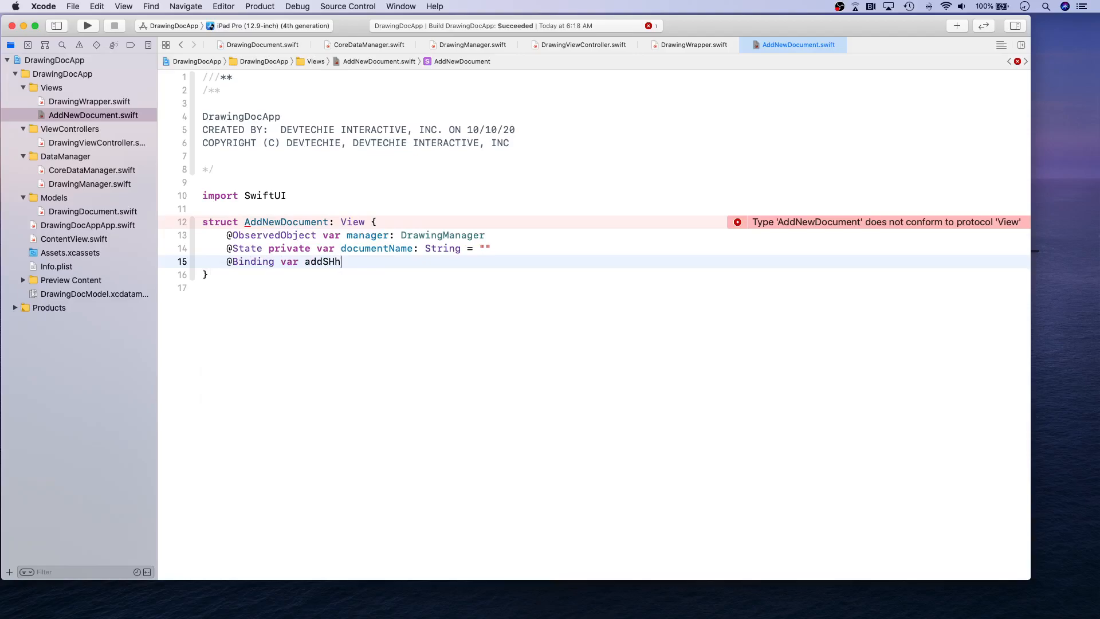
pyautogui.write('own')
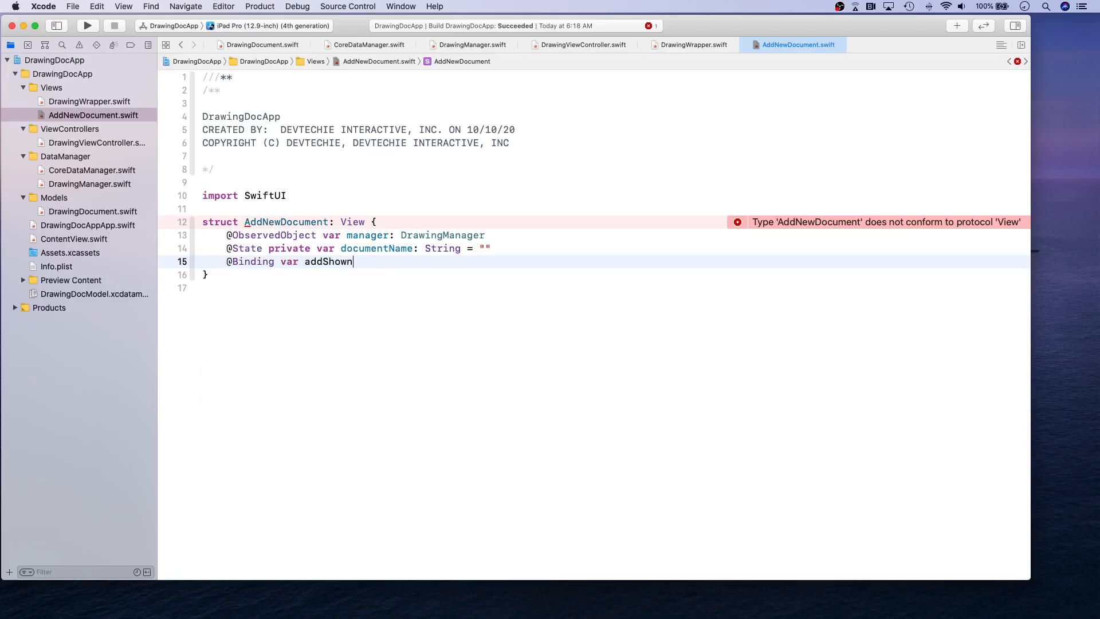
pyautogui.write(':')
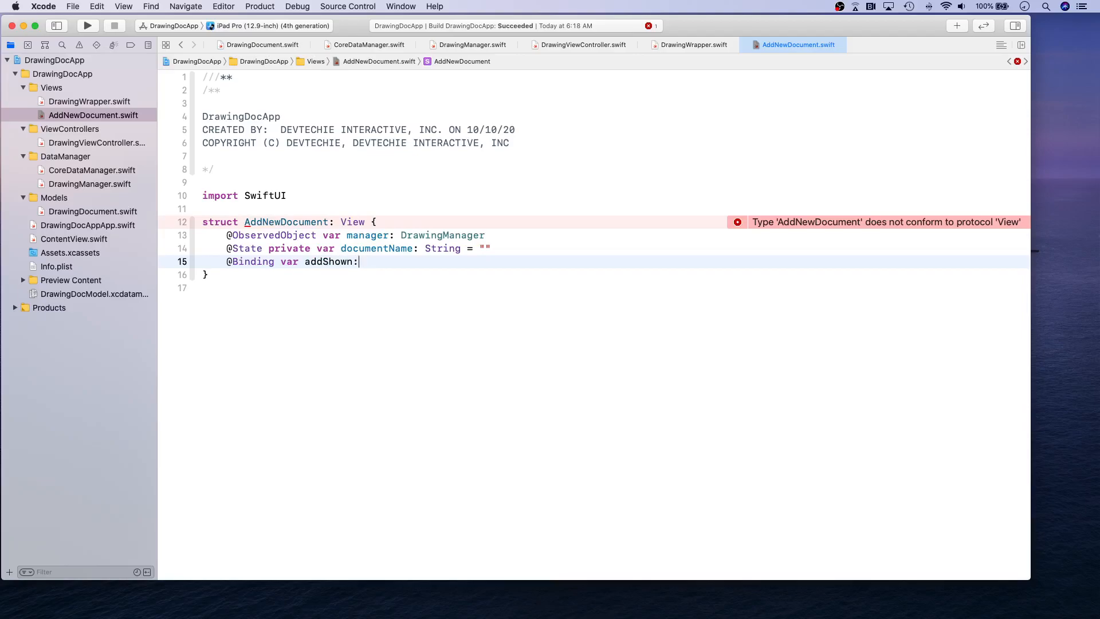
pyautogui.write('Bool')
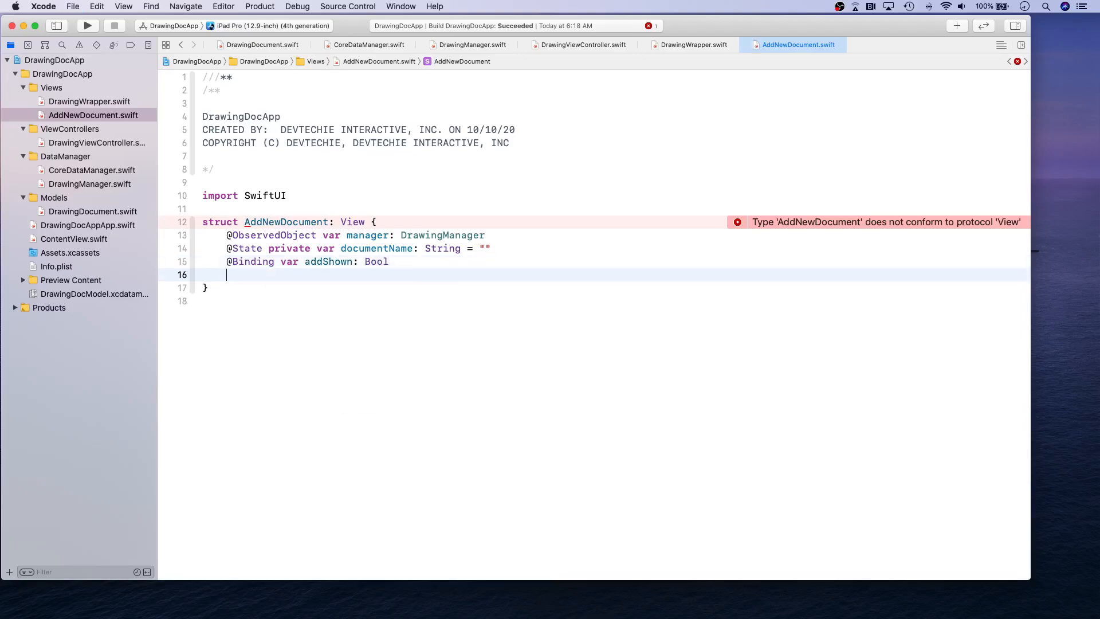
pyautogui.press('return')
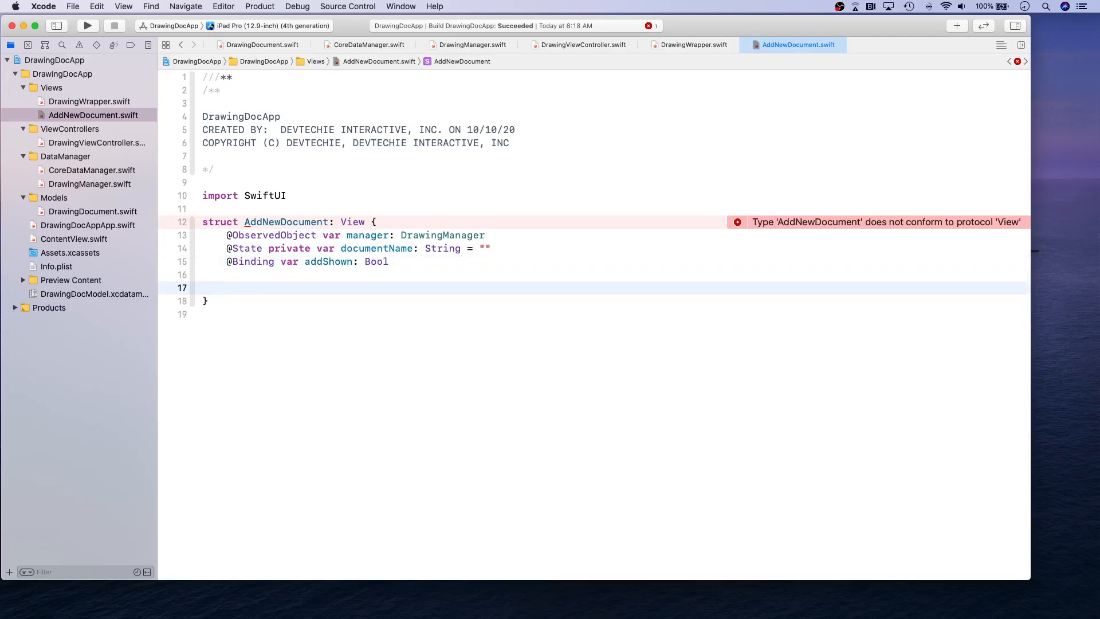
# Start the body with a VStack holding a Text label 'Enter document name:'
pyautogui.write('var body: some View {')
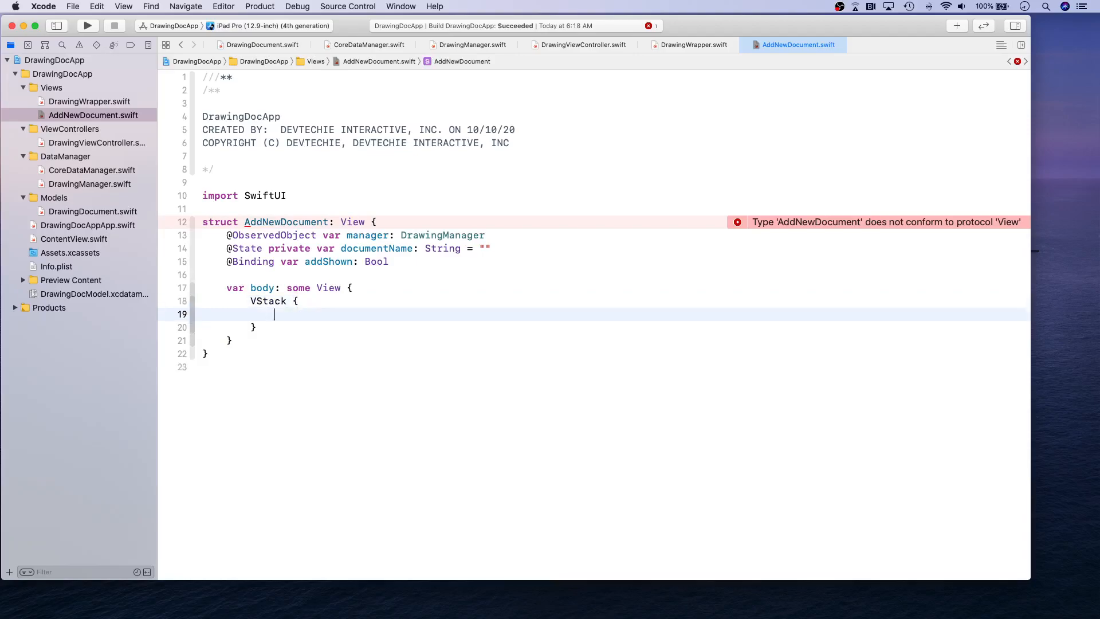
pyautogui.write('Text("')
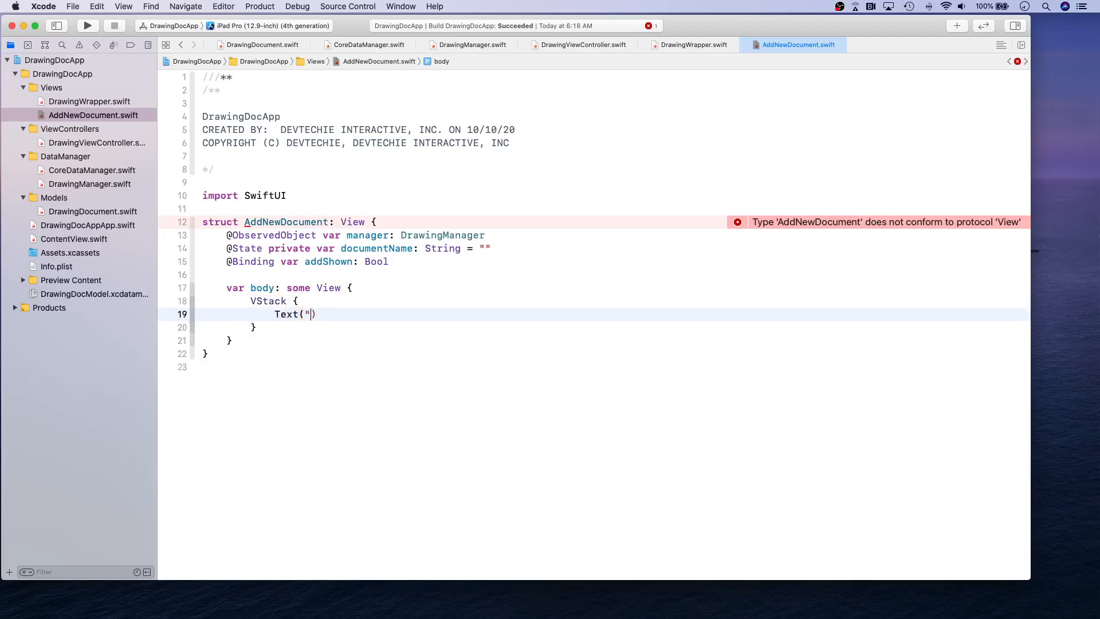
pyautogui.write('Enter docu')
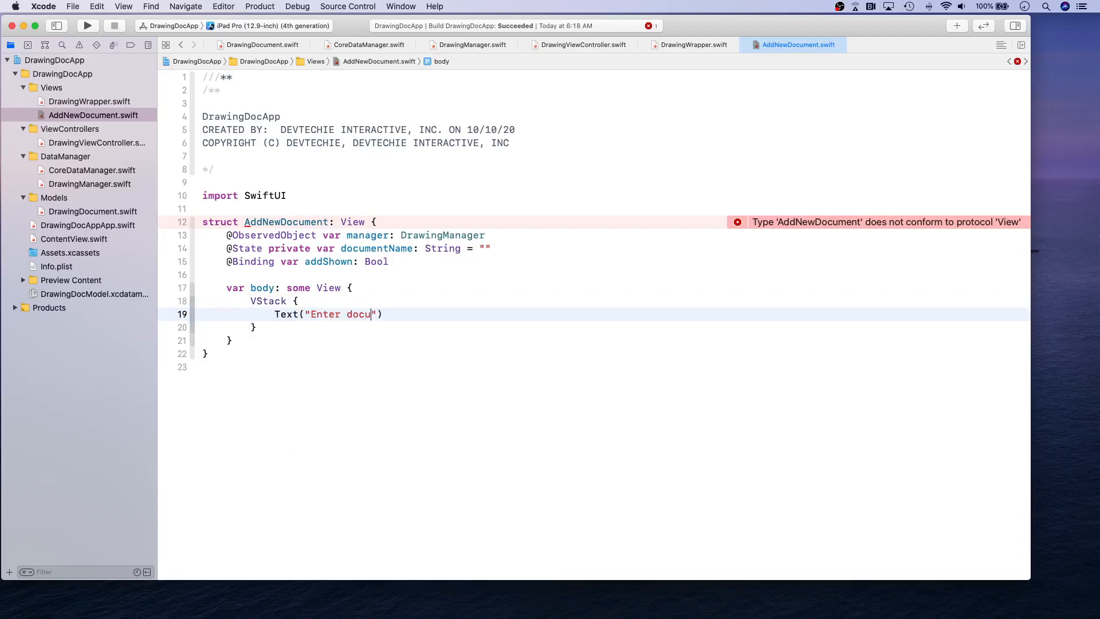
pyautogui.write('ment name:')
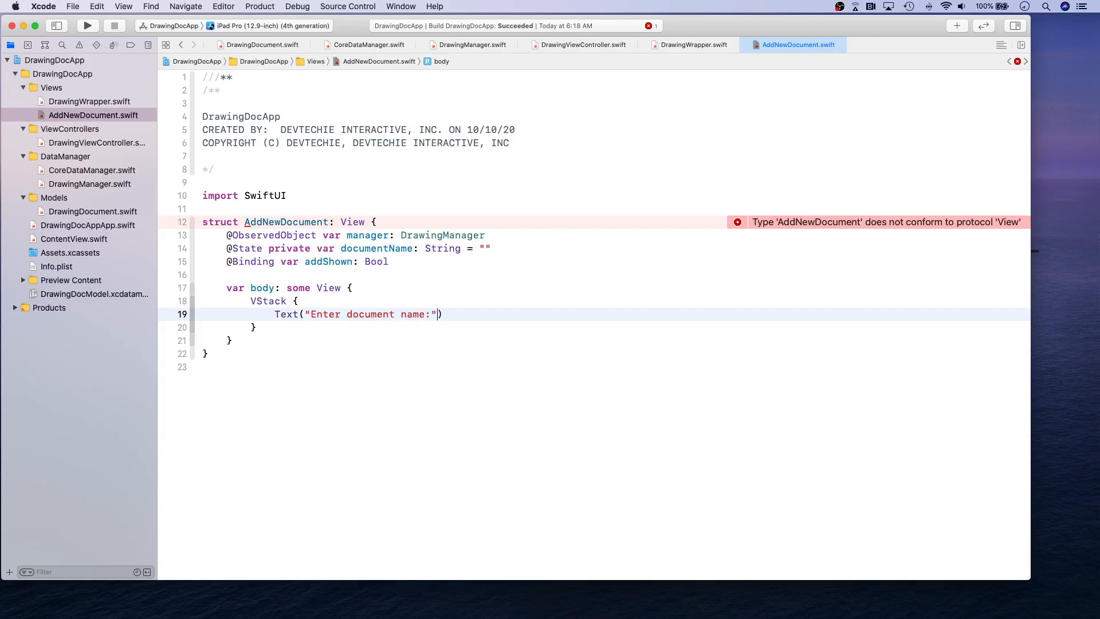
# Add a TextField 'Enter name here...' bound to $documentName with an onCommit argument
pyautogui.write('TextField(')
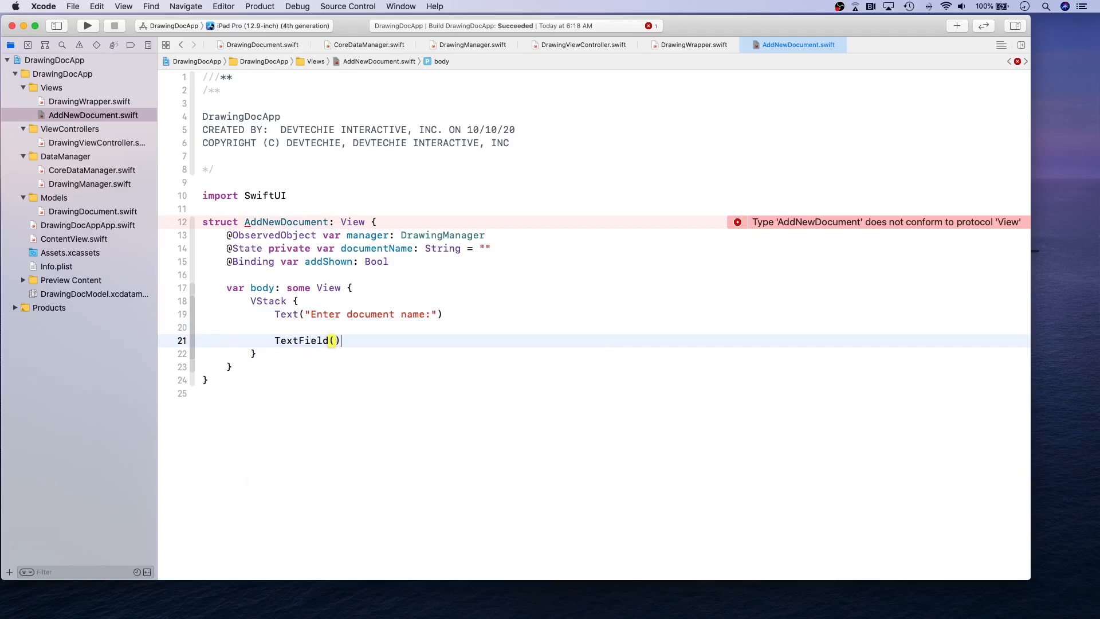
pyautogui.write('"Enter doc na"')
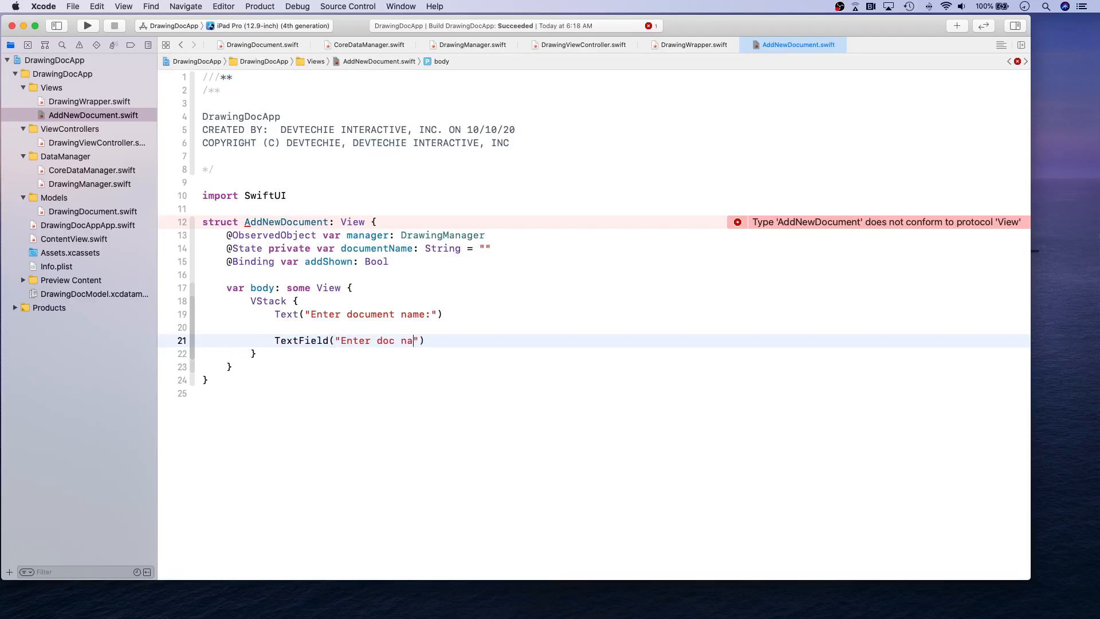
pyautogui.write('me here...')
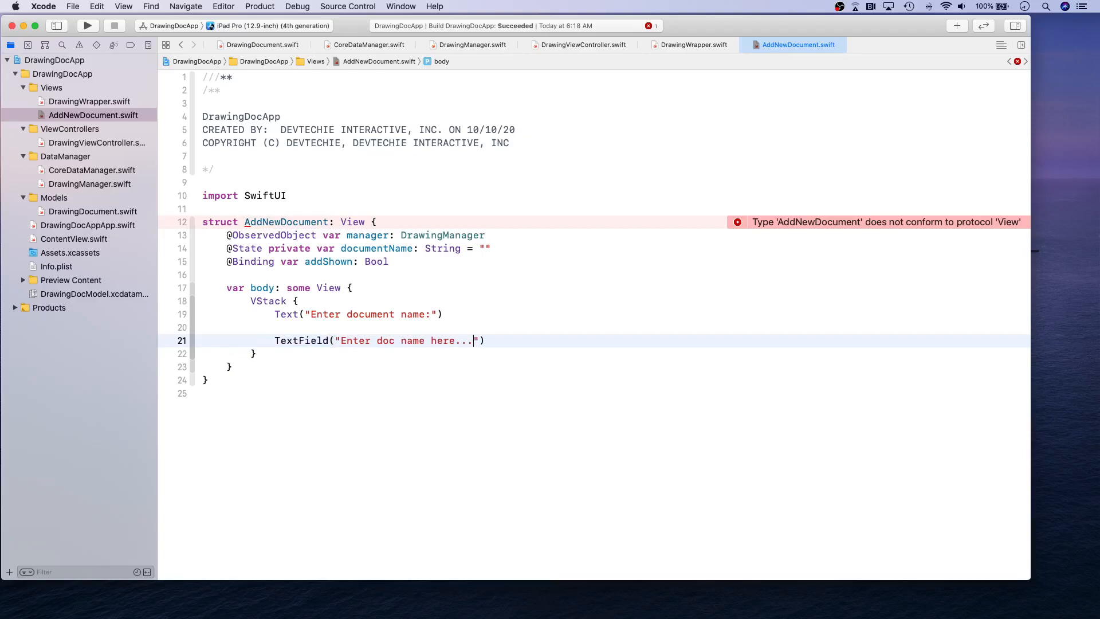
pyautogui.write(', text')
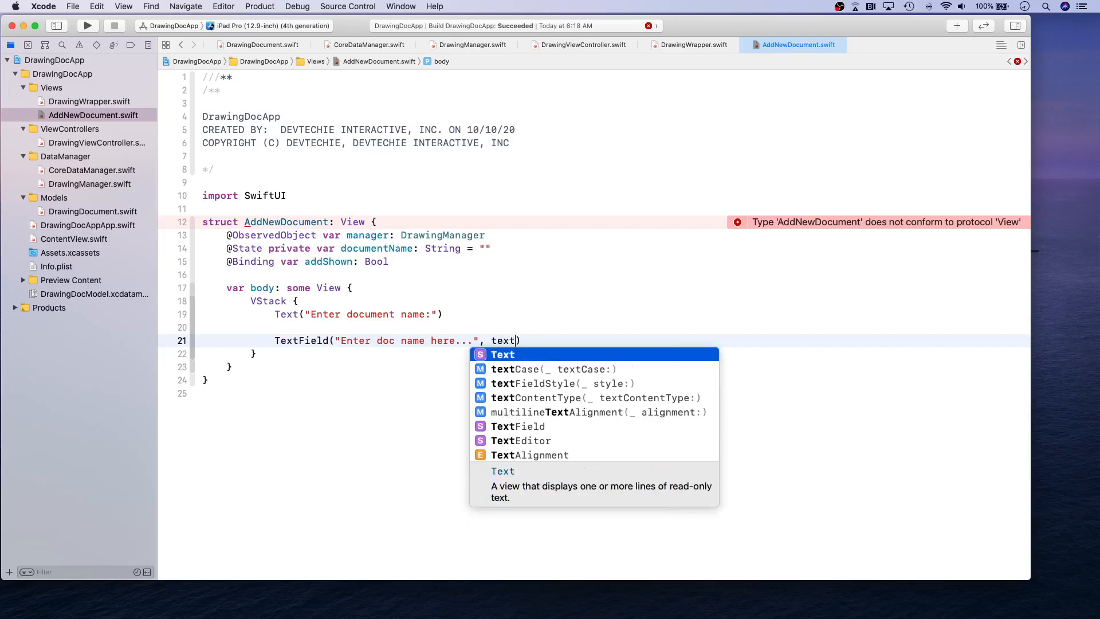
pyautogui.write(': $')
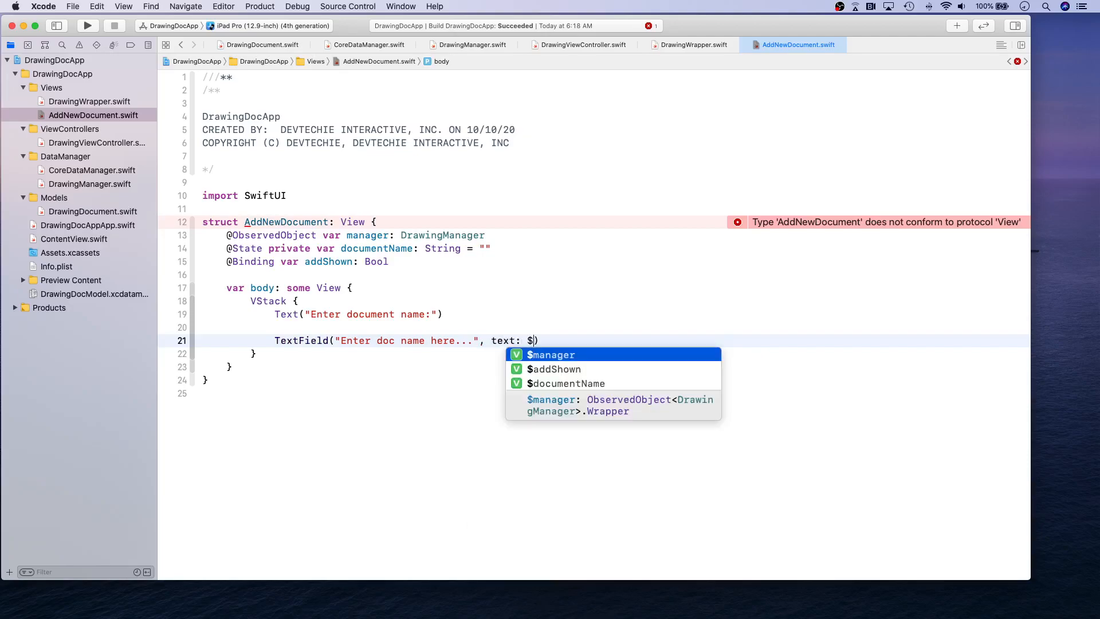
pyautogui.write('dio')
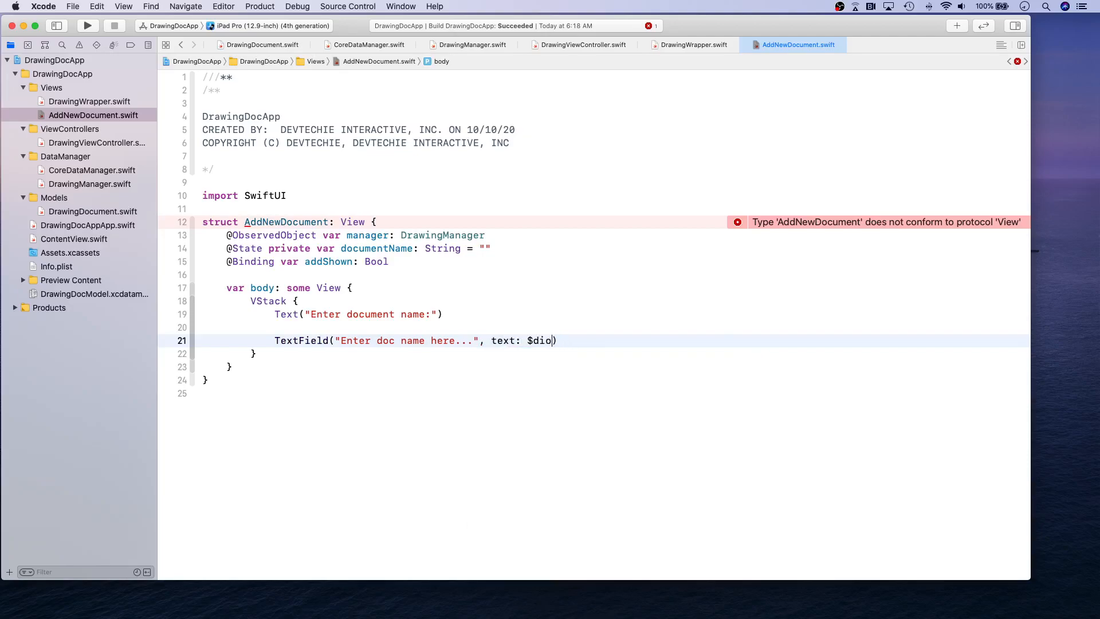
pyautogui.write('cumentName')
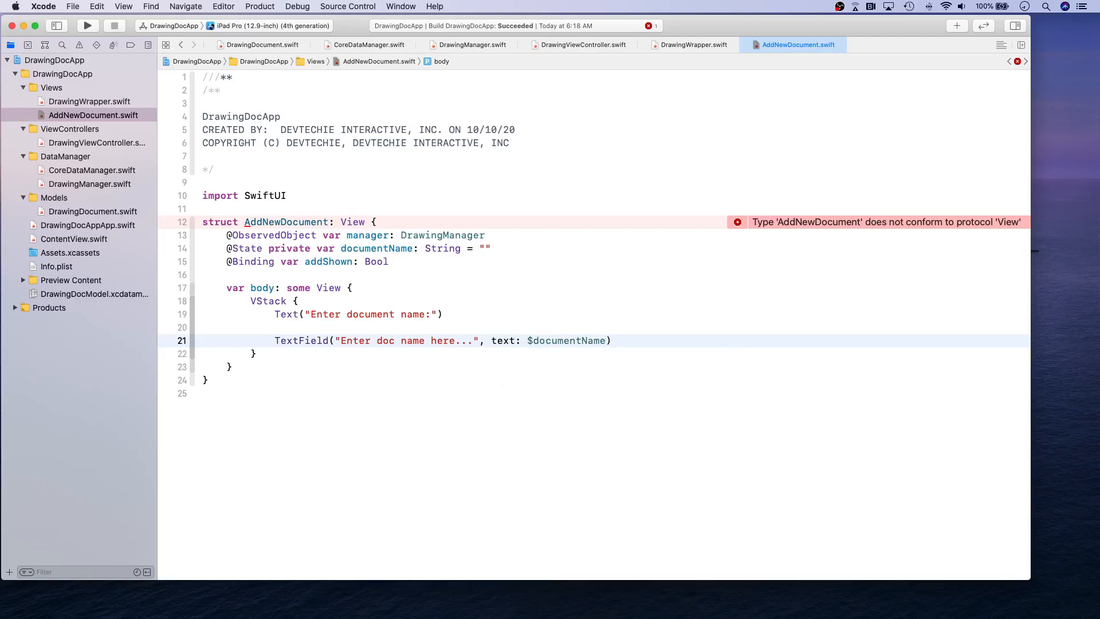
pyautogui.write(', o')
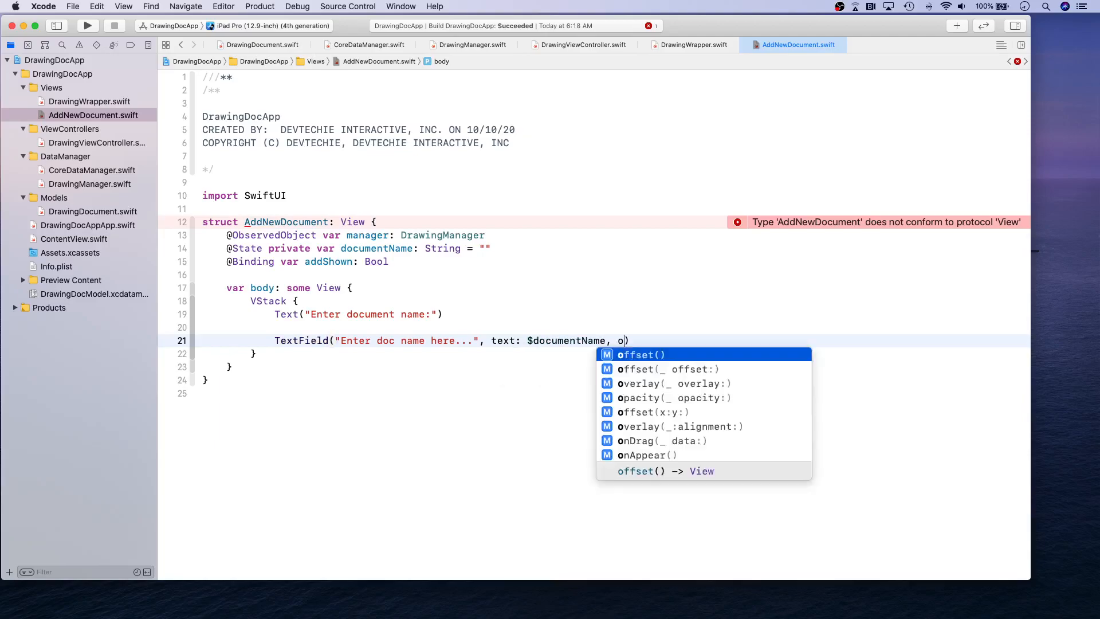
pyautogui.write('nCommig')
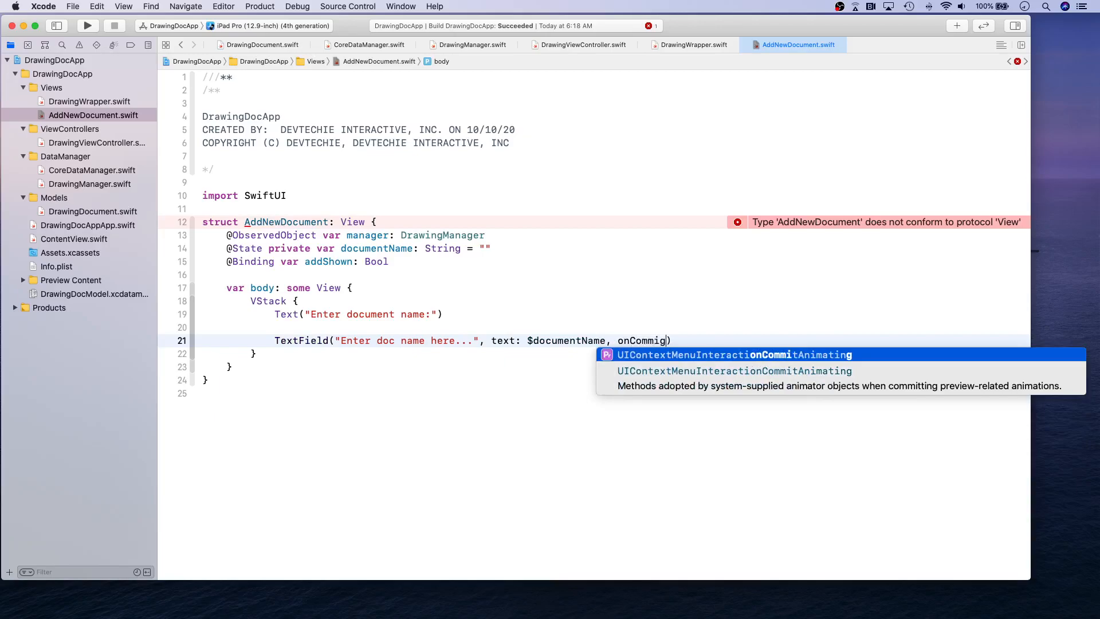
pyautogui.press('Escape')
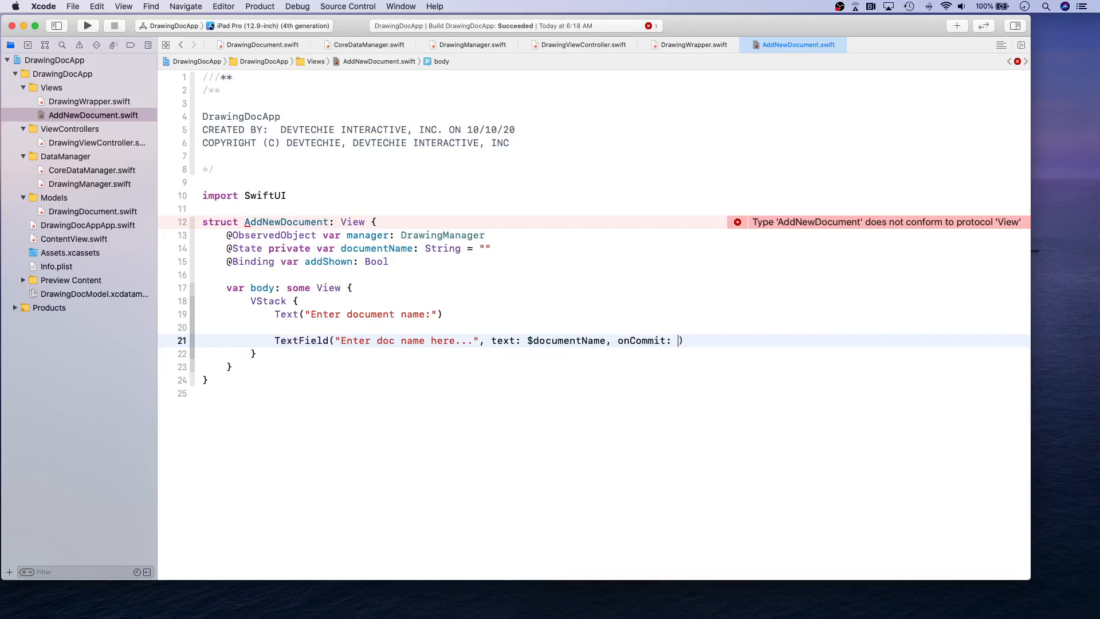
# In onCommit, add a DrawingDocument(id: UUID(), data: Data(), name: documentName) via manager and toggle addShown
pyautogui.write('{')
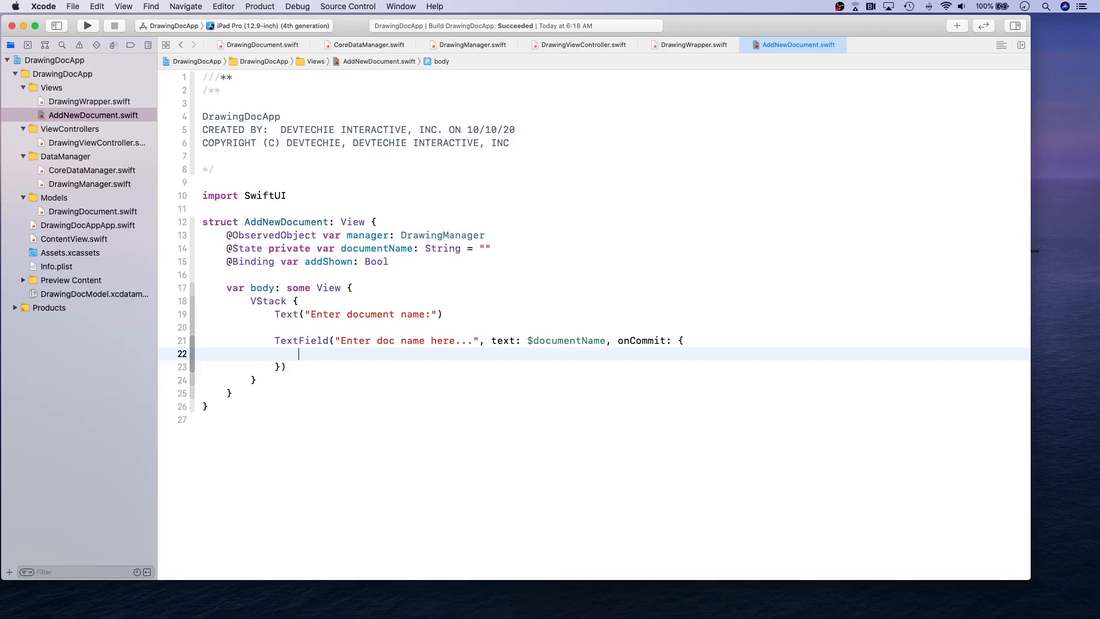
pyautogui.write('manager.addData(doc: d')
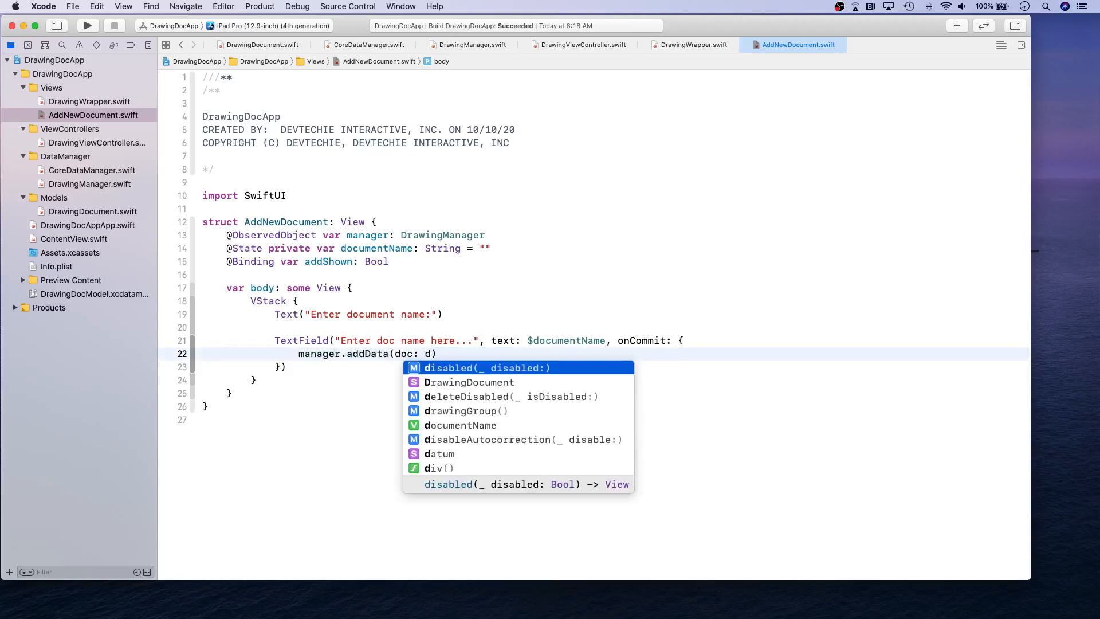
pyautogui.write('rw')
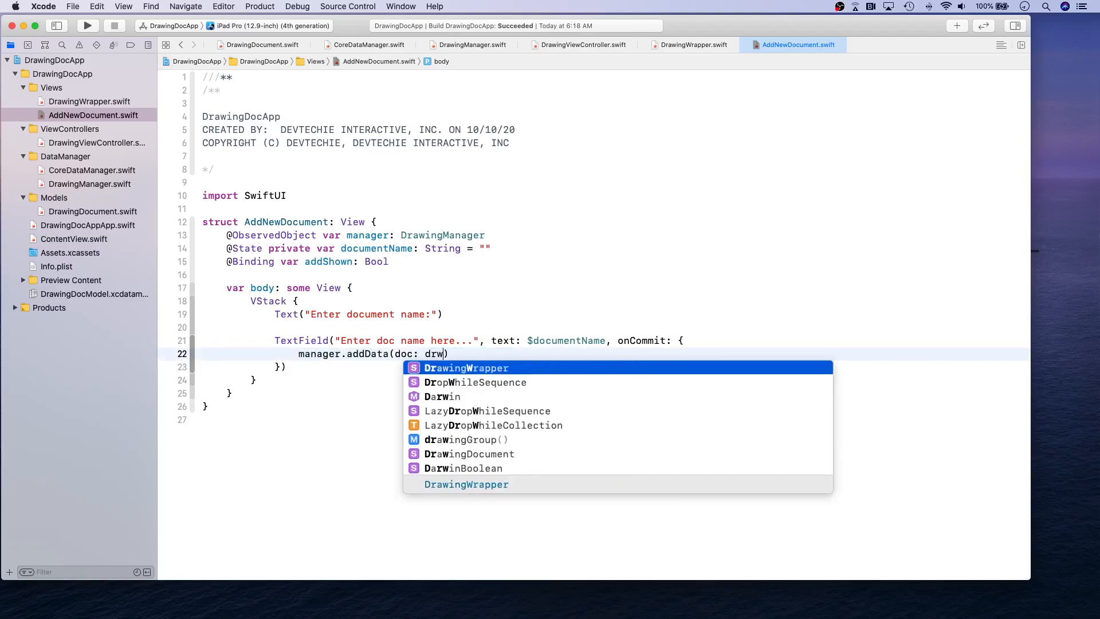
pyautogui.press('backspace')
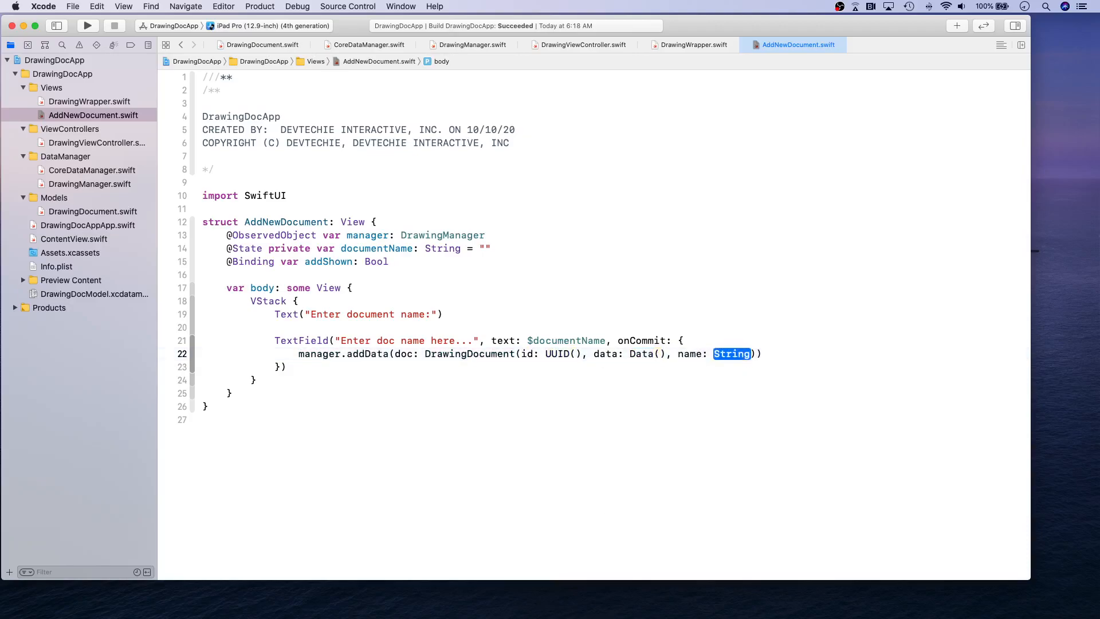
pyautogui.write('documentName')
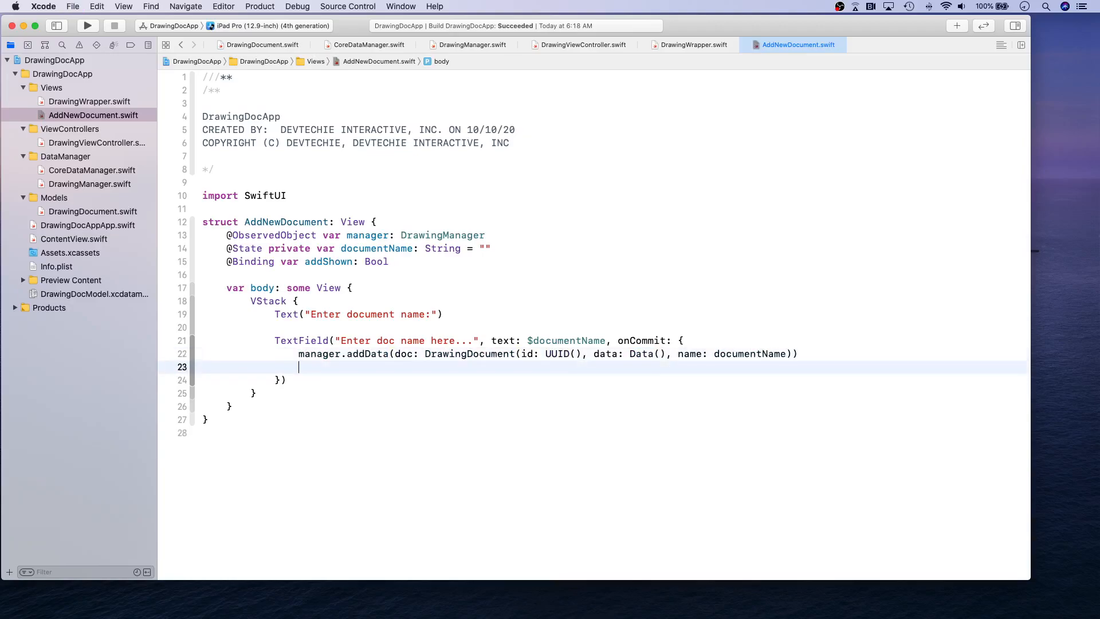
pyautogui.write('addShown.')
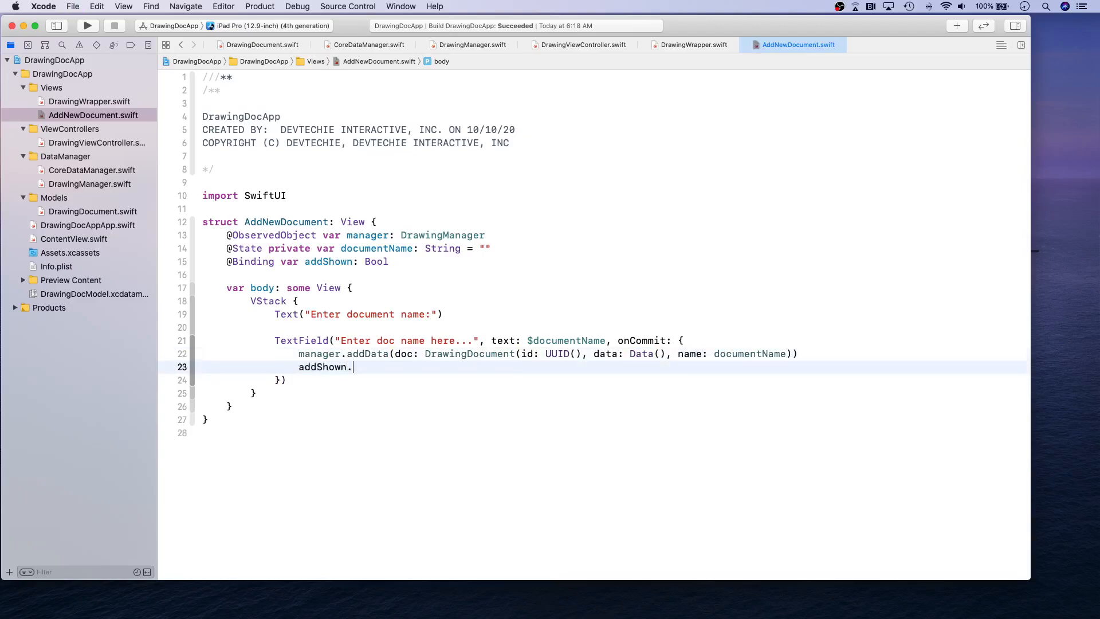
pyautogui.write('toggle()')
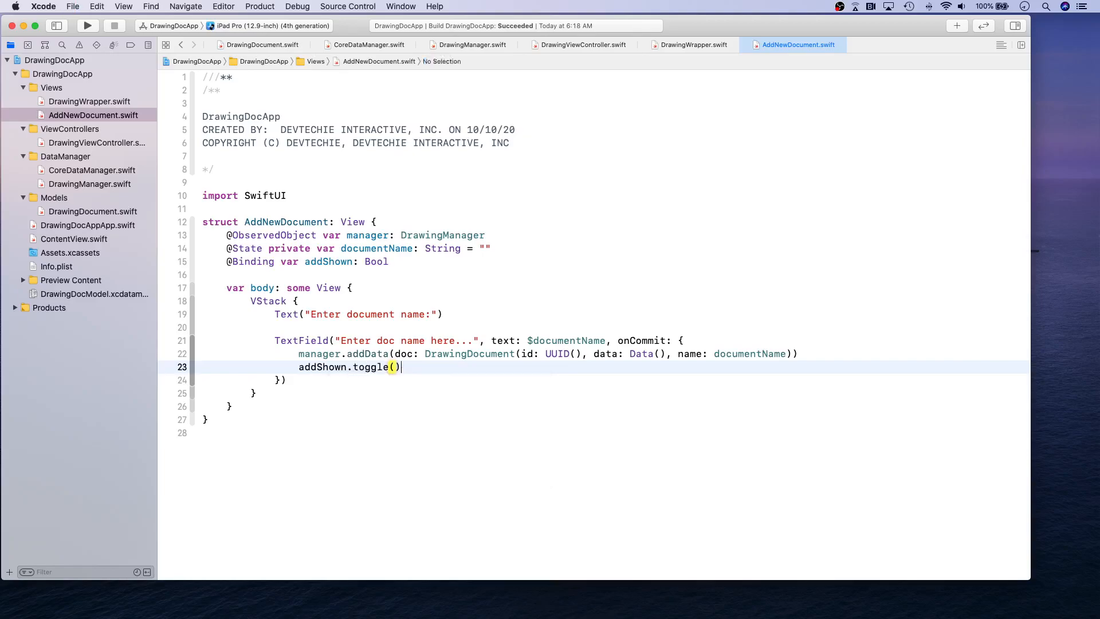
# Apply .textFieldStyle(RoundedBorderTextFieldStyle()) to the text field
pyautogui.write('.')
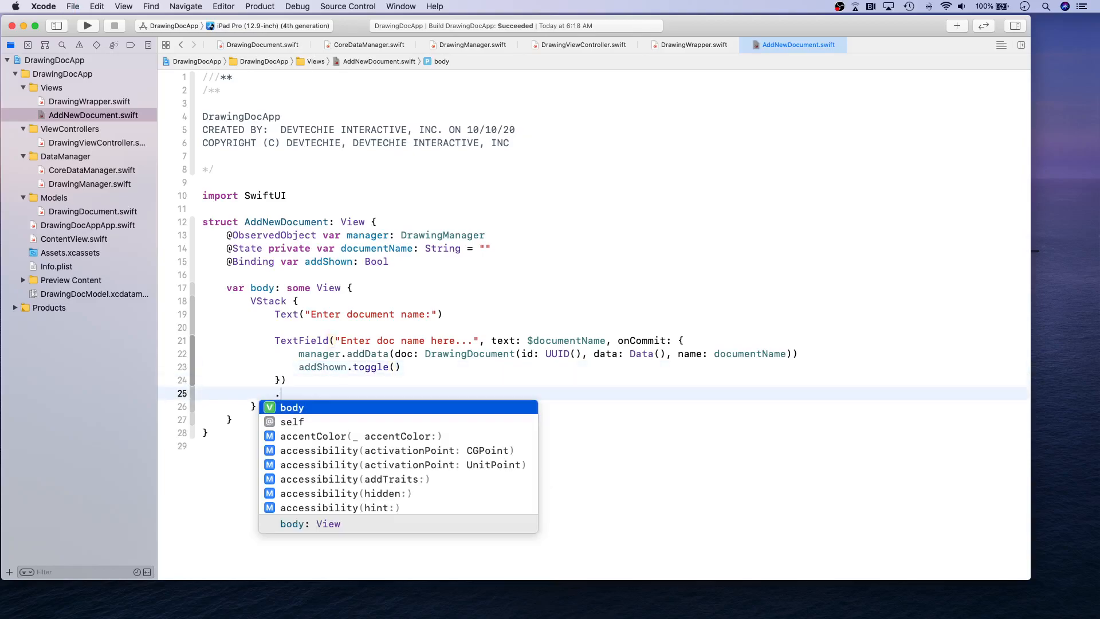
pyautogui.write('textf')
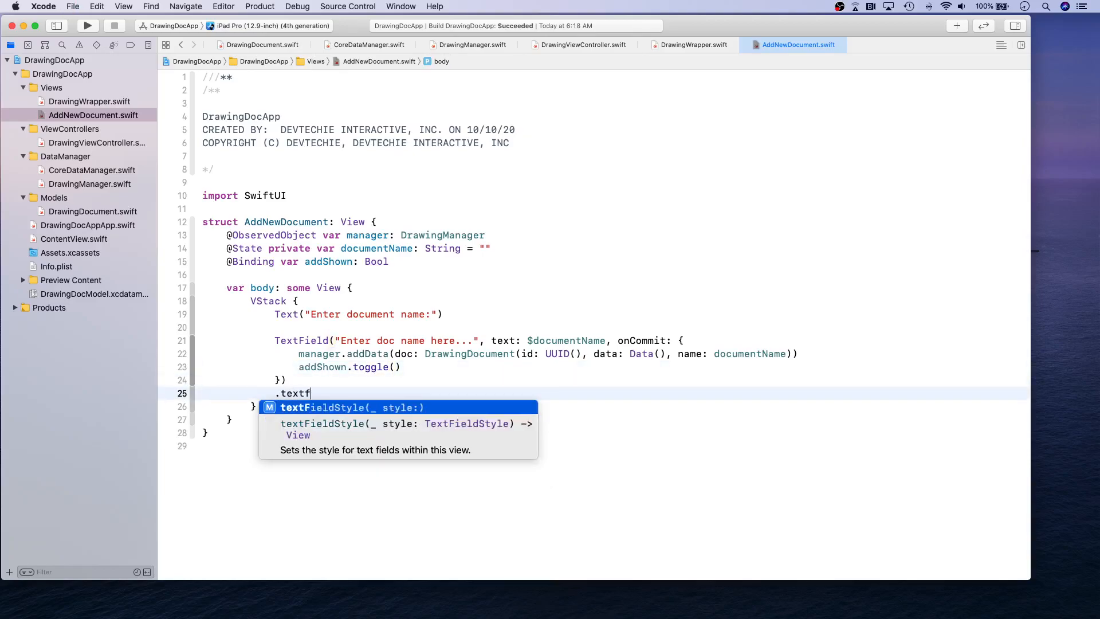
pyautogui.write('ieldStyle(RoundedRectangle')
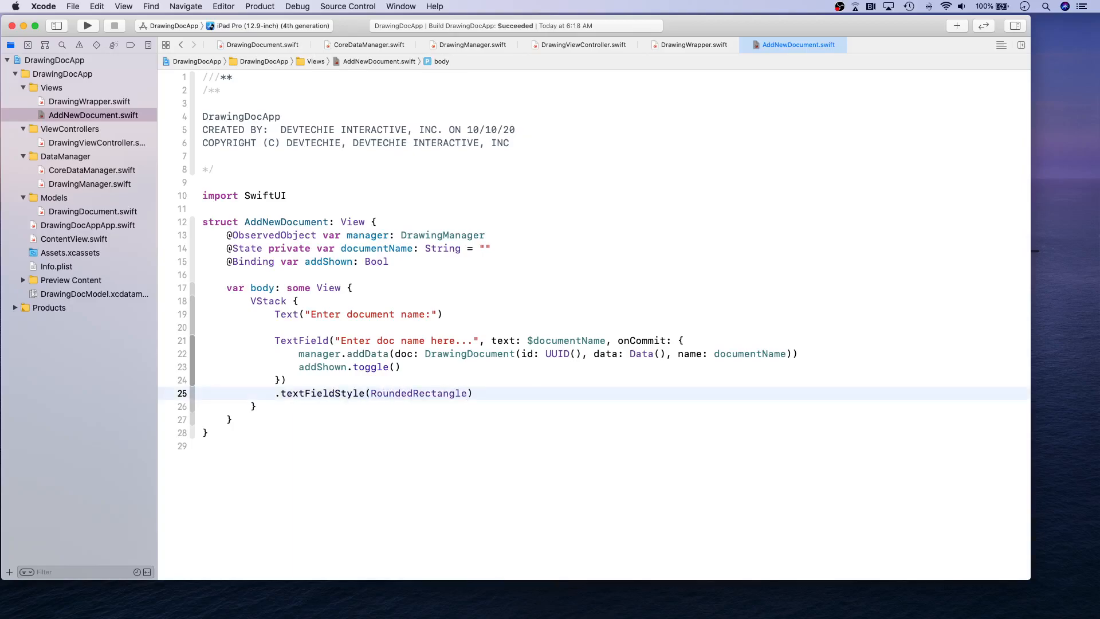
pyautogui.write('RoundedBorderTextFieldStyle(')
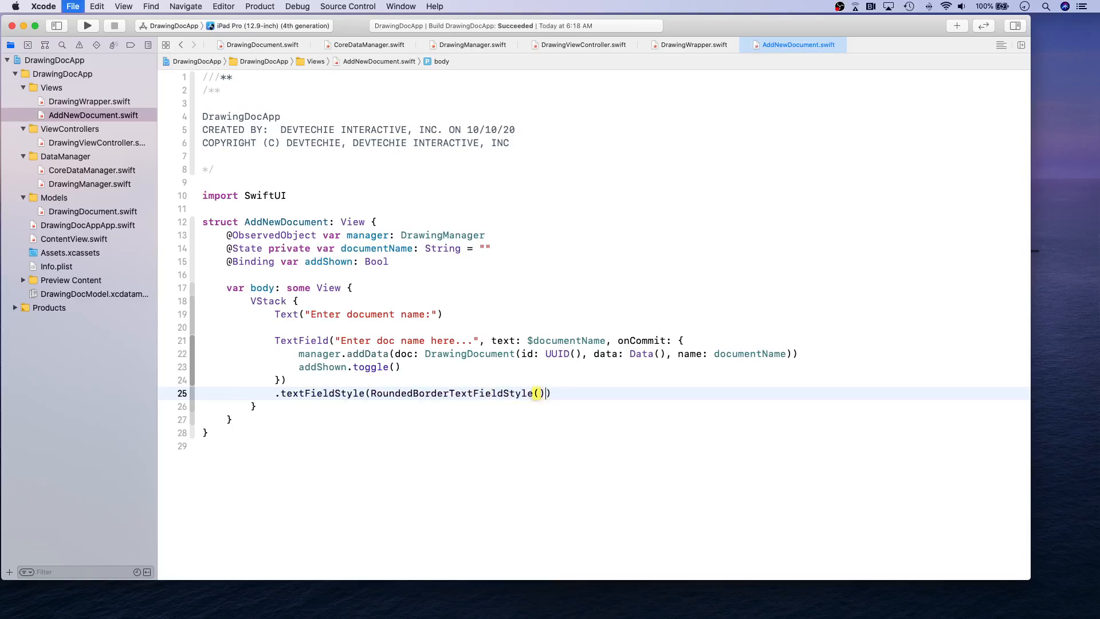
pyautogui.press('Return')
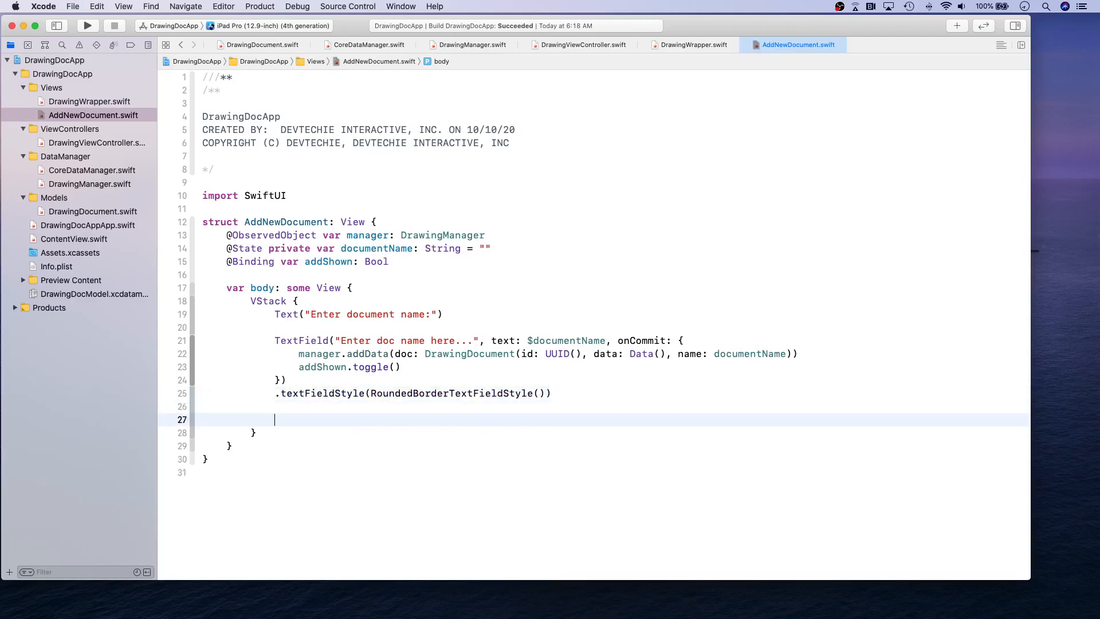
# Add Button("Create") with an empty action and begin a private function declaration
pyautogui.write('Button(')
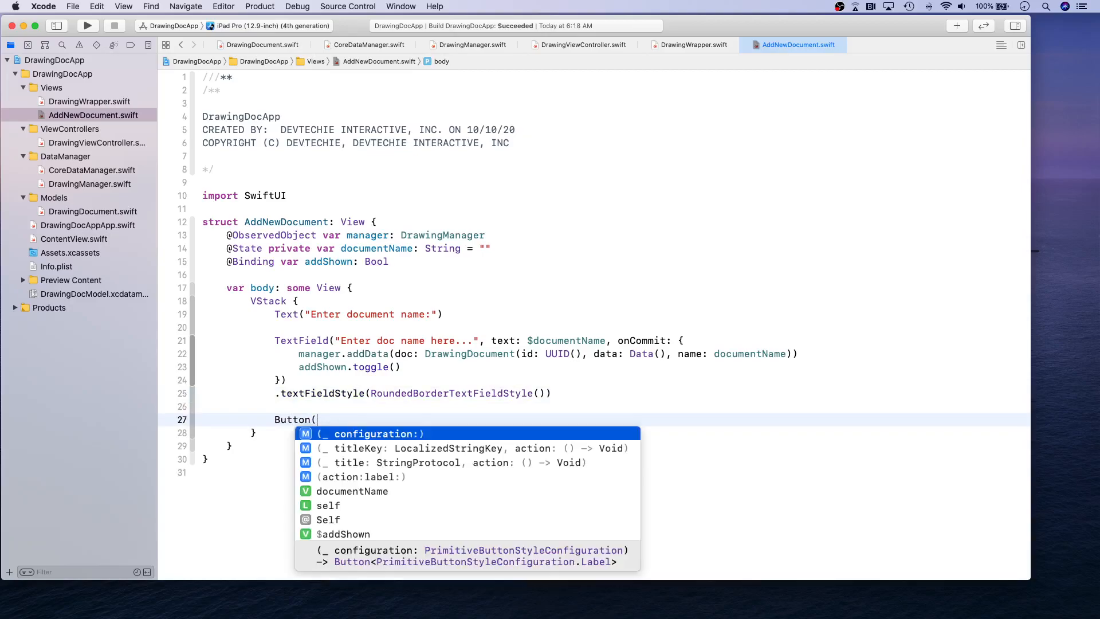
pyautogui.write('"Cre")')
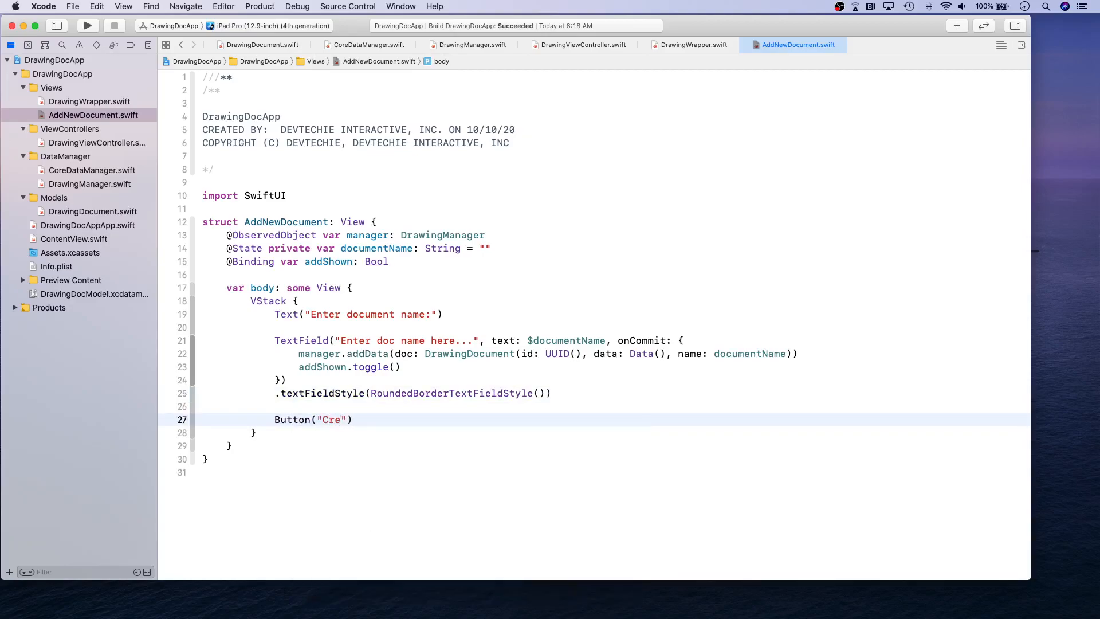
pyautogui.write('ate')
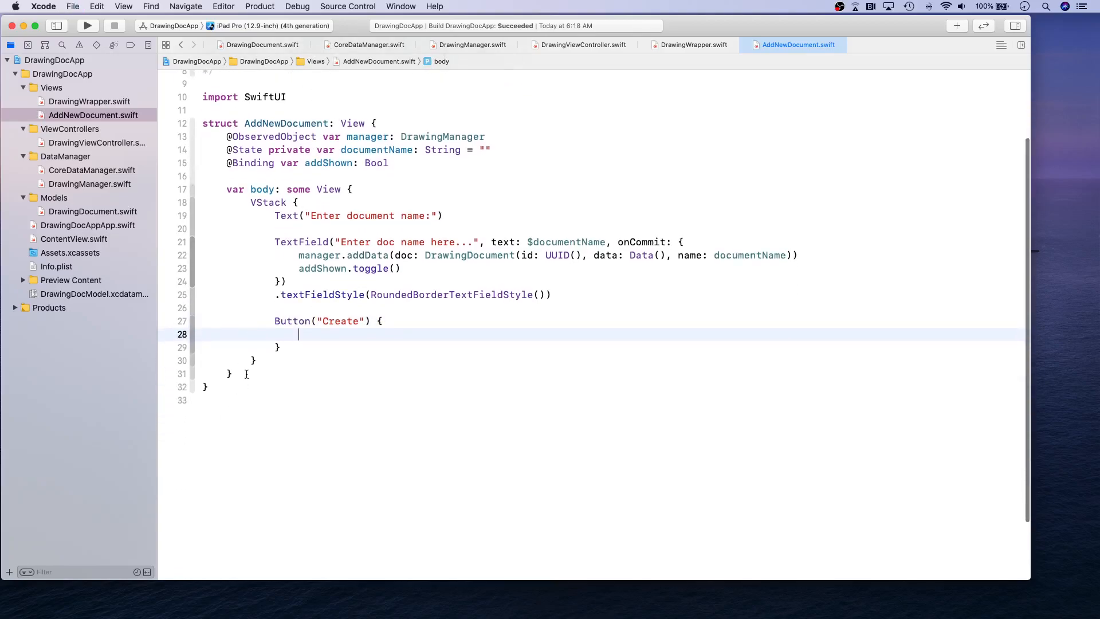
pyautogui.write('private func')
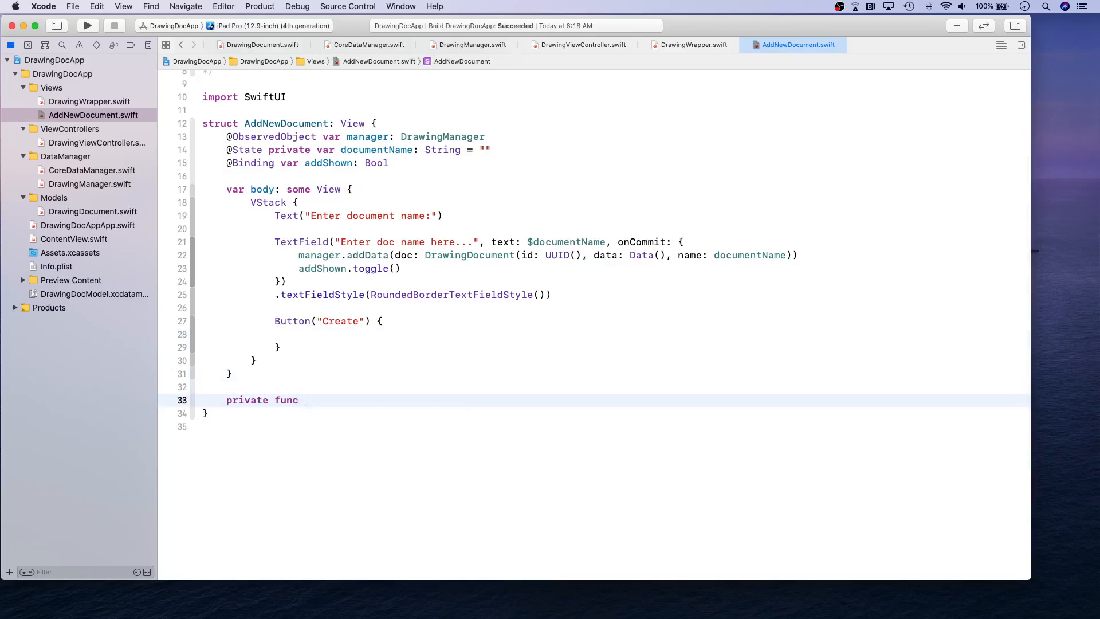
# Define private func save(fileName: String) holding the add-and-dismiss code, called from onCommit
pyautogui.write('Sav')
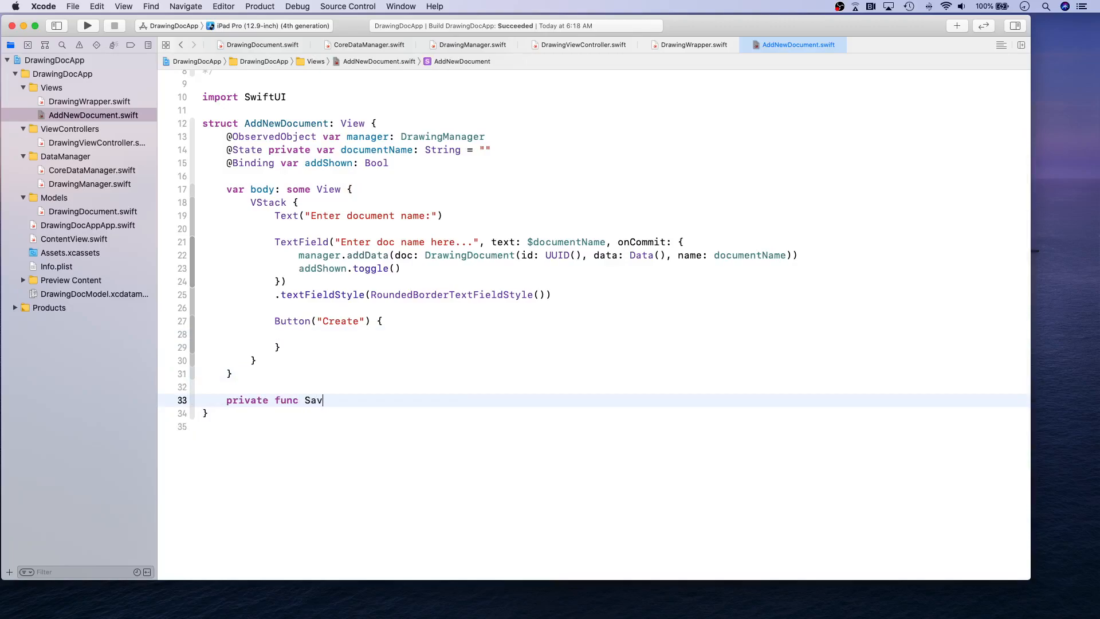
pyautogui.write('e() {}')
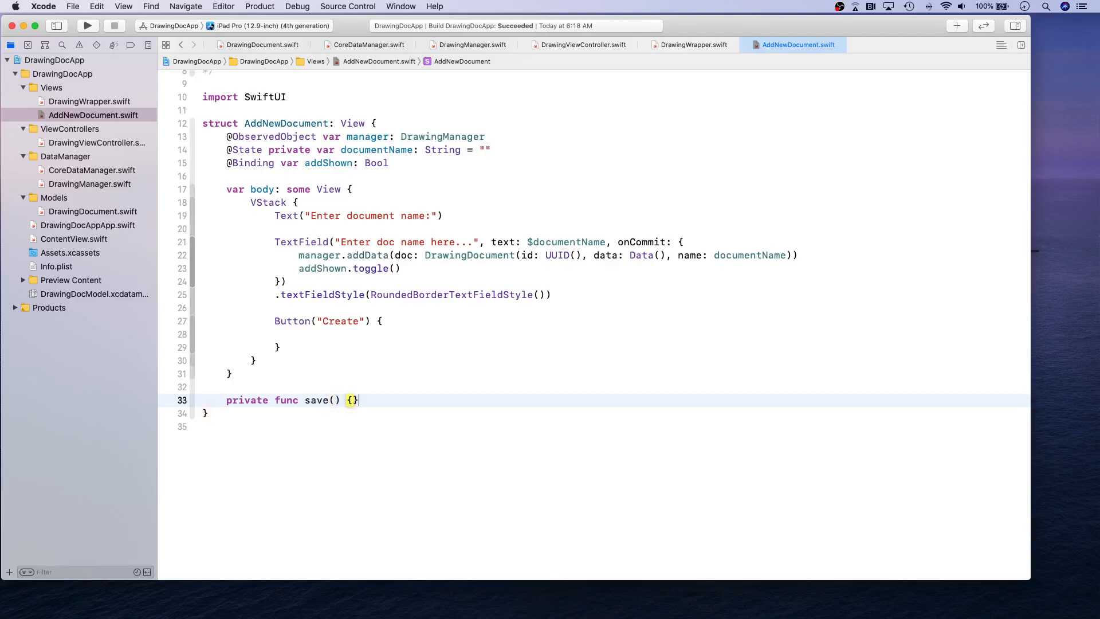
pyautogui.press('Return')
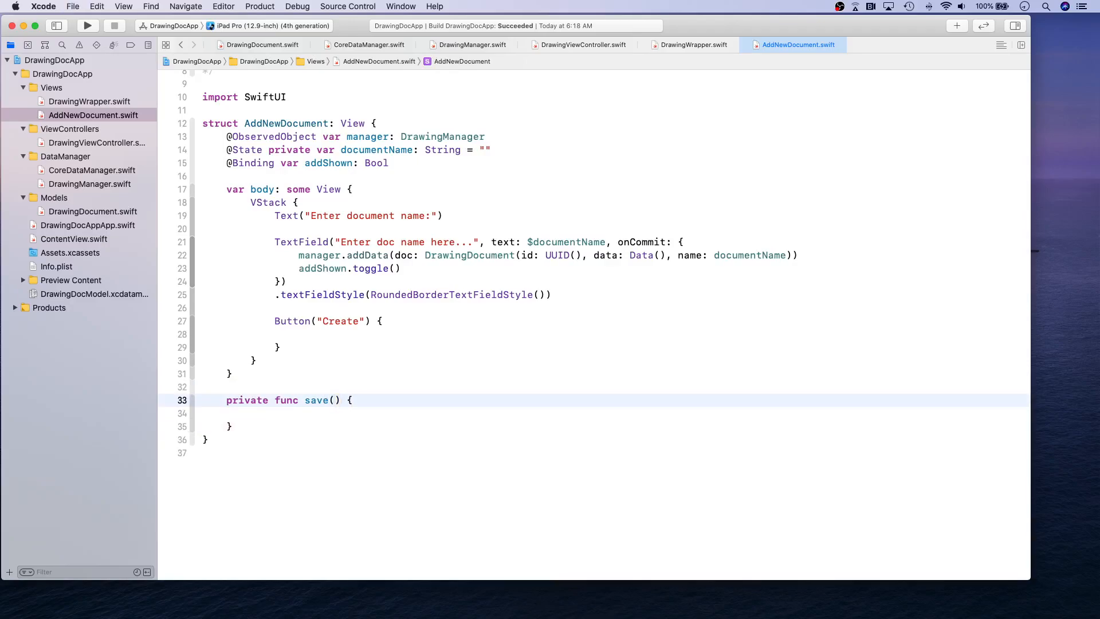
pyautogui.write('fileName:')
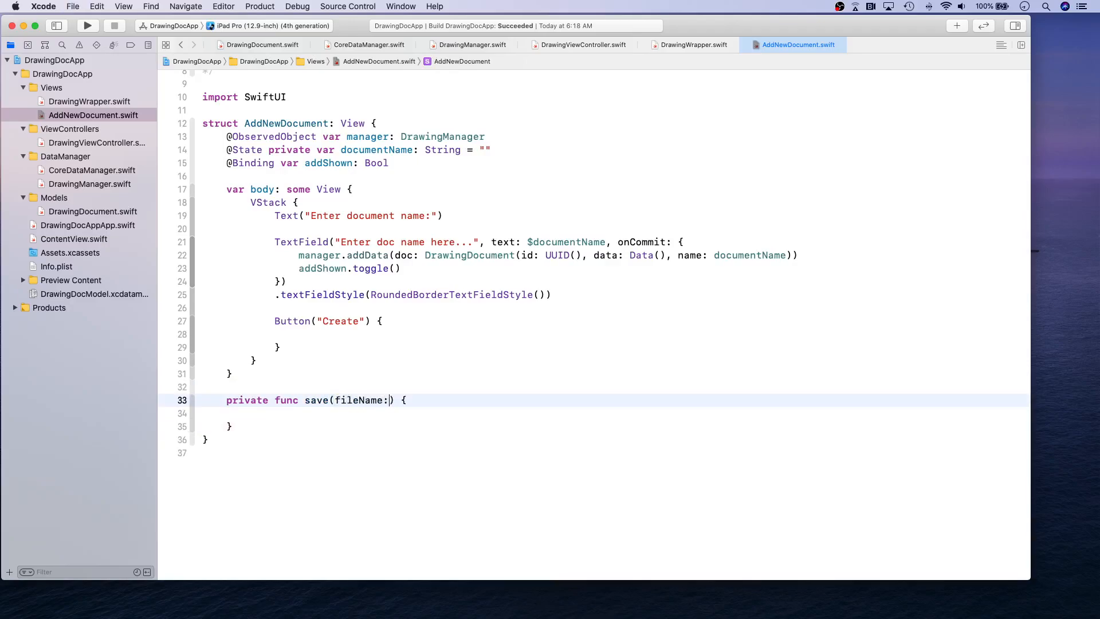
pyautogui.write('String')
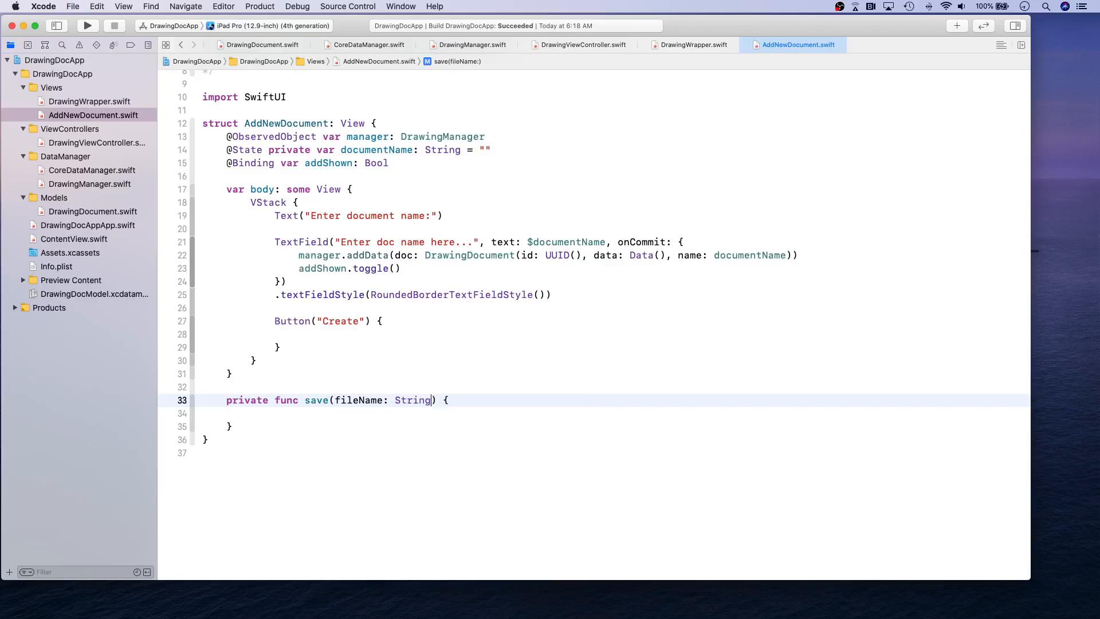
pyautogui.moveTo(299, 255); pyautogui.dragTo(402, 268)
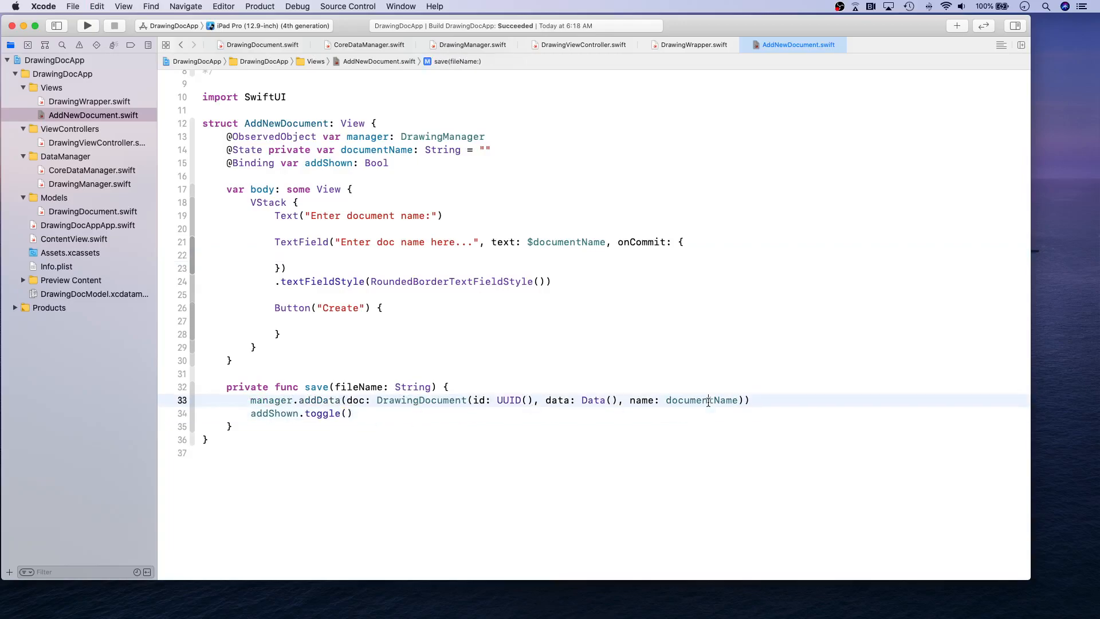
pyautogui.write('file')
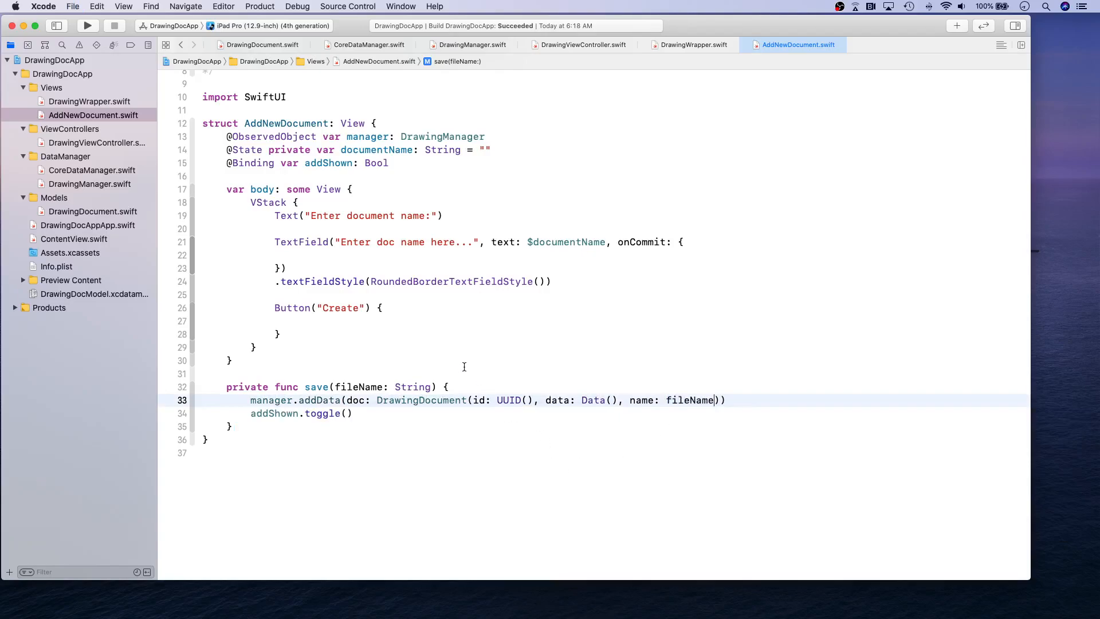
pyautogui.moveTo(337, 331)
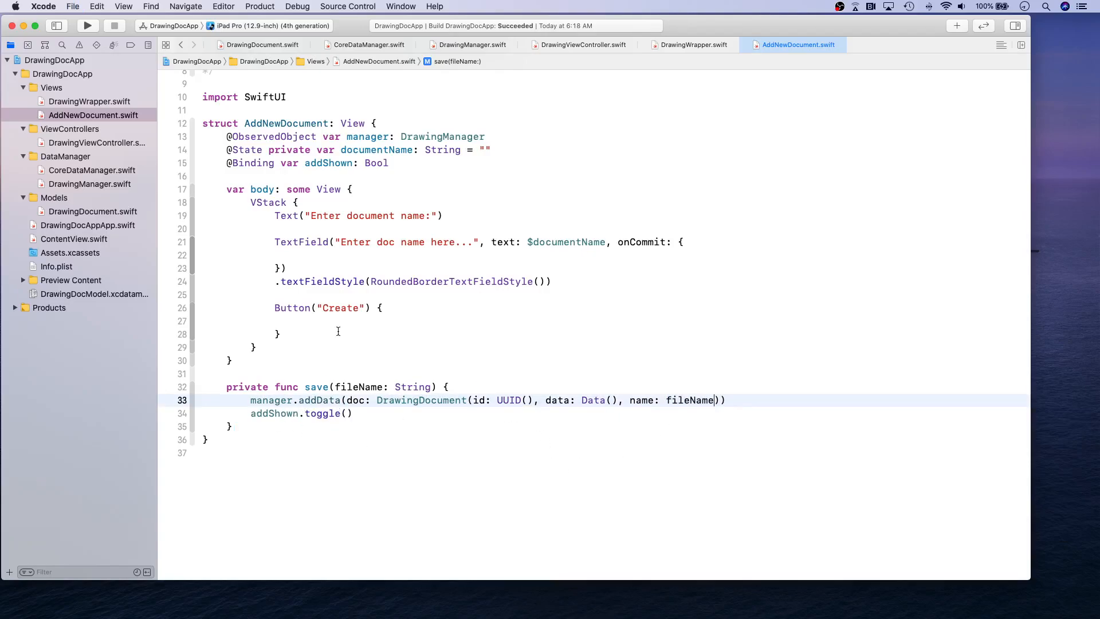
# Call save(fileName: documentName) from the Create button and add .padding() to the VStack
pyautogui.write('save(fileName: String')
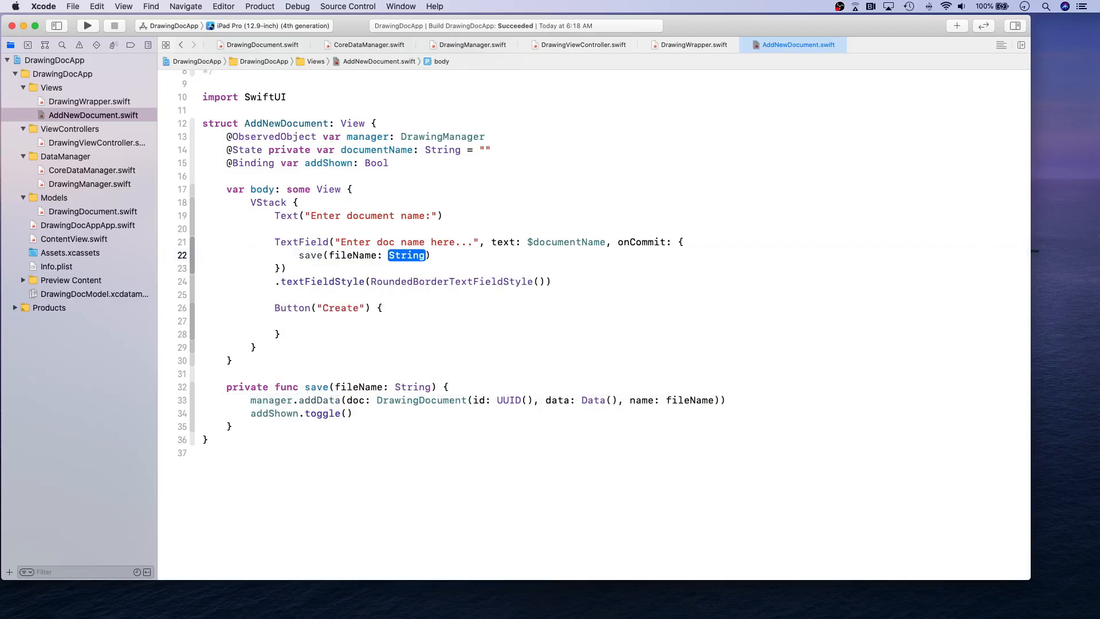
pyautogui.write('dt')
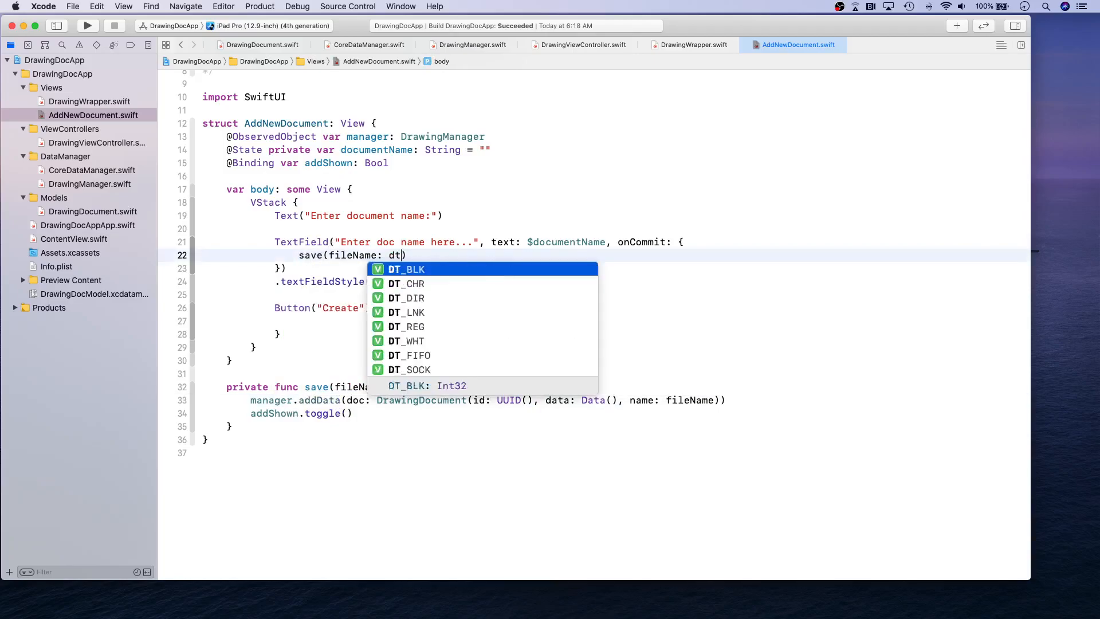
pyautogui.press('backspace')
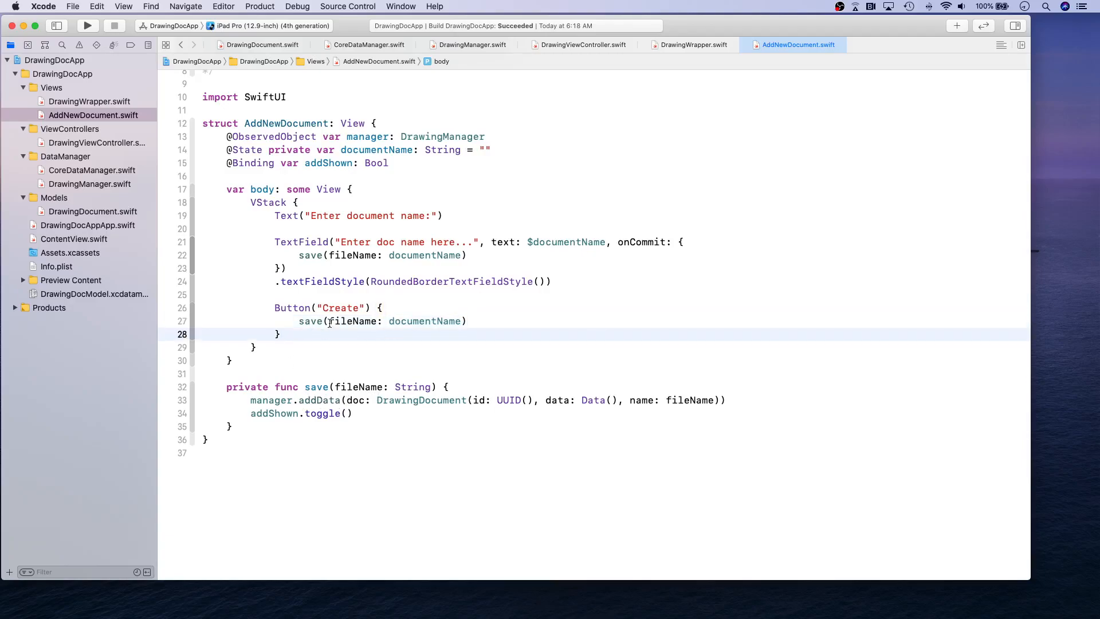
pyautogui.click(281, 334)
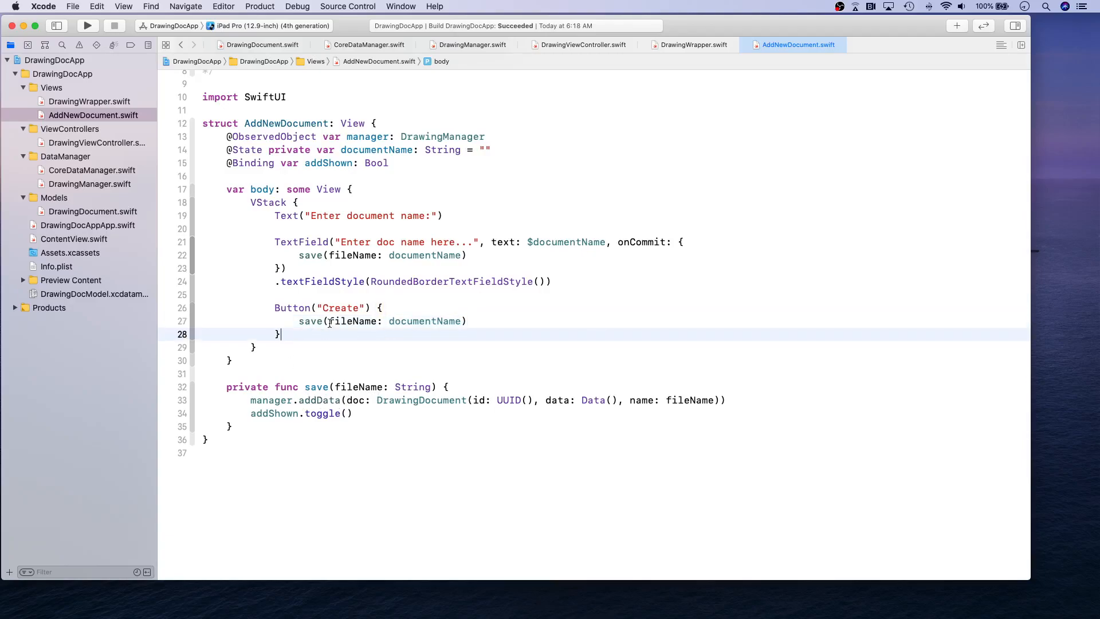
pyautogui.write('.')
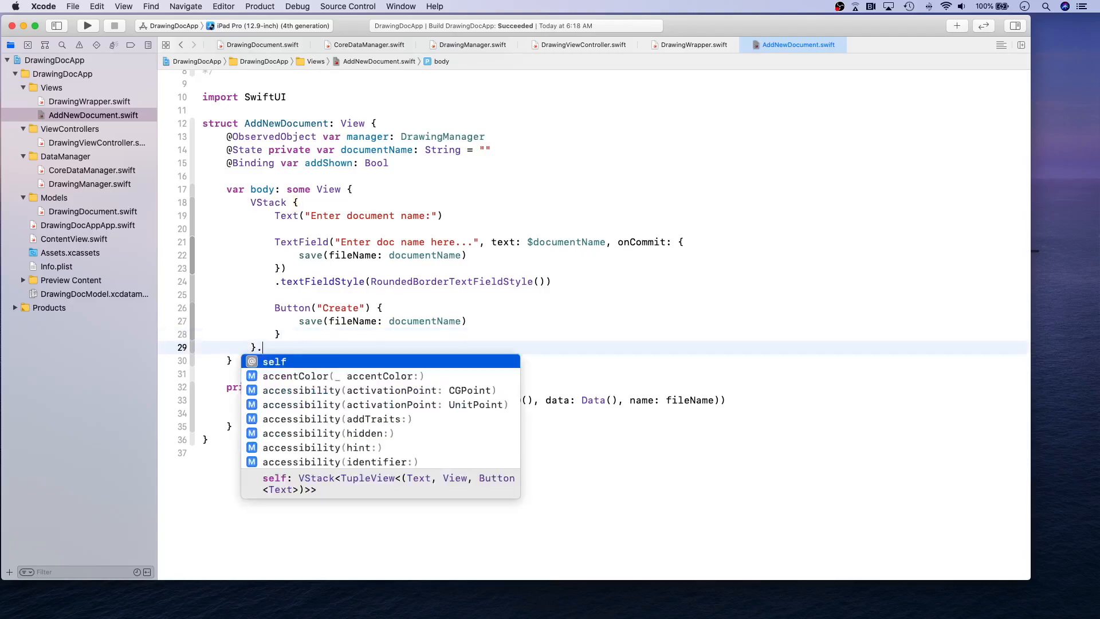
pyautogui.write('padding()')
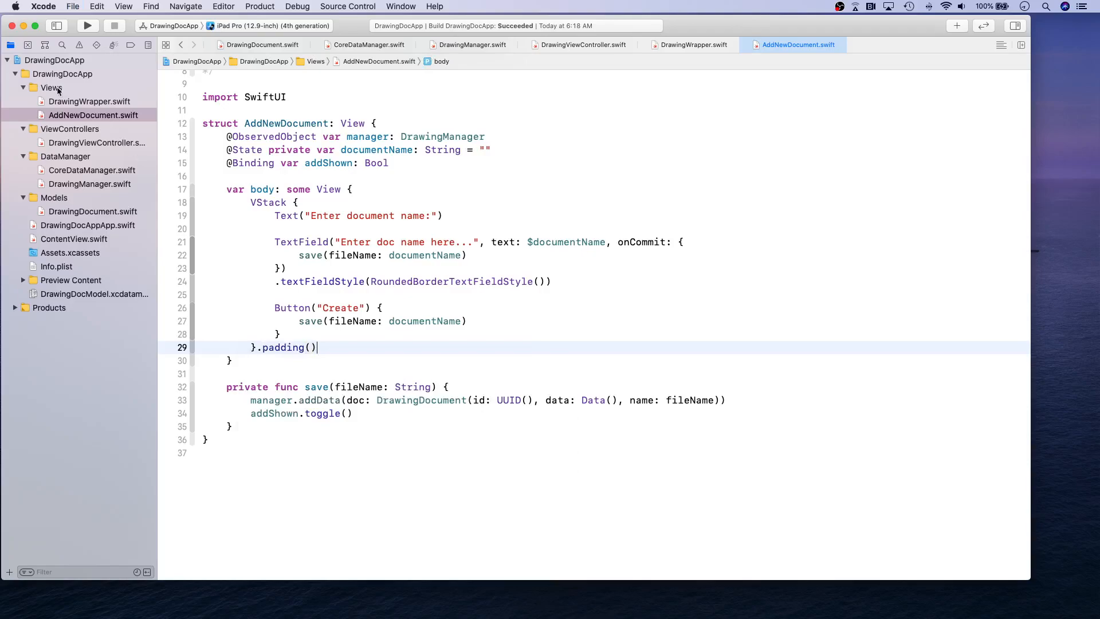
# Create a new Swift file PlaceholderView.swift in the Views group
pyautogui.click(50, 87)
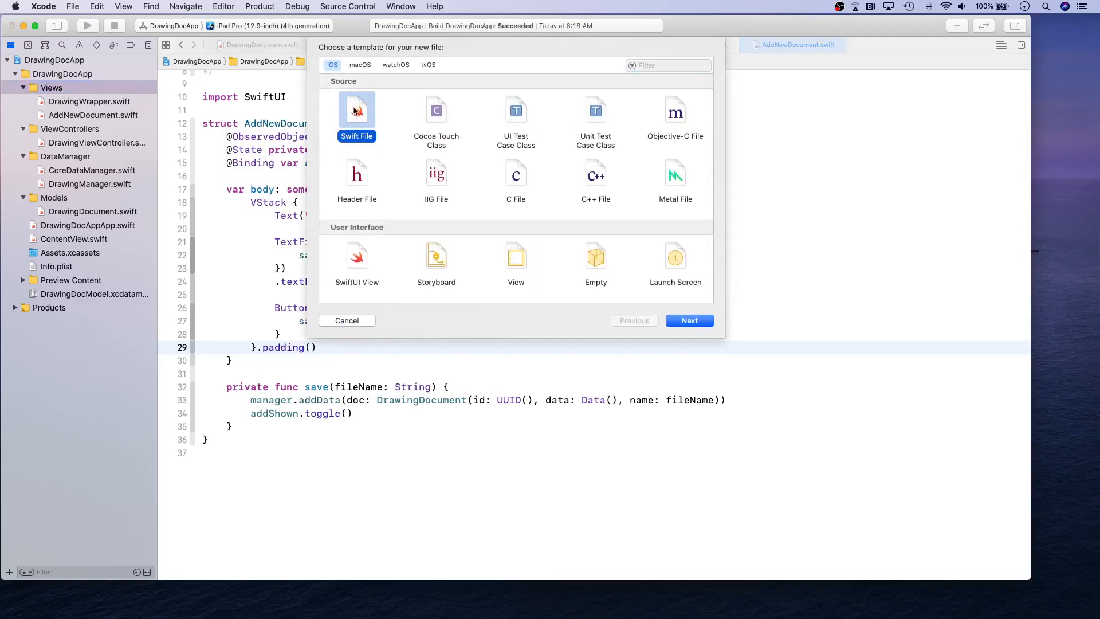
pyautogui.click(689, 321)
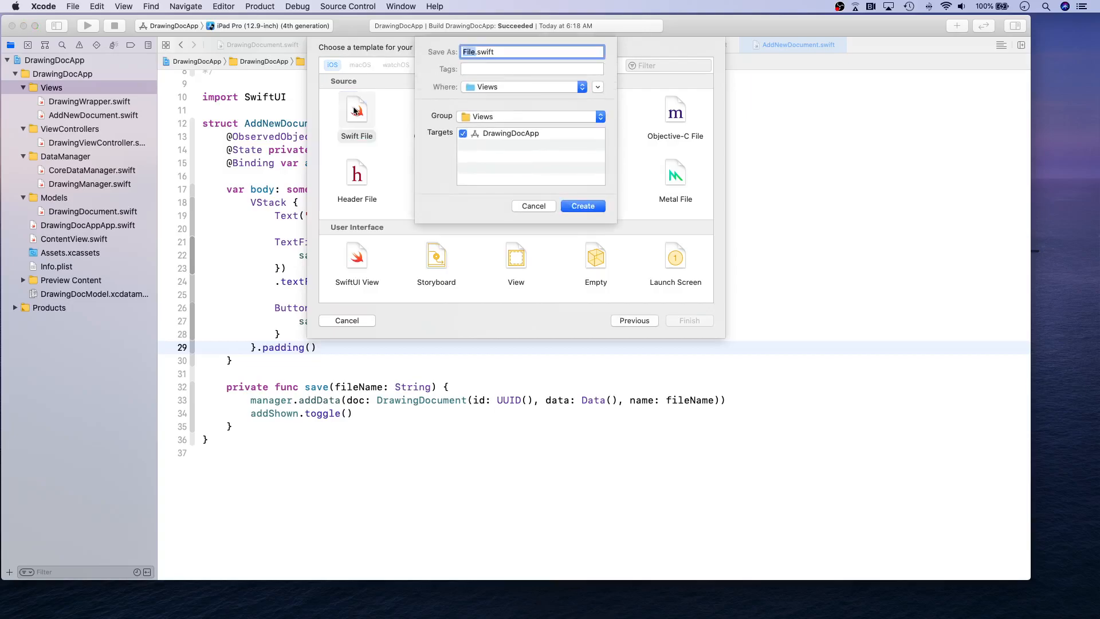
pyautogui.write('PlaceholderView')
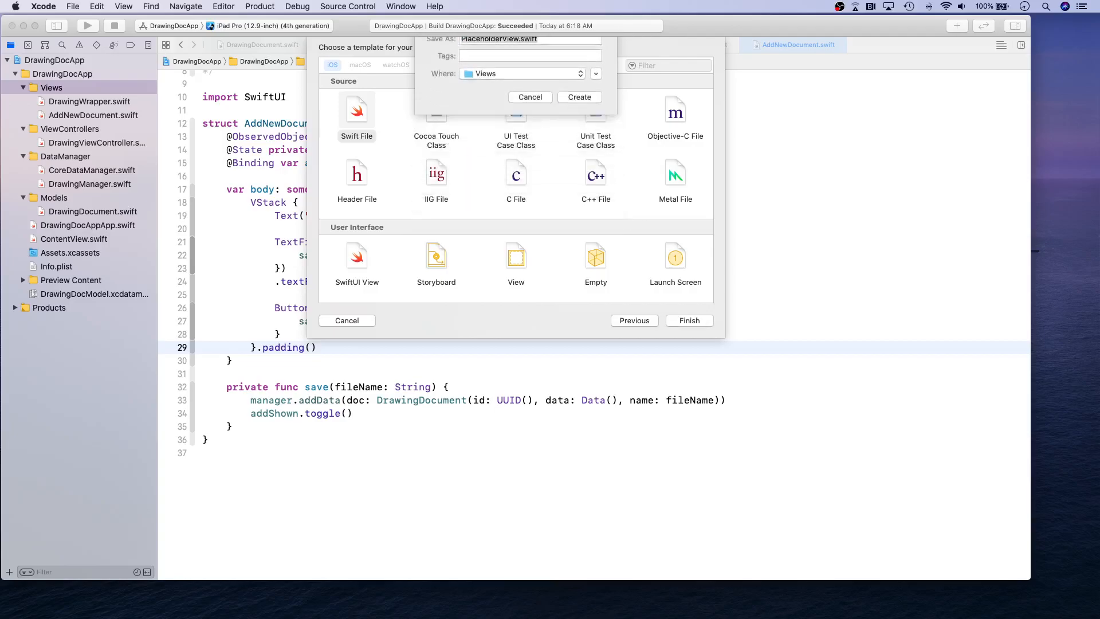
pyautogui.click(578, 96)
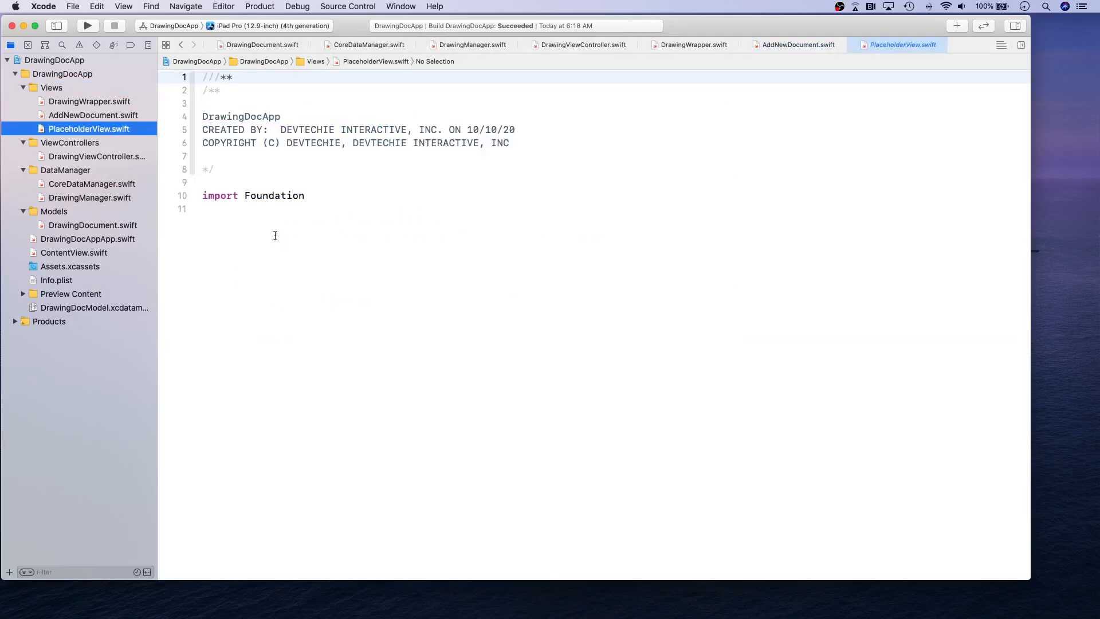
# Import SwiftUI and declare struct PlaceholderView: View { }
pyautogui.doubleClick(274, 196)
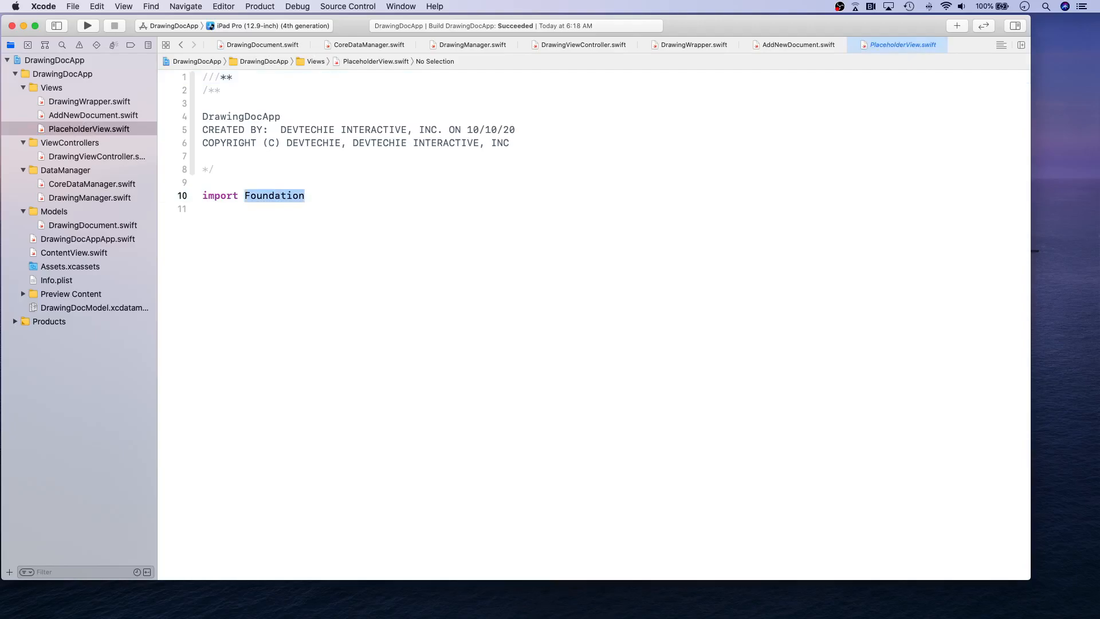
pyautogui.click(303, 325)
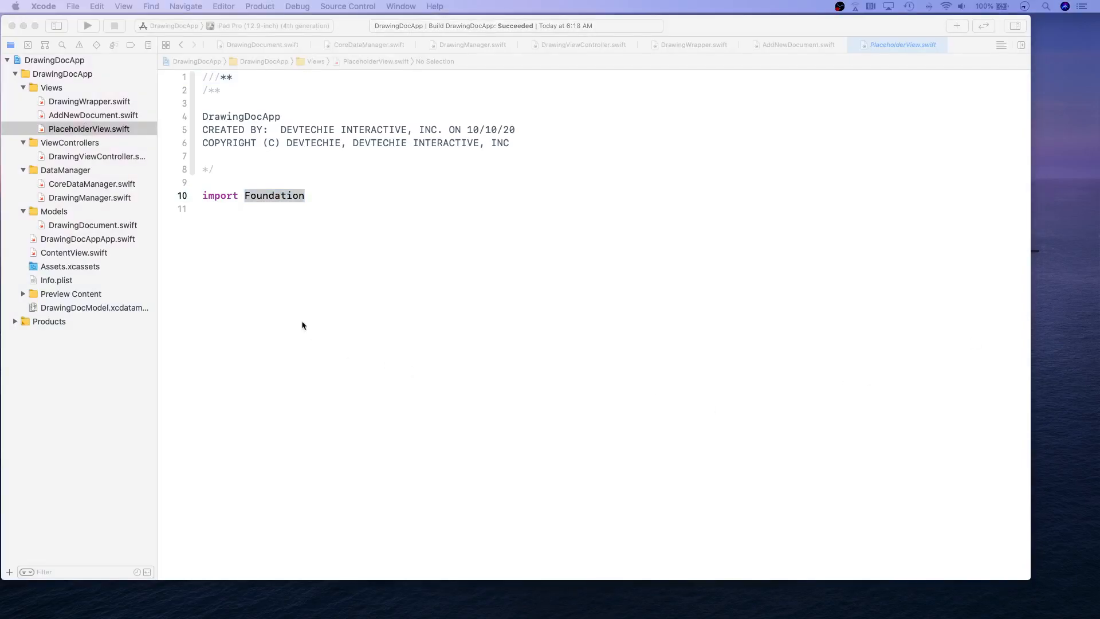
pyautogui.write('S')
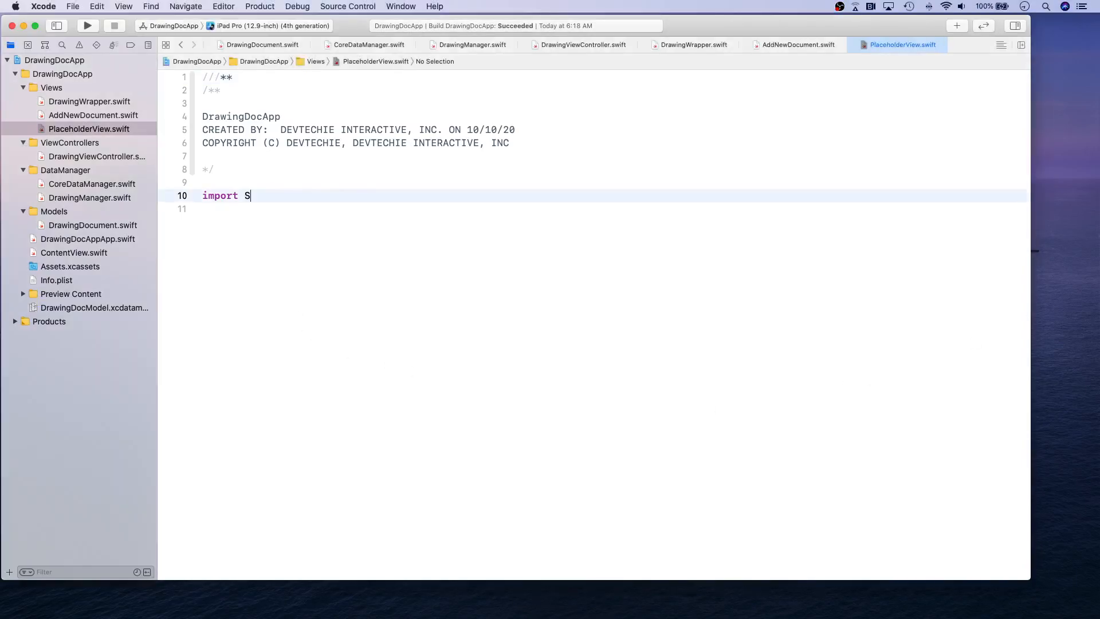
pyautogui.write('wiftUI')
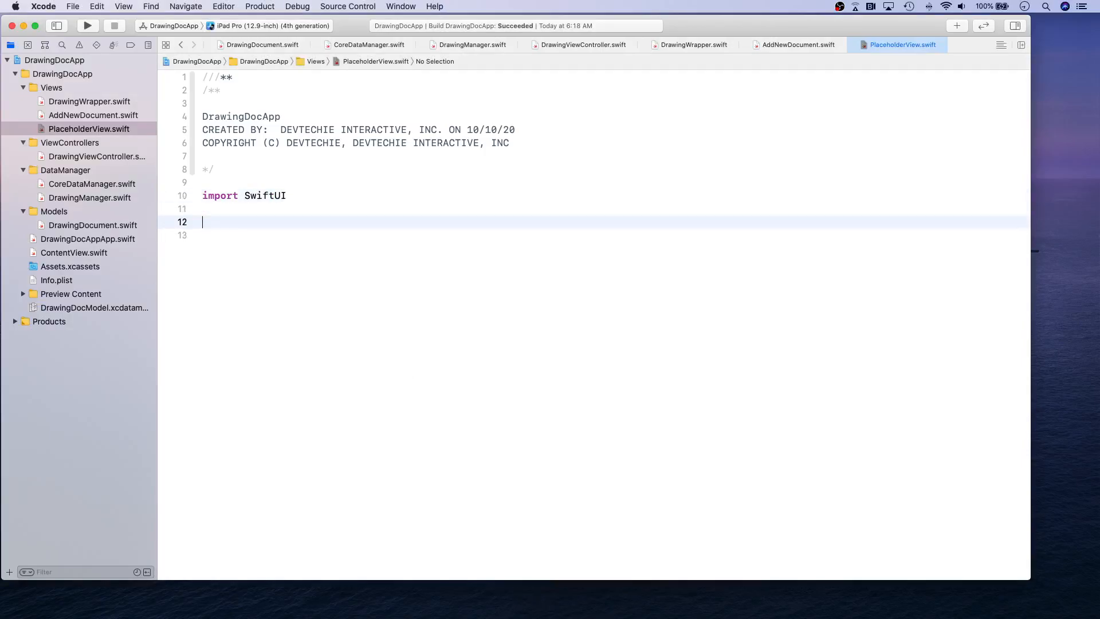
pyautogui.write('struct PlaceH')
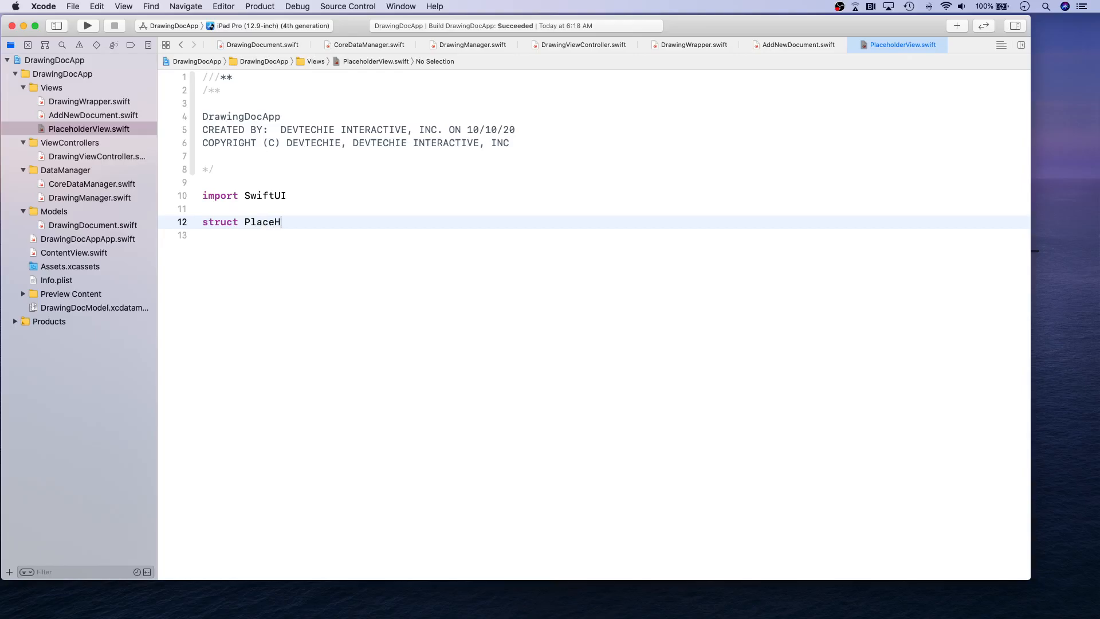
pyautogui.write('olderVI')
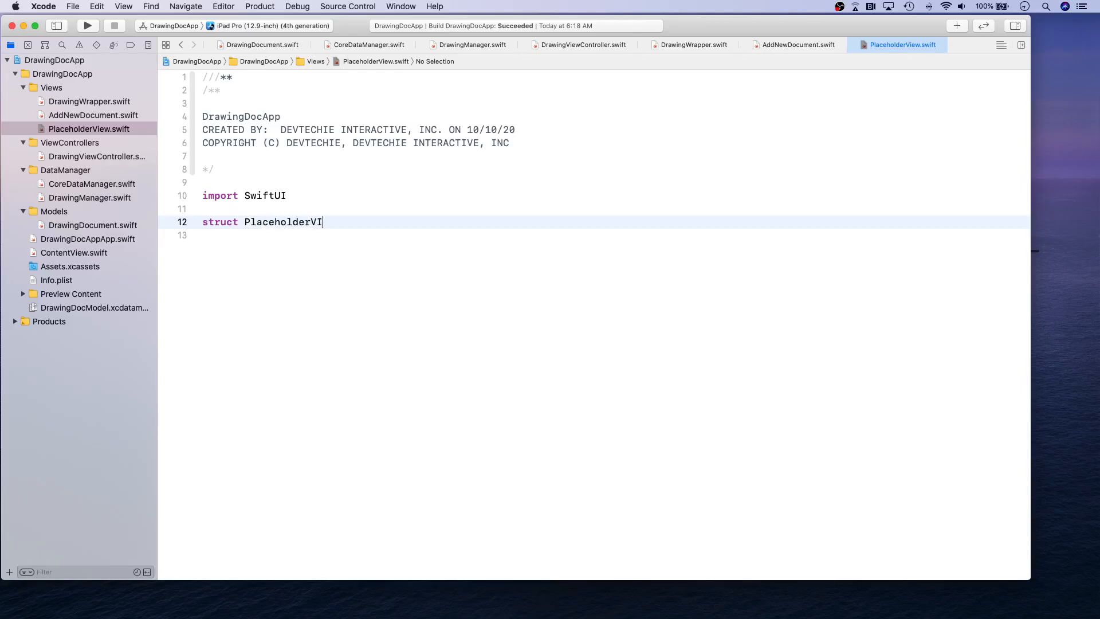
pyautogui.write('ew')
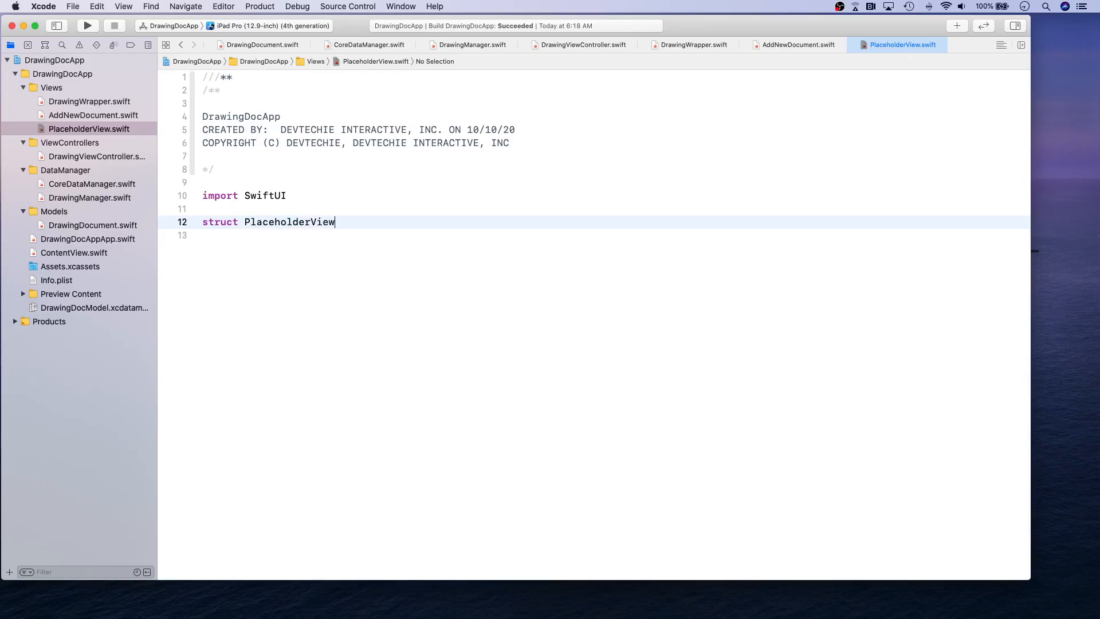
pyautogui.write(': View {')
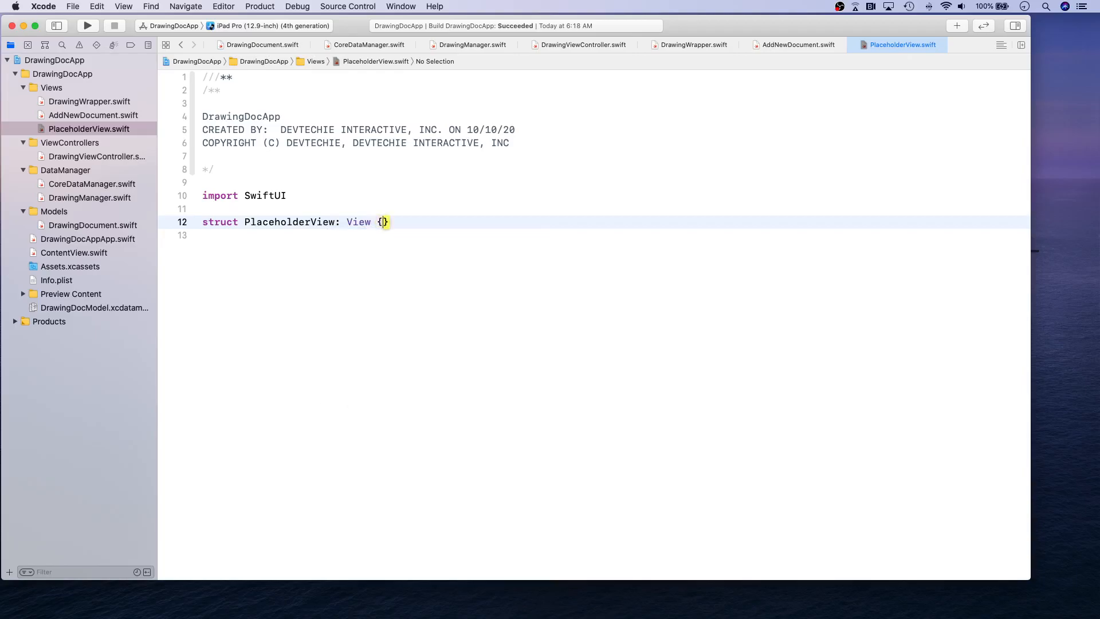
# Give the body a spaced VStack with a 'Let's draw something' title in .largeTitle font
pyautogui.write('body: some View {')
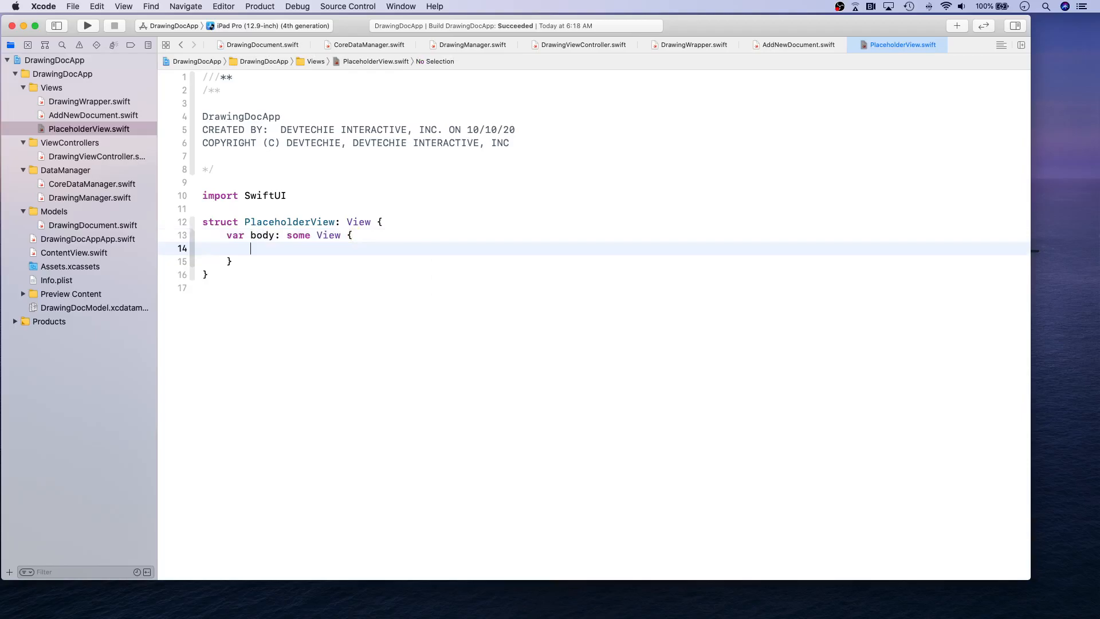
pyautogui.write('VSt')
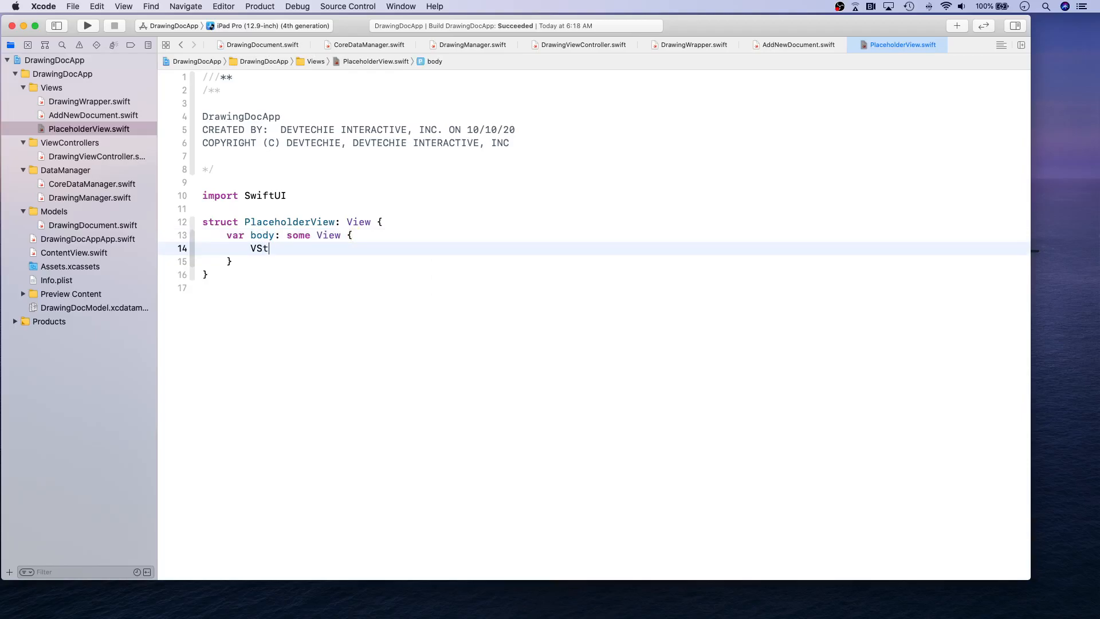
pyautogui.write('ack')
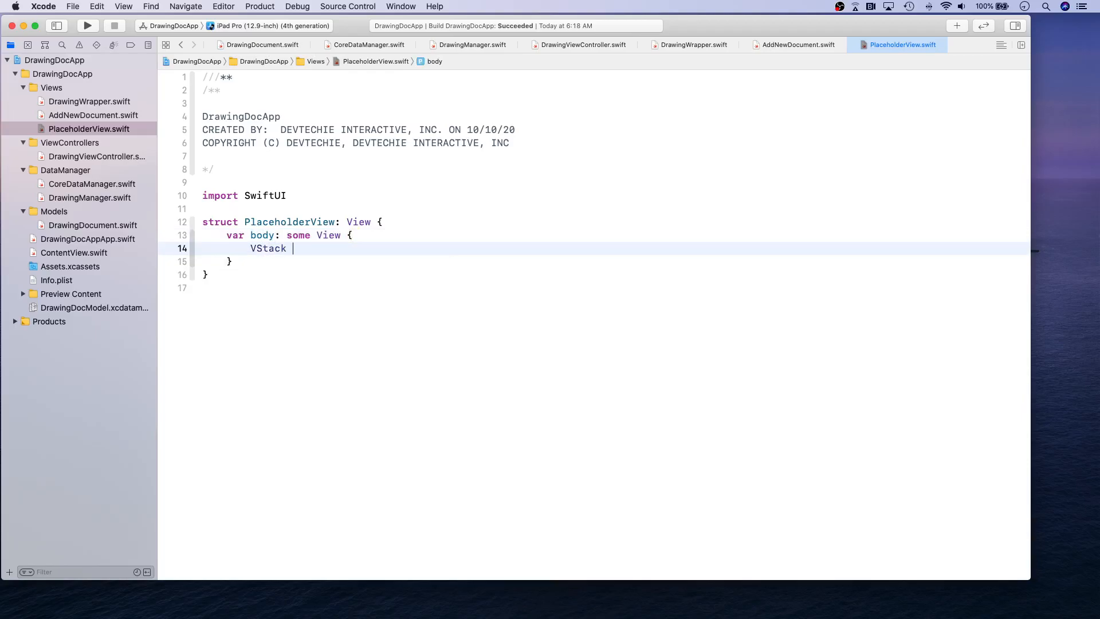
pyautogui.write('(spacing: 20) {')
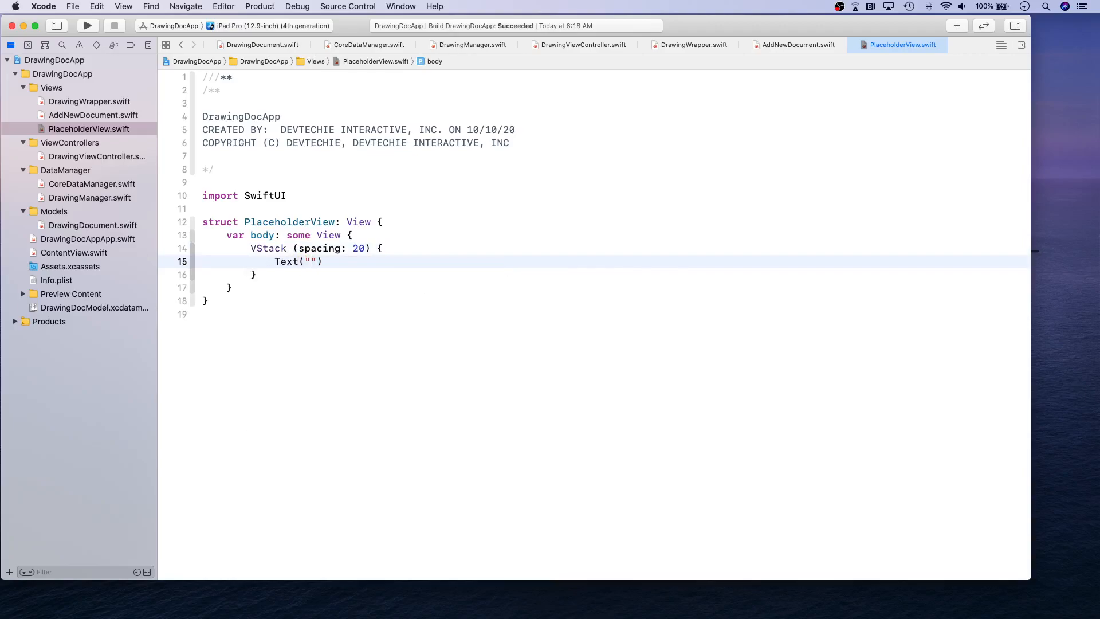
pyautogui.write("Let's")
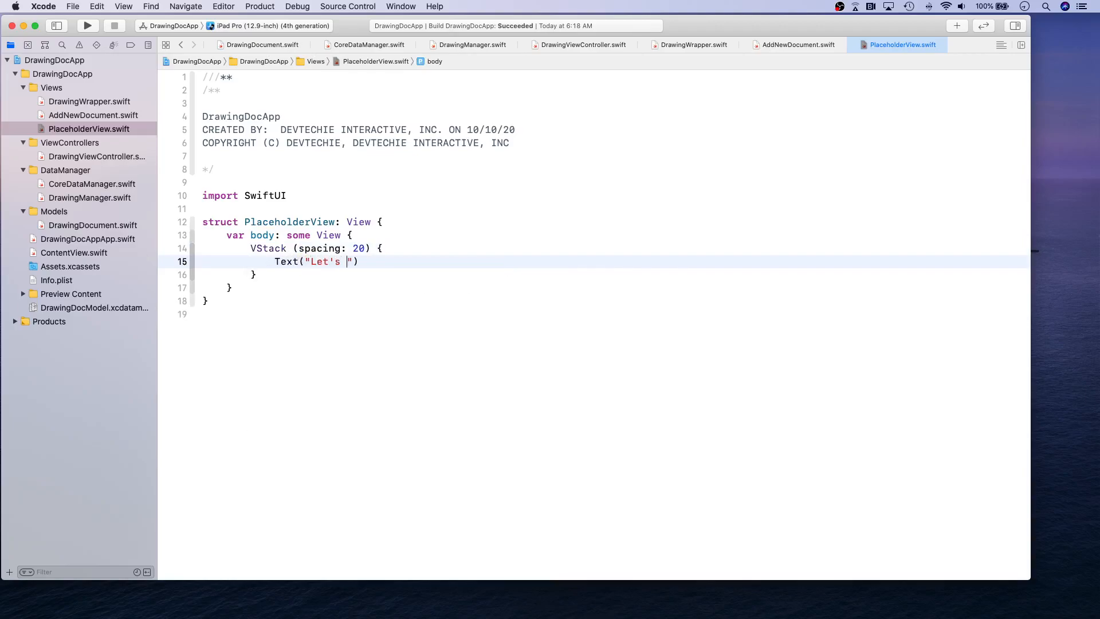
pyautogui.write('make some')
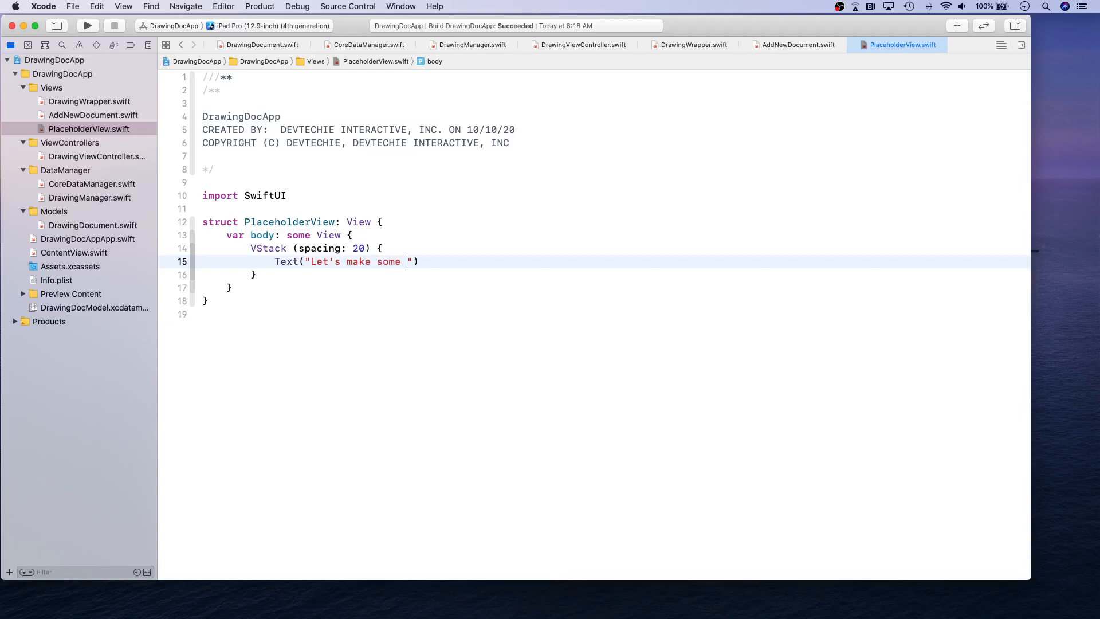
pyautogui.press('backspace')
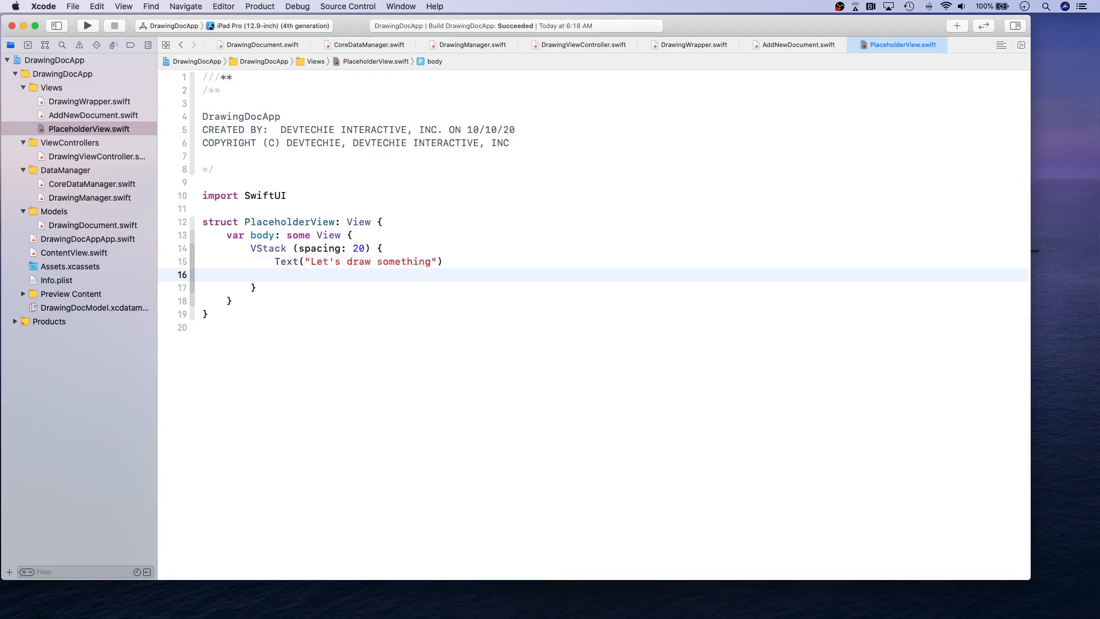
pyautogui.write('.font(.largeTitle')
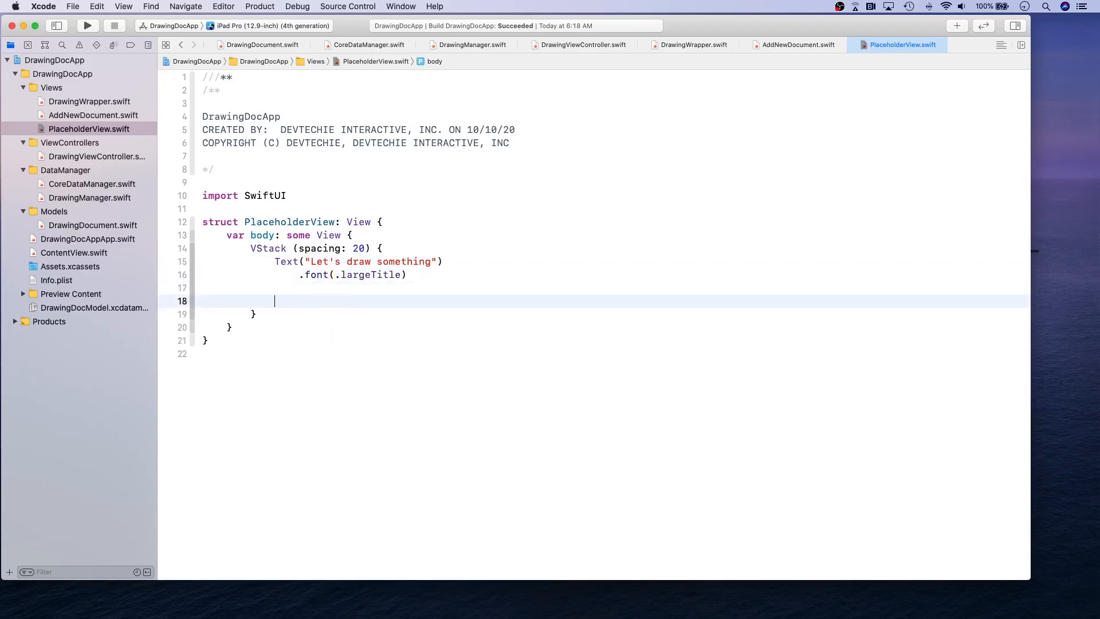
# Add Text("Select or create new drawing from left menu") and start an Image line
pyautogui.write('Text("')
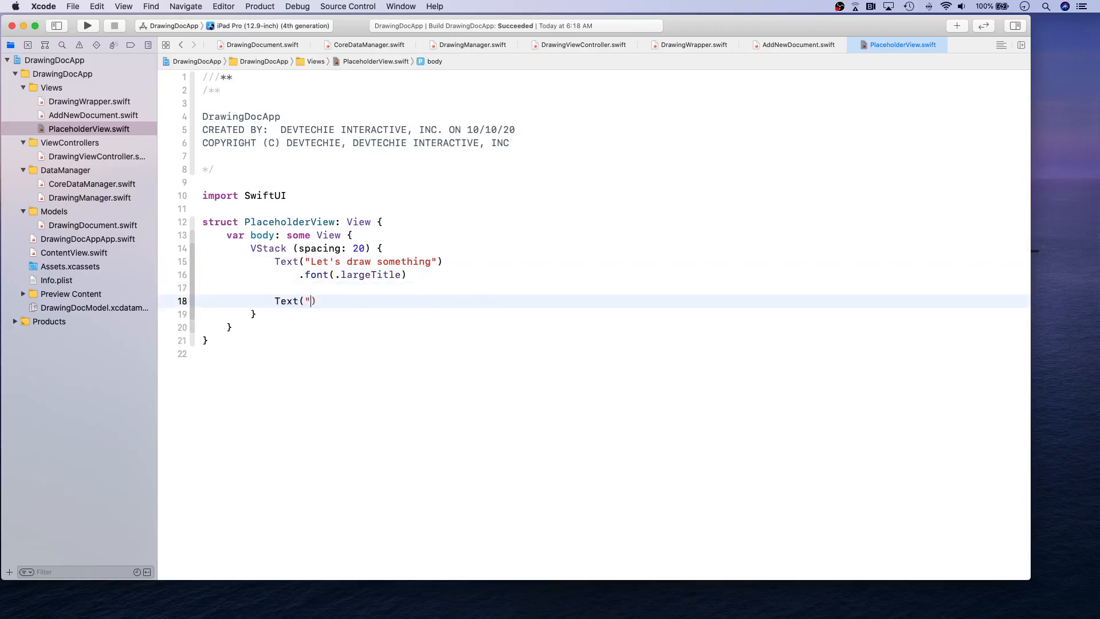
pyautogui.write('Select or cre')
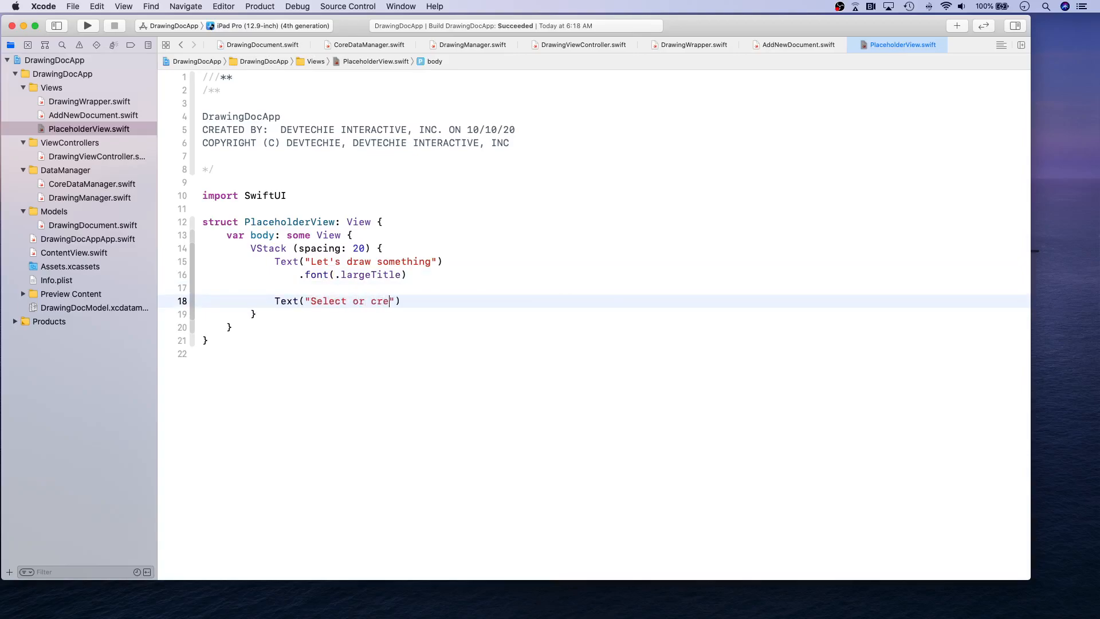
pyautogui.write('ate new')
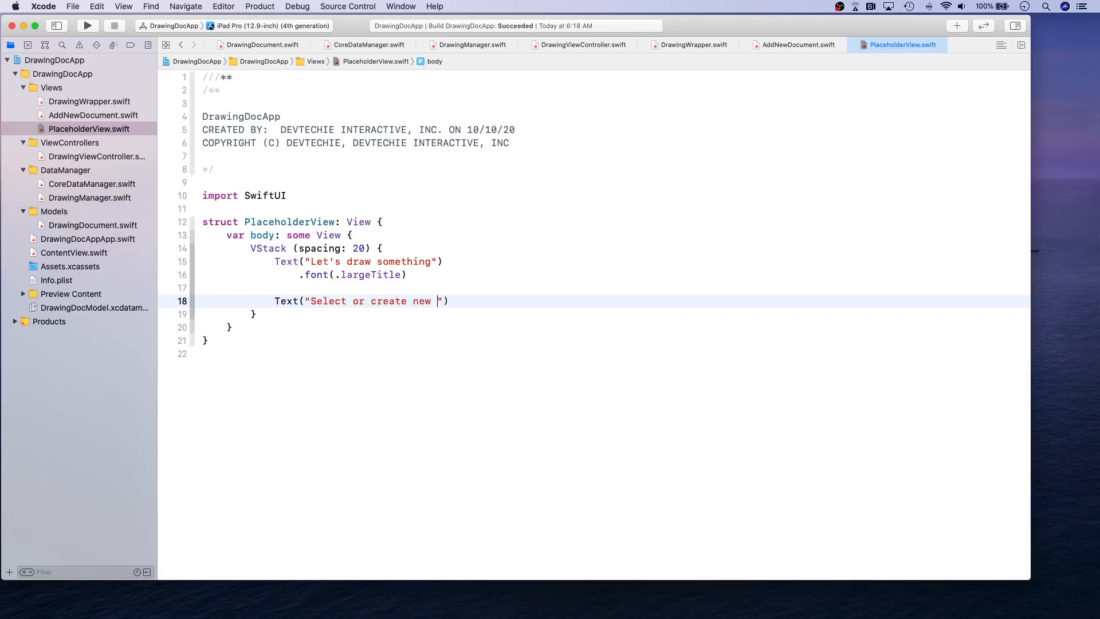
pyautogui.write('drawing from le')
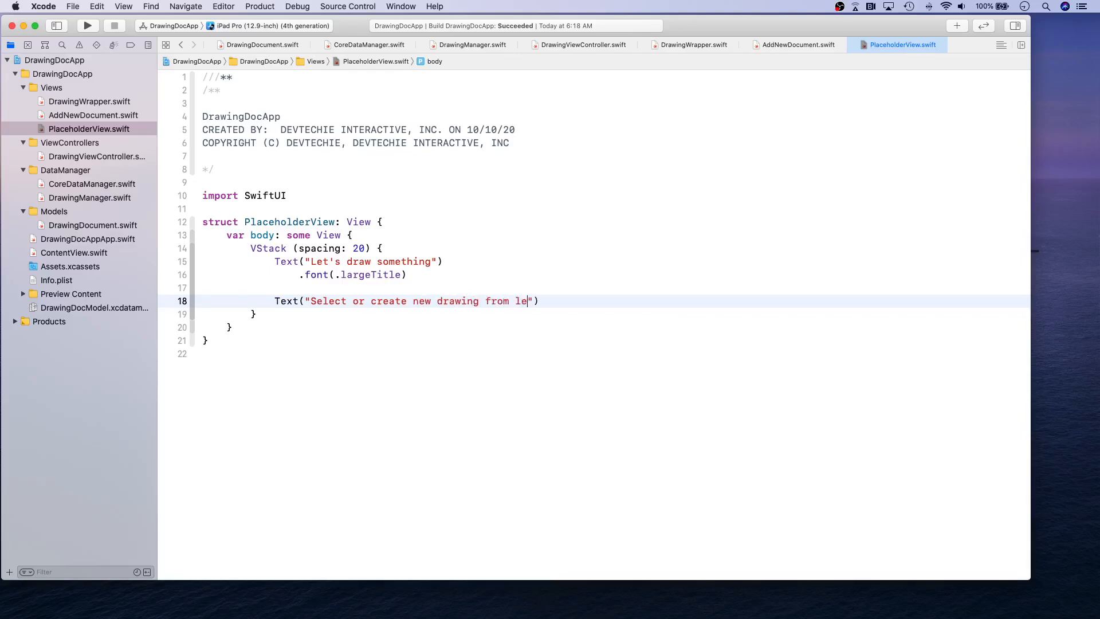
pyautogui.write('ft menu')
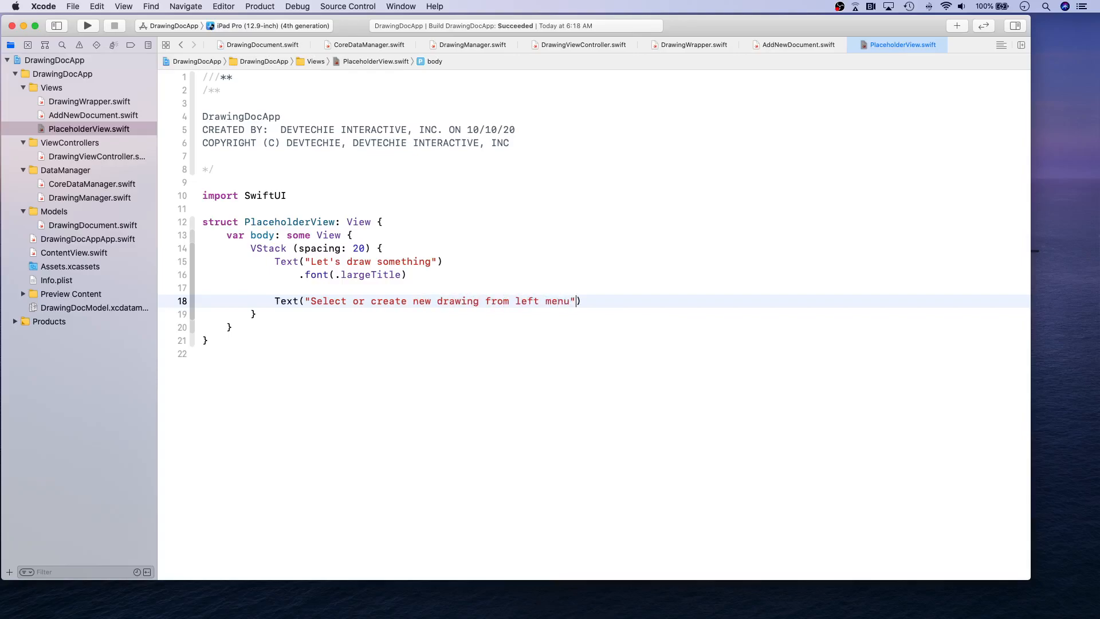
pyautogui.press('enter')
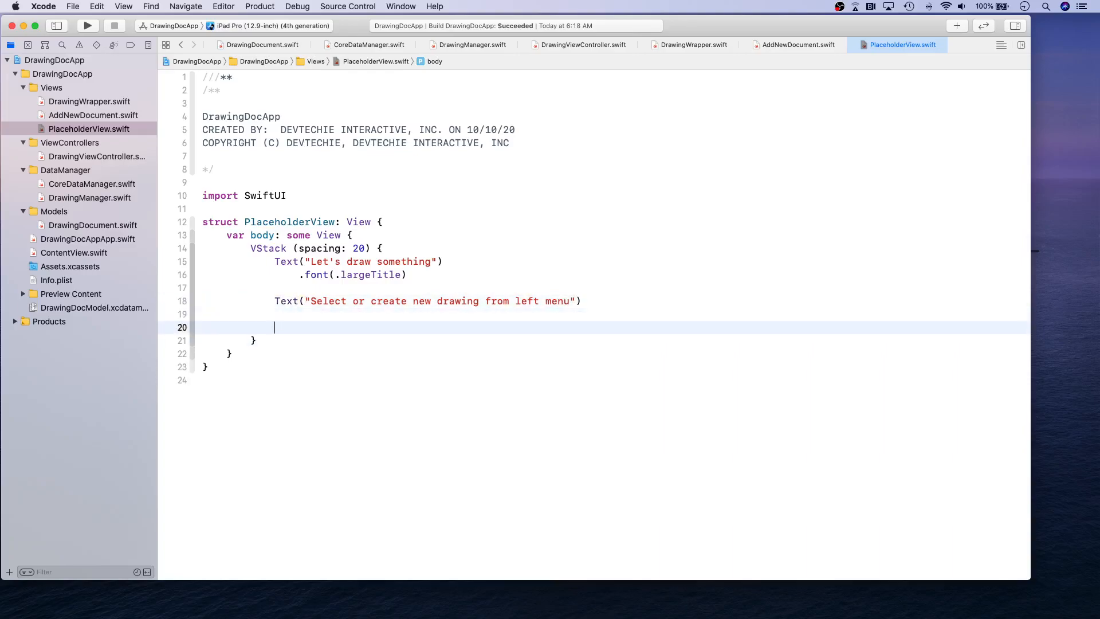
pyautogui.write('Image(*')
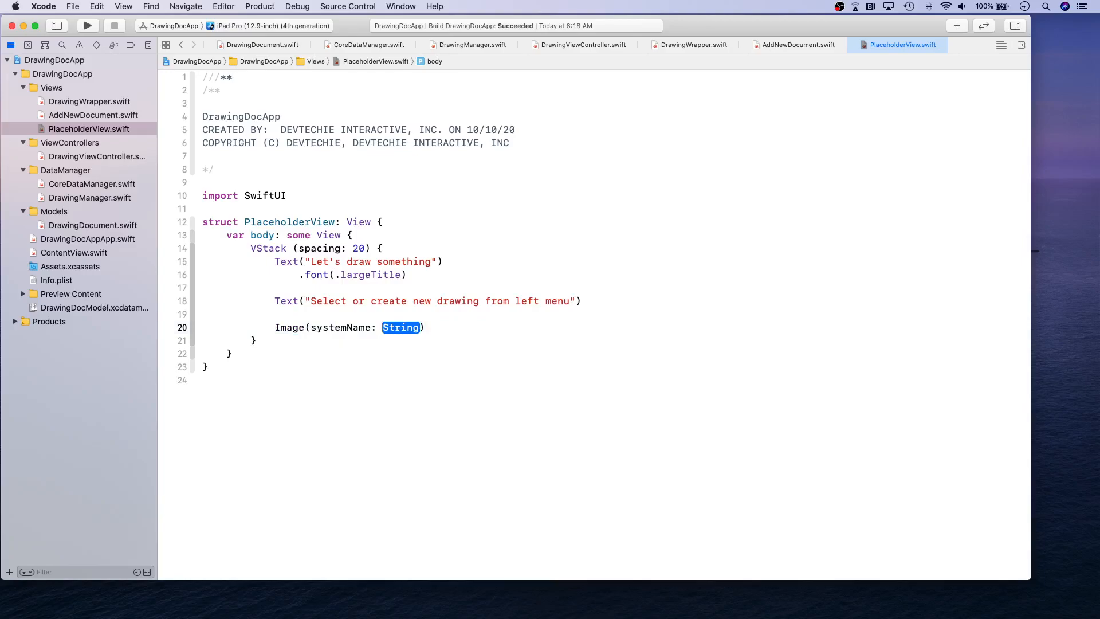
# Add Image(systemName: "scribble") in large-title font and set the VStack foreground color to gray
pyautogui.write('"s"')
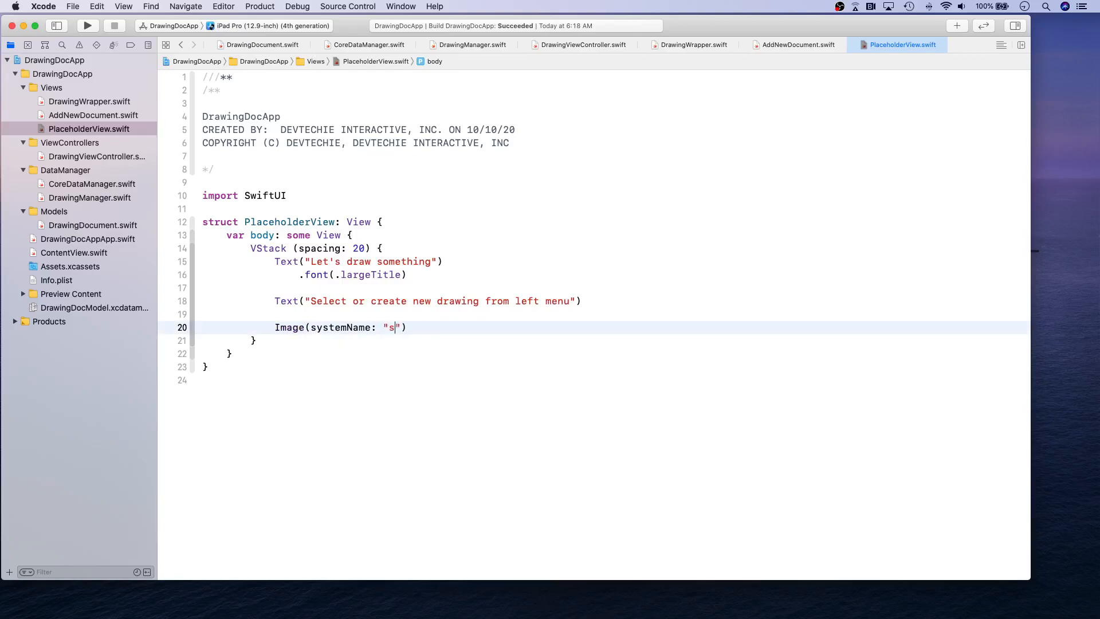
pyautogui.write('c')
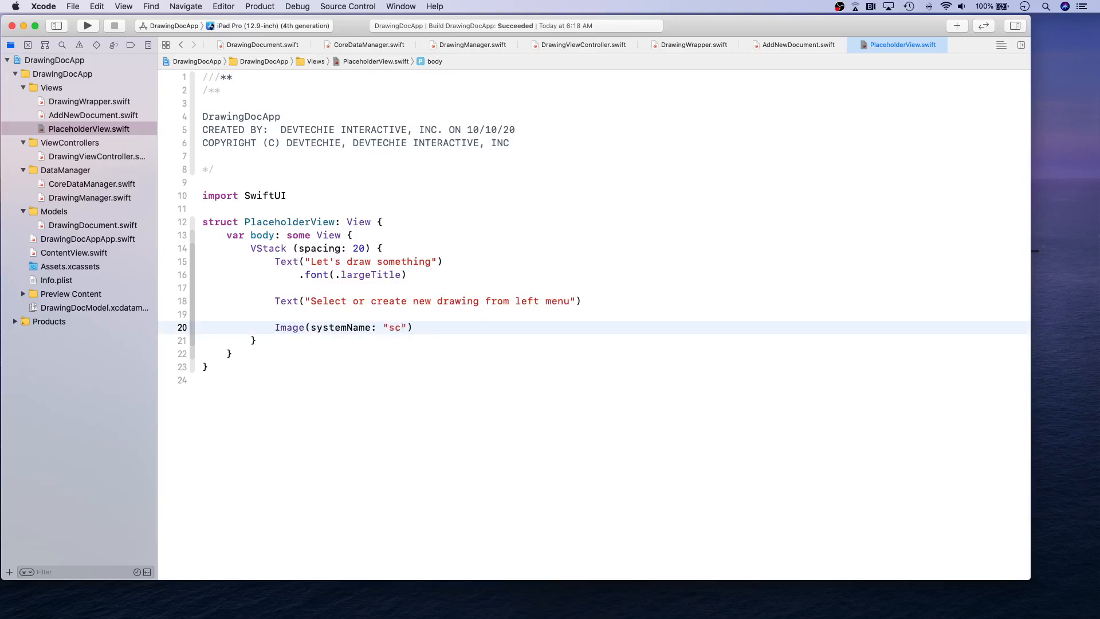
pyautogui.write('ribble')
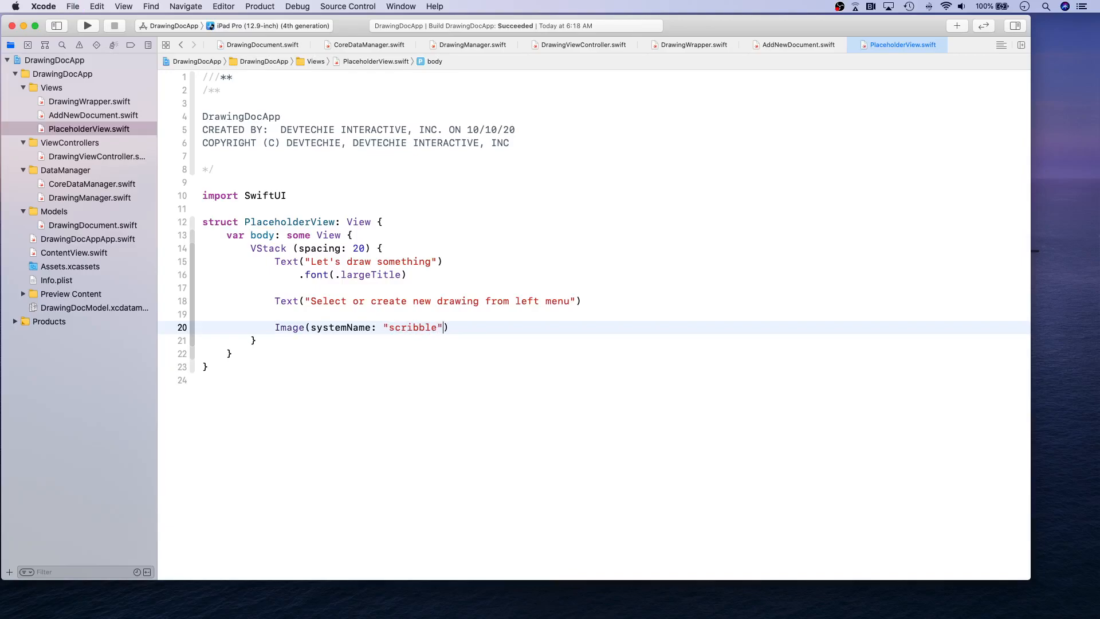
pyautogui.write('.font(.largeTitle')
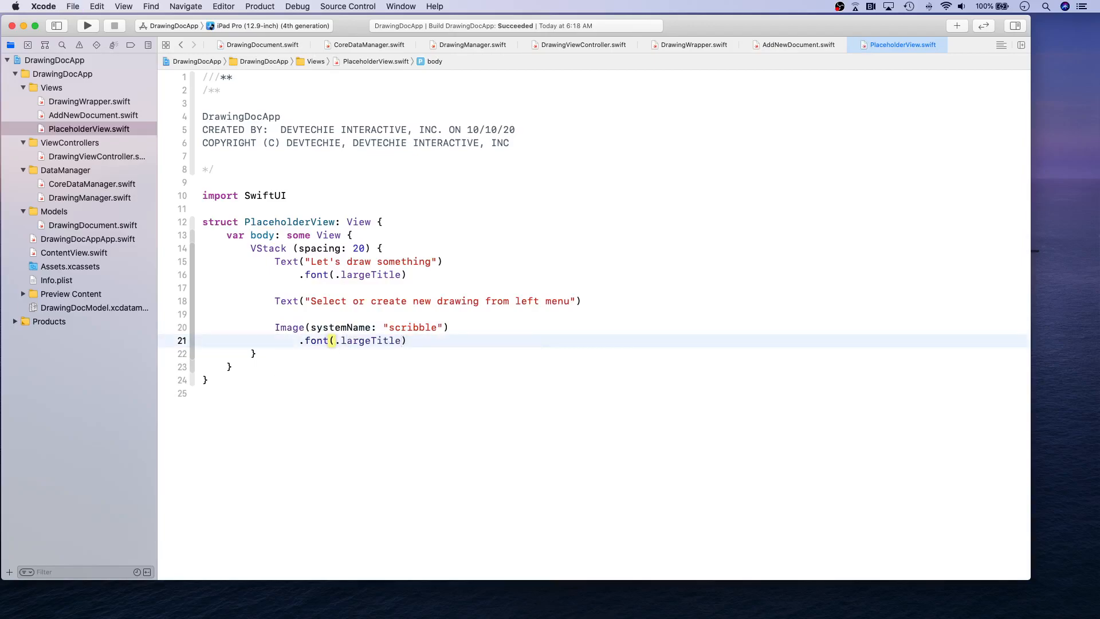
pyautogui.write('.foregroundColor(.blue)')
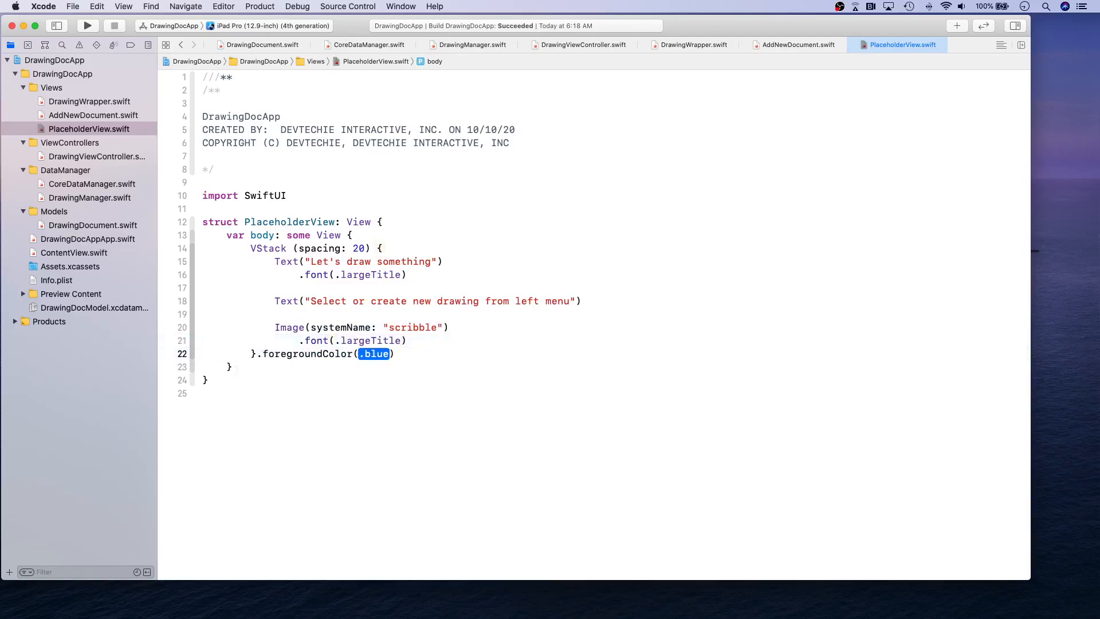
pyautogui.write('.gray')
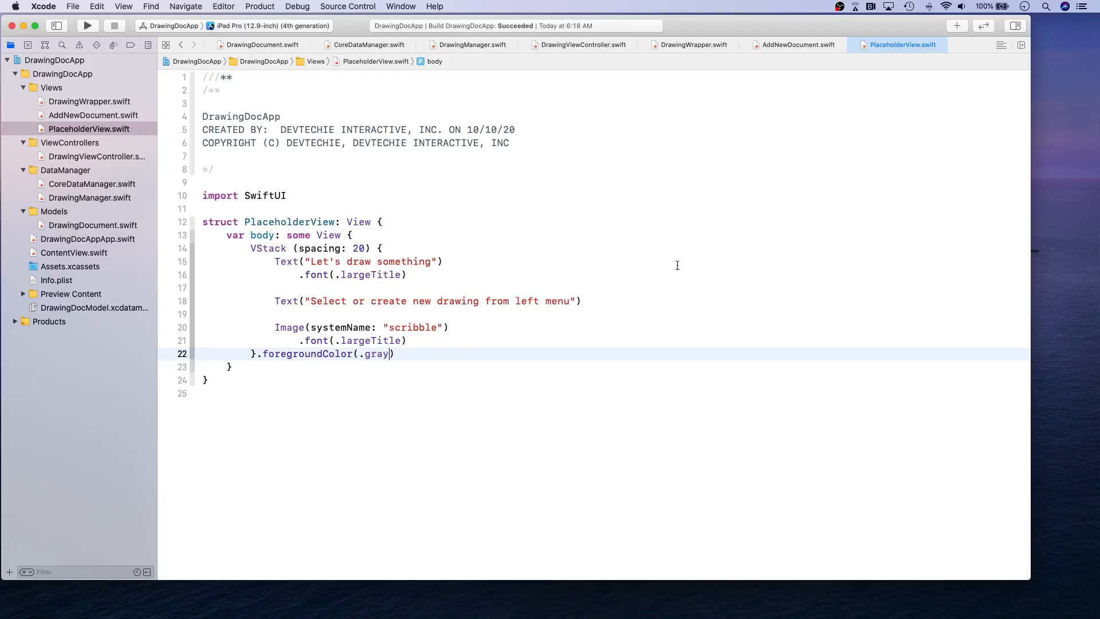
pyautogui.click(383, 248)
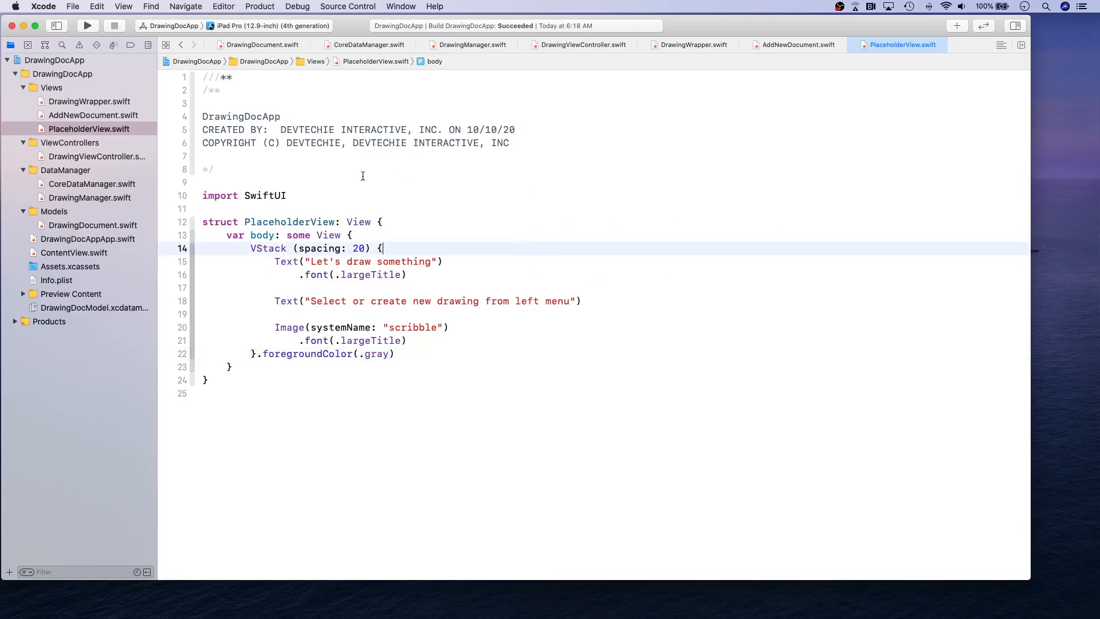
pyautogui.click(51, 87)
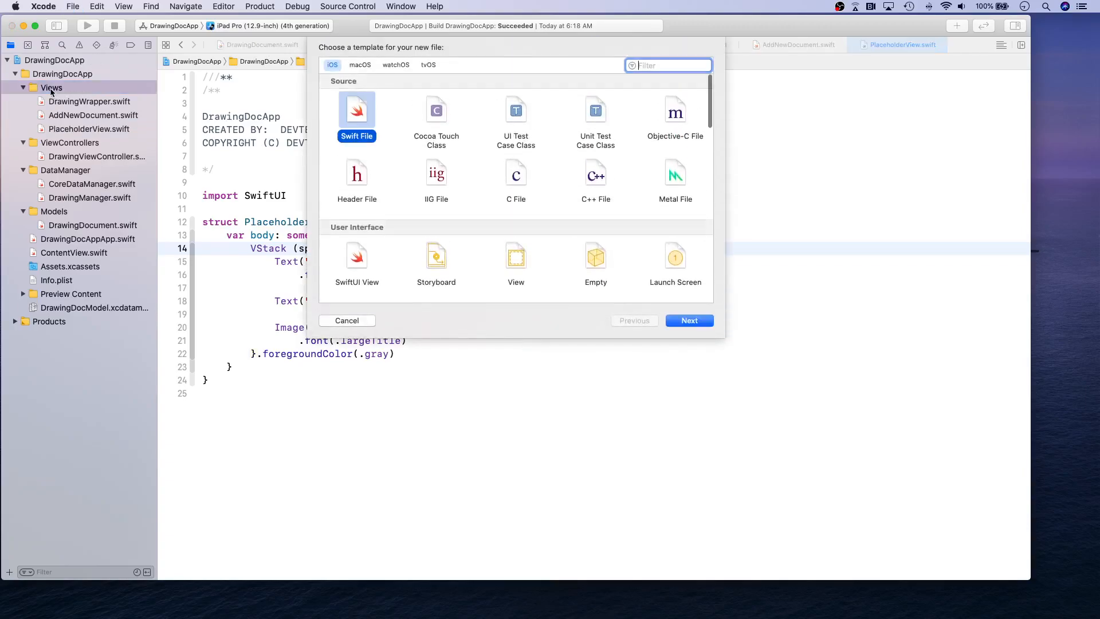
# Place ContentView.swift in the Views group and bring up its code
pyautogui.click(689, 319)
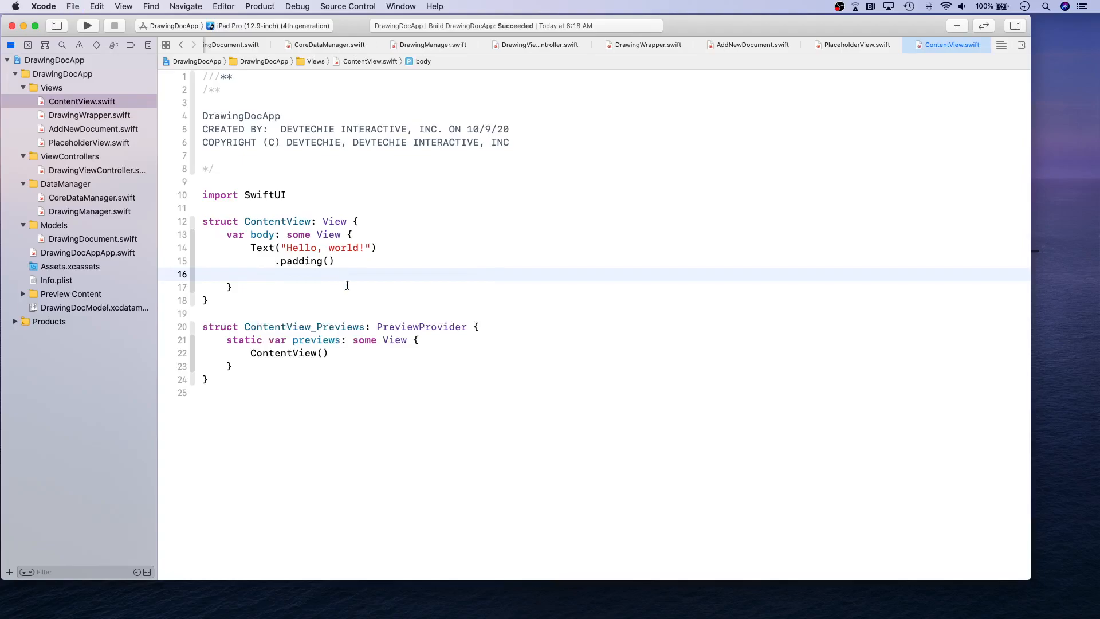
pyautogui.moveTo(441, 273)
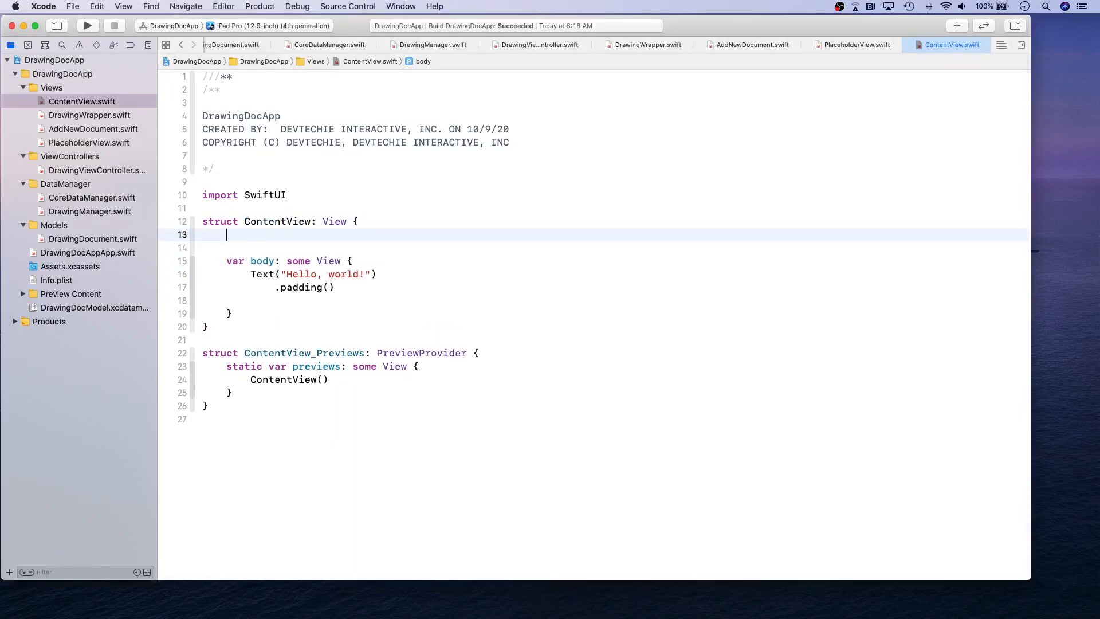
pyautogui.write('@o')
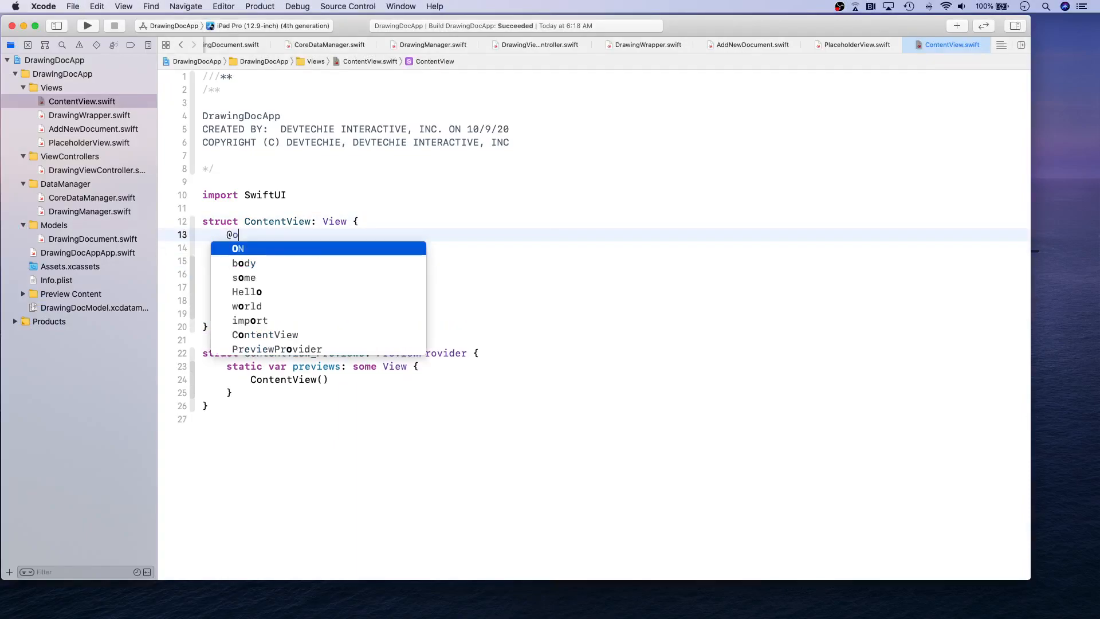
pyautogui.write('bser')
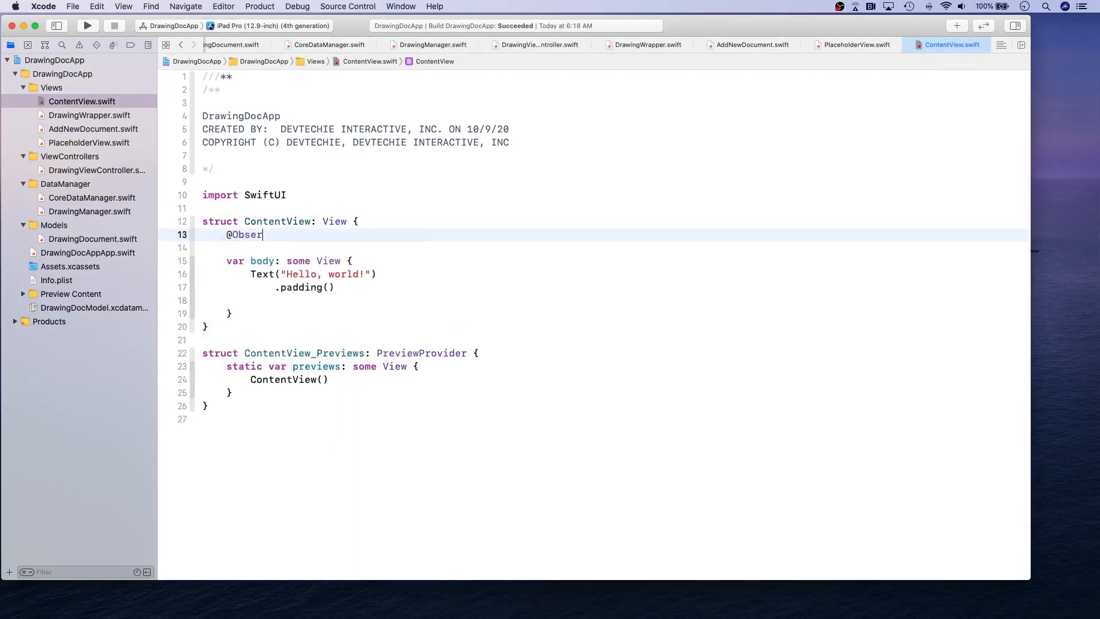
pyautogui.write('ver')
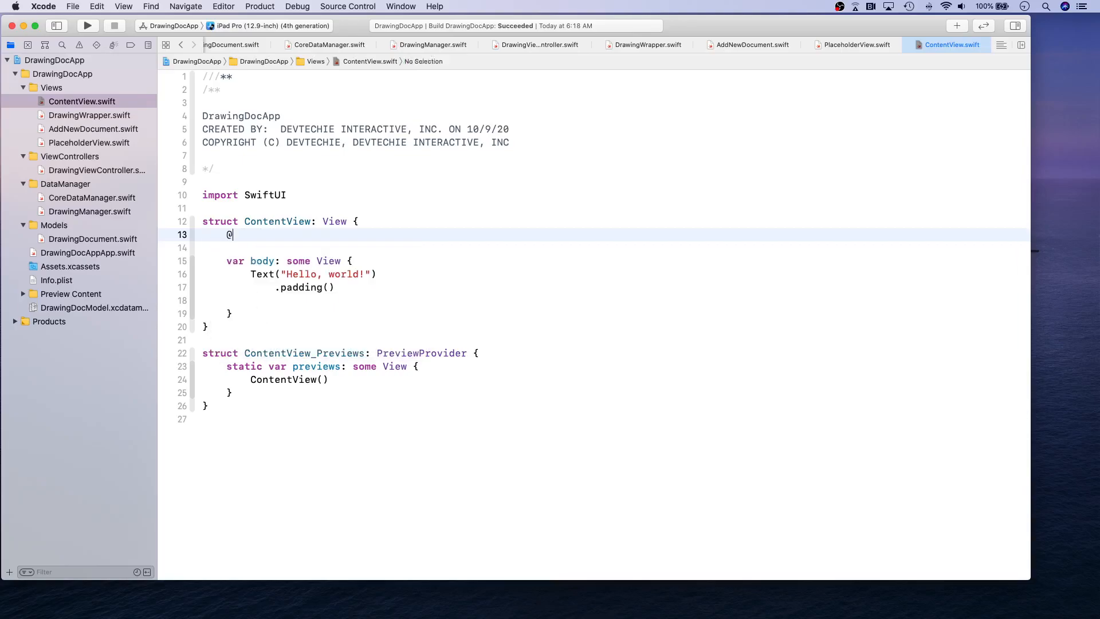
pyautogui.write('@Observe')
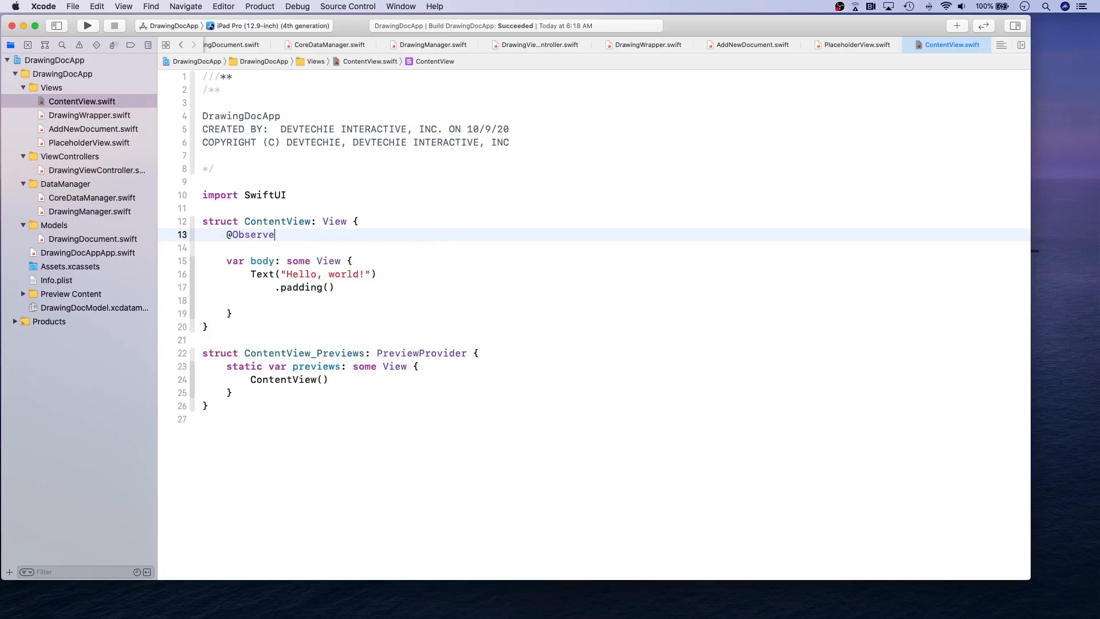
pyautogui.write('dObject')
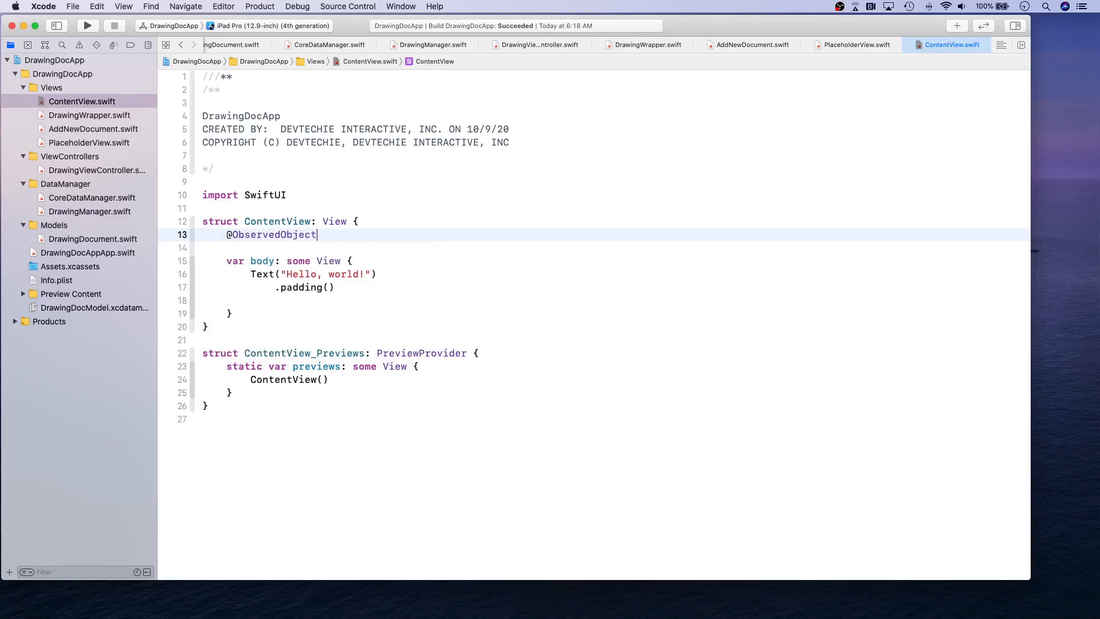
pyautogui.write('var ma')
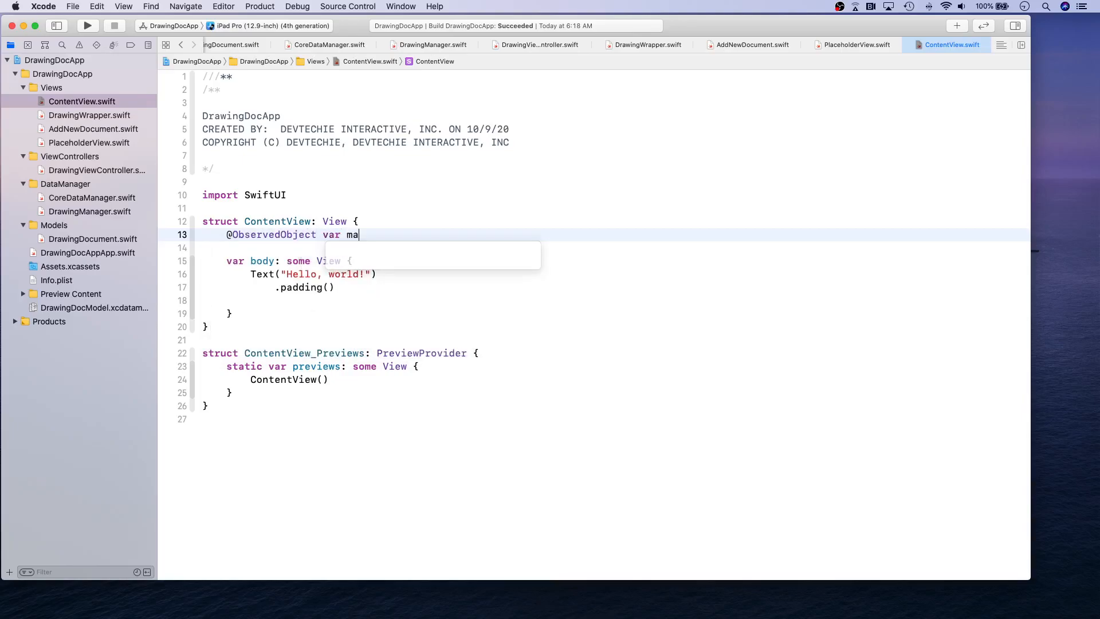
pyautogui.write('nage')
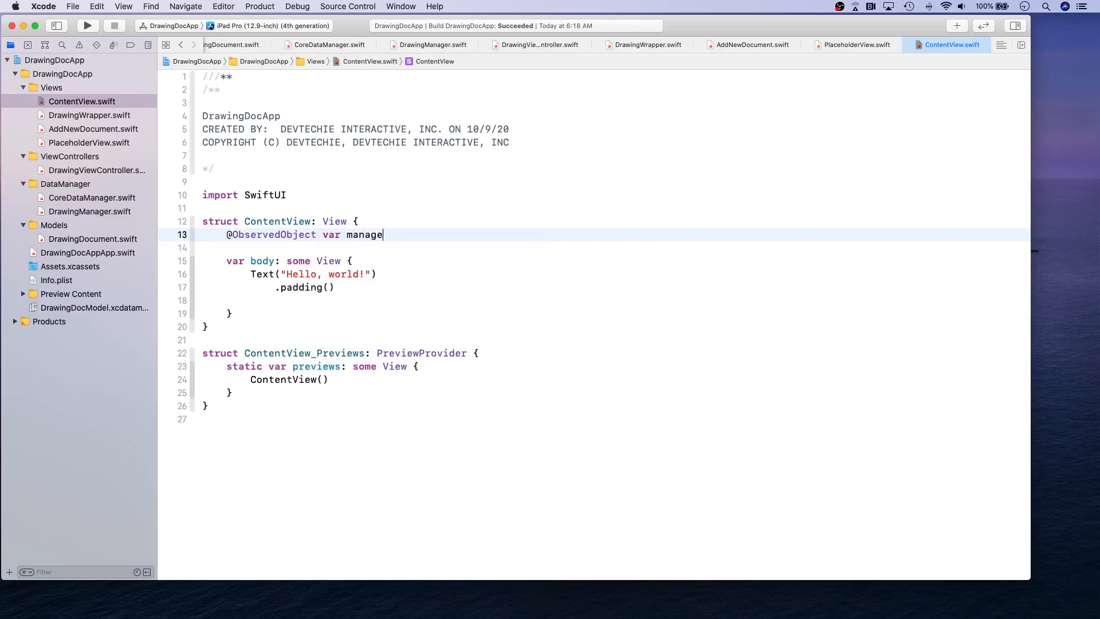
pyautogui.write('= Dra')
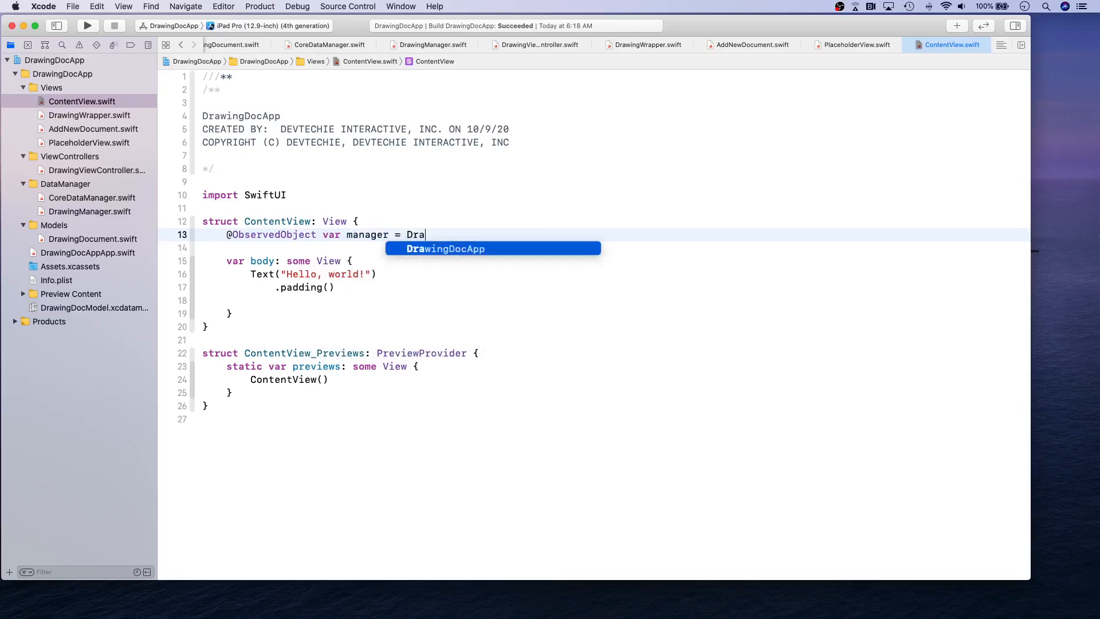
pyautogui.write('wingManager(')
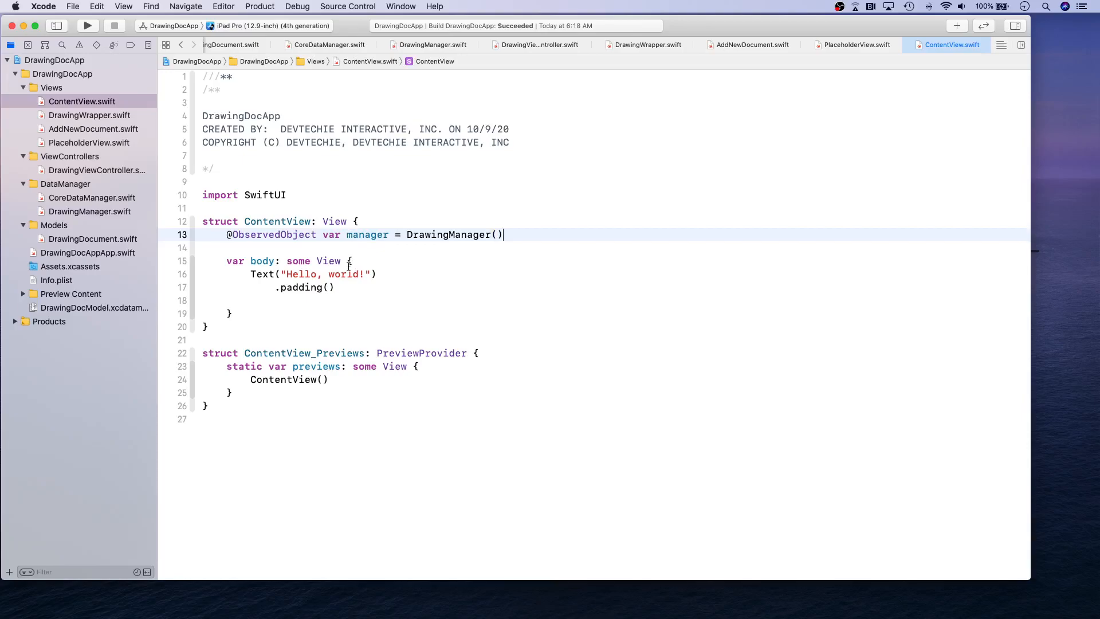
pyautogui.write('@State')
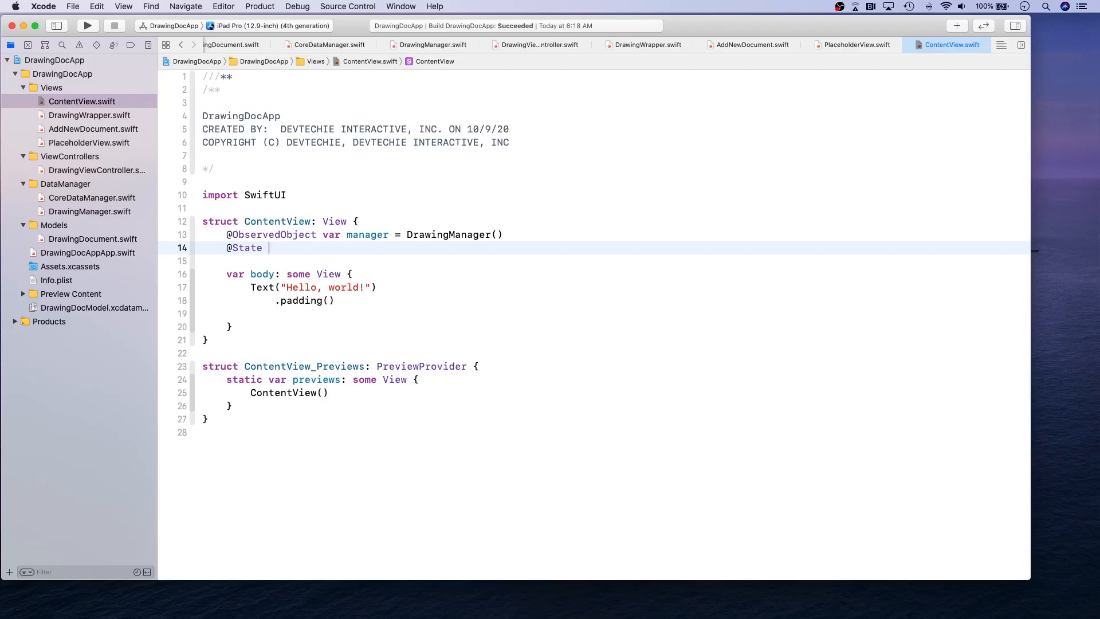
pyautogui.write('private var add')
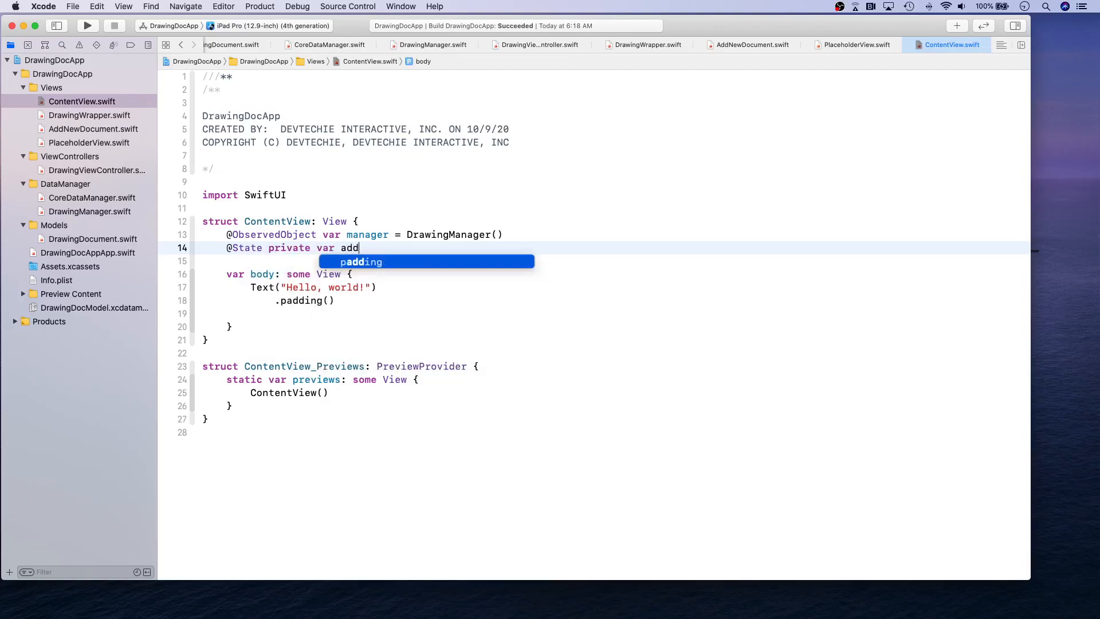
pyautogui.write('NewShow')
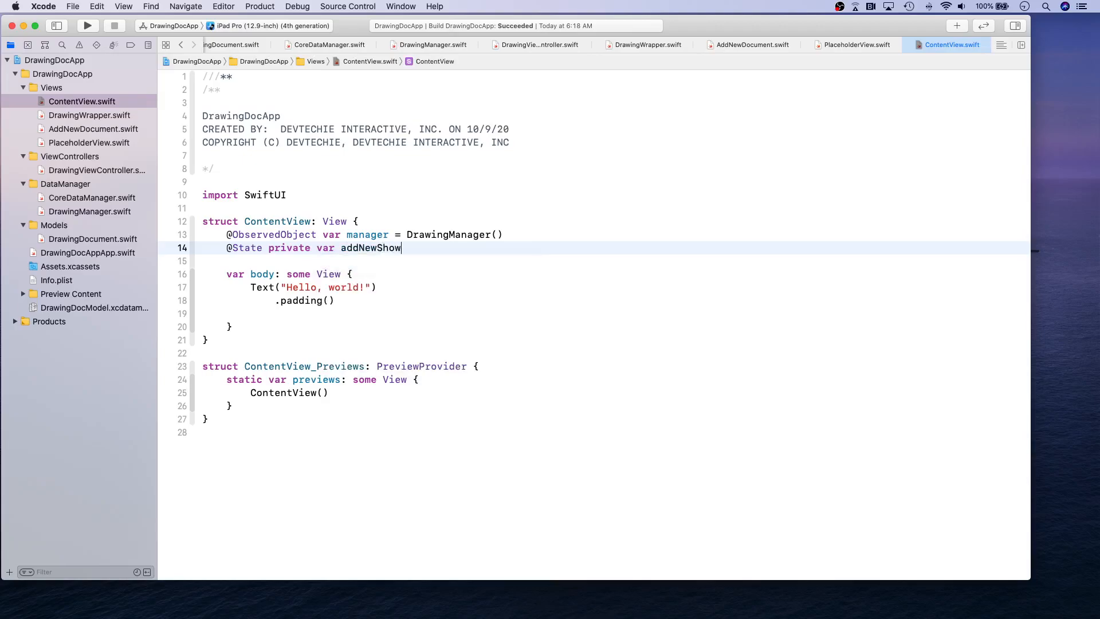
pyautogui.write('n = false')
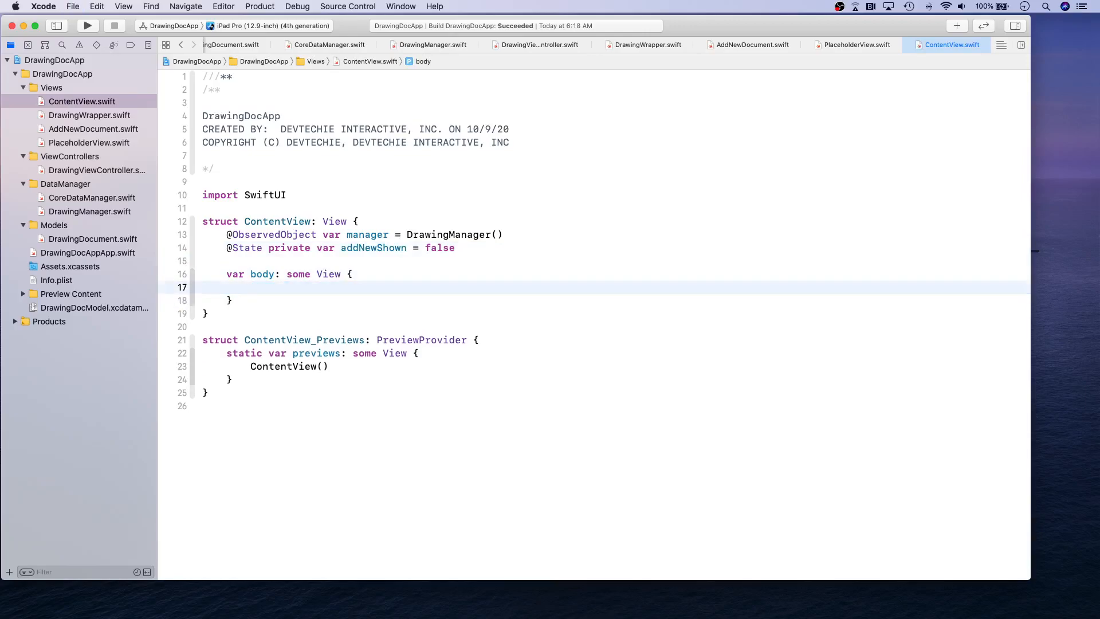
# Wrap the body in a NavigationView with a List using ForEach(manager.docs) { doc in ... }
pyautogui.write('NavigationView {')
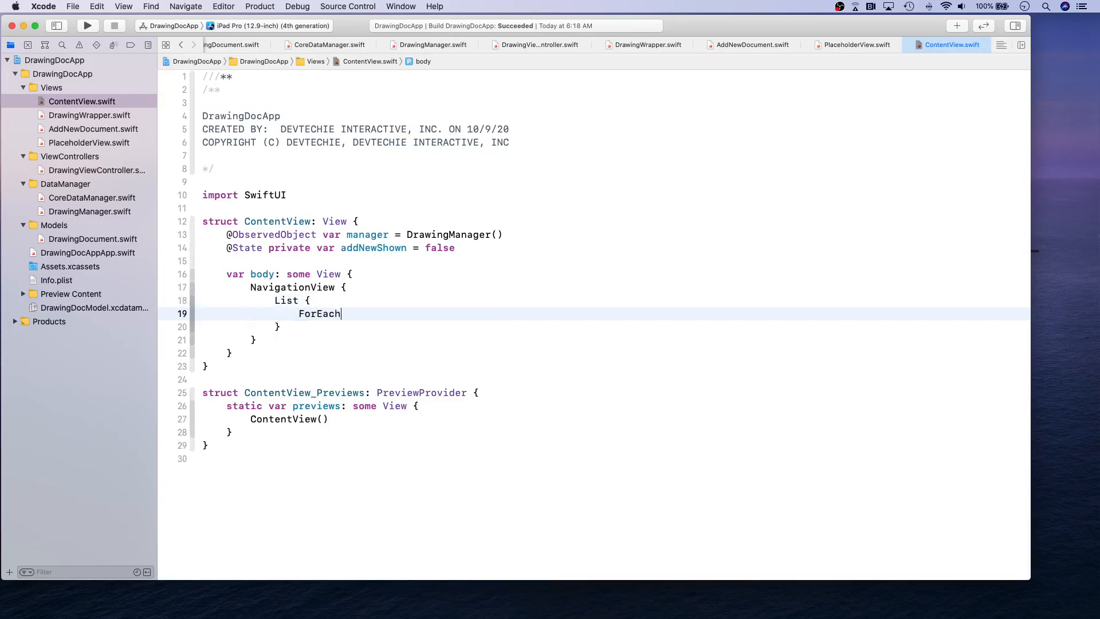
pyautogui.write('(manage')
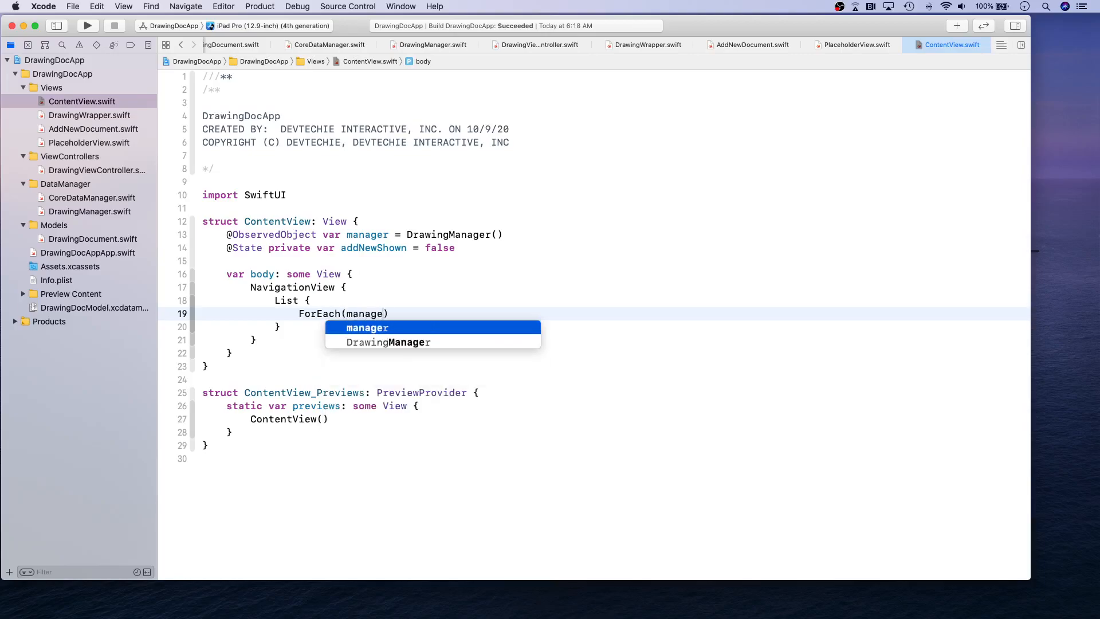
pyautogui.write('.docs')
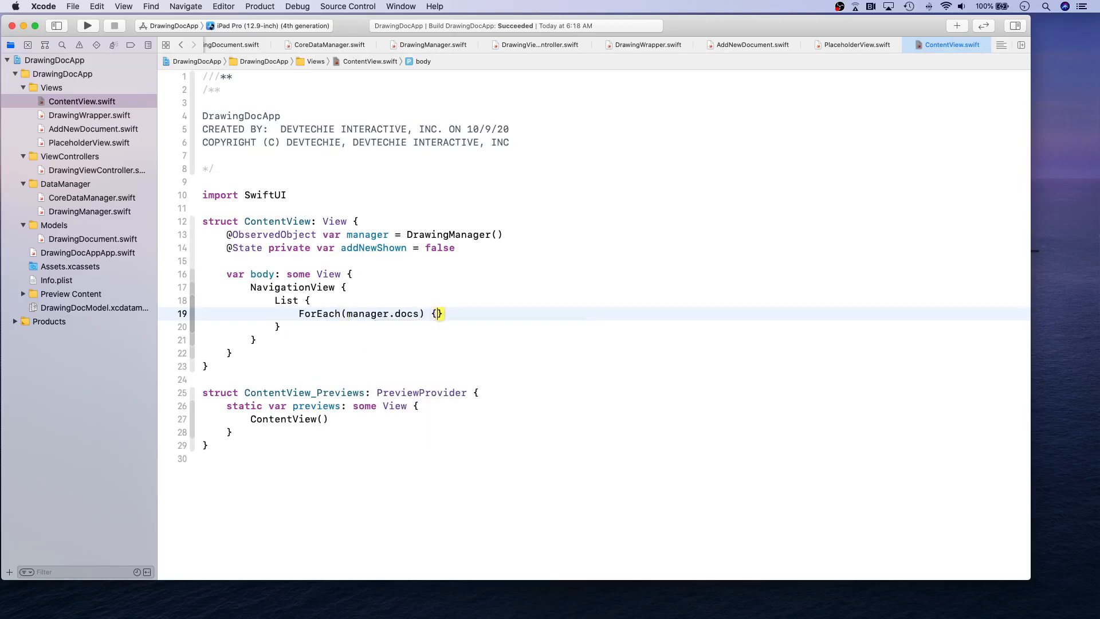
pyautogui.write('doc')
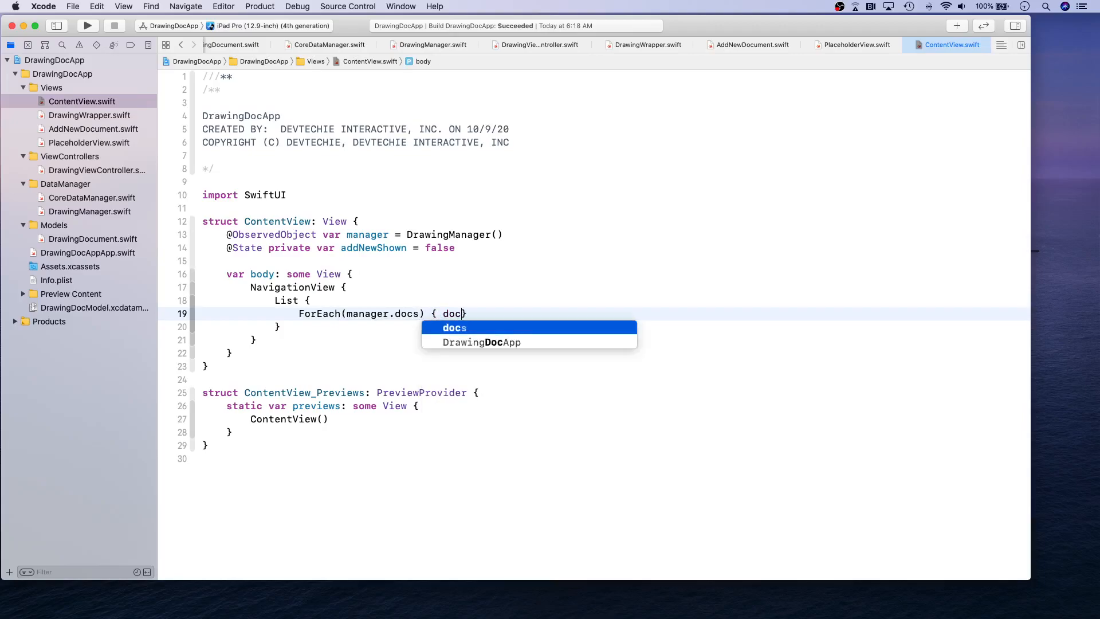
pyautogui.write('in')
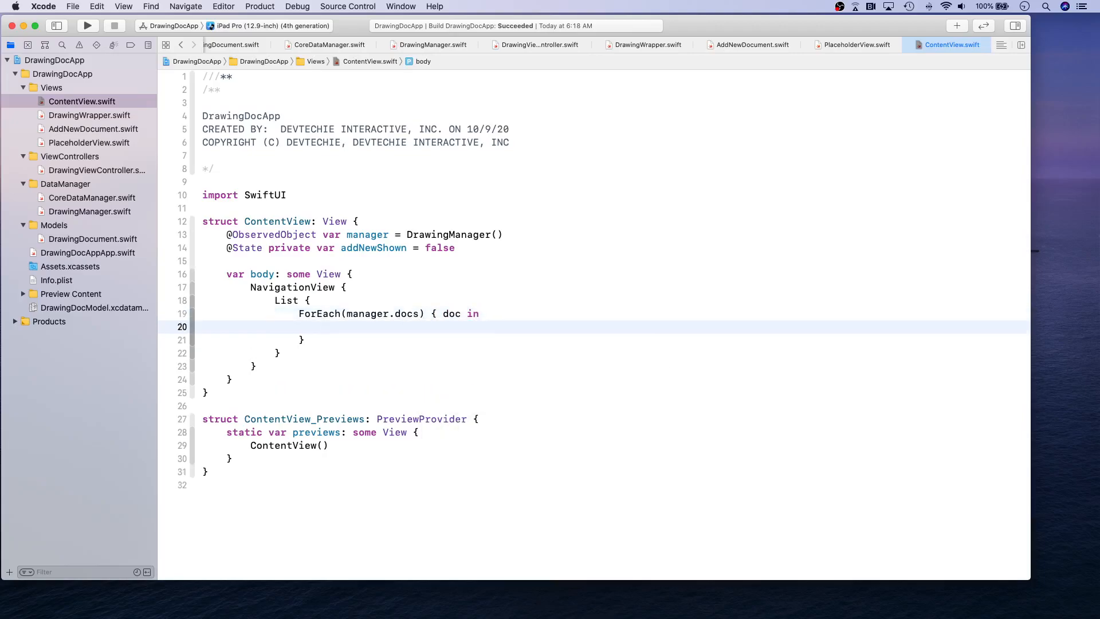
# Make each row a NavigationLink to DrawingWrapper(manager: manager, id: doc.id)
pyautogui.write('Navigatio')
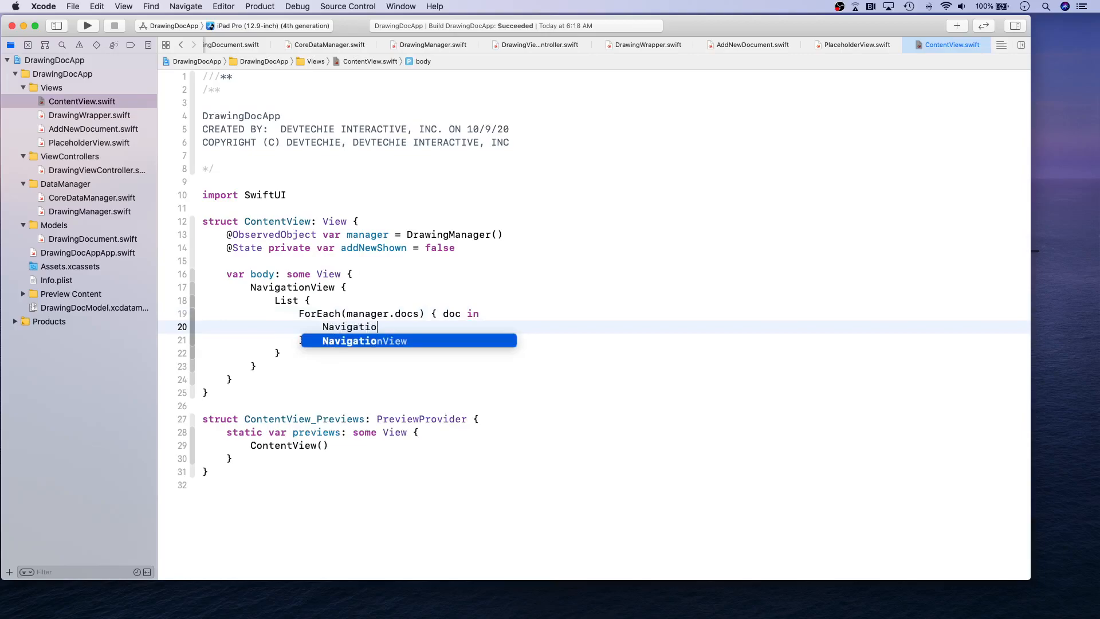
pyautogui.write('nLink(')
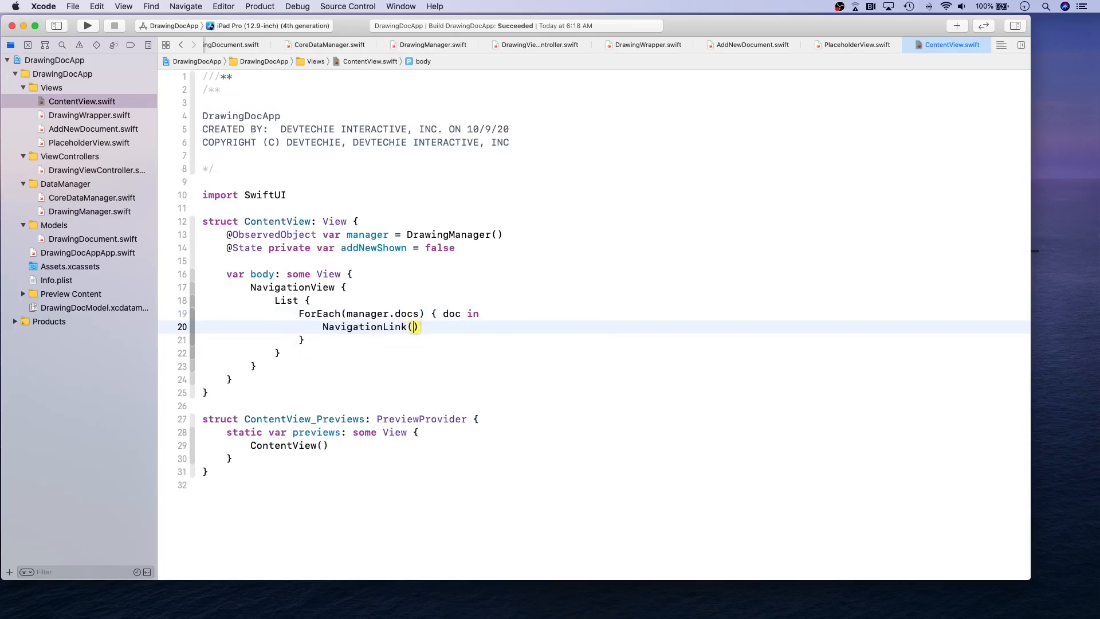
pyautogui.write('destination: Draw')
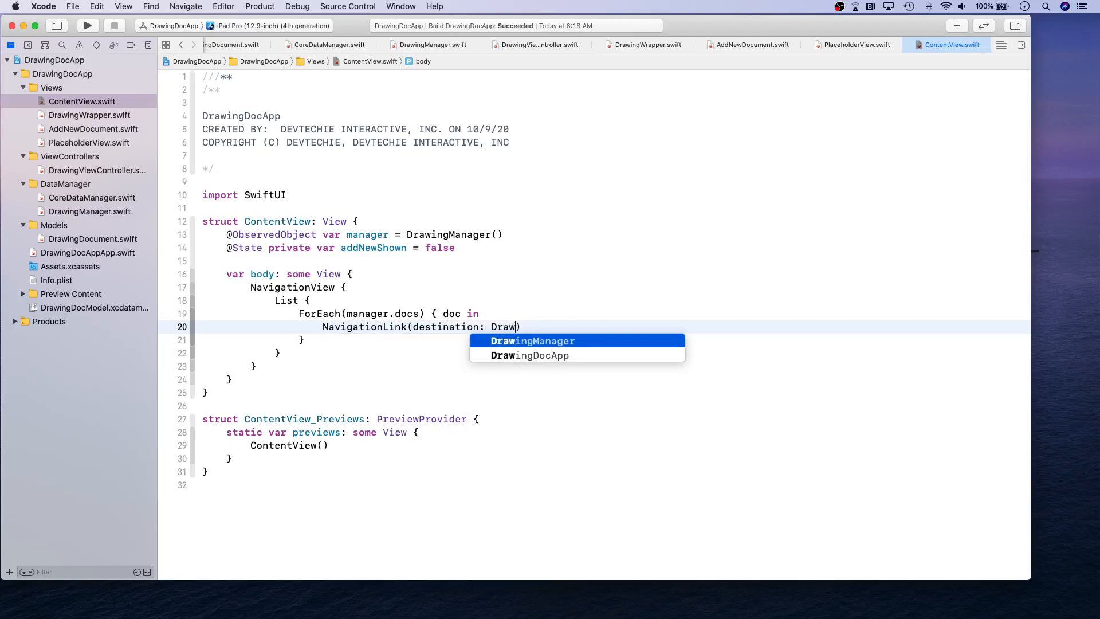
pyautogui.write('ingWrapper')
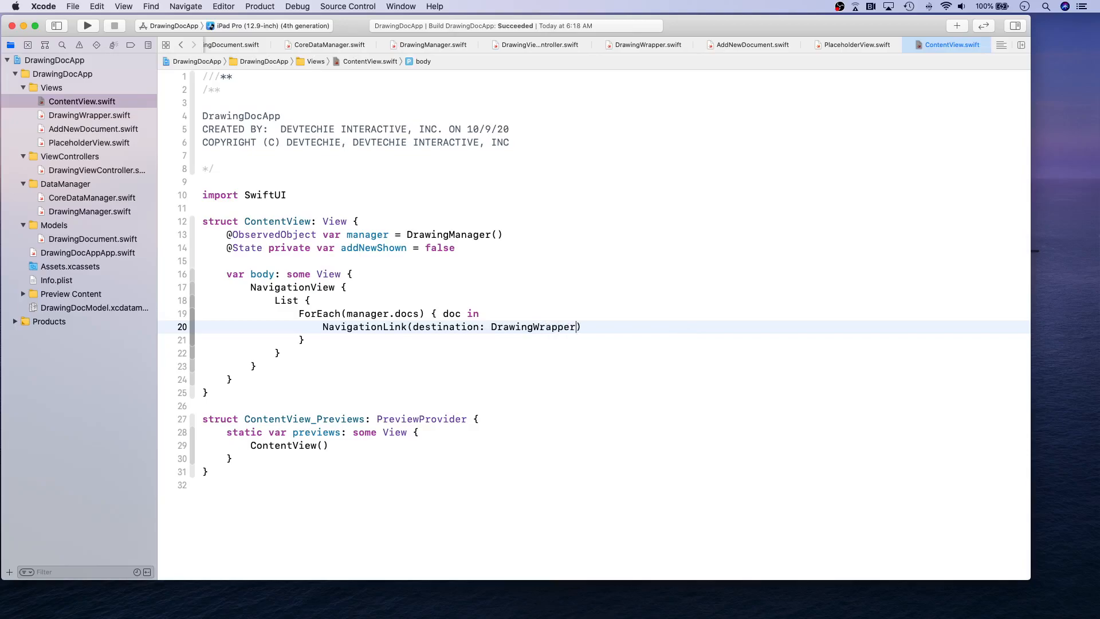
pyautogui.write('manager: manag')
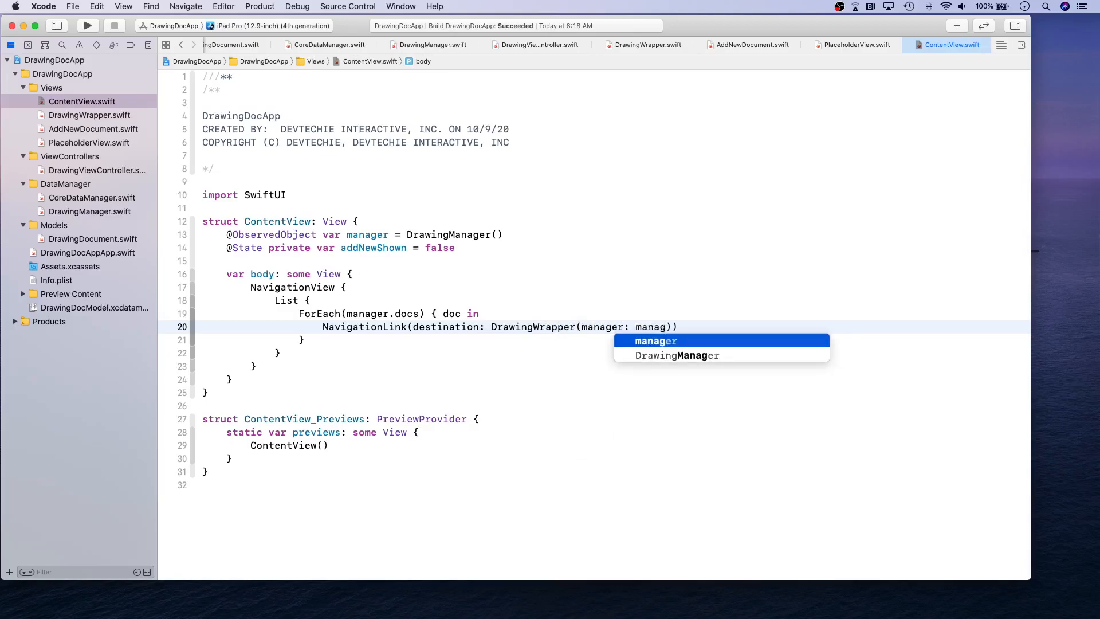
pyautogui.write('er, id: doc')
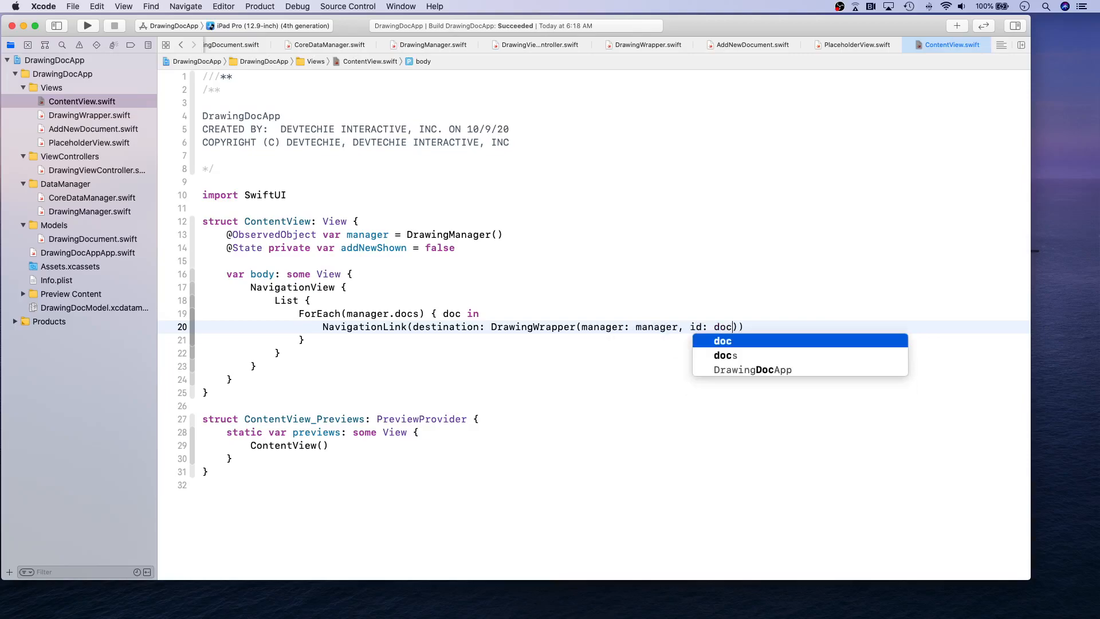
pyautogui.write('.id')
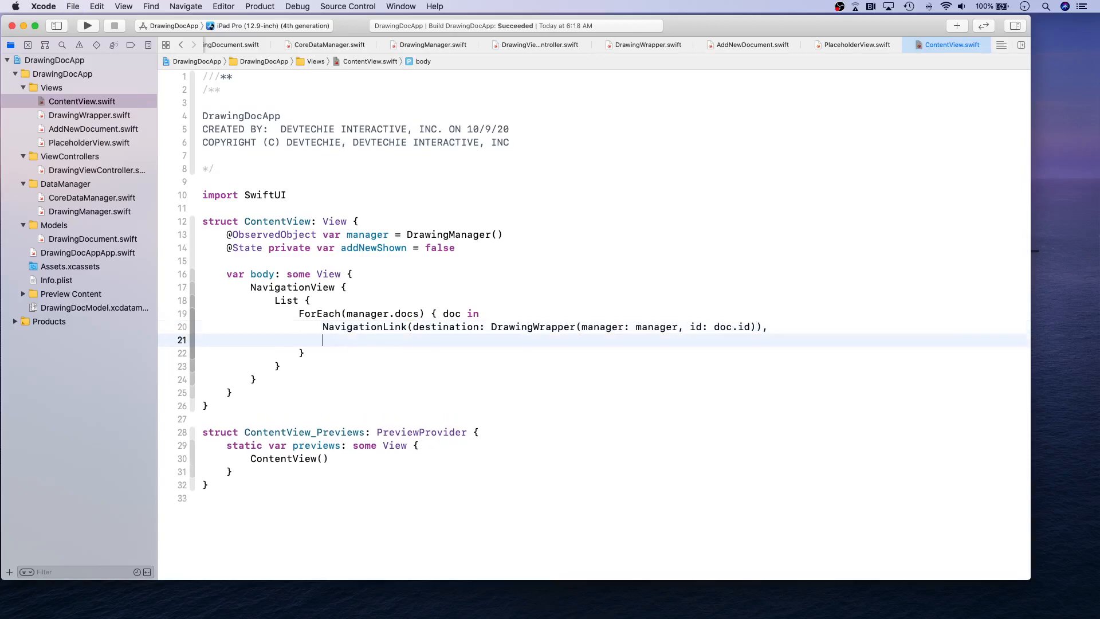
# Label each link with Text(doc.name) and move past the end of the loop
pyautogui.write('label')
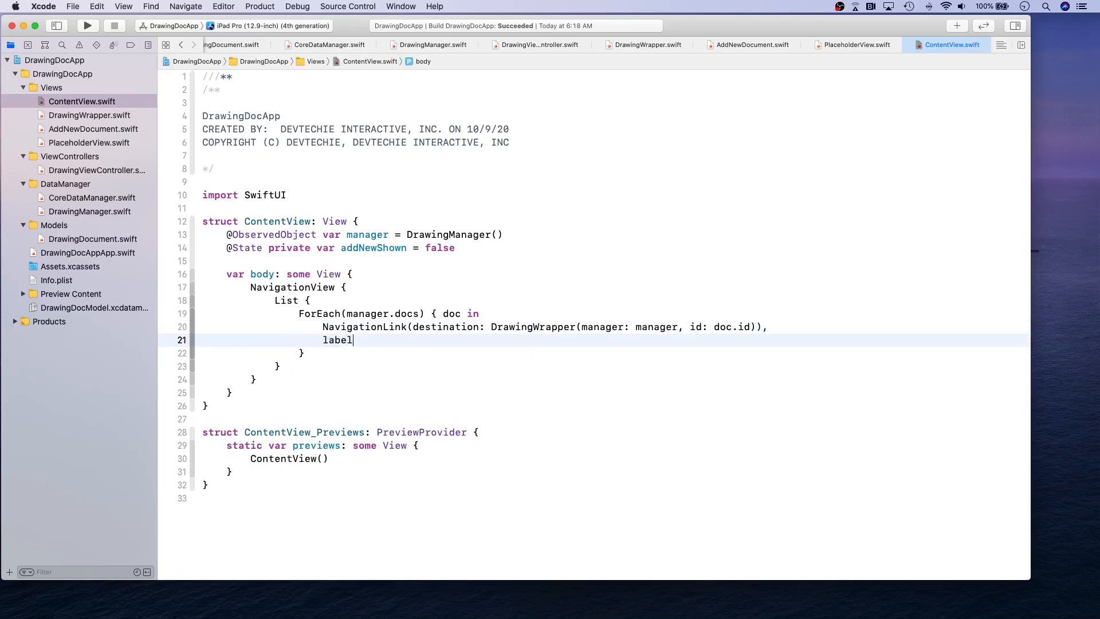
pyautogui.write(': {')
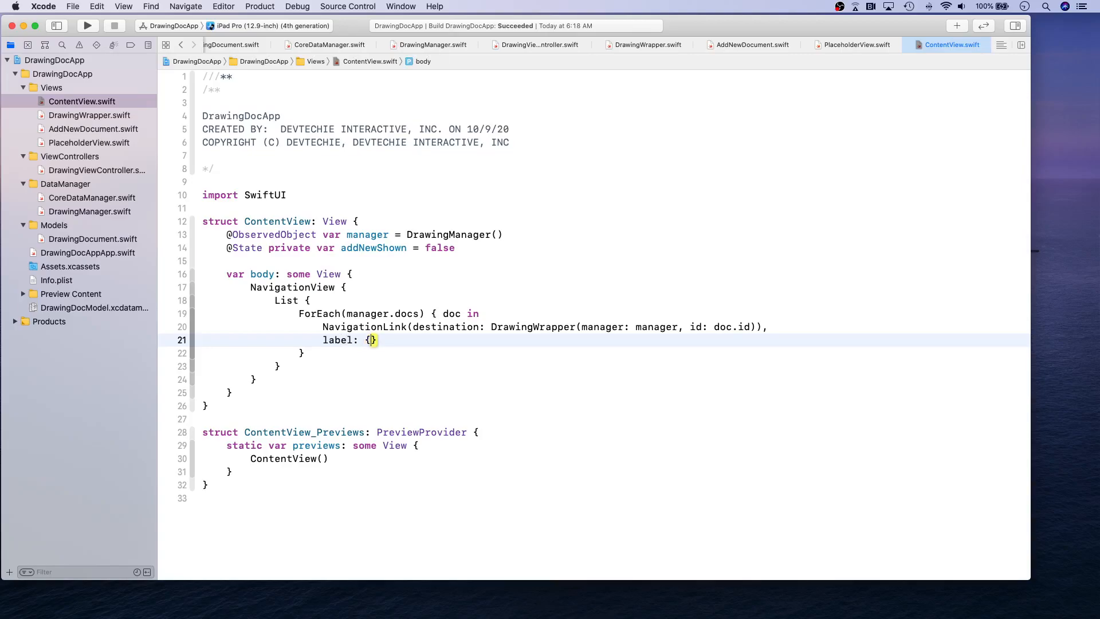
pyautogui.write('Text')
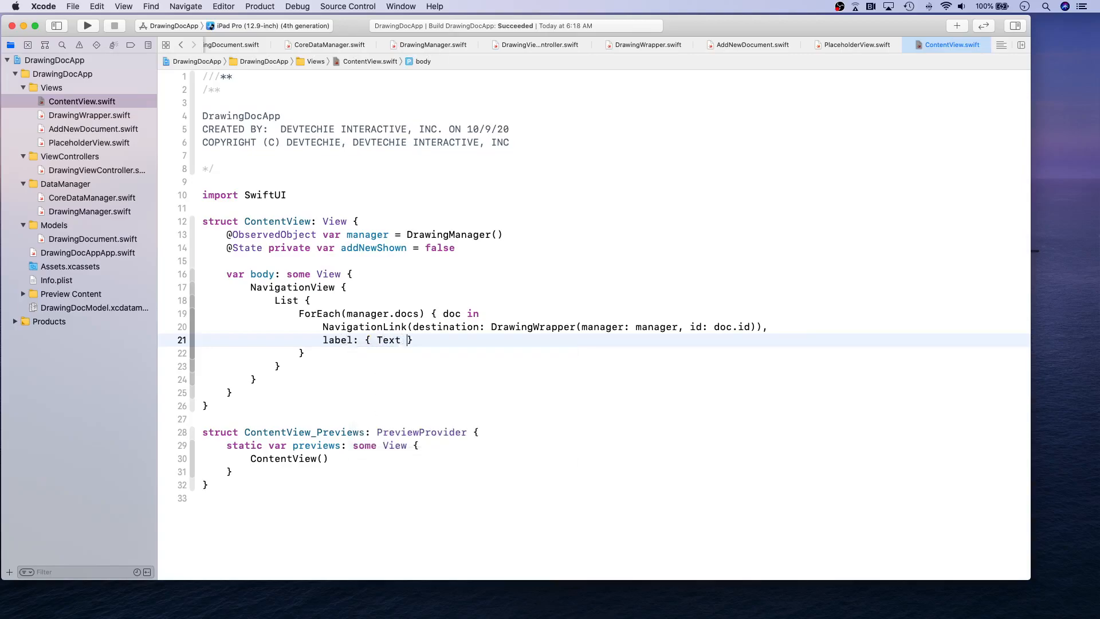
pyautogui.write('(do')
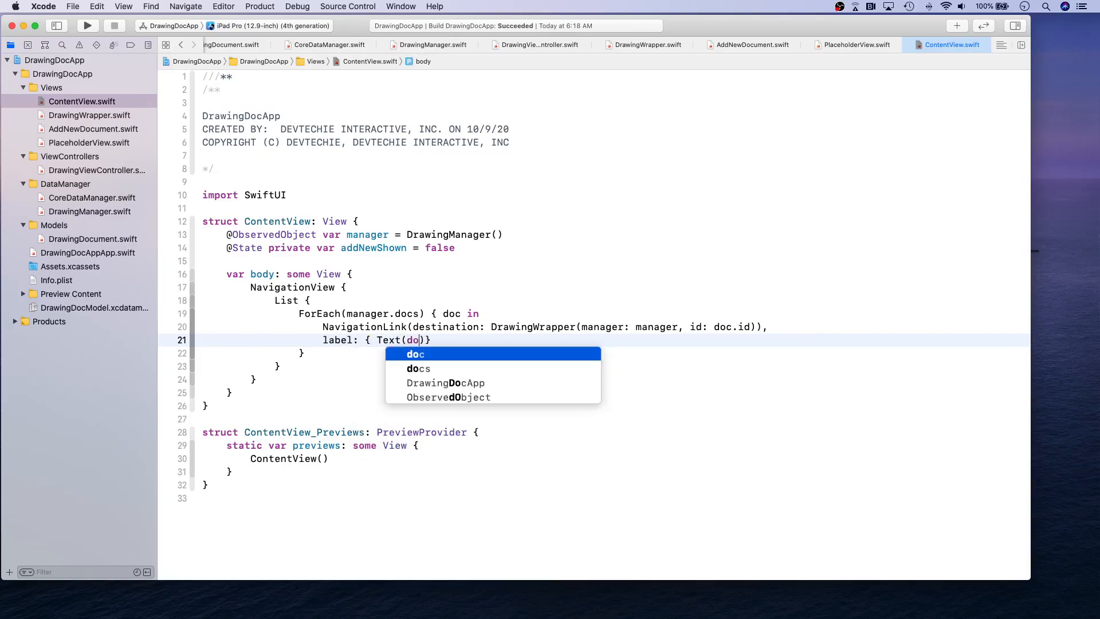
pyautogui.write('.name')
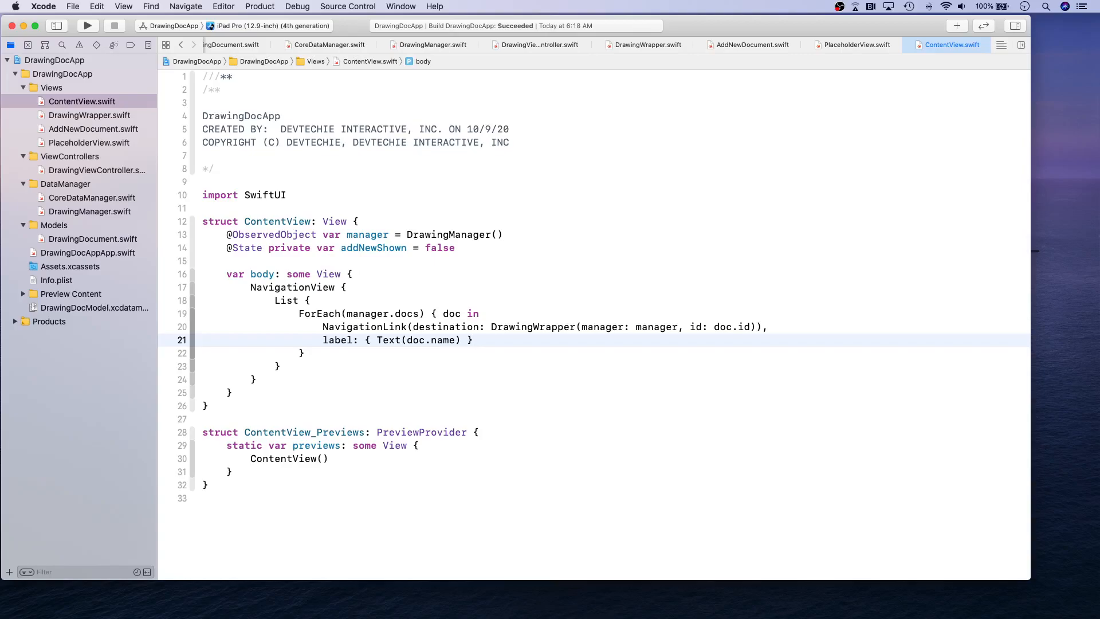
pyautogui.click(245, 261)
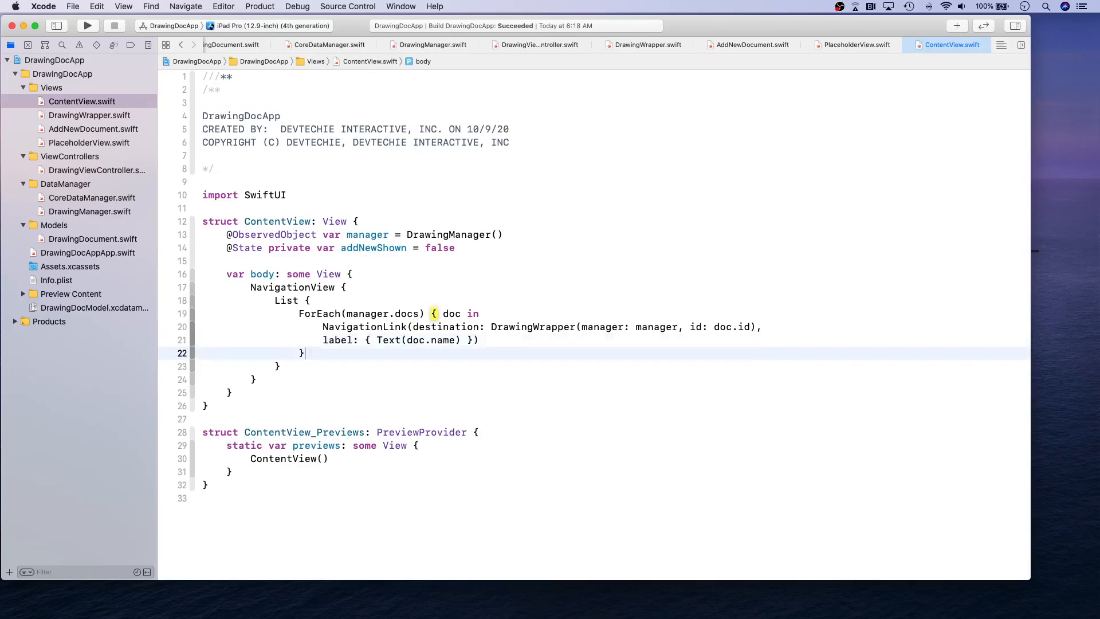
# Add .onDelete(perform: manager.delete) to the ForEach rows
pyautogui.write('.onDelete')
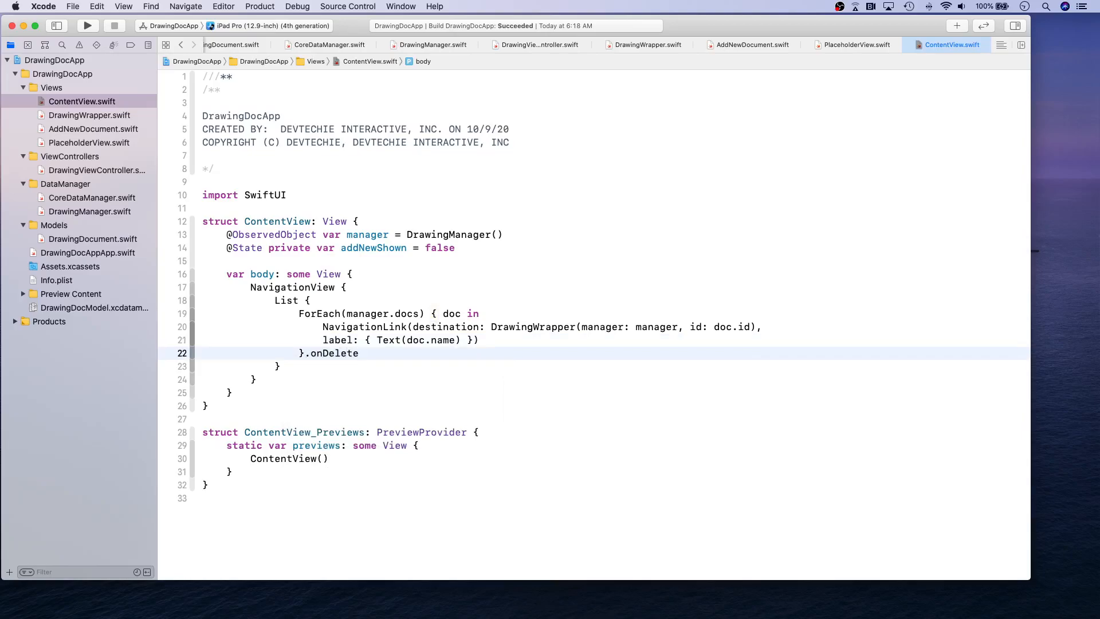
pyautogui.write('(perf')
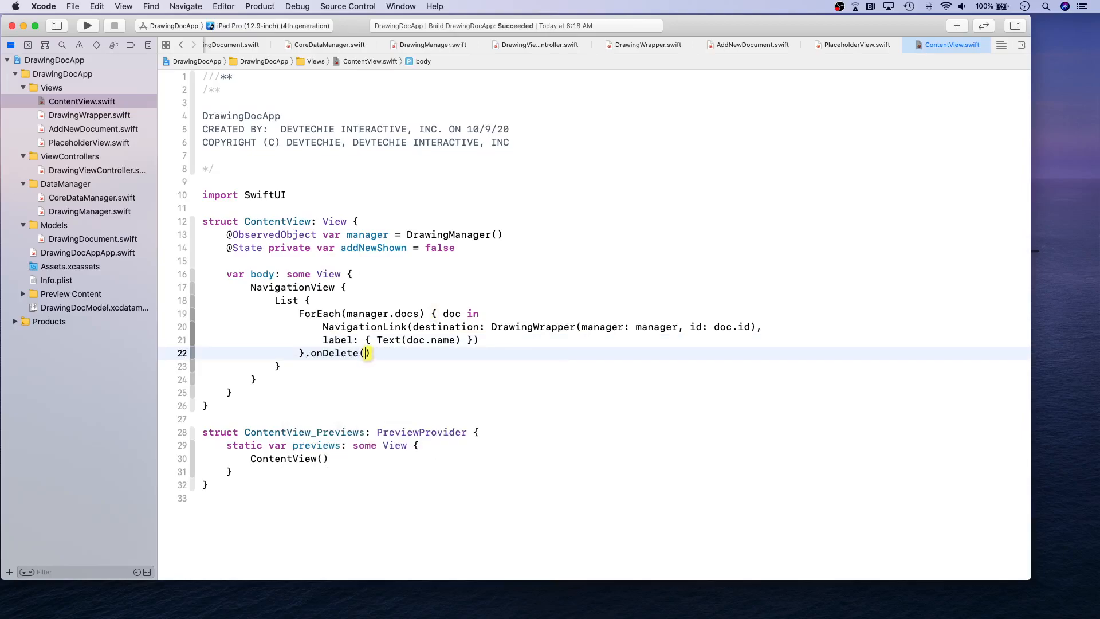
pyautogui.write('pe')
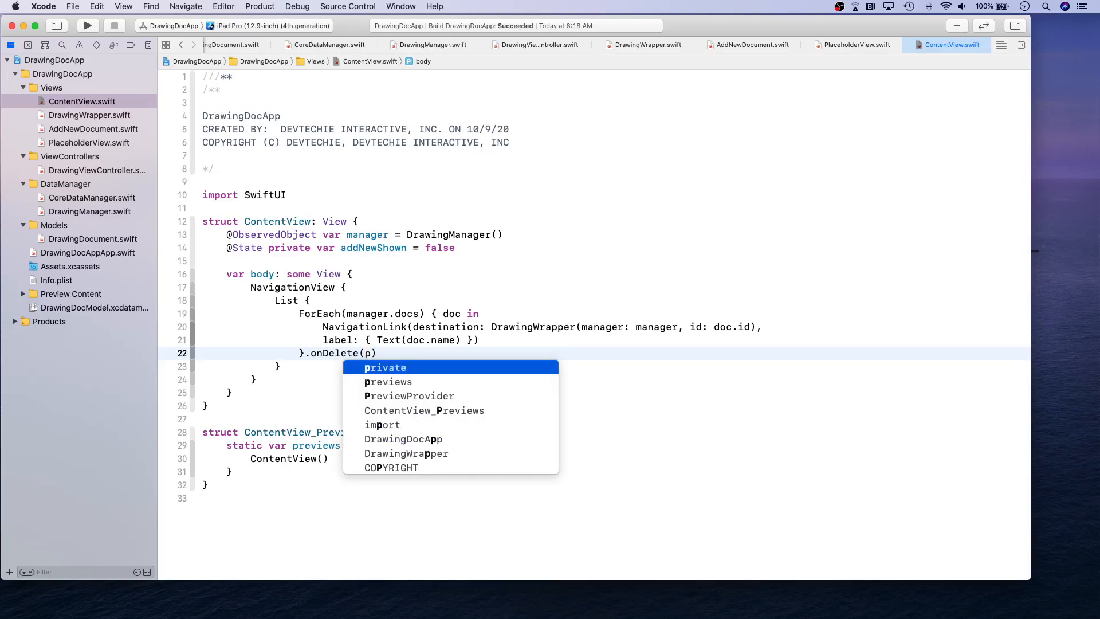
pyautogui.write('erform:')
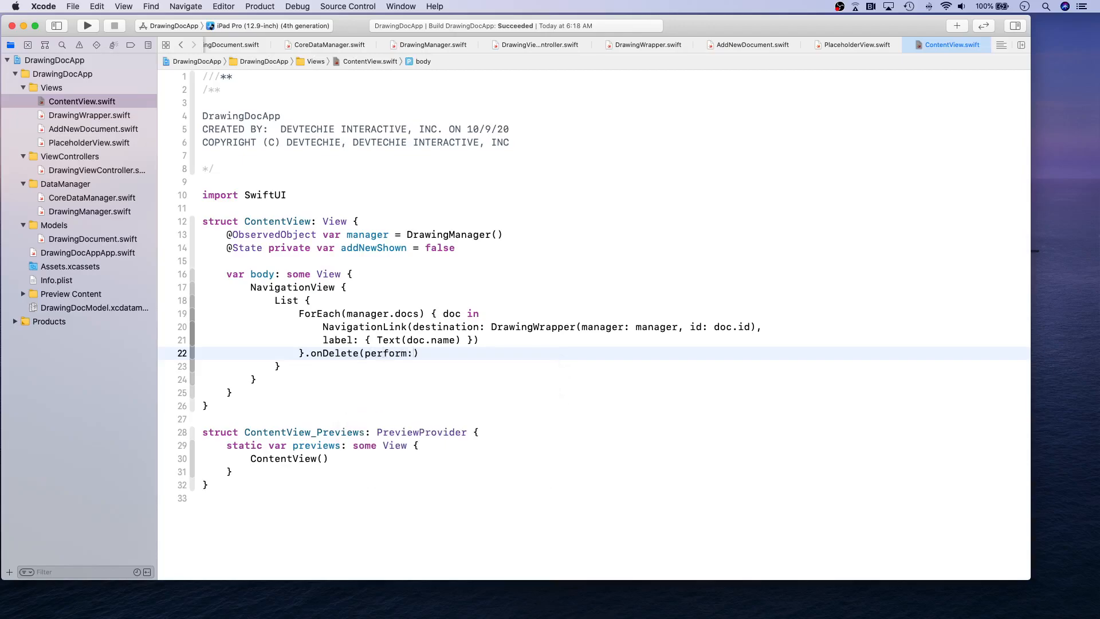
pyautogui.write('manager.')
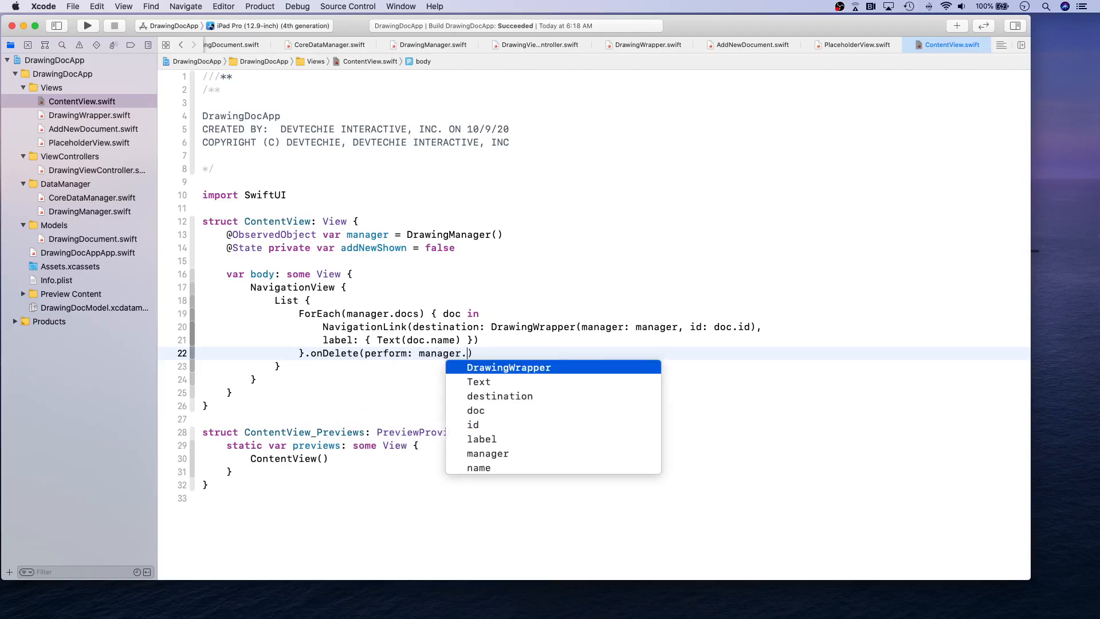
pyautogui.write('delete)')
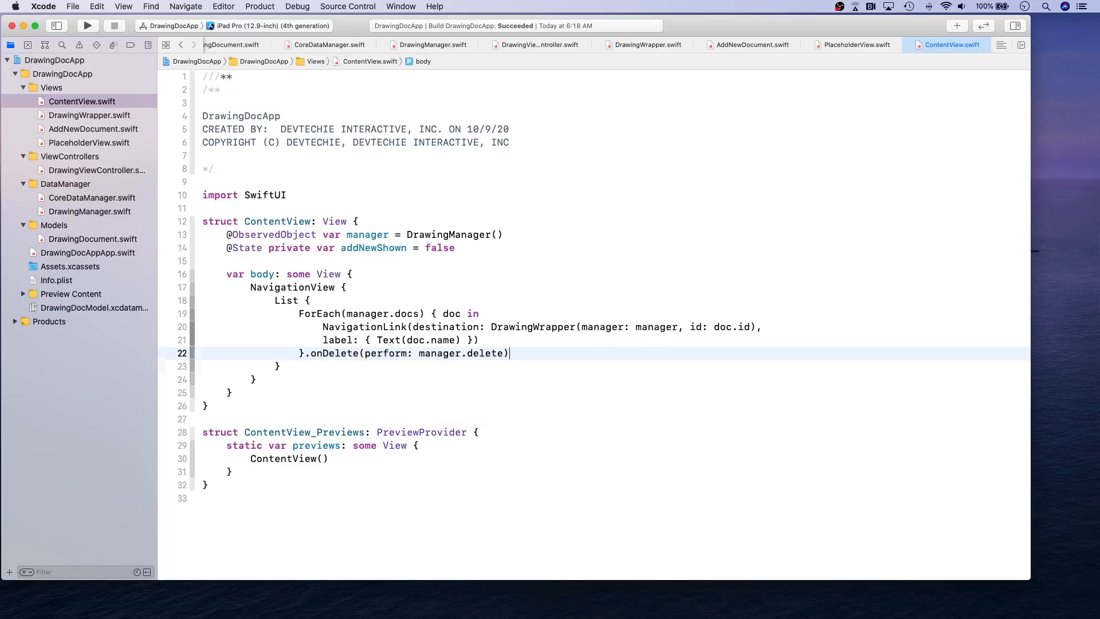
# Add .navigationBarTitleDisplayMode(.inline) to the List and begin the next modifier
pyautogui.write('.na')
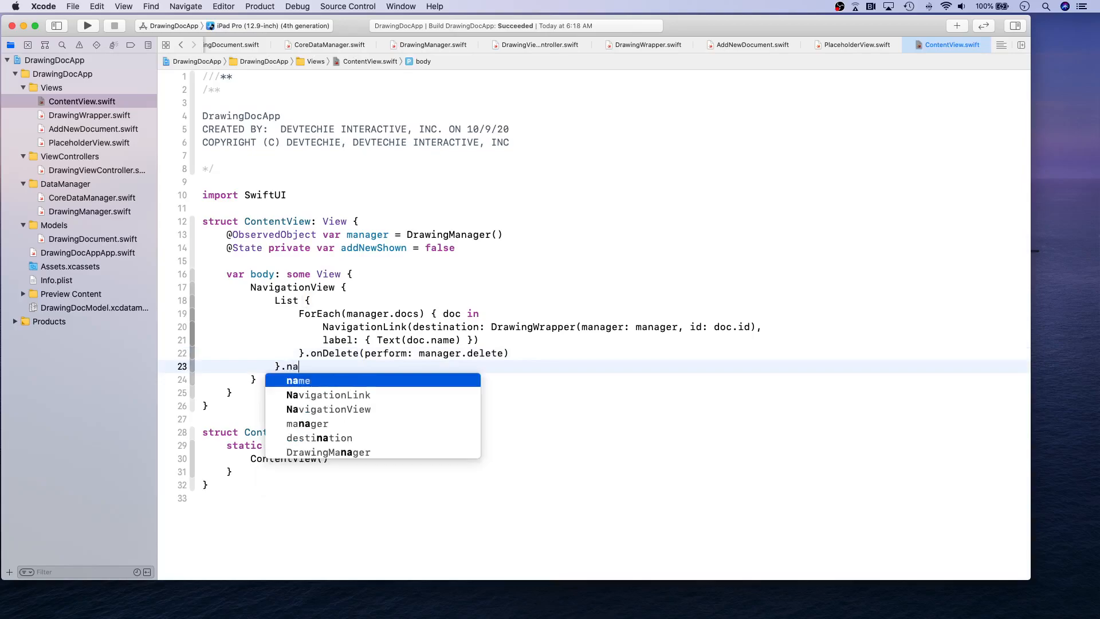
pyautogui.write('vigationB')
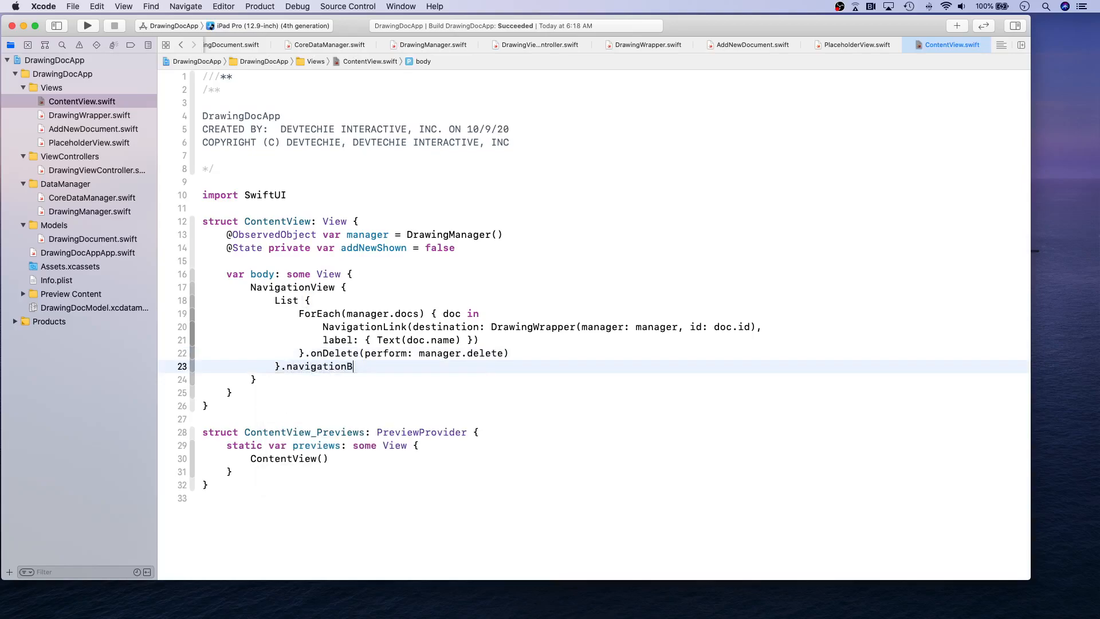
pyautogui.write('arTitleD')
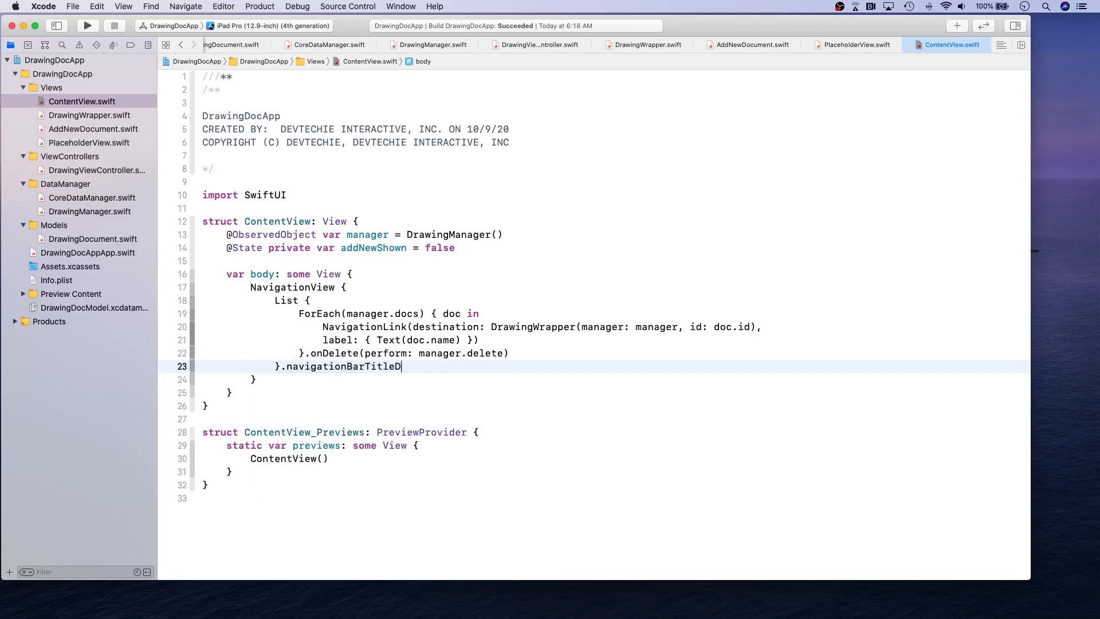
pyautogui.write('isplayMod')
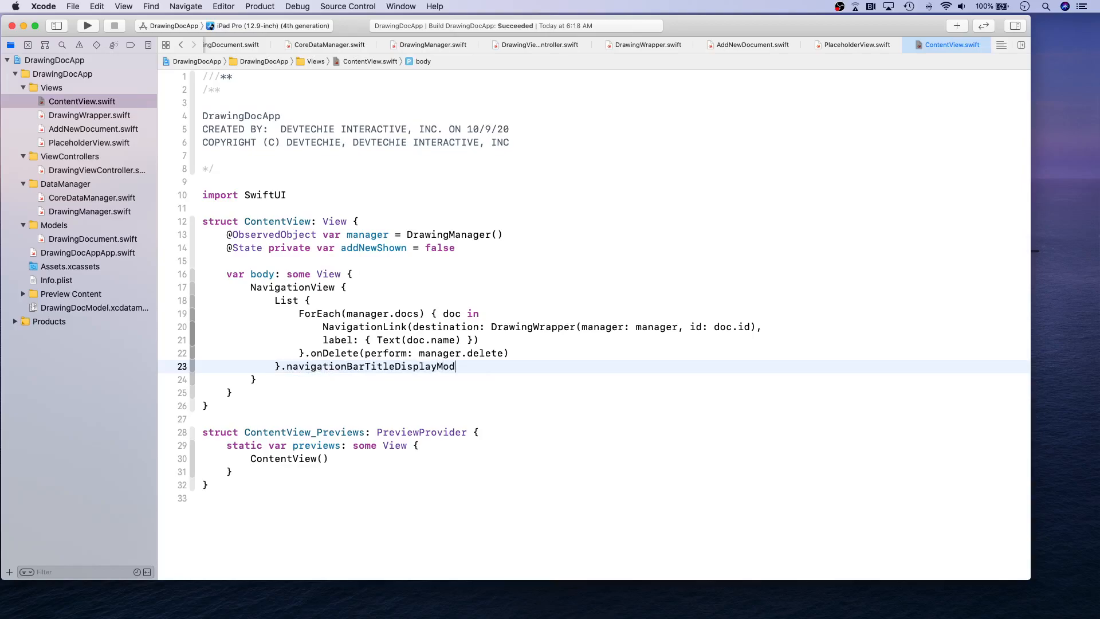
pyautogui.write('e')
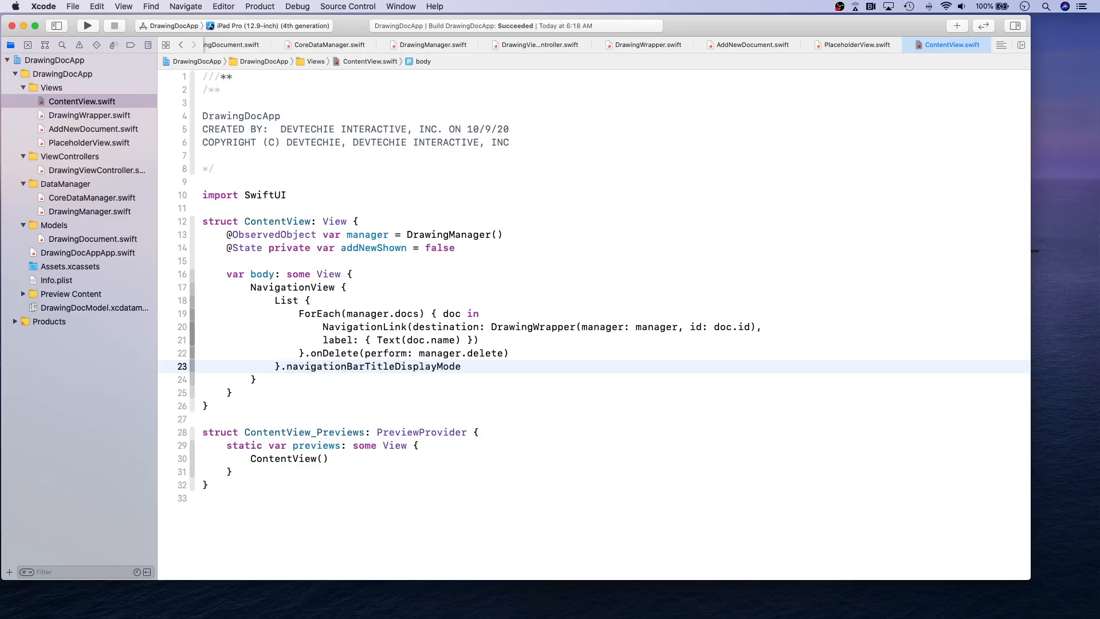
pyautogui.write('(.i')
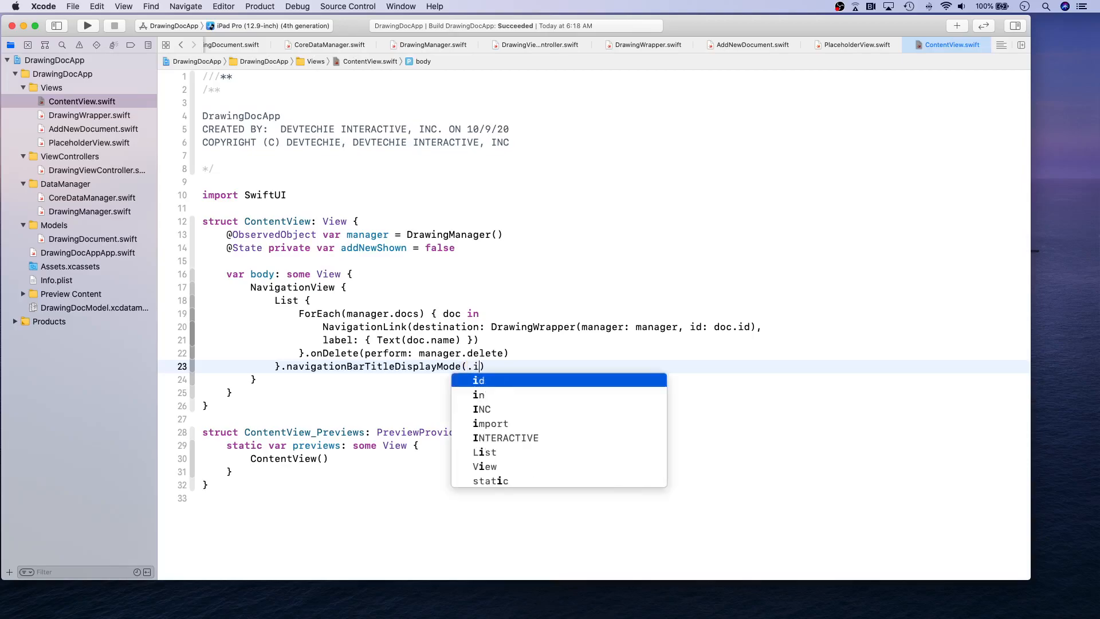
pyautogui.write('nline')
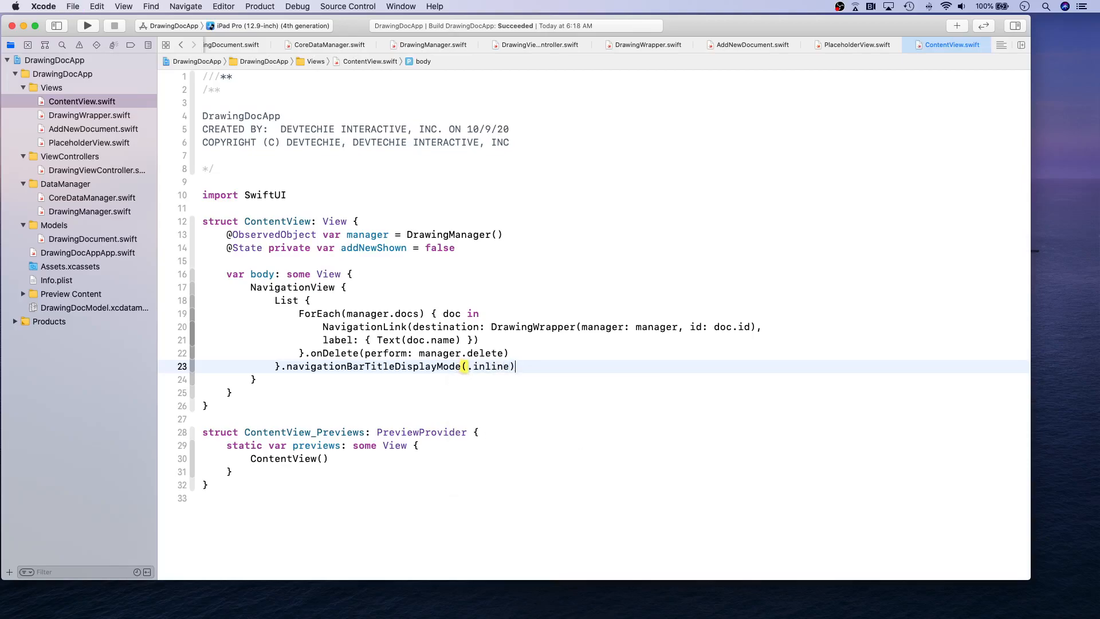
pyautogui.write('.')
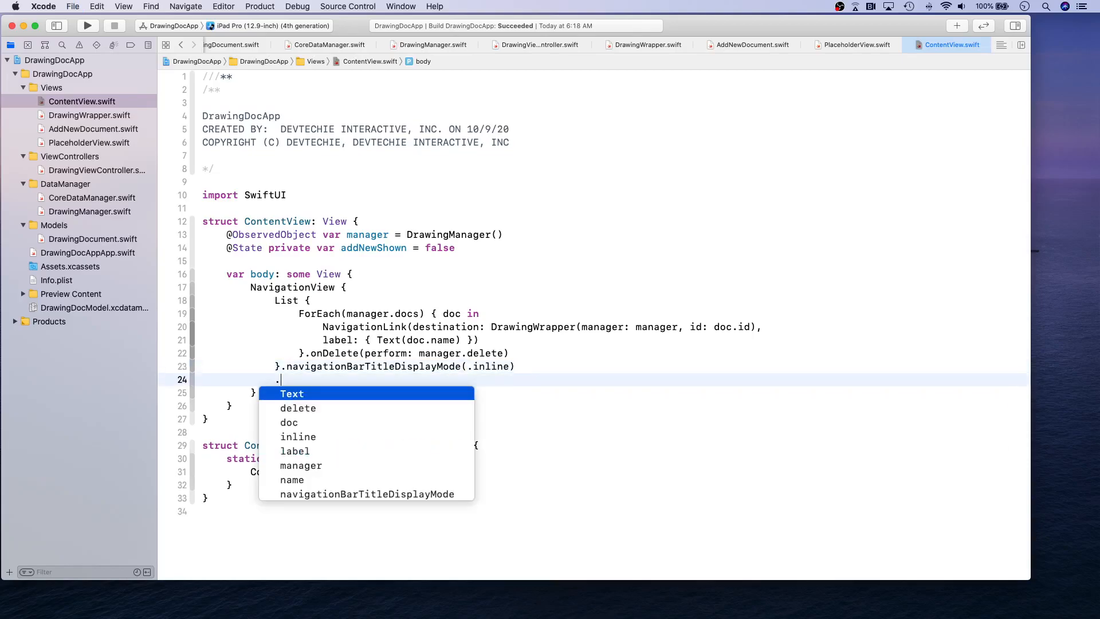
# Add .navigationBarItems(trailing: Button("Add") {}) to the List
pyautogui.write('navigationBar')
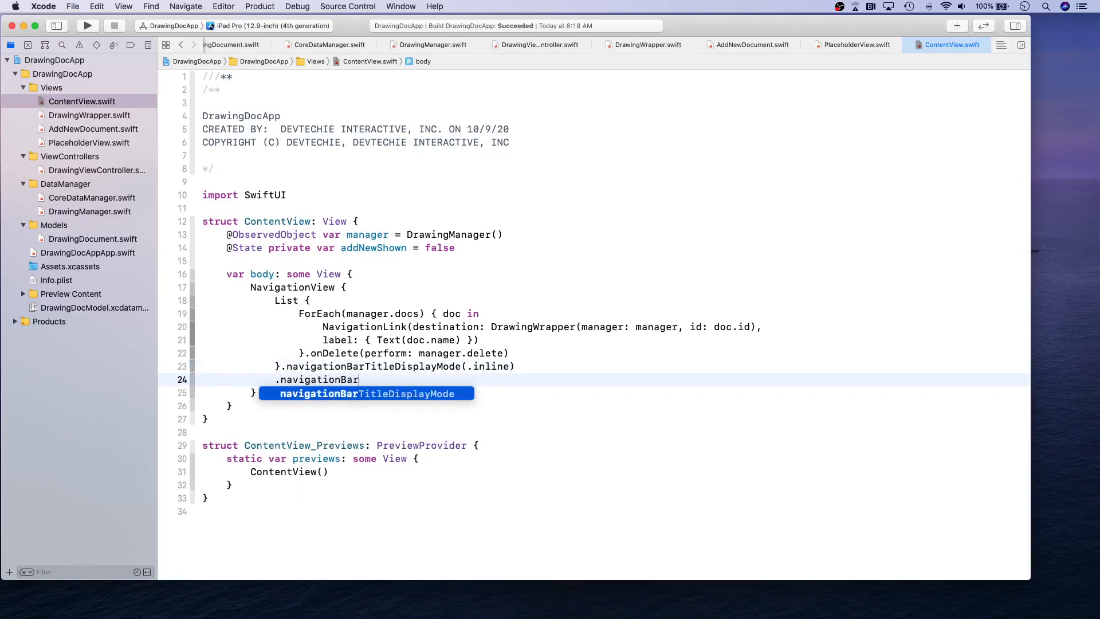
pyautogui.write('Items(')
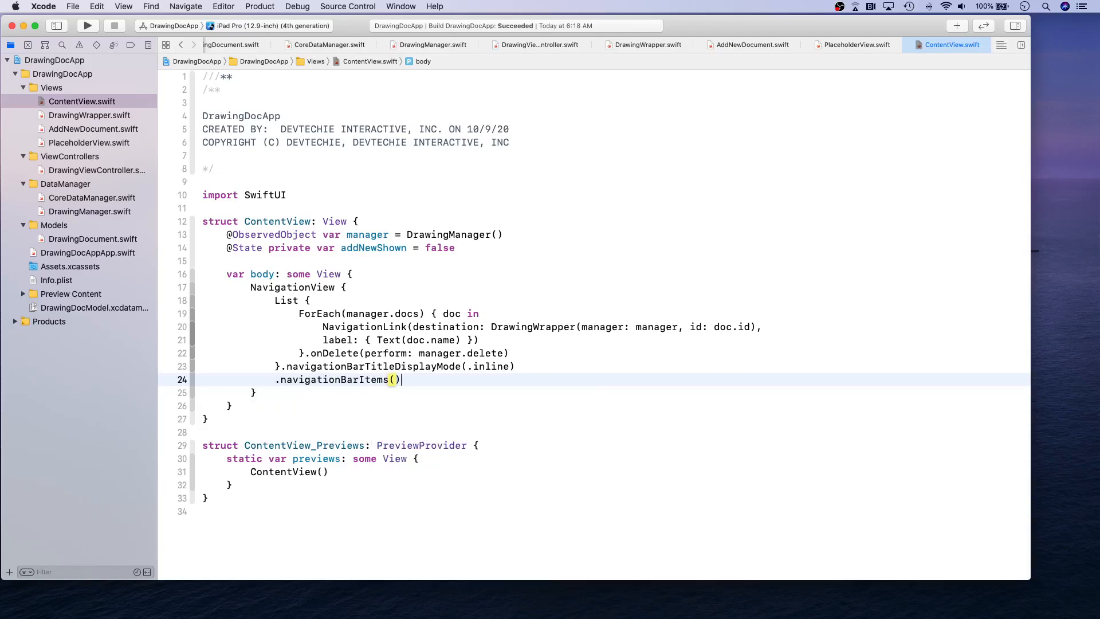
pyautogui.write('trailing: Button("')
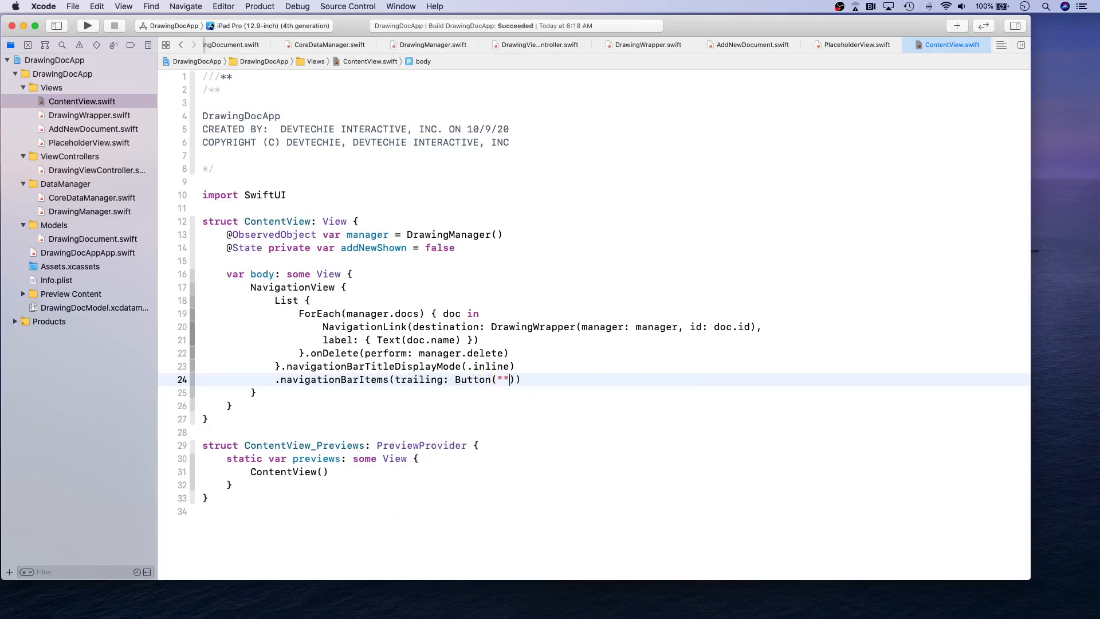
pyautogui.write('Add')
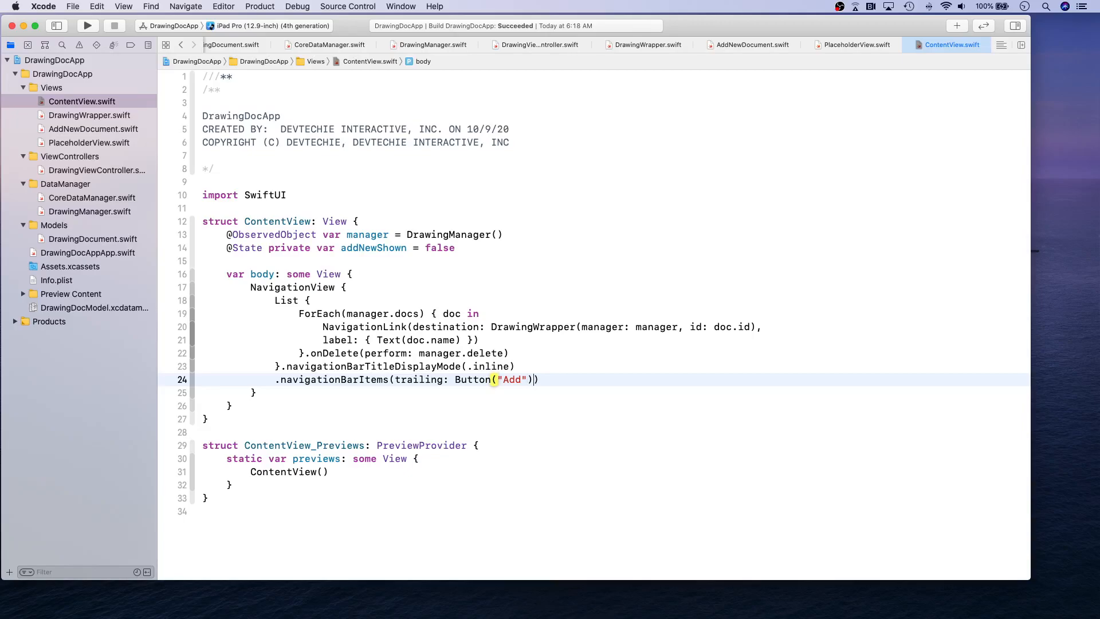
pyautogui.write('{}')
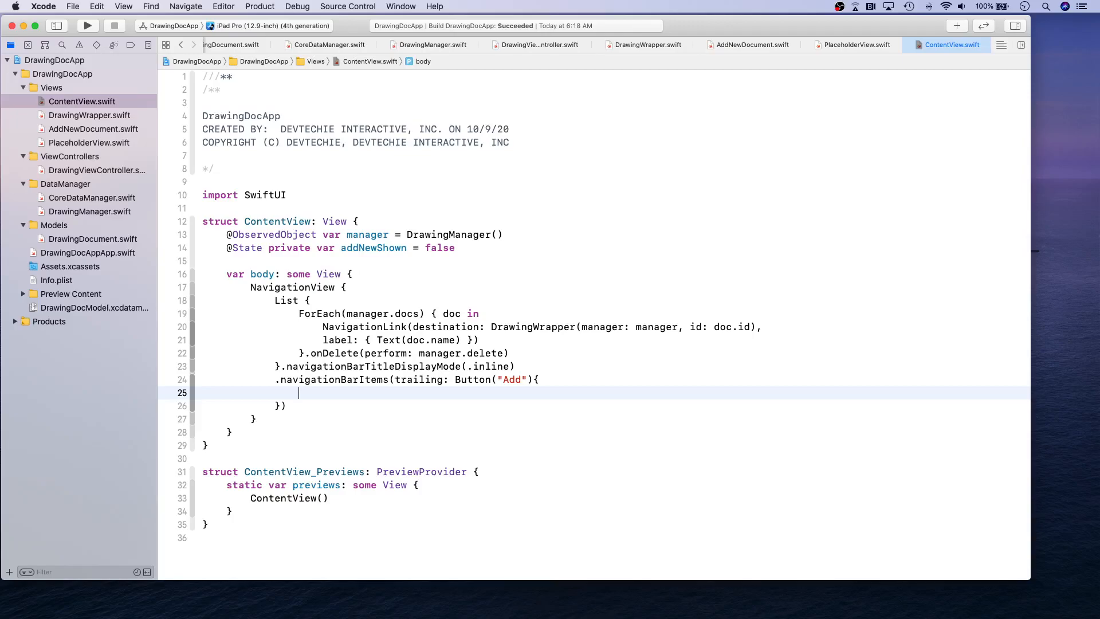
# Make the Add button call self.addNewShown.toggle() and begin .sheet
pyautogui.write('self.')
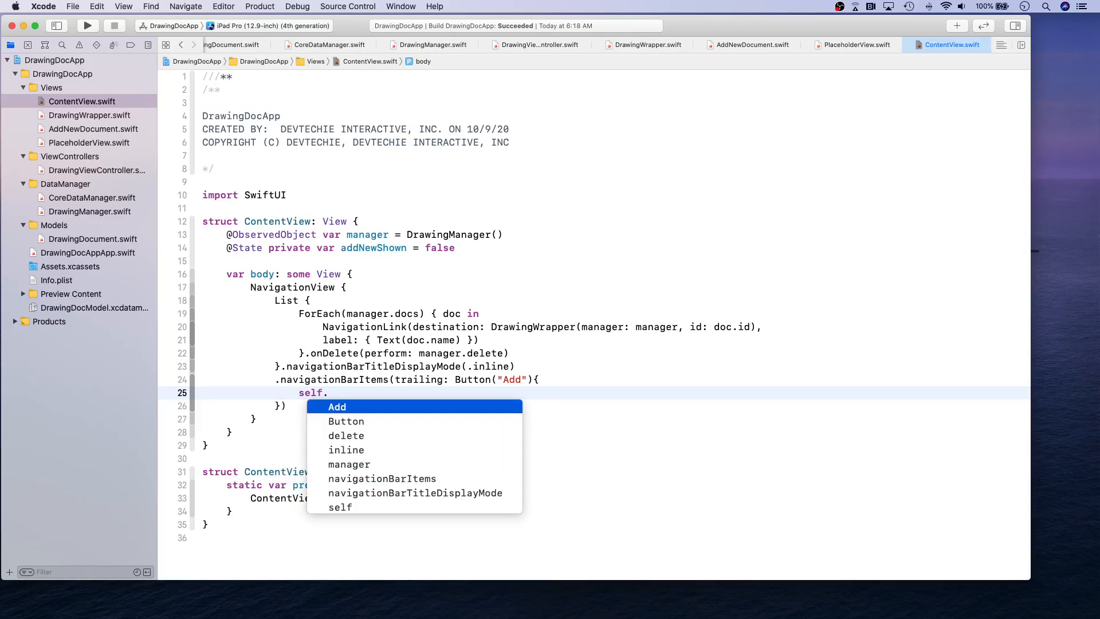
pyautogui.write('addNewShown')
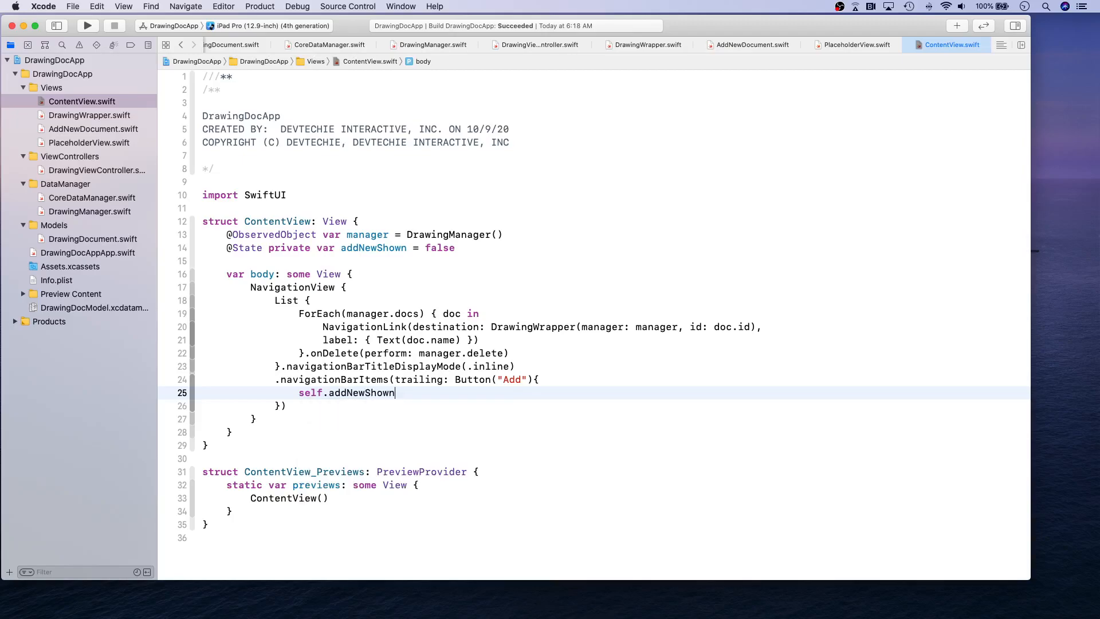
pyautogui.write('.tog')
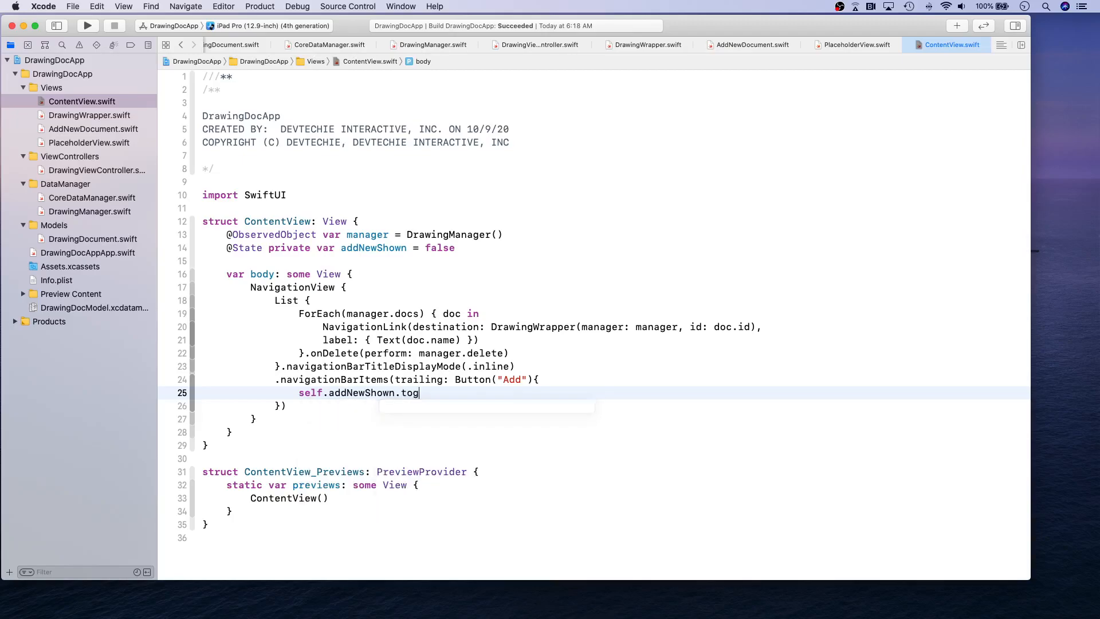
pyautogui.write('gle()')
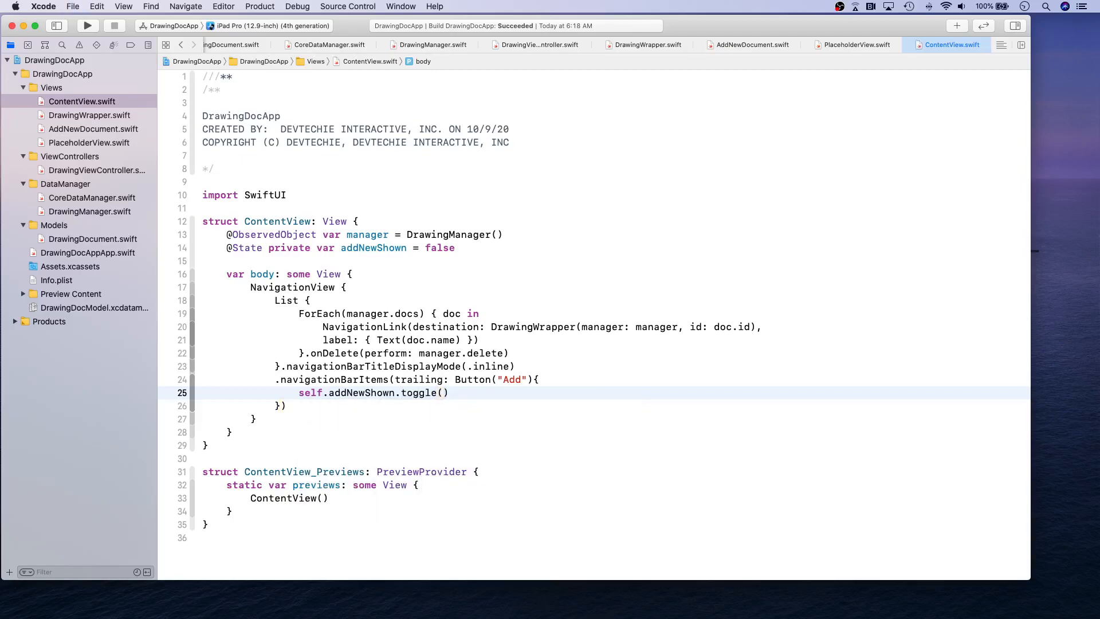
pyautogui.write('.sheet')
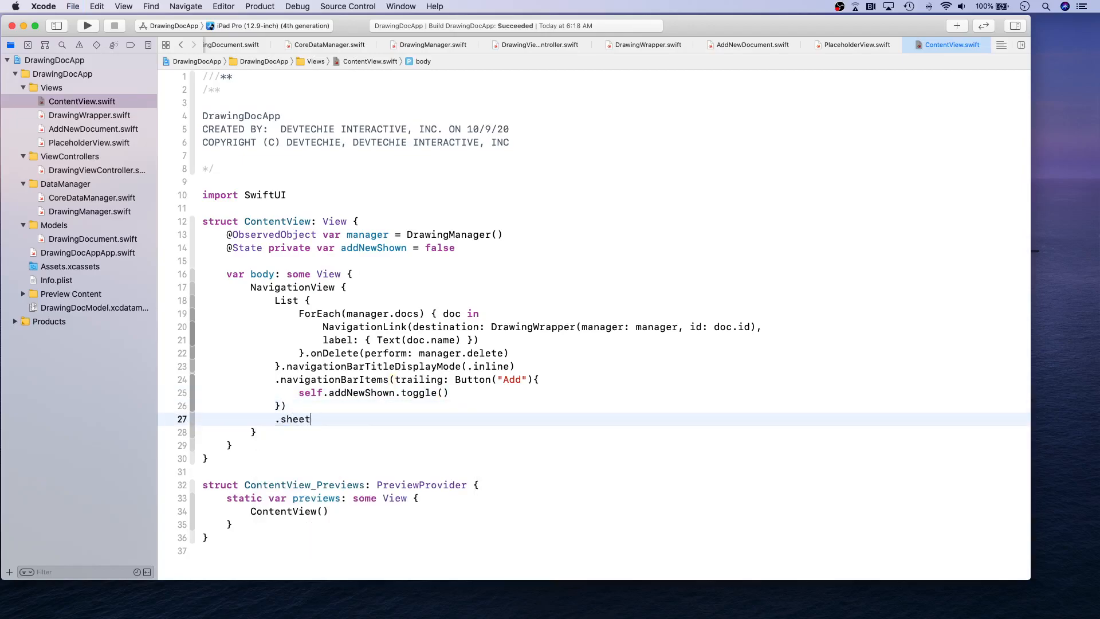
# Write .sheet(isPresented: $addNewShown, content: ...) for the list
pyautogui.write('(is')
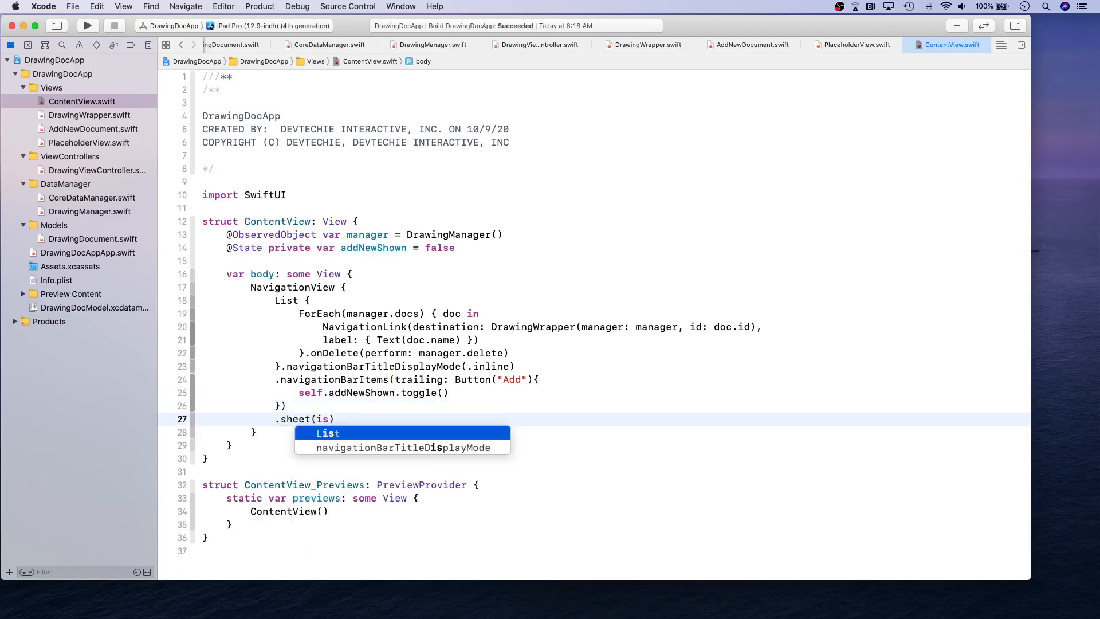
pyautogui.write('Present')
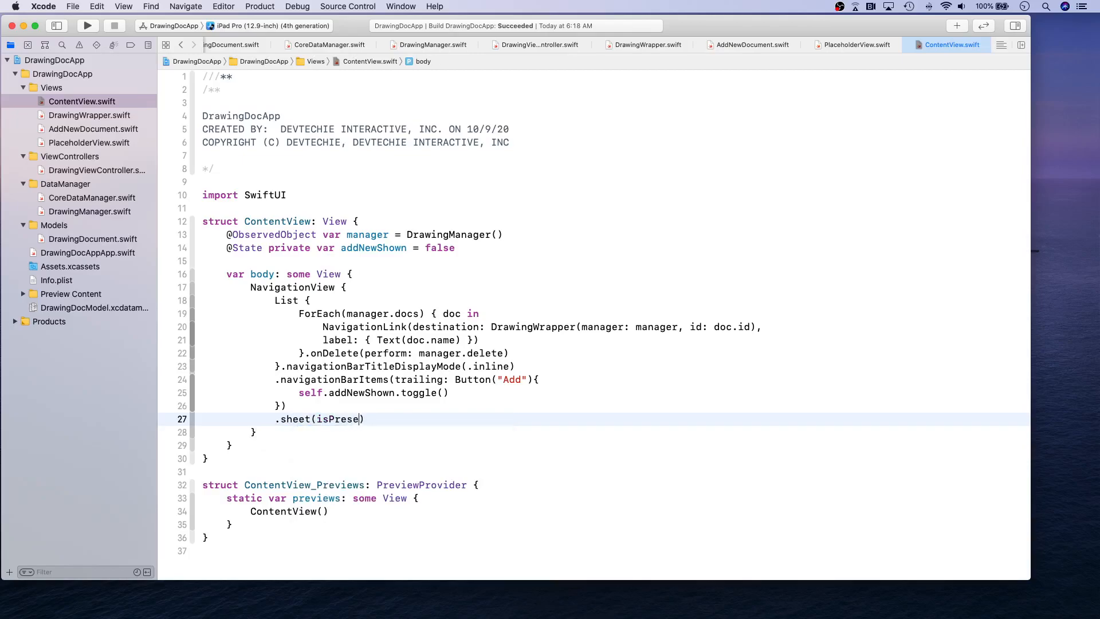
pyautogui.write('nted)')
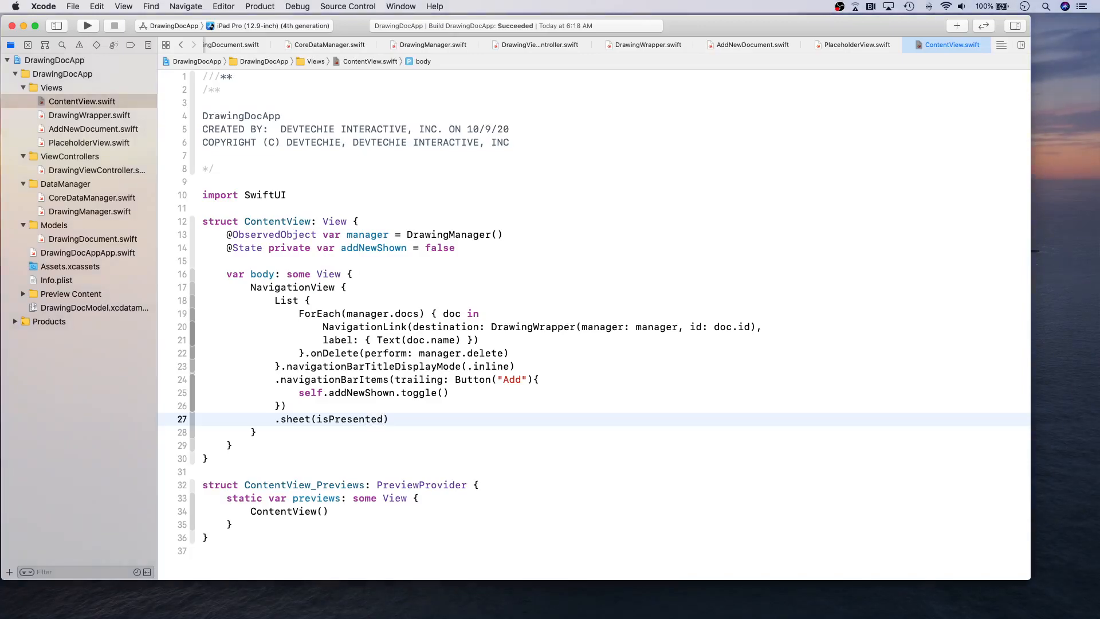
pyautogui.write(':')
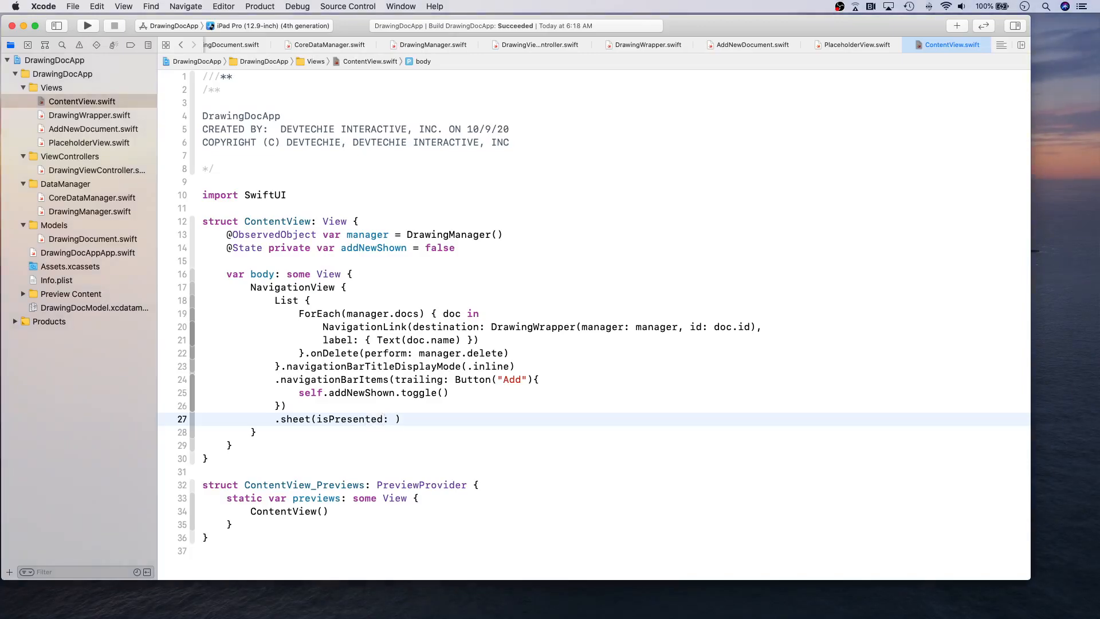
pyautogui.write('$addN')
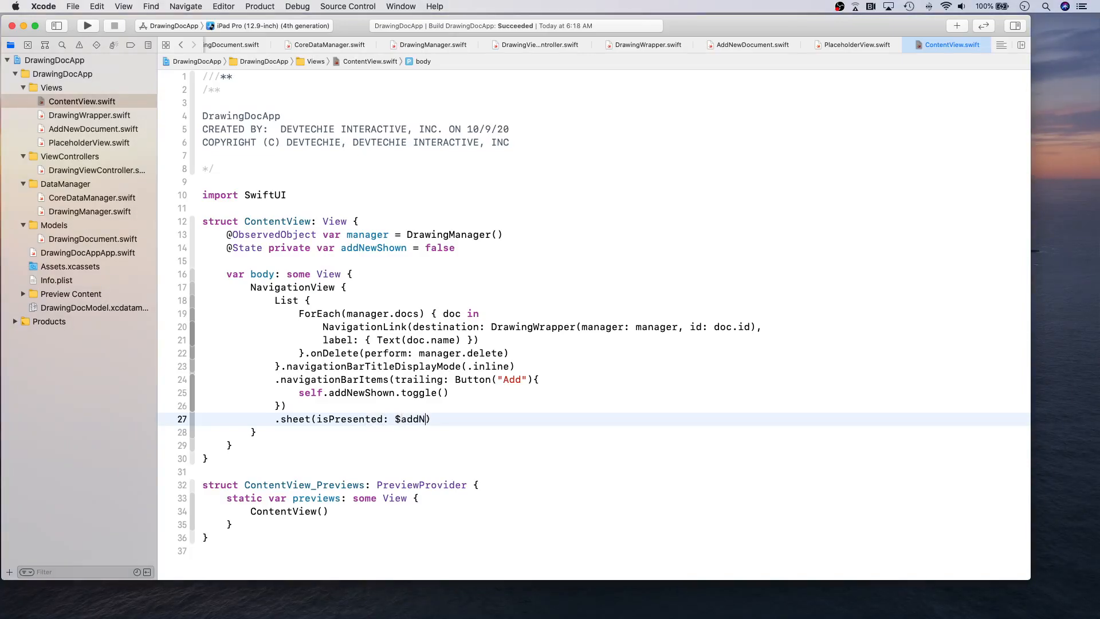
pyautogui.press('backspace')
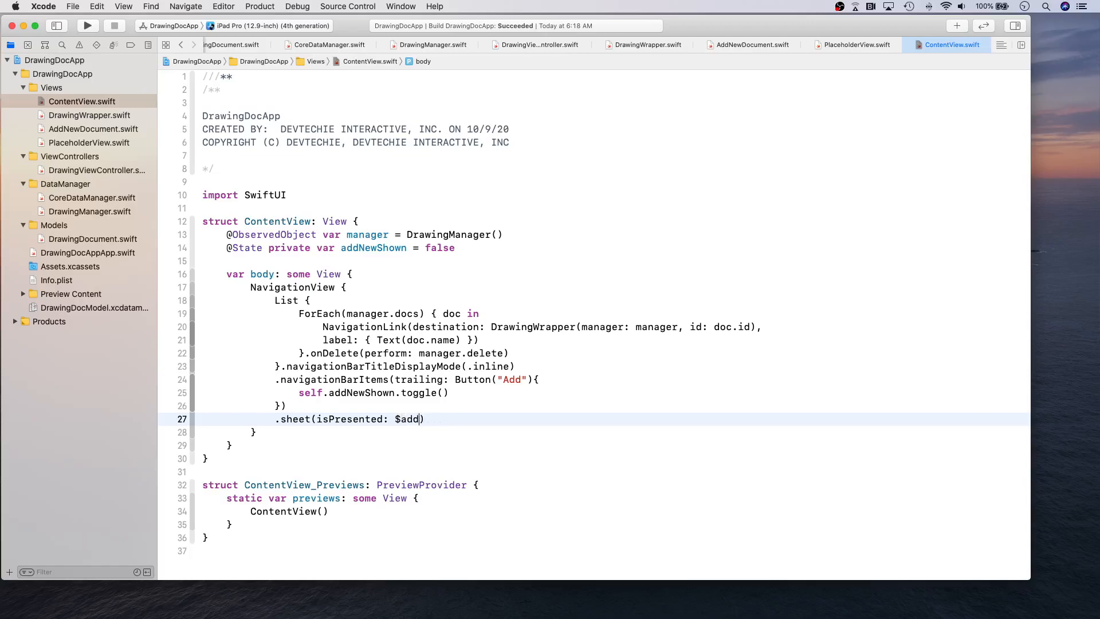
pyautogui.write('New')
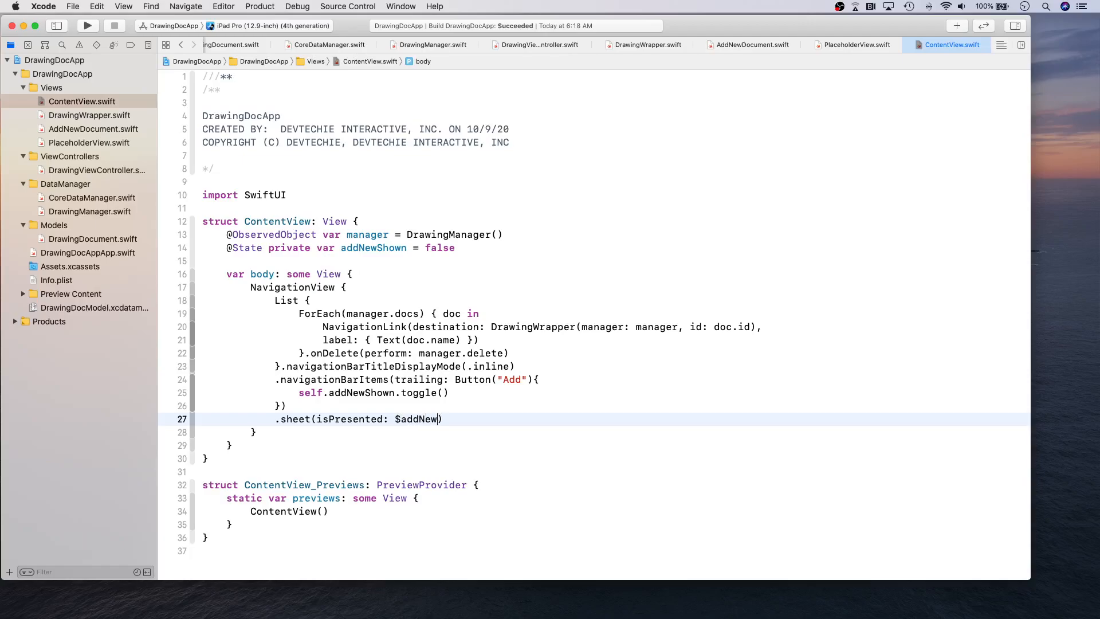
pyautogui.write('Shown,')
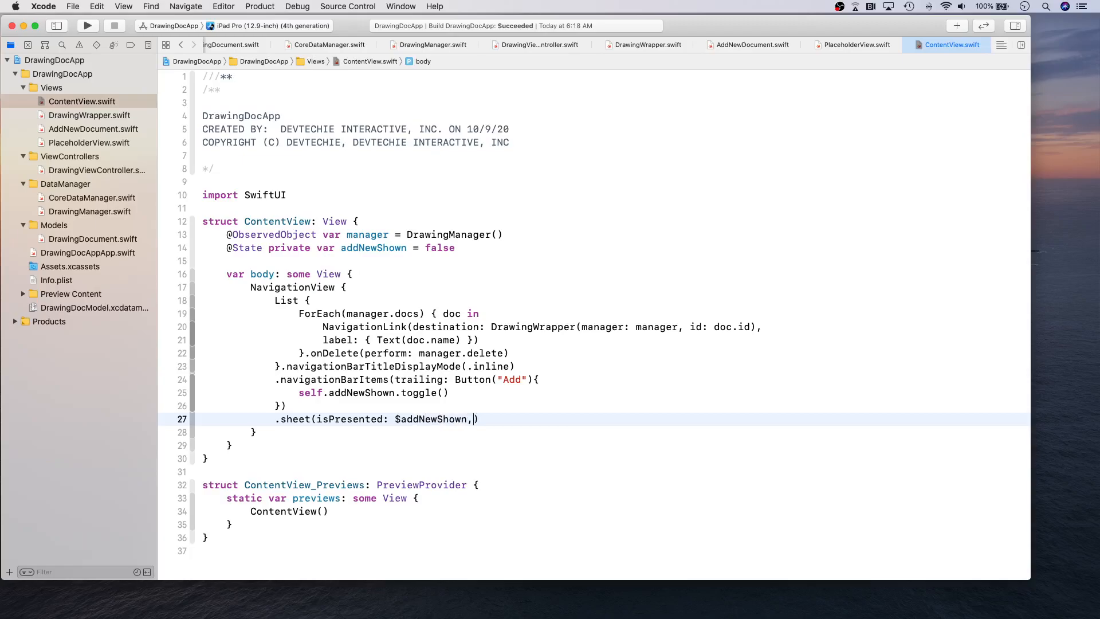
pyautogui.write('content: {')
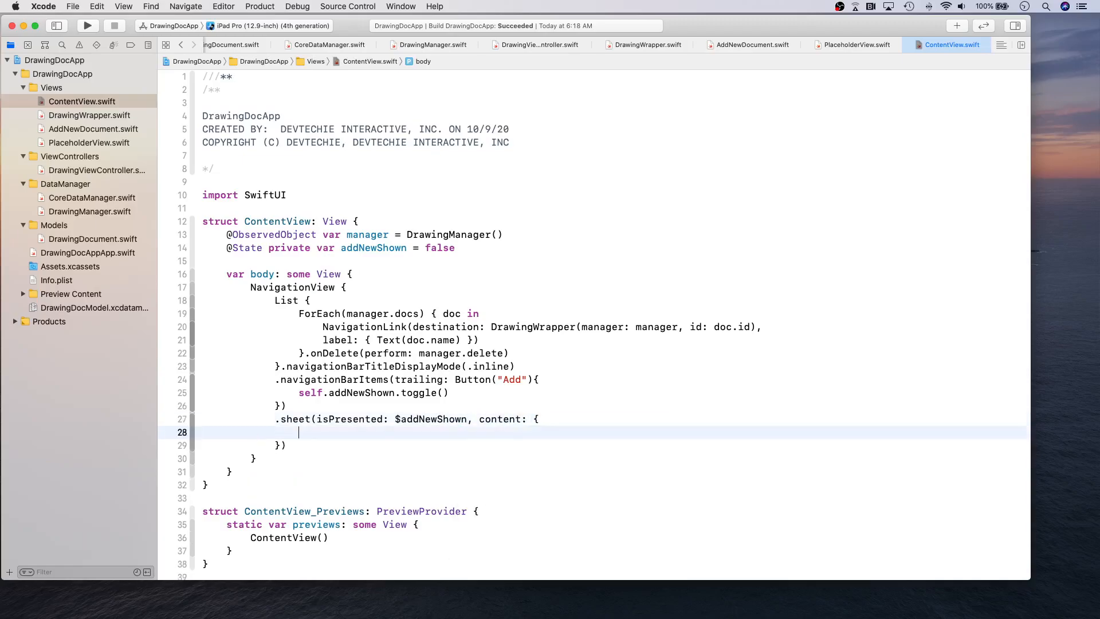
# Fill the sheet content with AddNewDocument(manager: manager, addShown: $addNewShown)
pyautogui.write('Add')
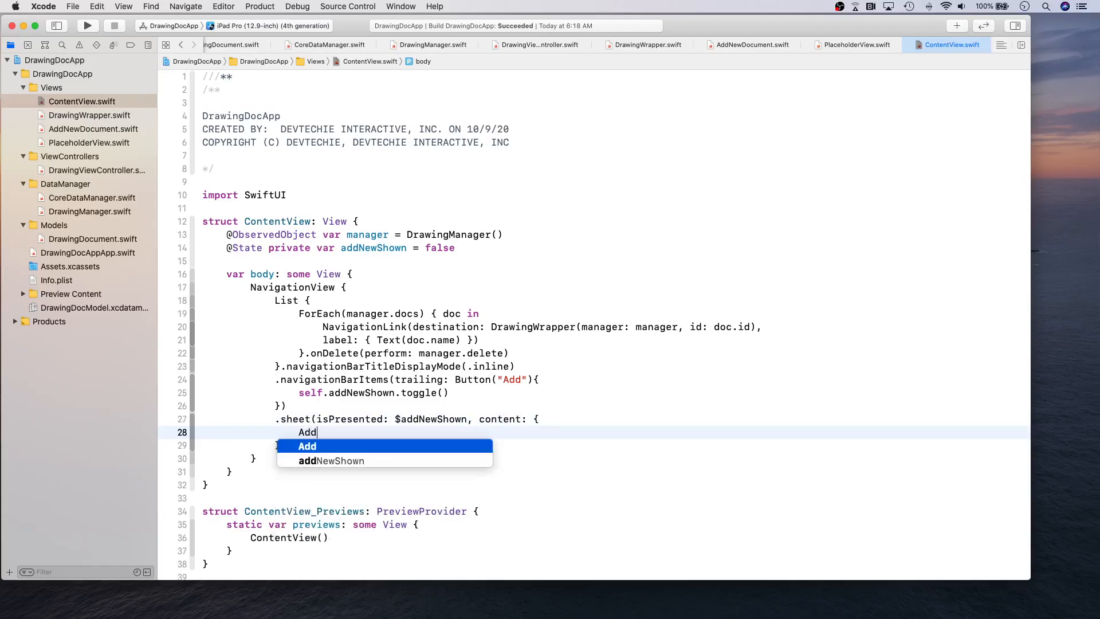
pyautogui.write('NewDoc')
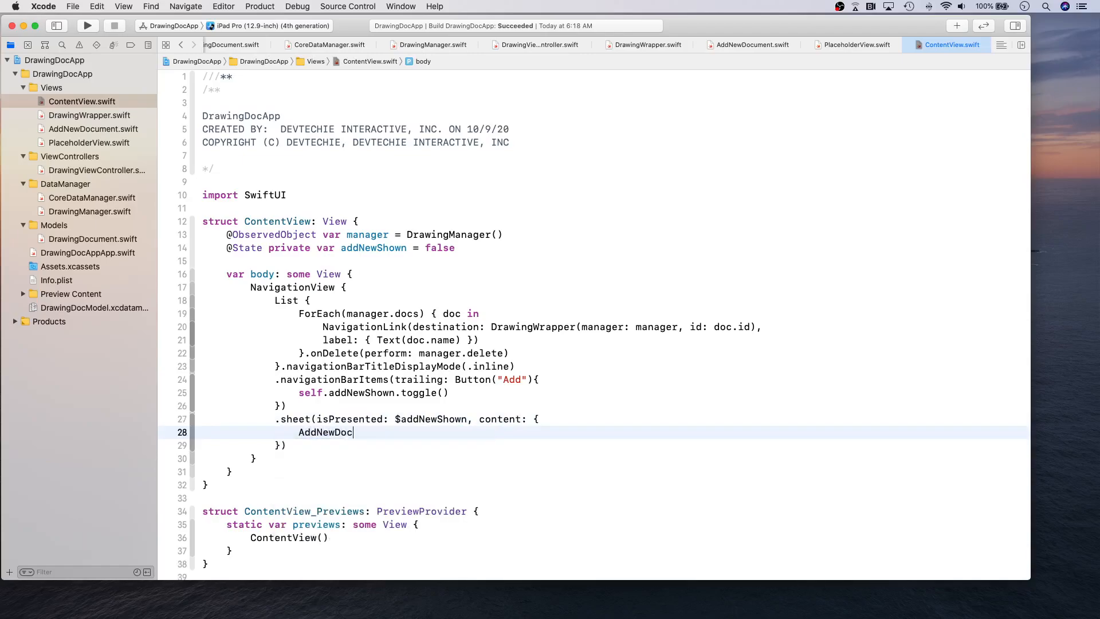
pyautogui.write('ument(manager:')
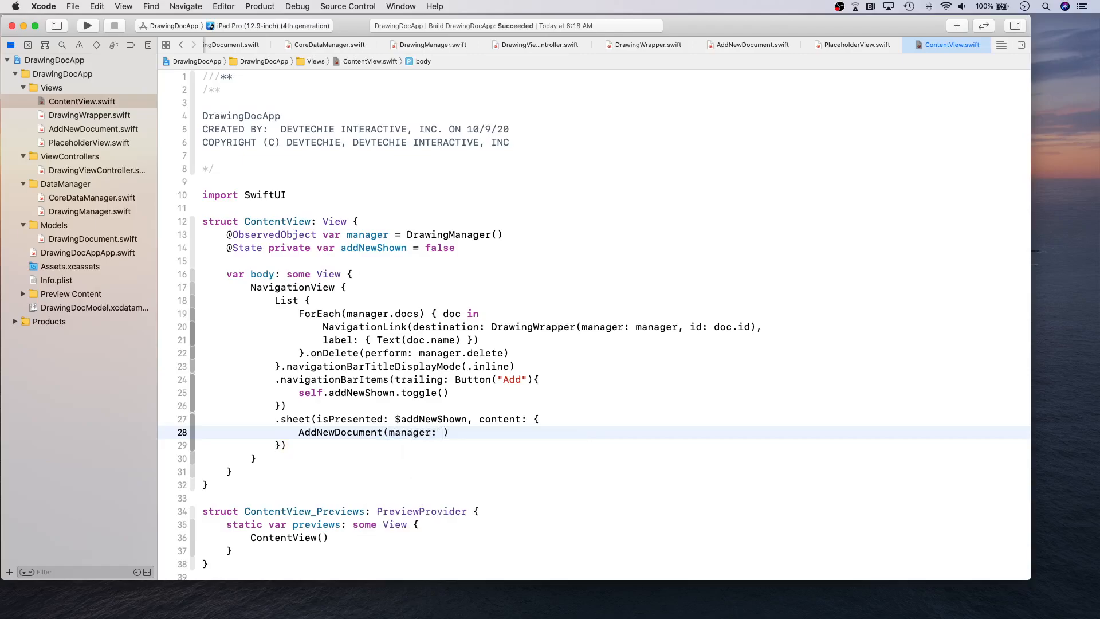
pyautogui.write('manager, a')
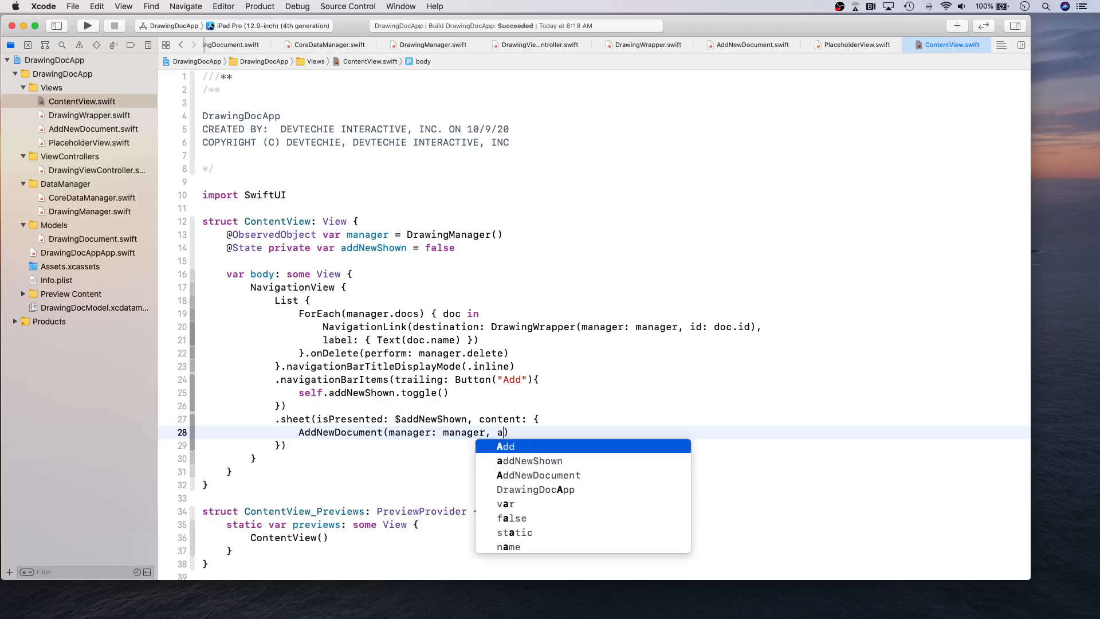
pyautogui.write('ddShown: $a')
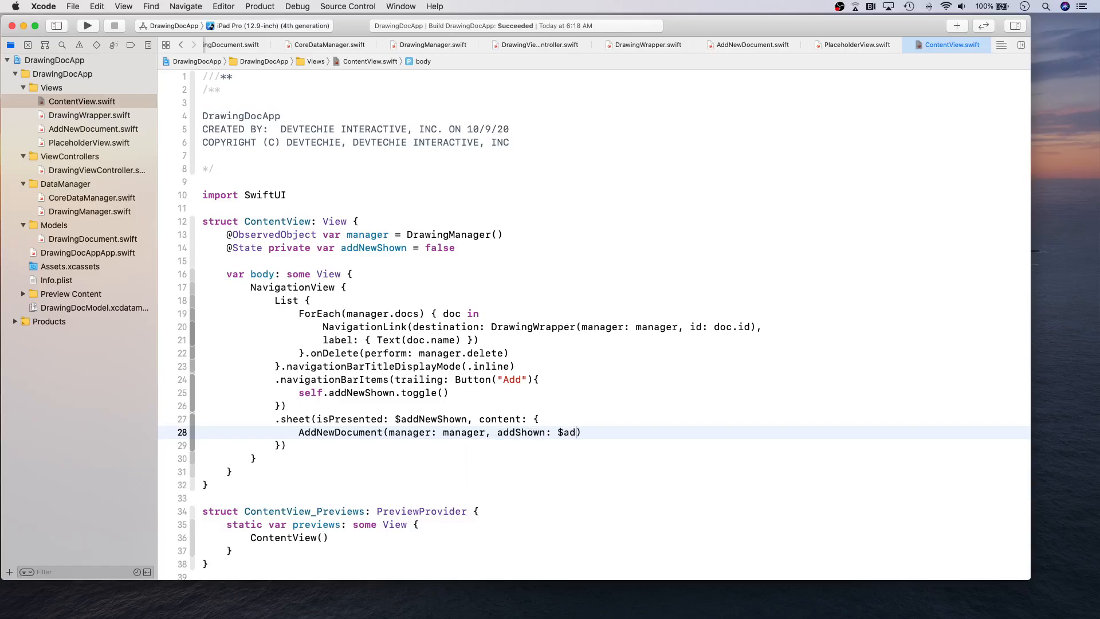
pyautogui.write('dShw')
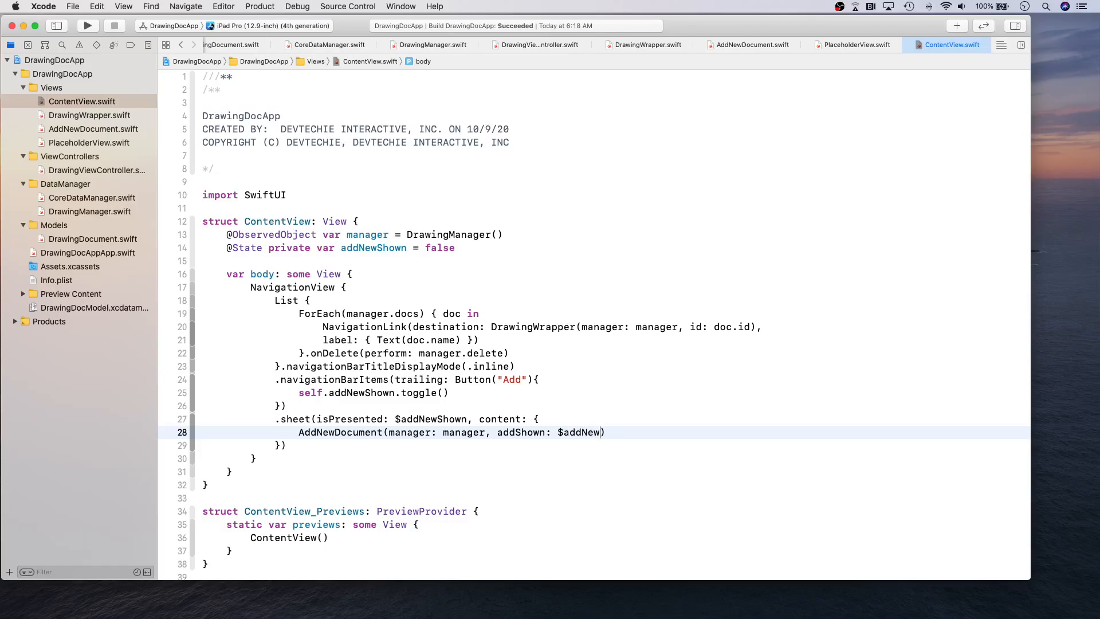
pyautogui.write('Shown')
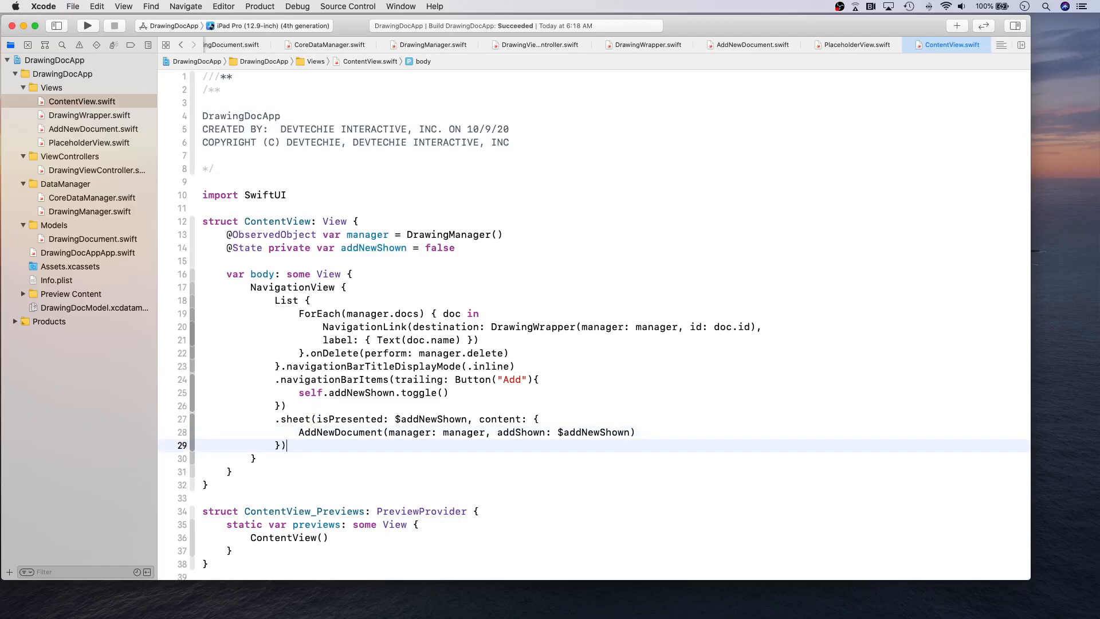
# Add PlaceholderView() after the List inside NavigationView and run the app
pyautogui.write('Placet')
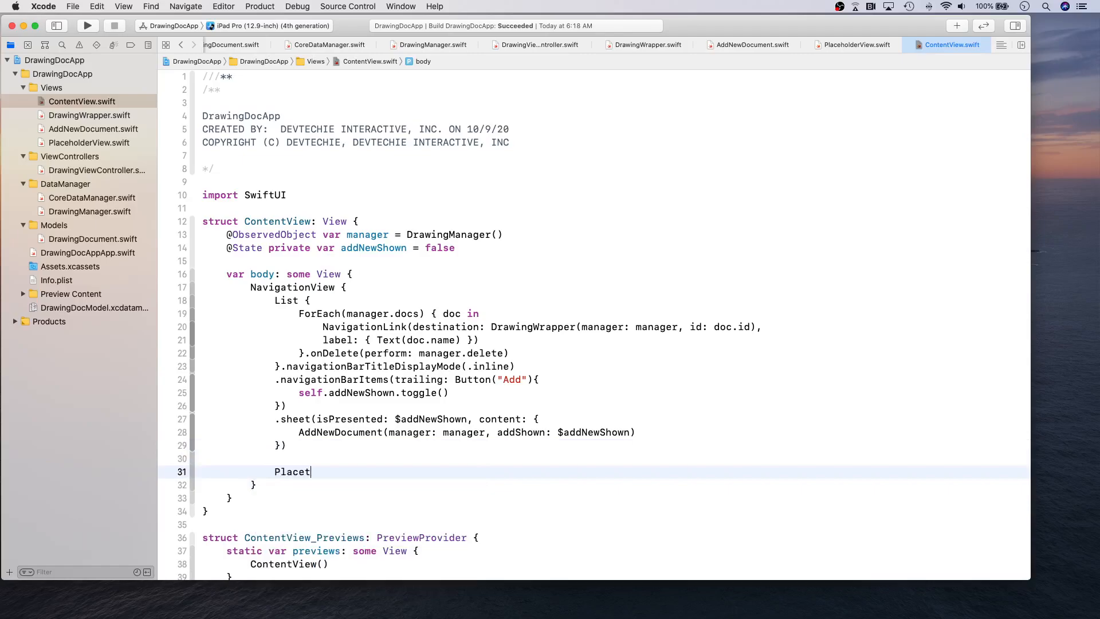
pyautogui.write('holderView(')
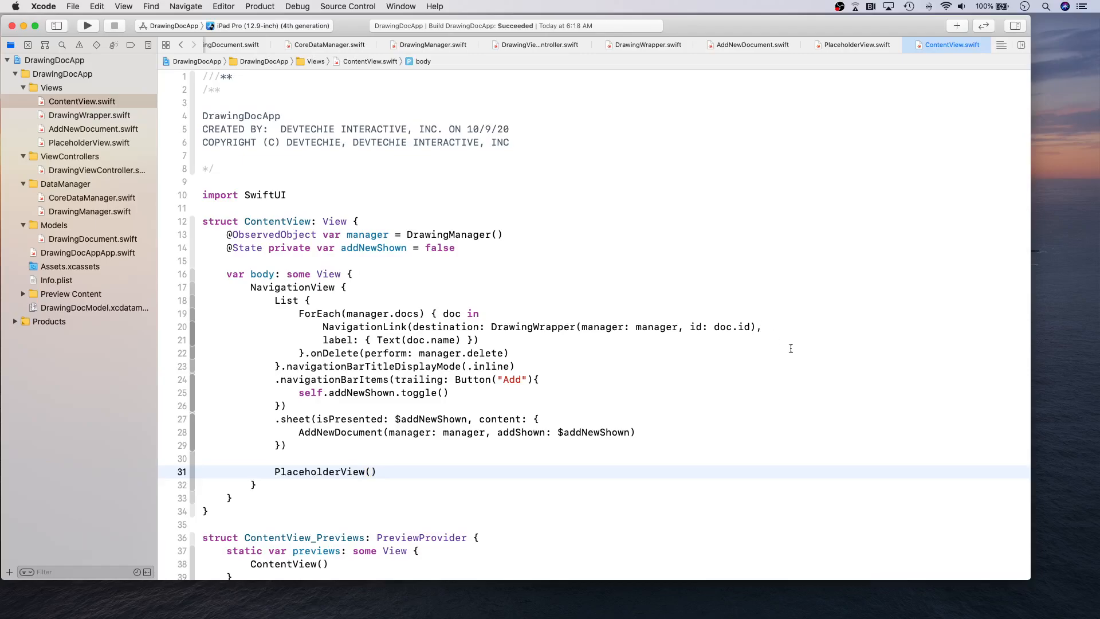
pyautogui.click(87, 26)
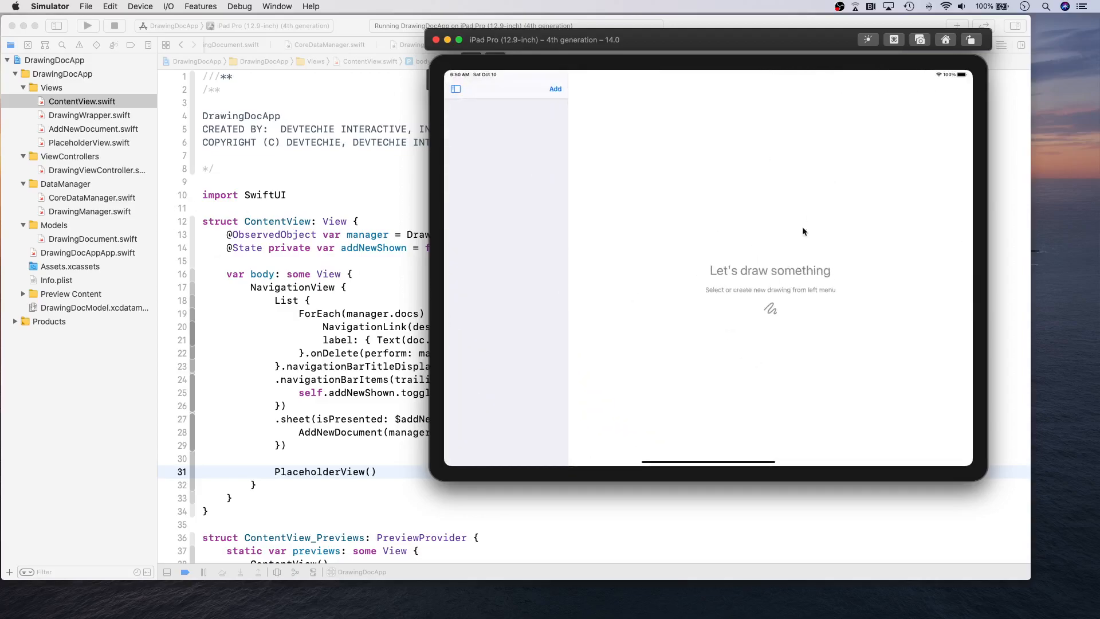
pyautogui.moveTo(804, 281)
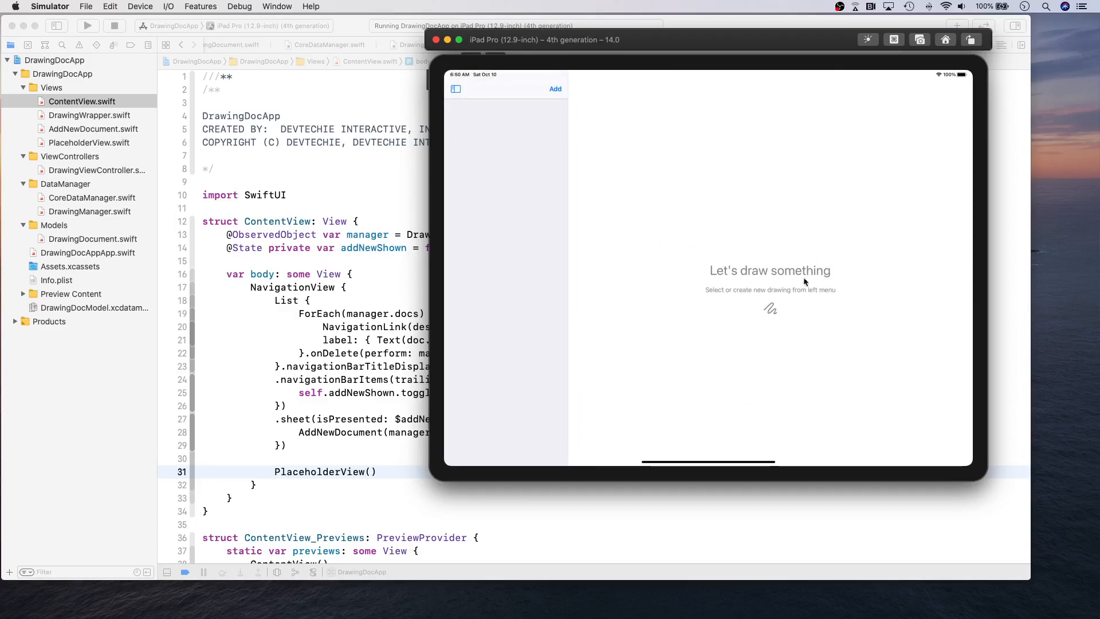
pyautogui.moveTo(763, 307)
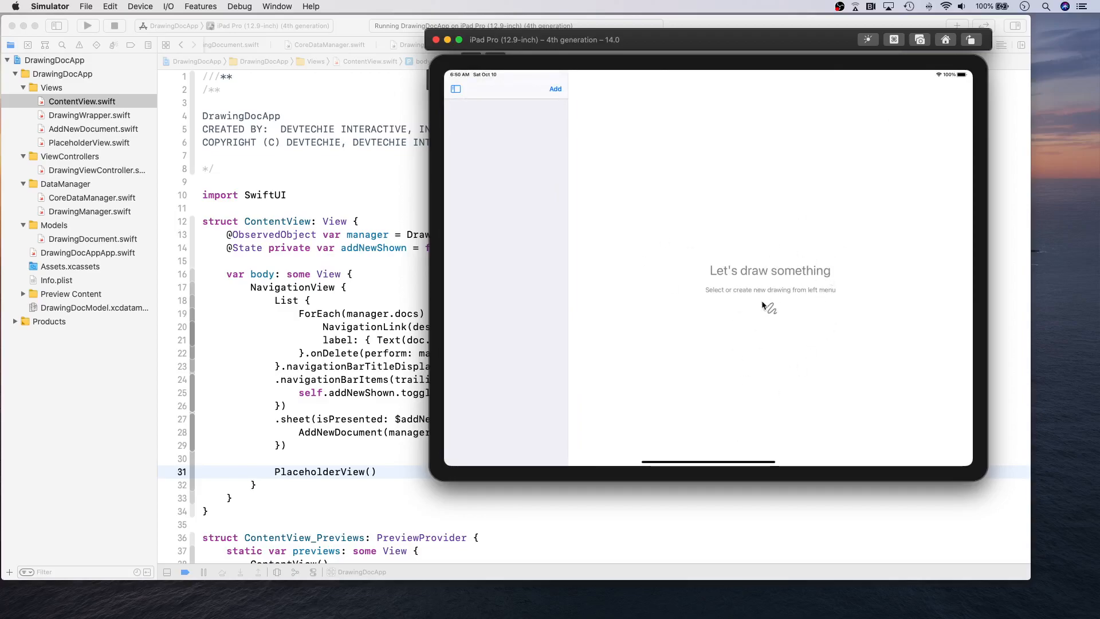
pyautogui.moveTo(795, 346)
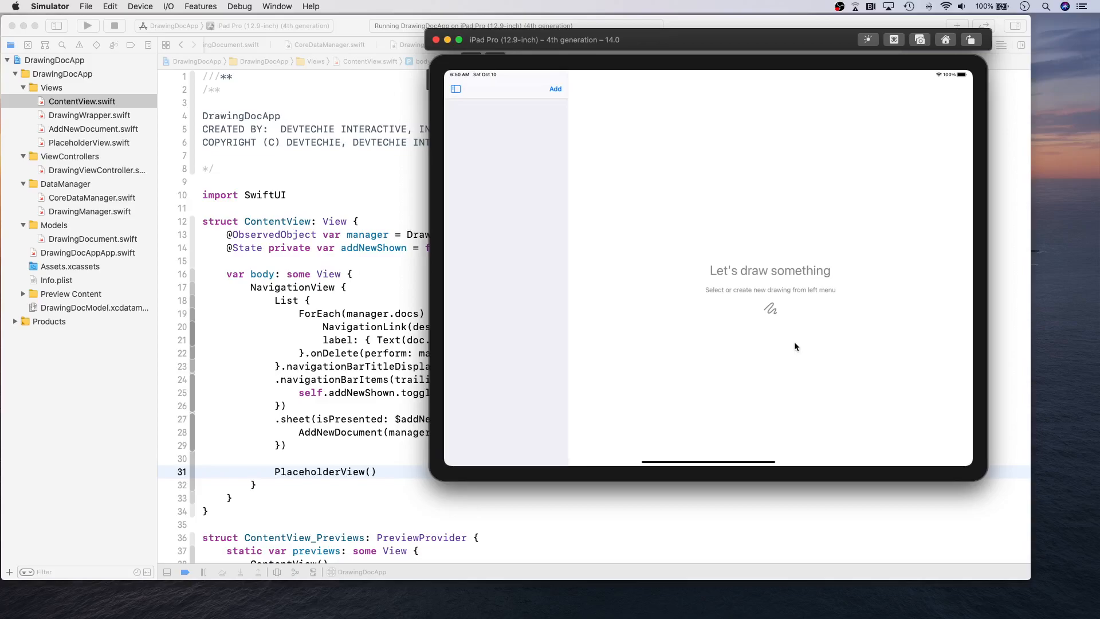
pyautogui.moveTo(333, 471)
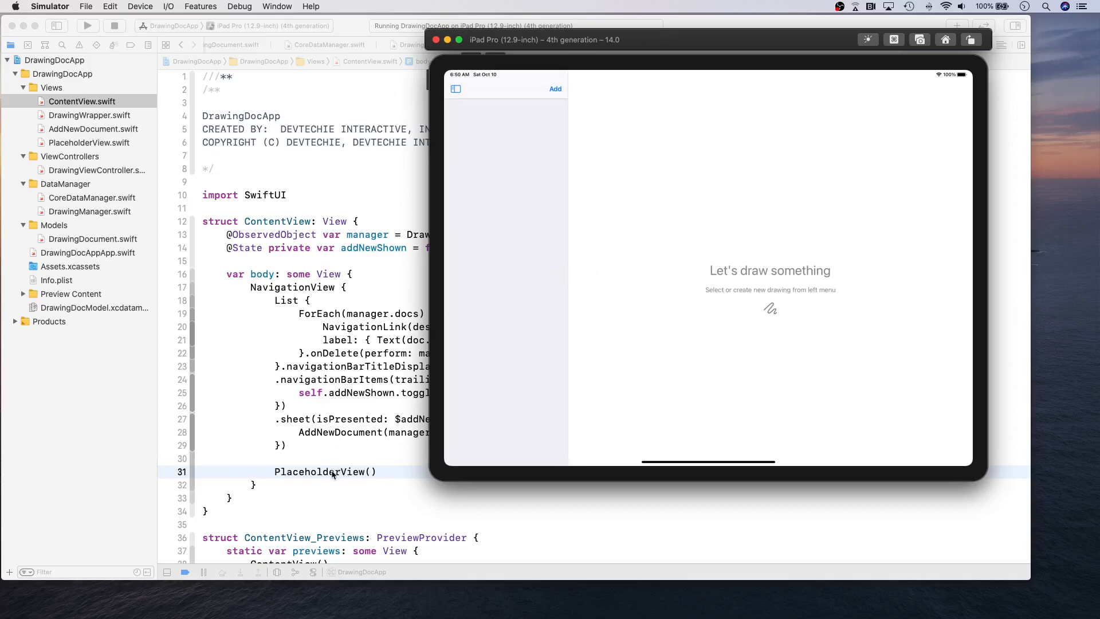
pyautogui.moveTo(606, 294)
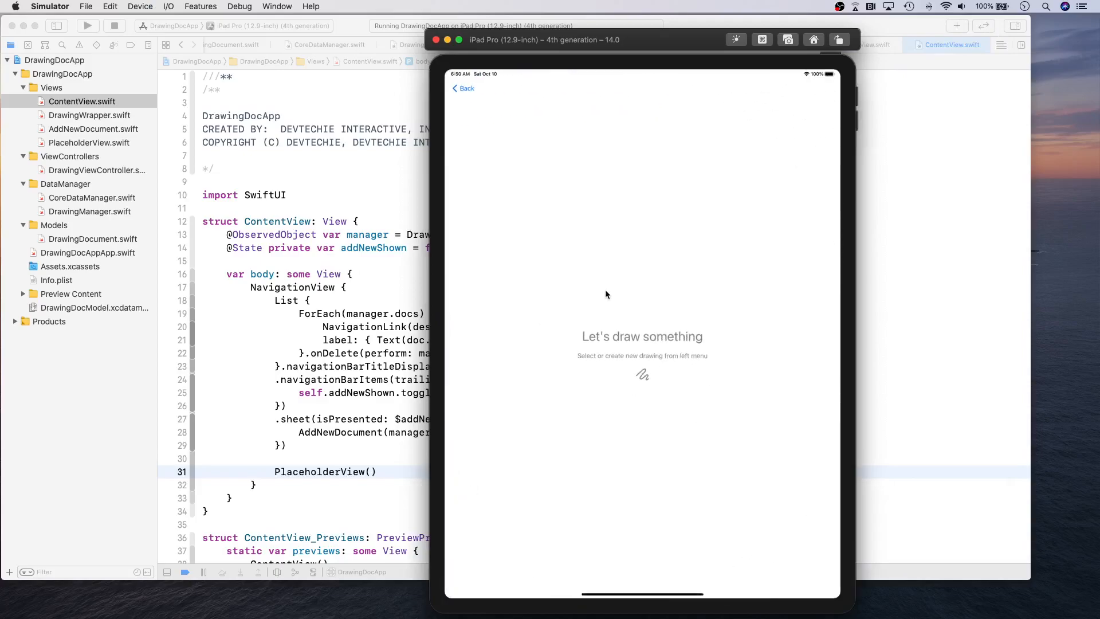
pyautogui.moveTo(480, 170)
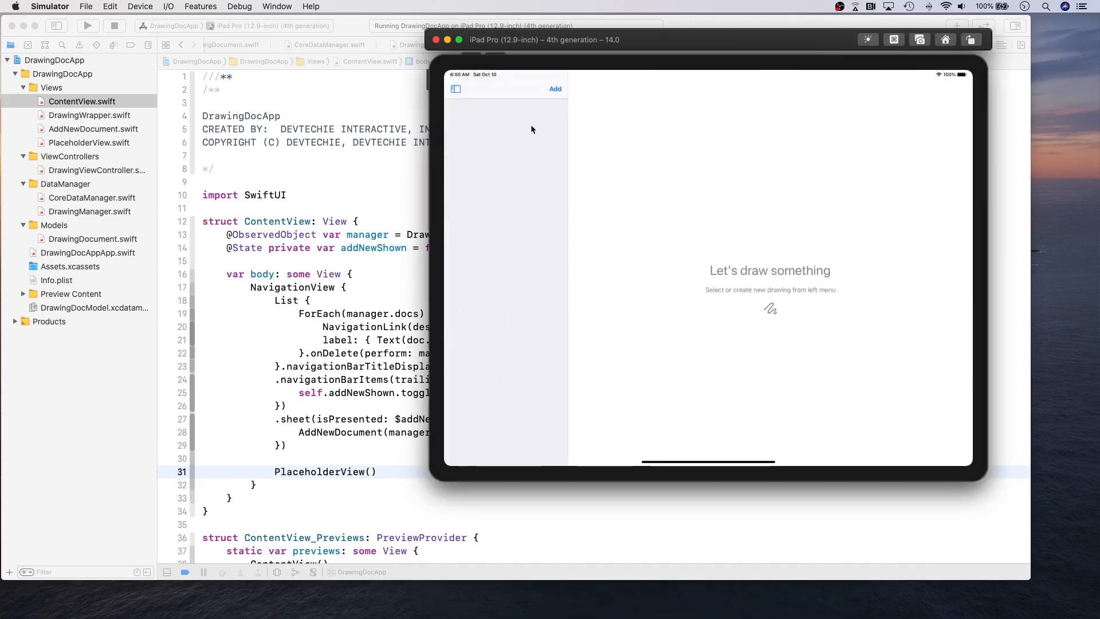
# Try the running app in portrait and return the iPad to landscape
pyautogui.click(455, 90)
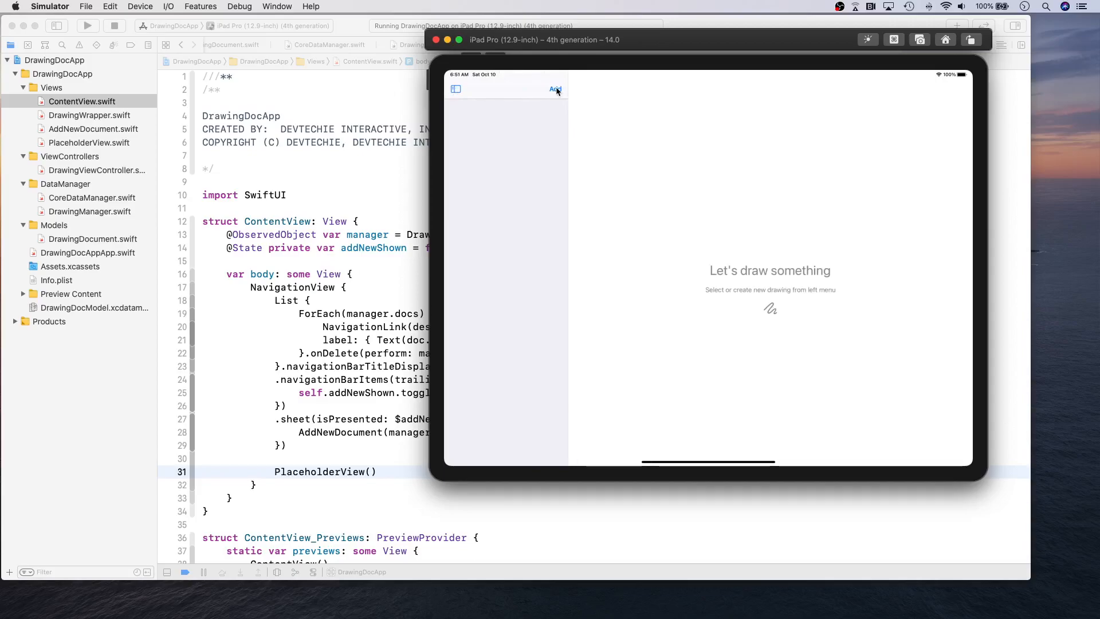
# Create a document named New doc through the Add sheet
pyautogui.click(555, 90)
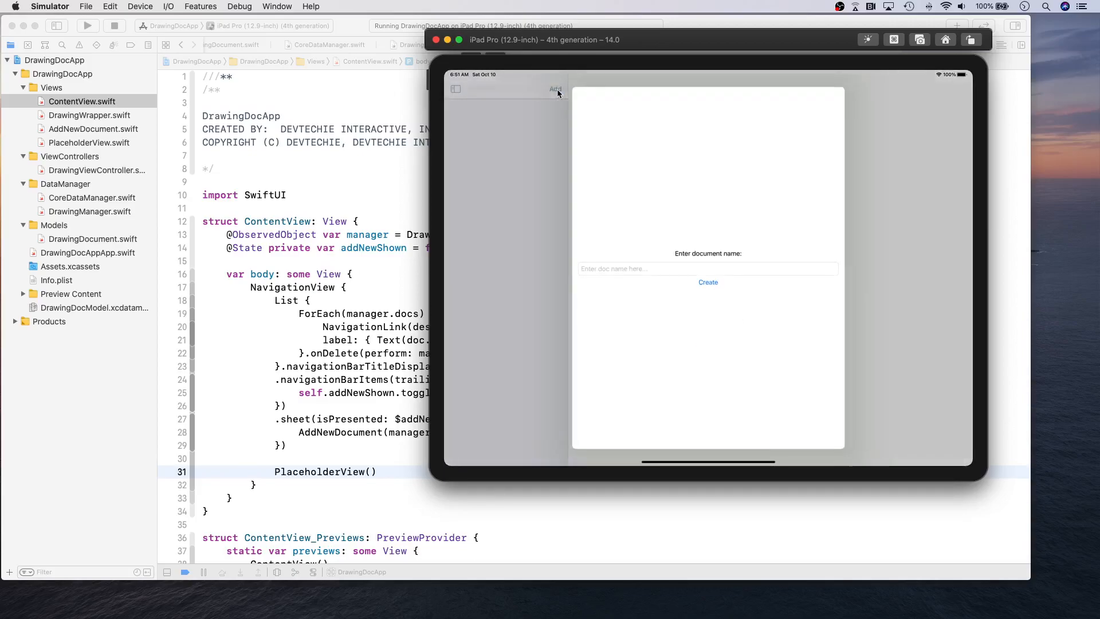
pyautogui.moveTo(665, 276)
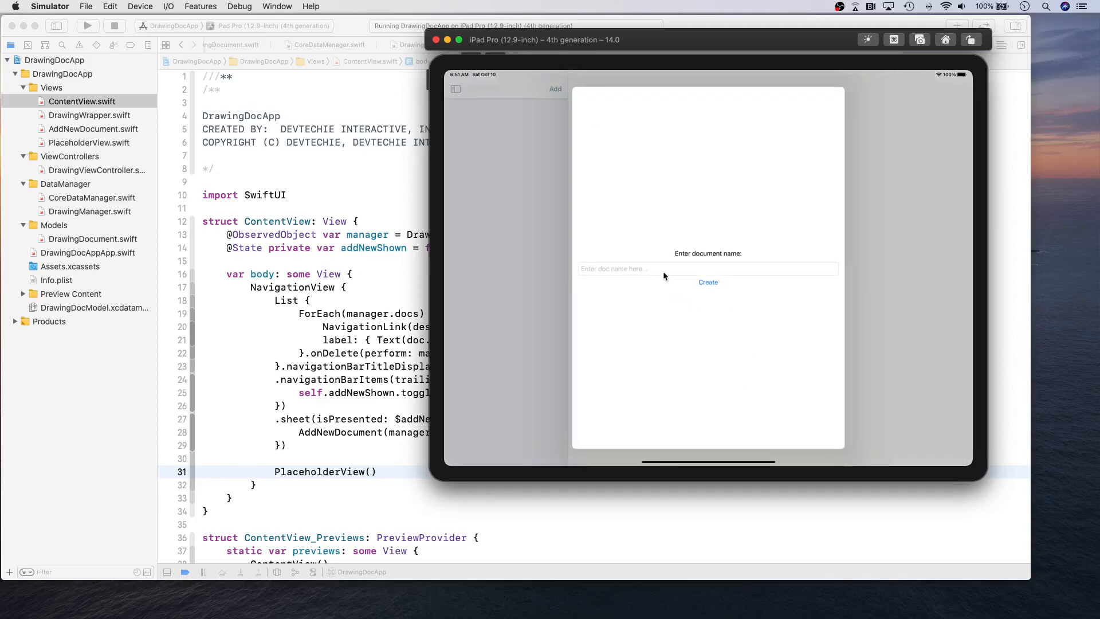
pyautogui.click(707, 268)
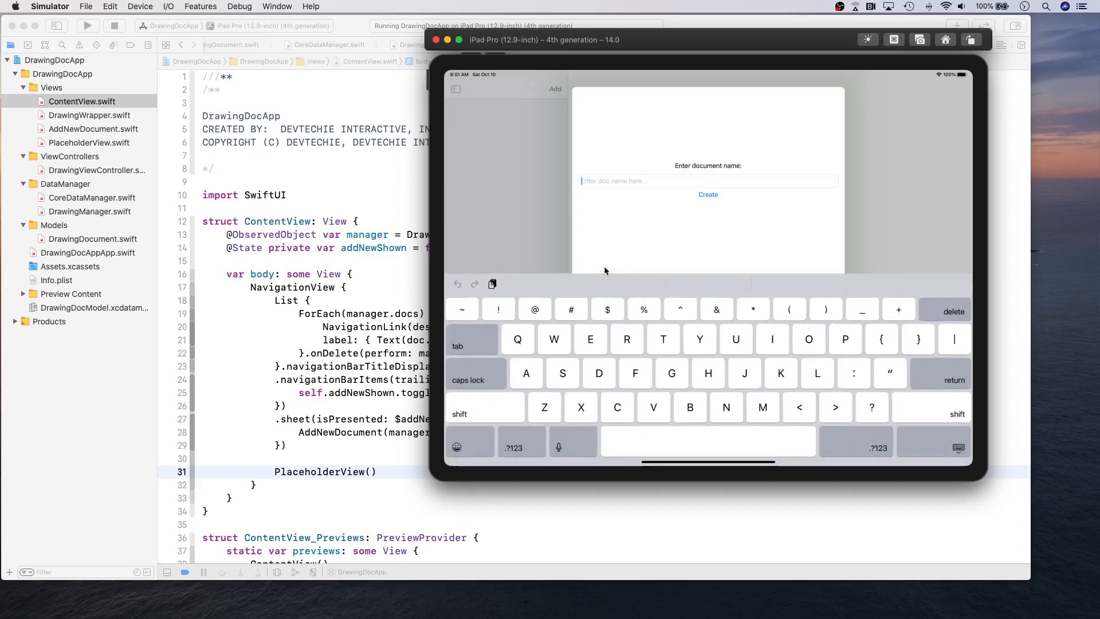
pyautogui.write('New do')
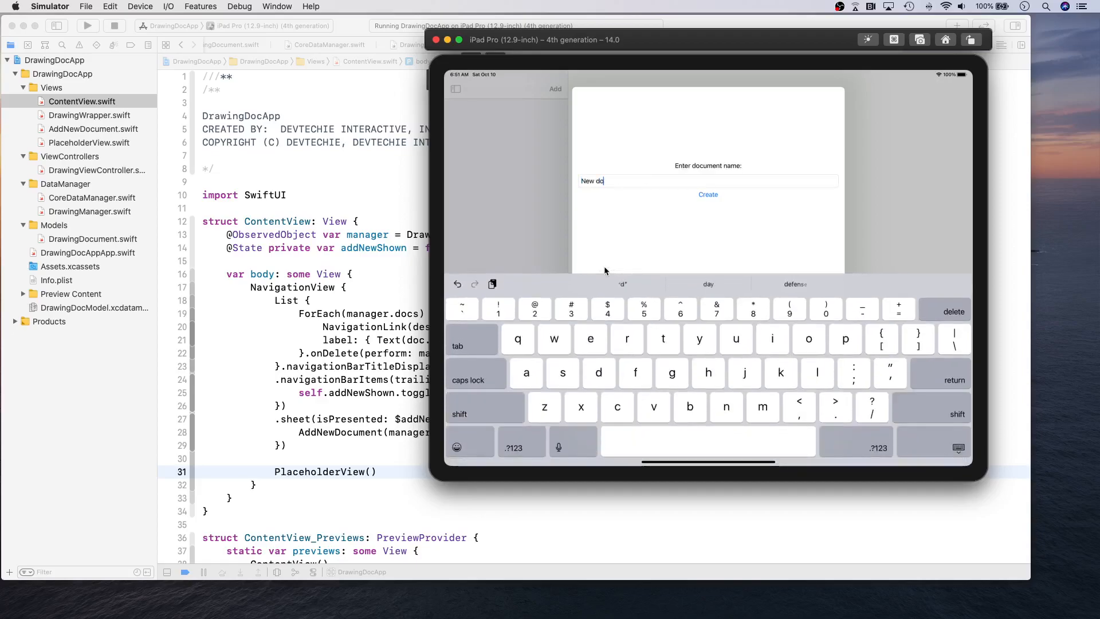
pyautogui.click(708, 195)
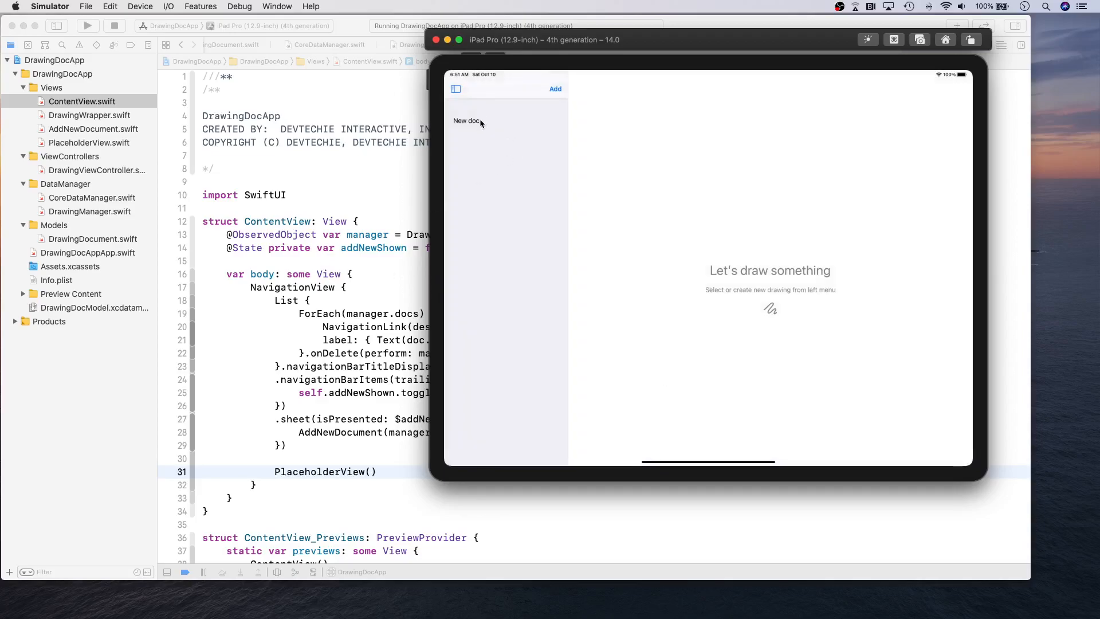
# Draw black, yellow and blue strokes on New doc's canvas, then start adding another document
pyautogui.click(466, 121)
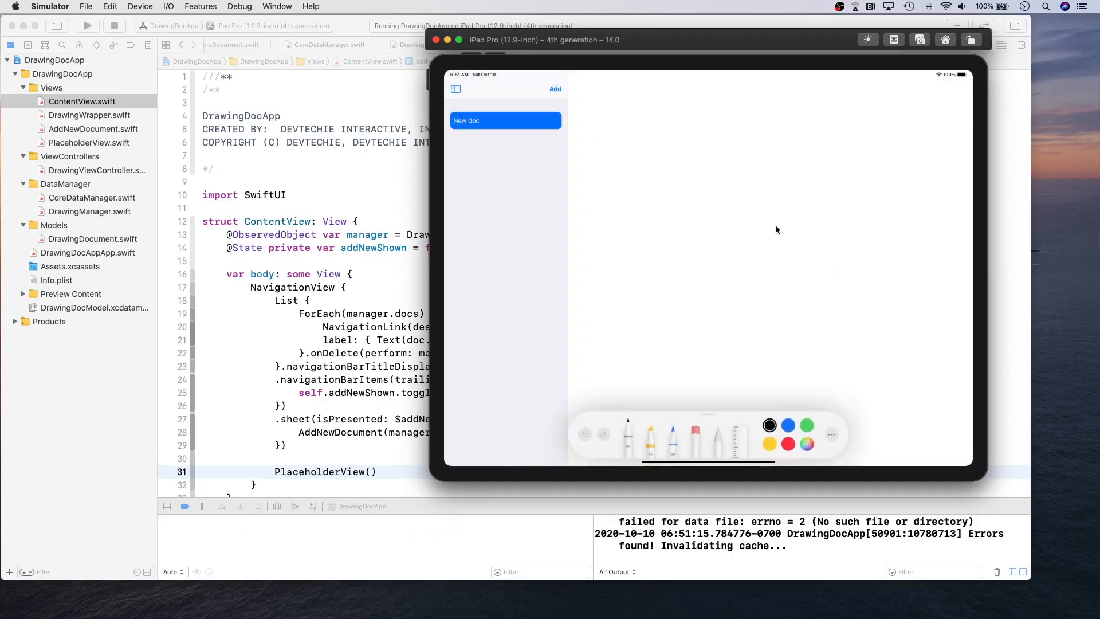
pyautogui.moveTo(676, 135); pyautogui.dragTo(673, 179)
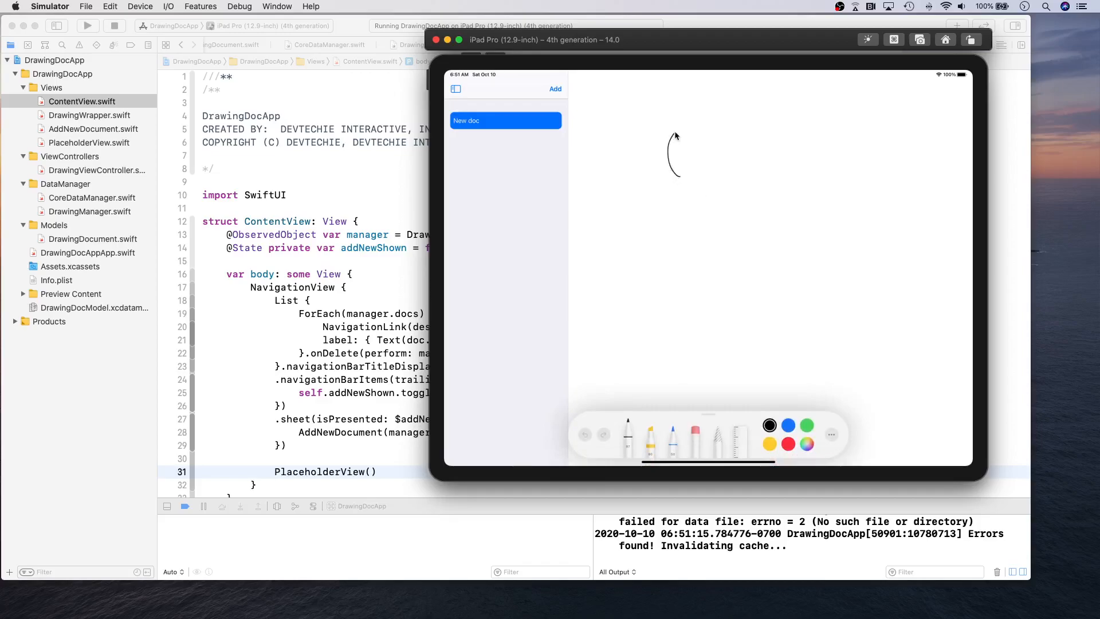
pyautogui.moveTo(676, 133); pyautogui.dragTo(709, 274)
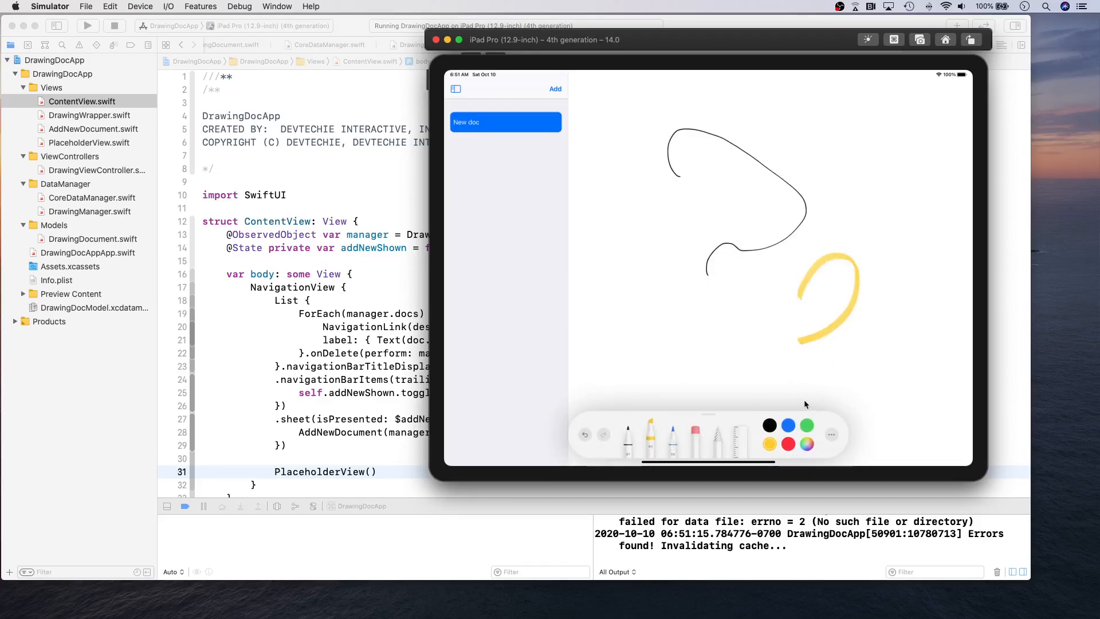
pyautogui.moveTo(638, 310); pyautogui.dragTo(736, 354)
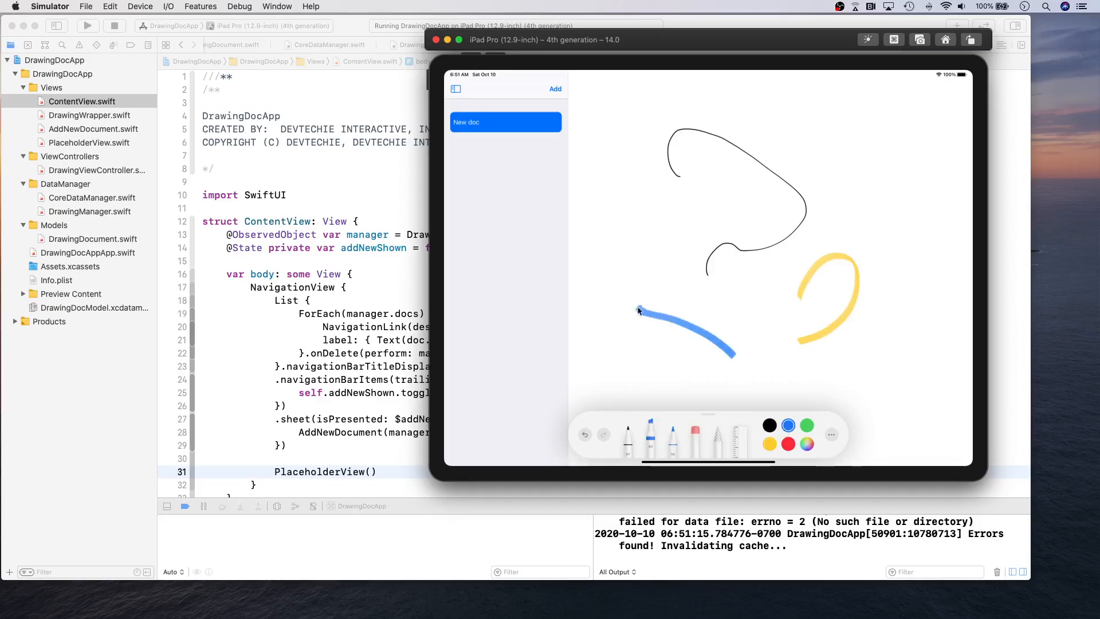
pyautogui.click(554, 88)
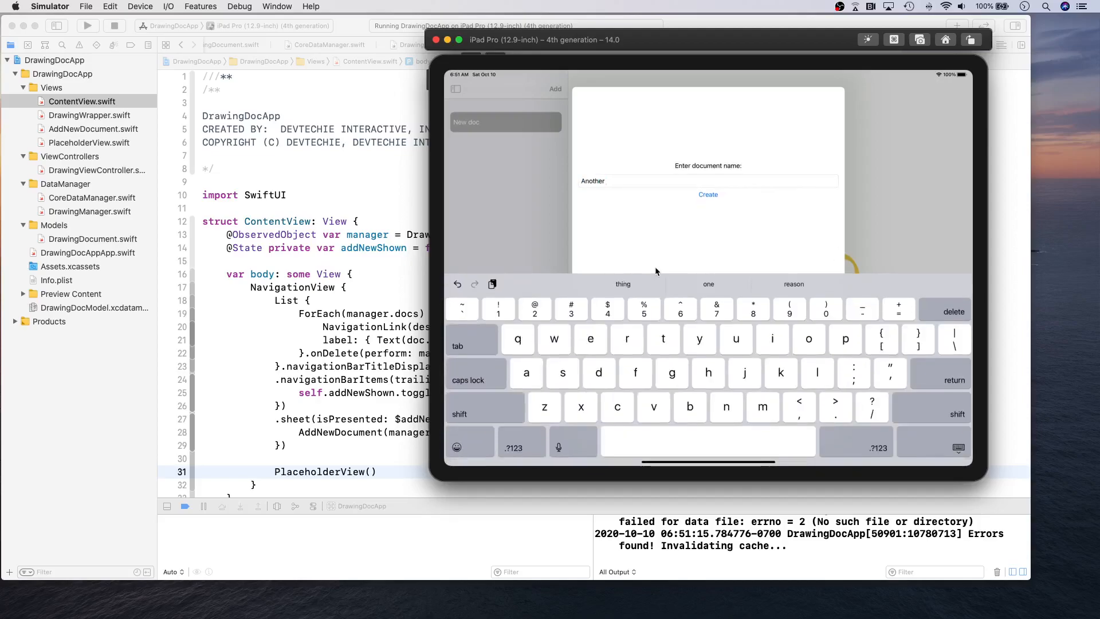
# Finish the name as 'Another doc' and create the document
pyautogui.write('doc')
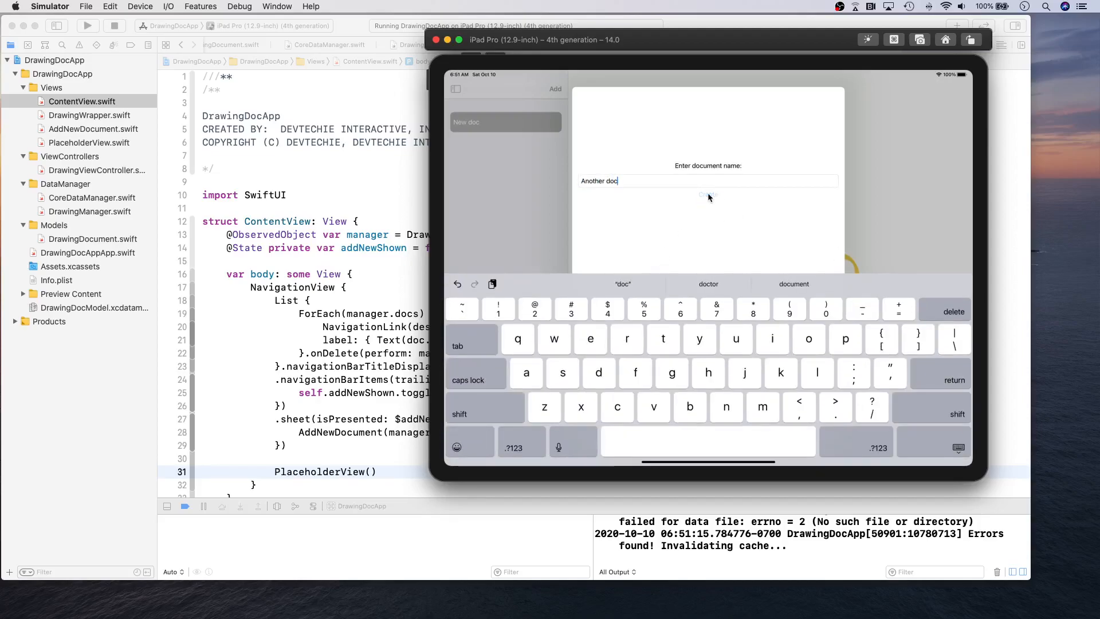
pyautogui.click(707, 194)
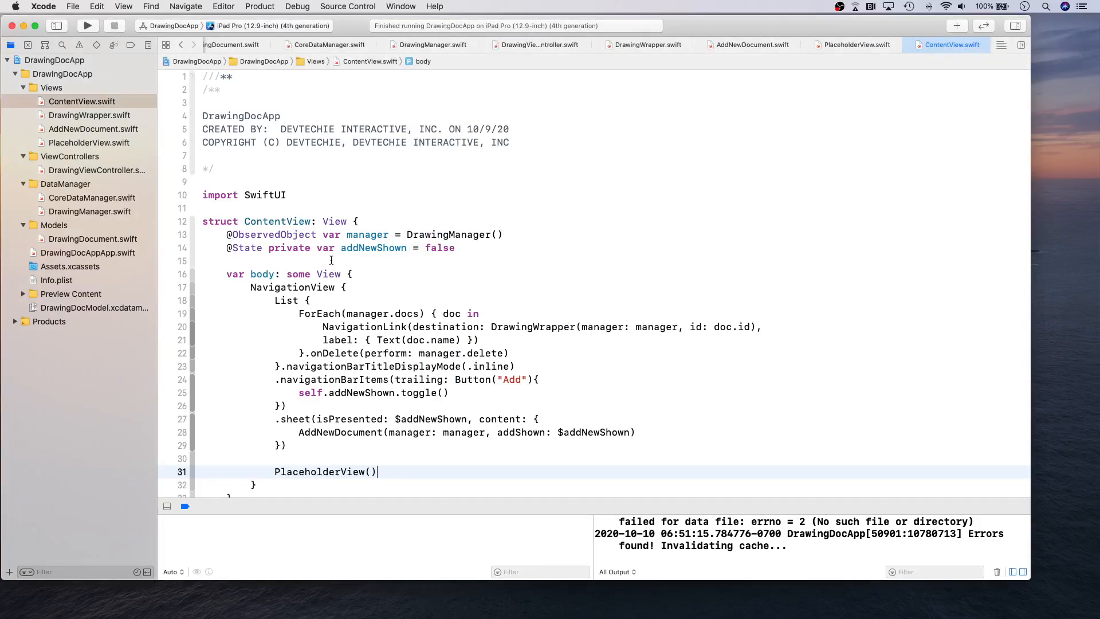
# Rebuild and relaunch the drawing app on the iPad simulator via Run
pyautogui.click(87, 26)
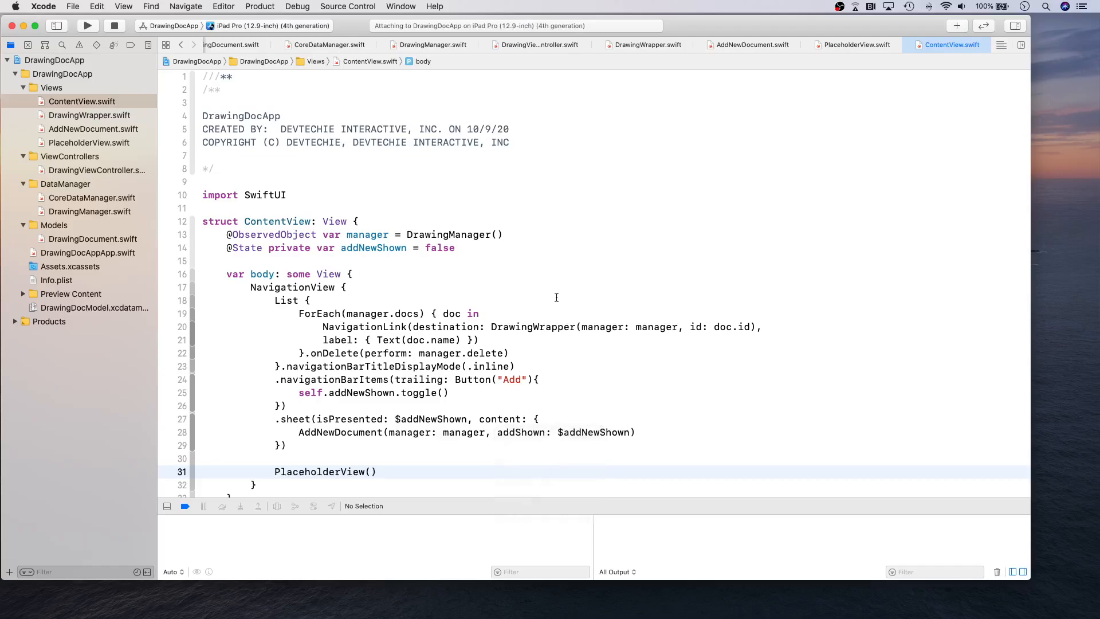
pyautogui.click(87, 25)
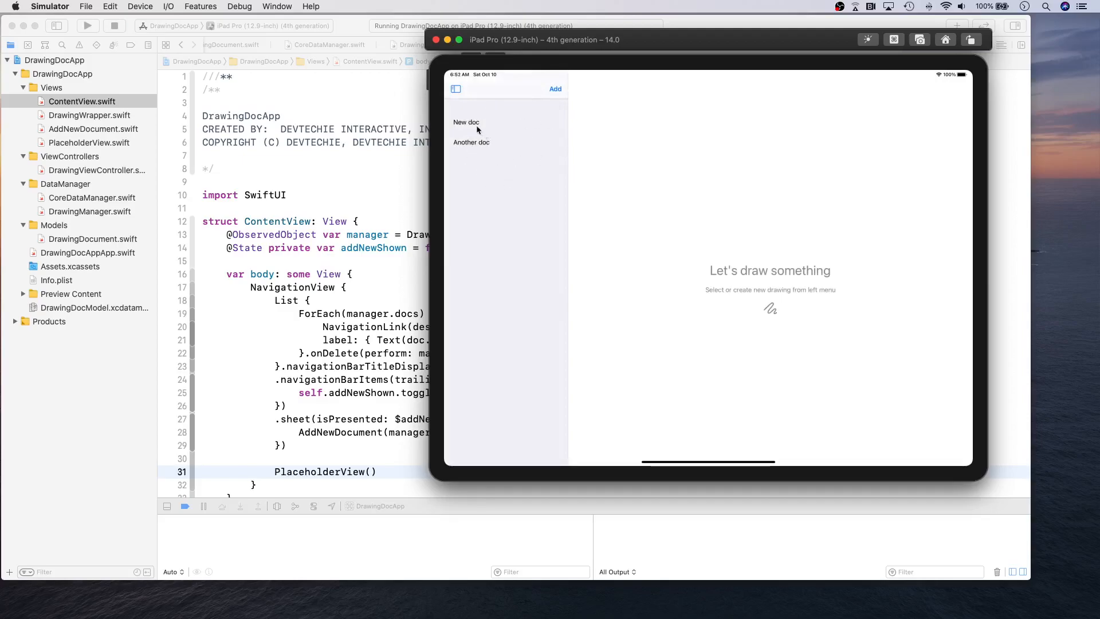
# View New doc, Another doc, then New doc again to confirm saved strokes; minimize the tool palette
pyautogui.click(466, 122)
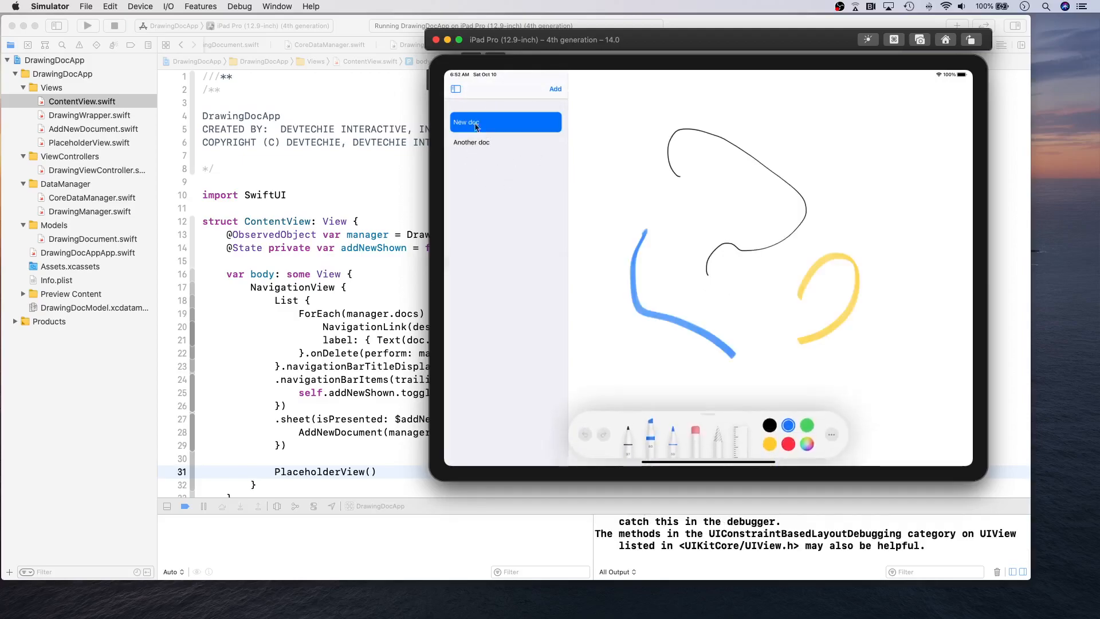
pyautogui.click(506, 142)
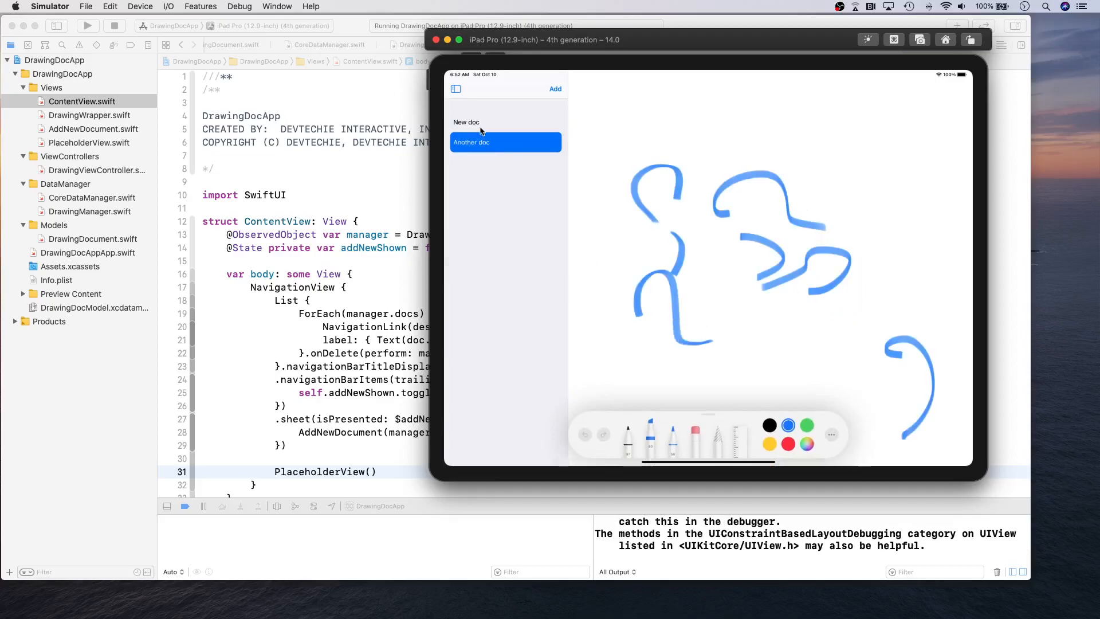
pyautogui.click(466, 122)
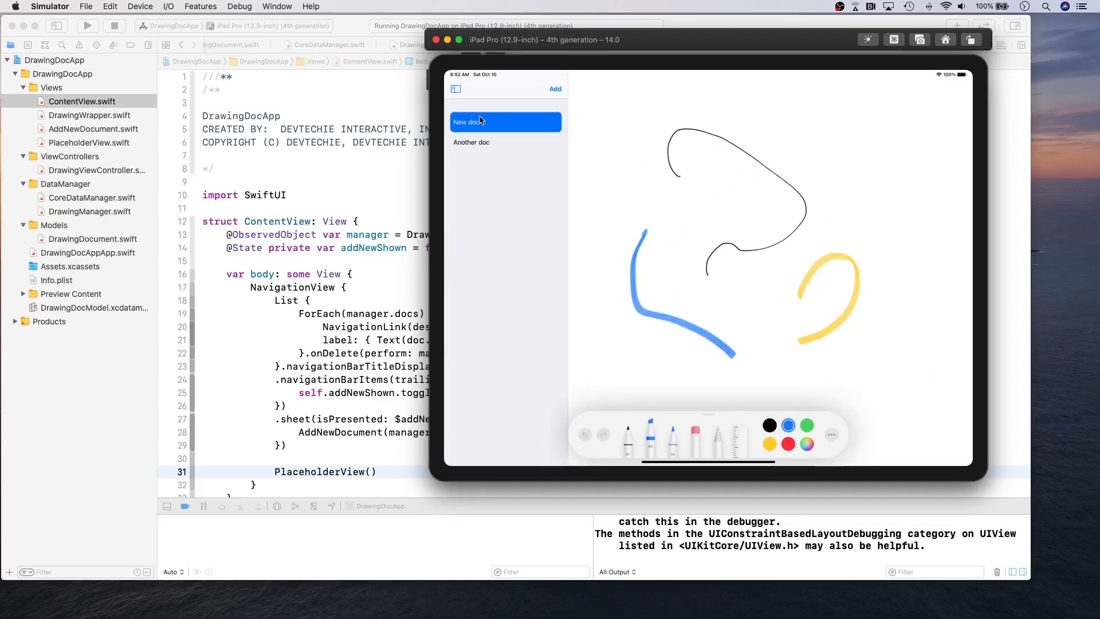
pyautogui.click(832, 434)
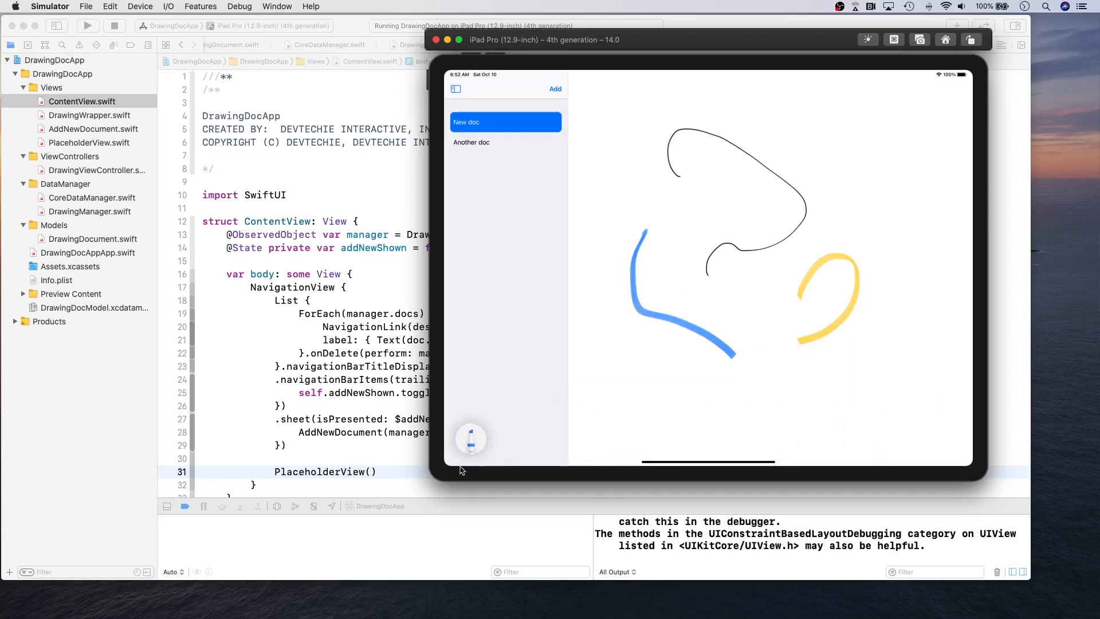
pyautogui.click(471, 438)
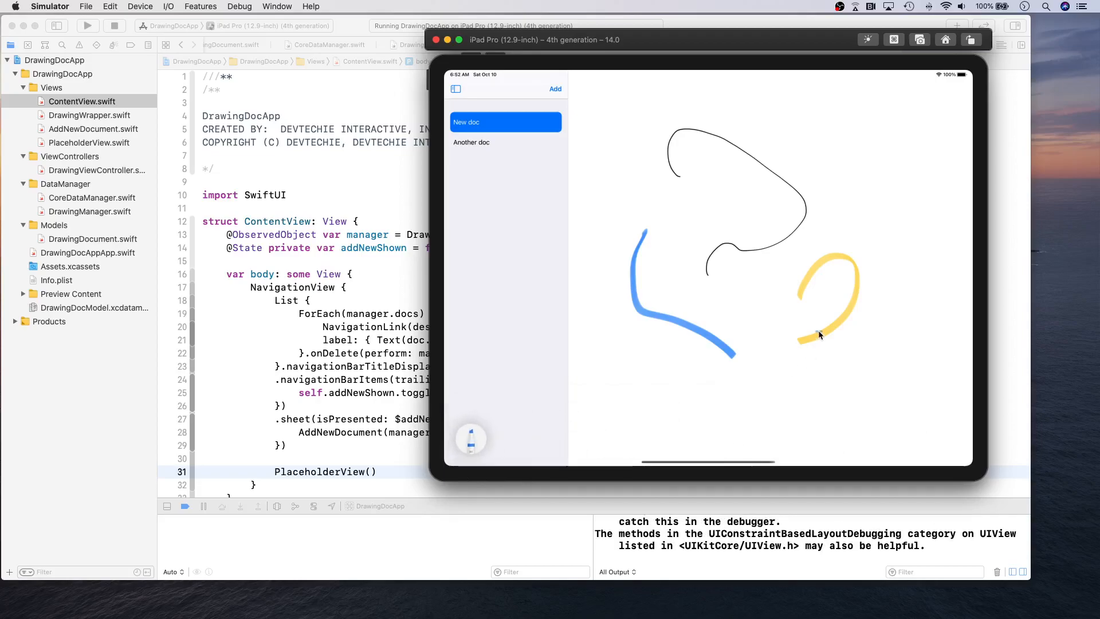
pyautogui.moveTo(819, 335)
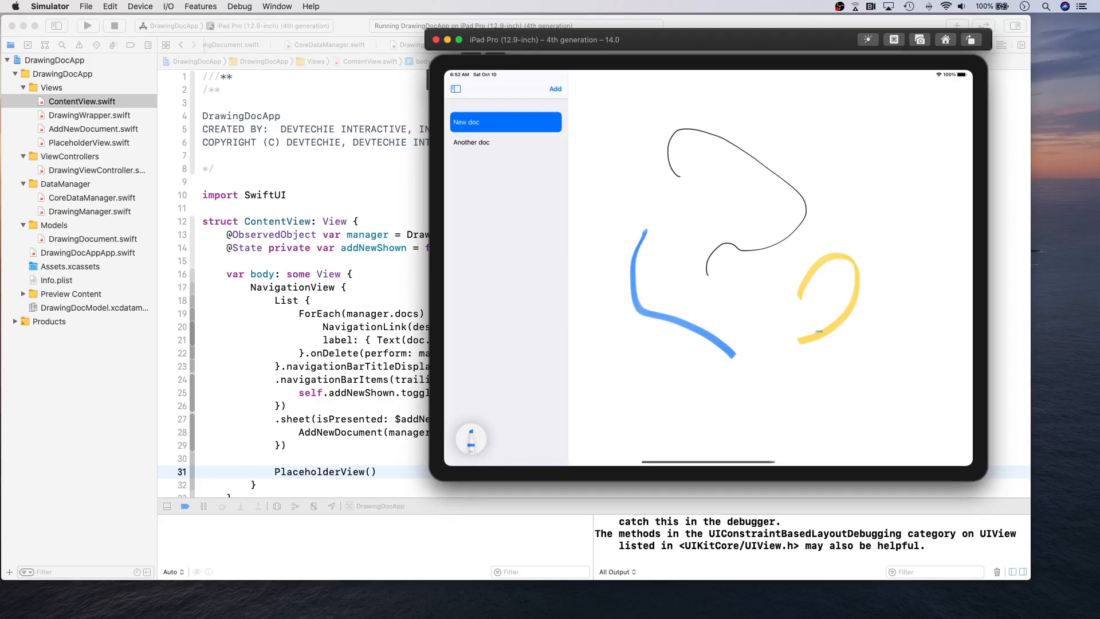